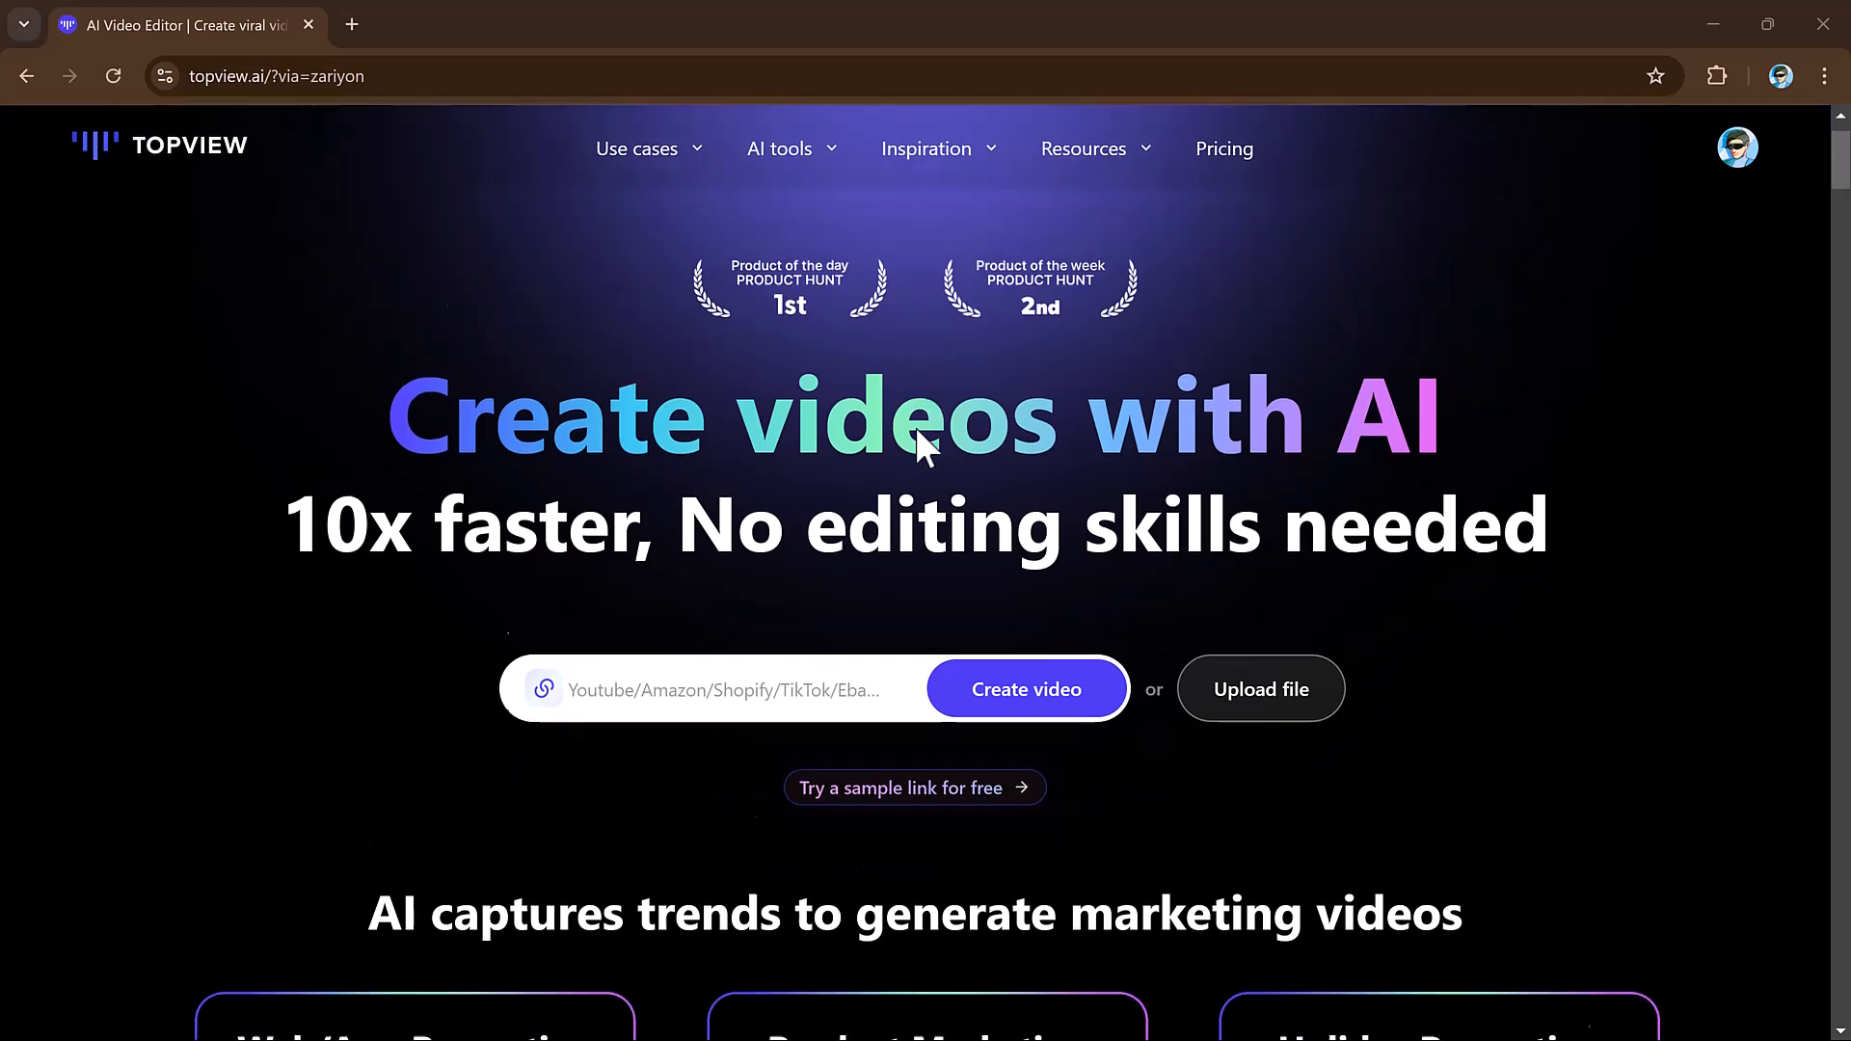
- Enter the TopView AI dashboard from the landing page via Start for free
{"action": "scroll", "scroll_direction": "down", "scroll_amount": 3}
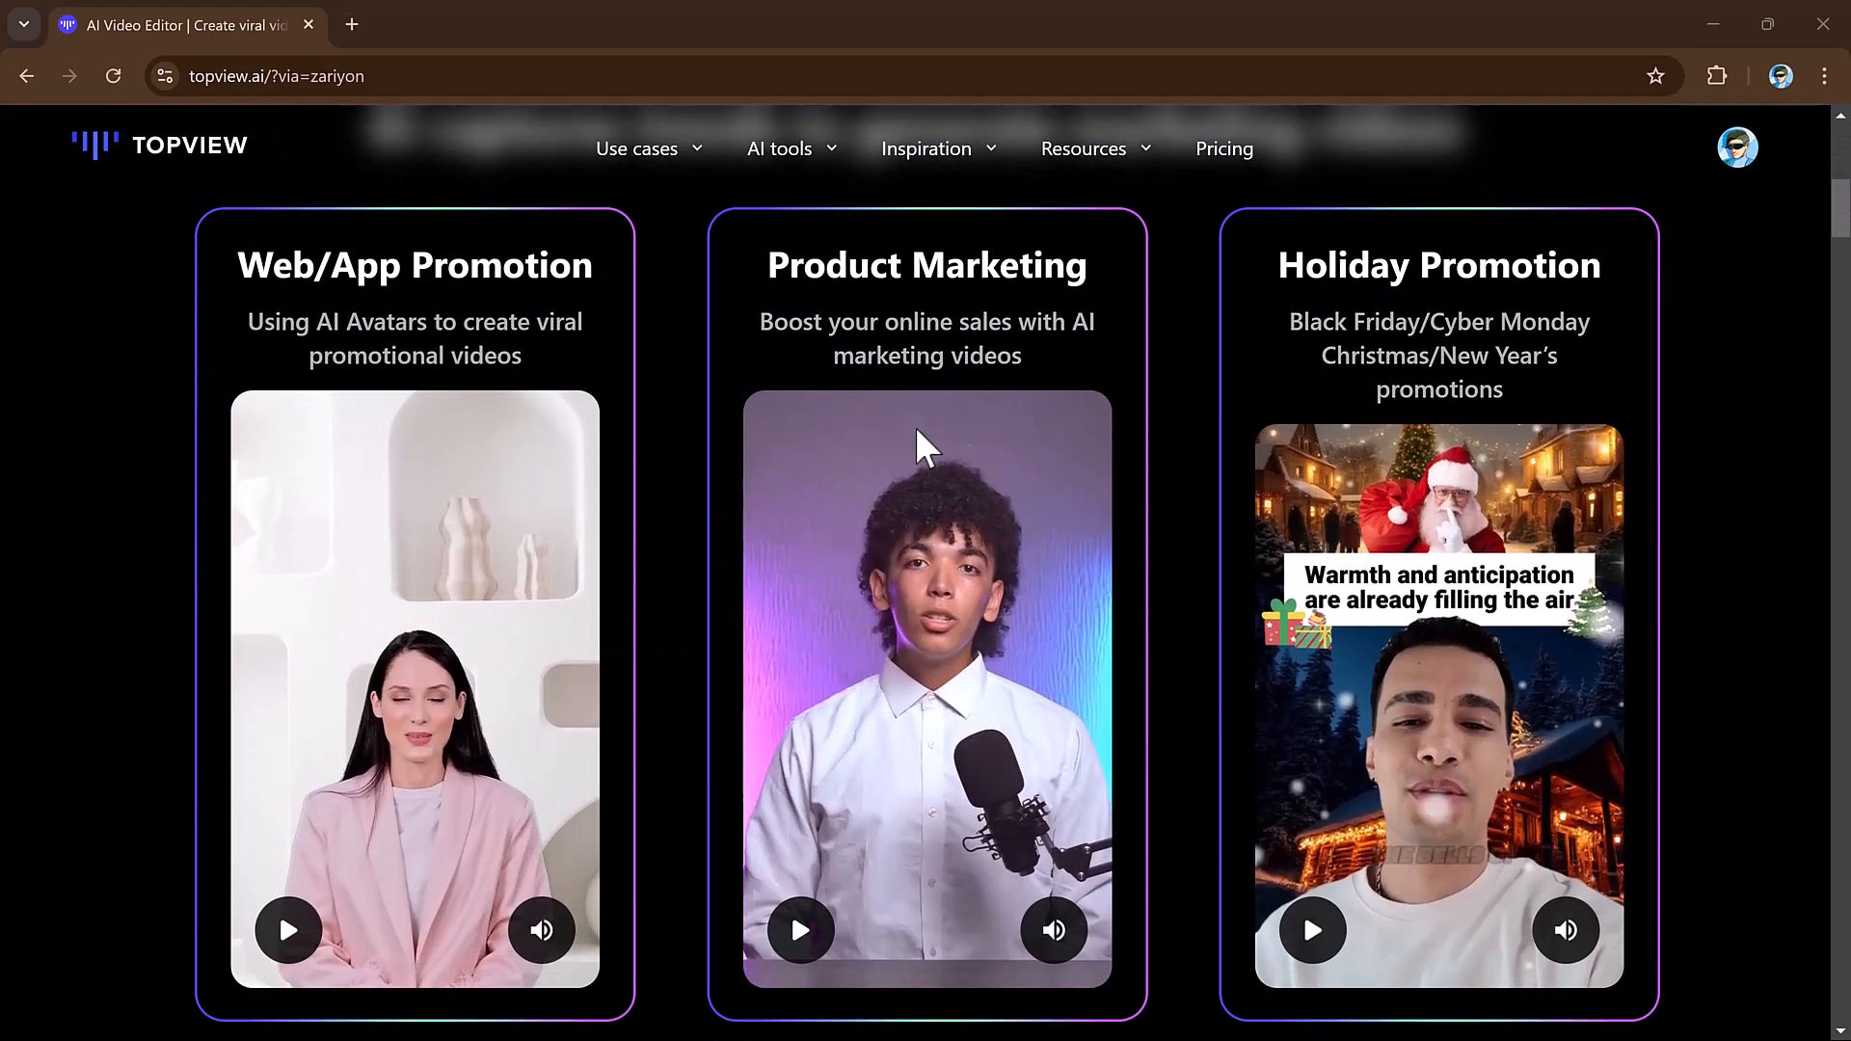
{"action": "scroll", "scroll_direction": "down", "scroll_amount": 3}
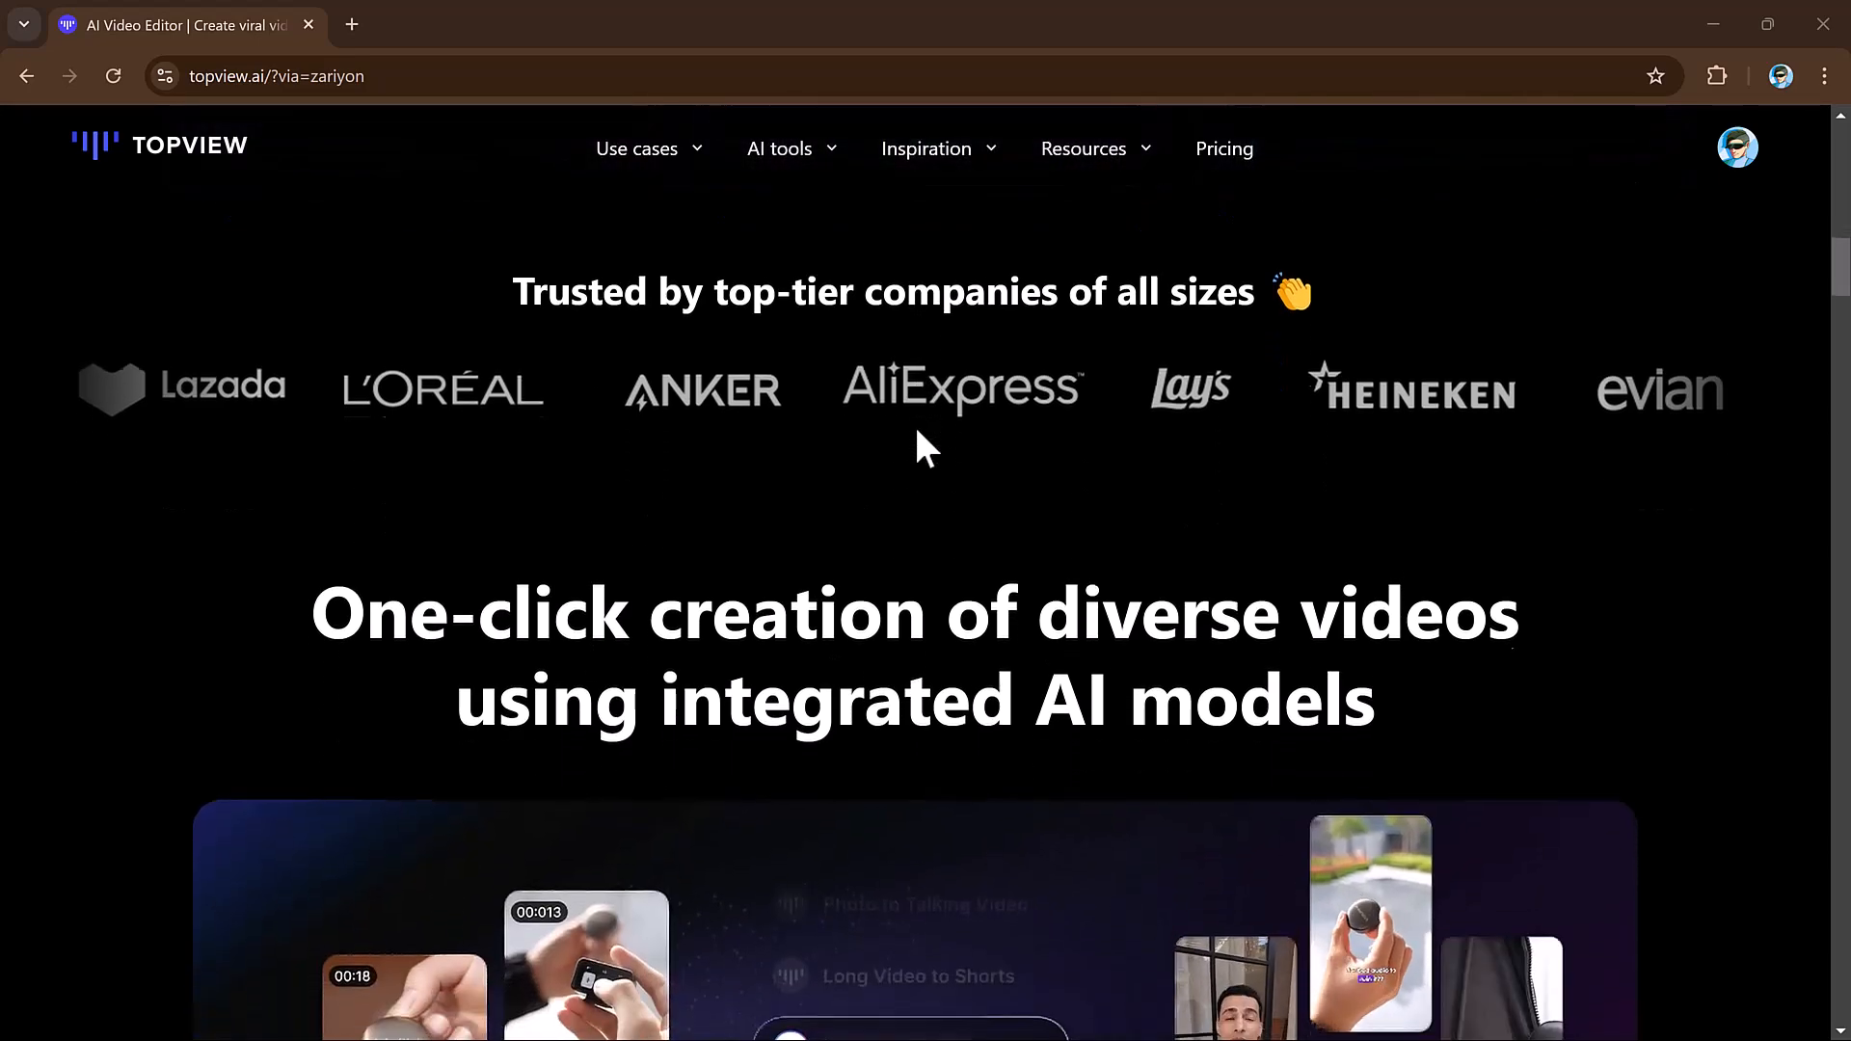
{"action": "scroll", "scroll_direction": "down", "scroll_amount": 3}
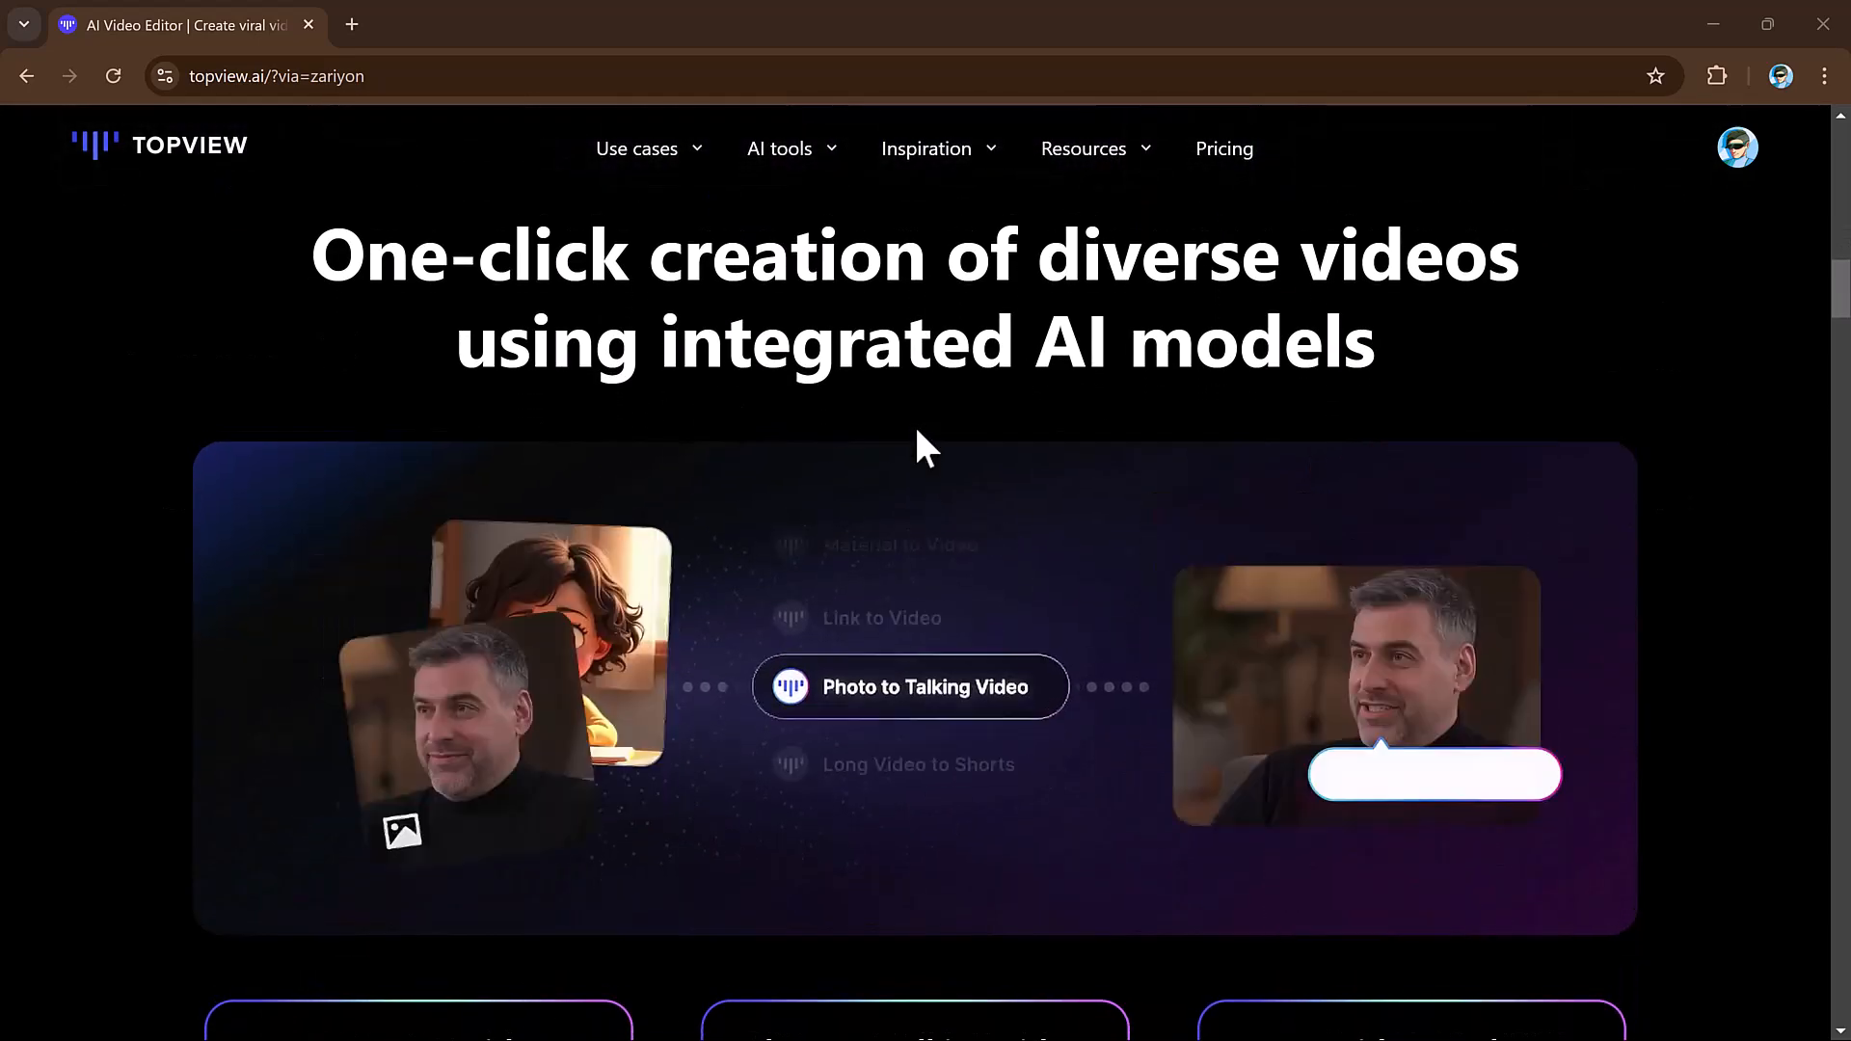
{"action": "scroll", "scroll_direction": "down", "scroll_amount": 3}
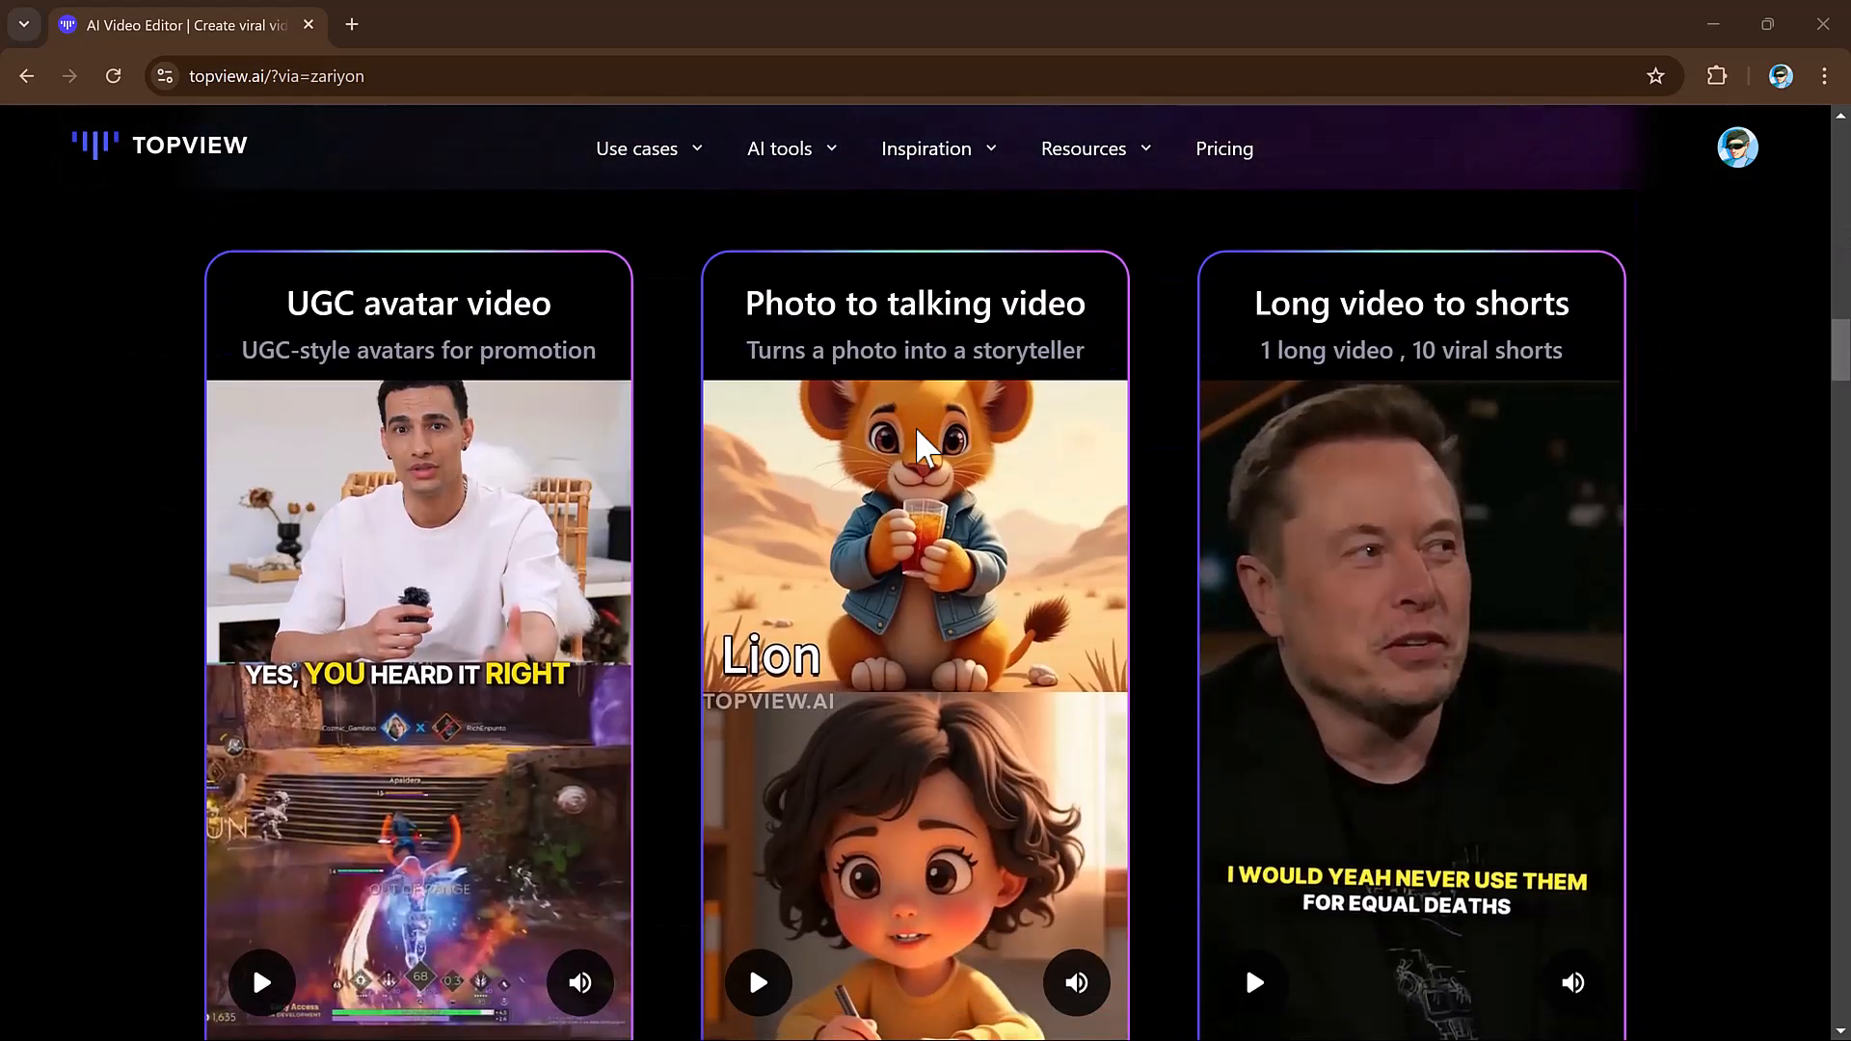
{"action": "scroll", "scroll_direction": "down", "scroll_amount": 3}
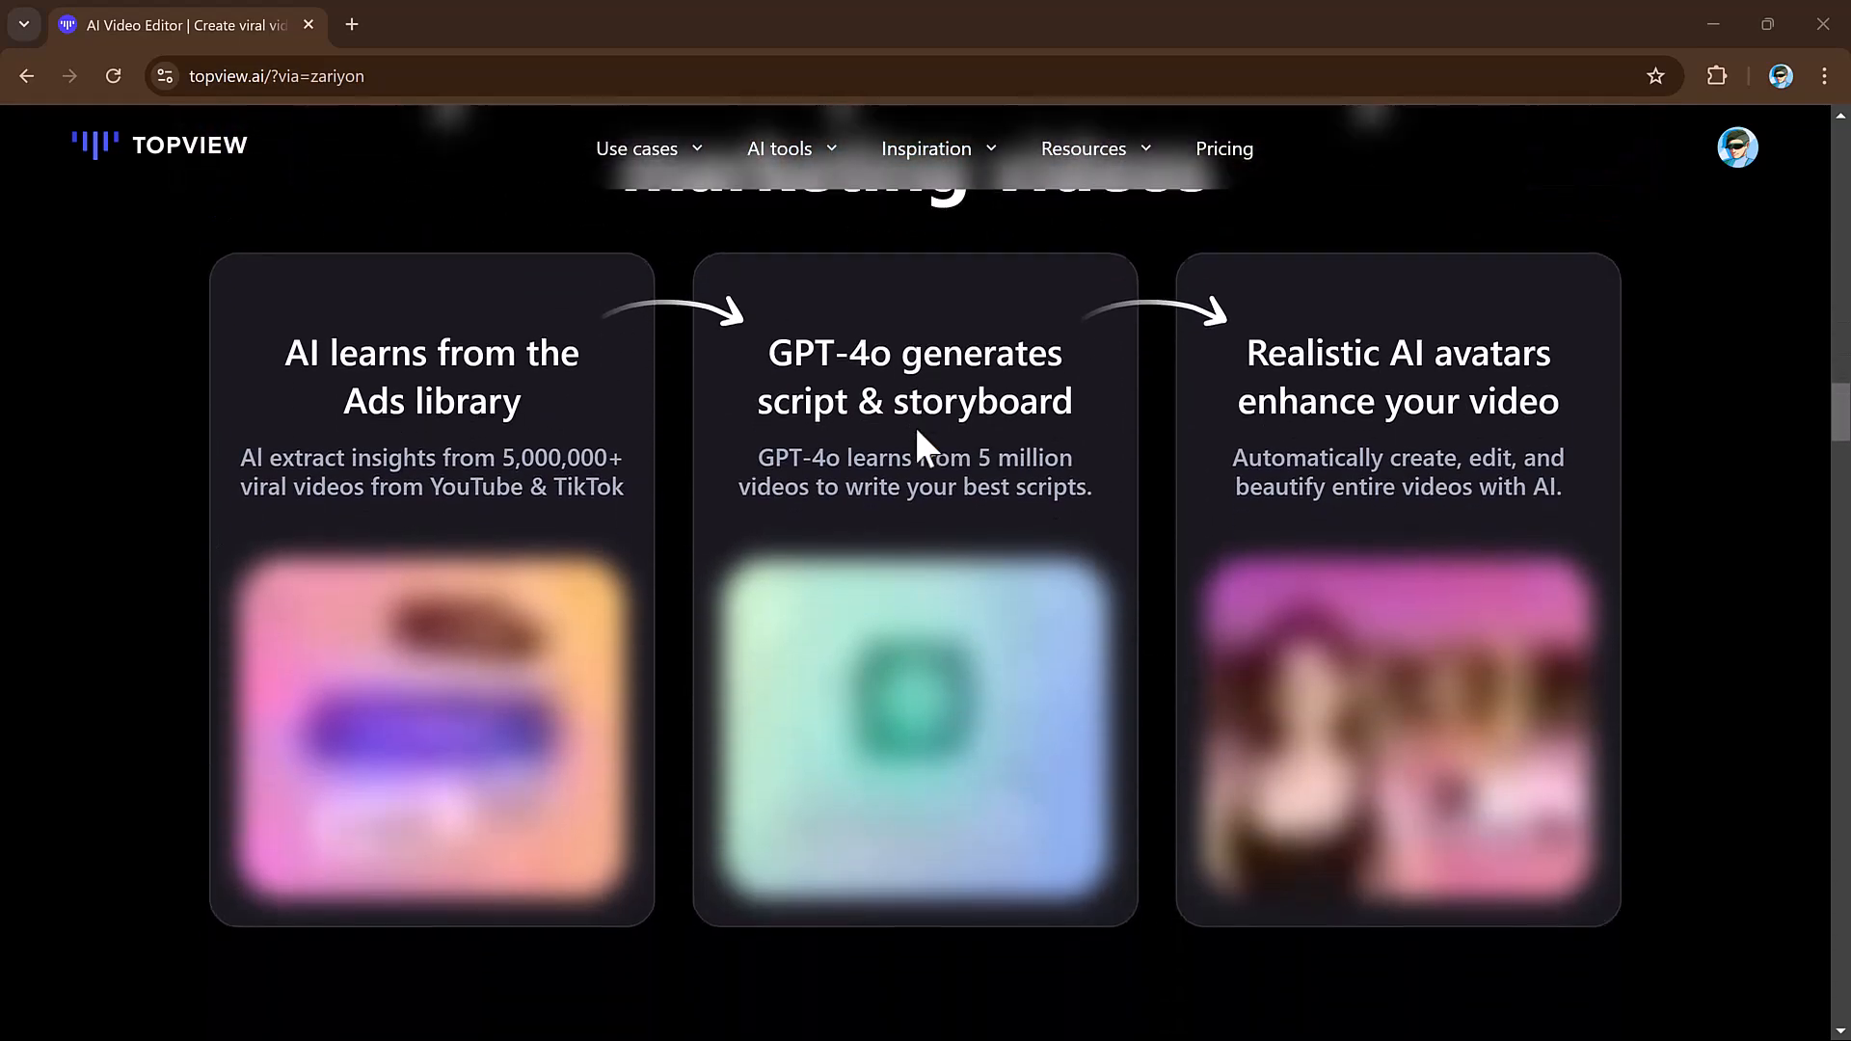
{"action": "scroll", "scroll_direction": "down", "scroll_amount": 3}
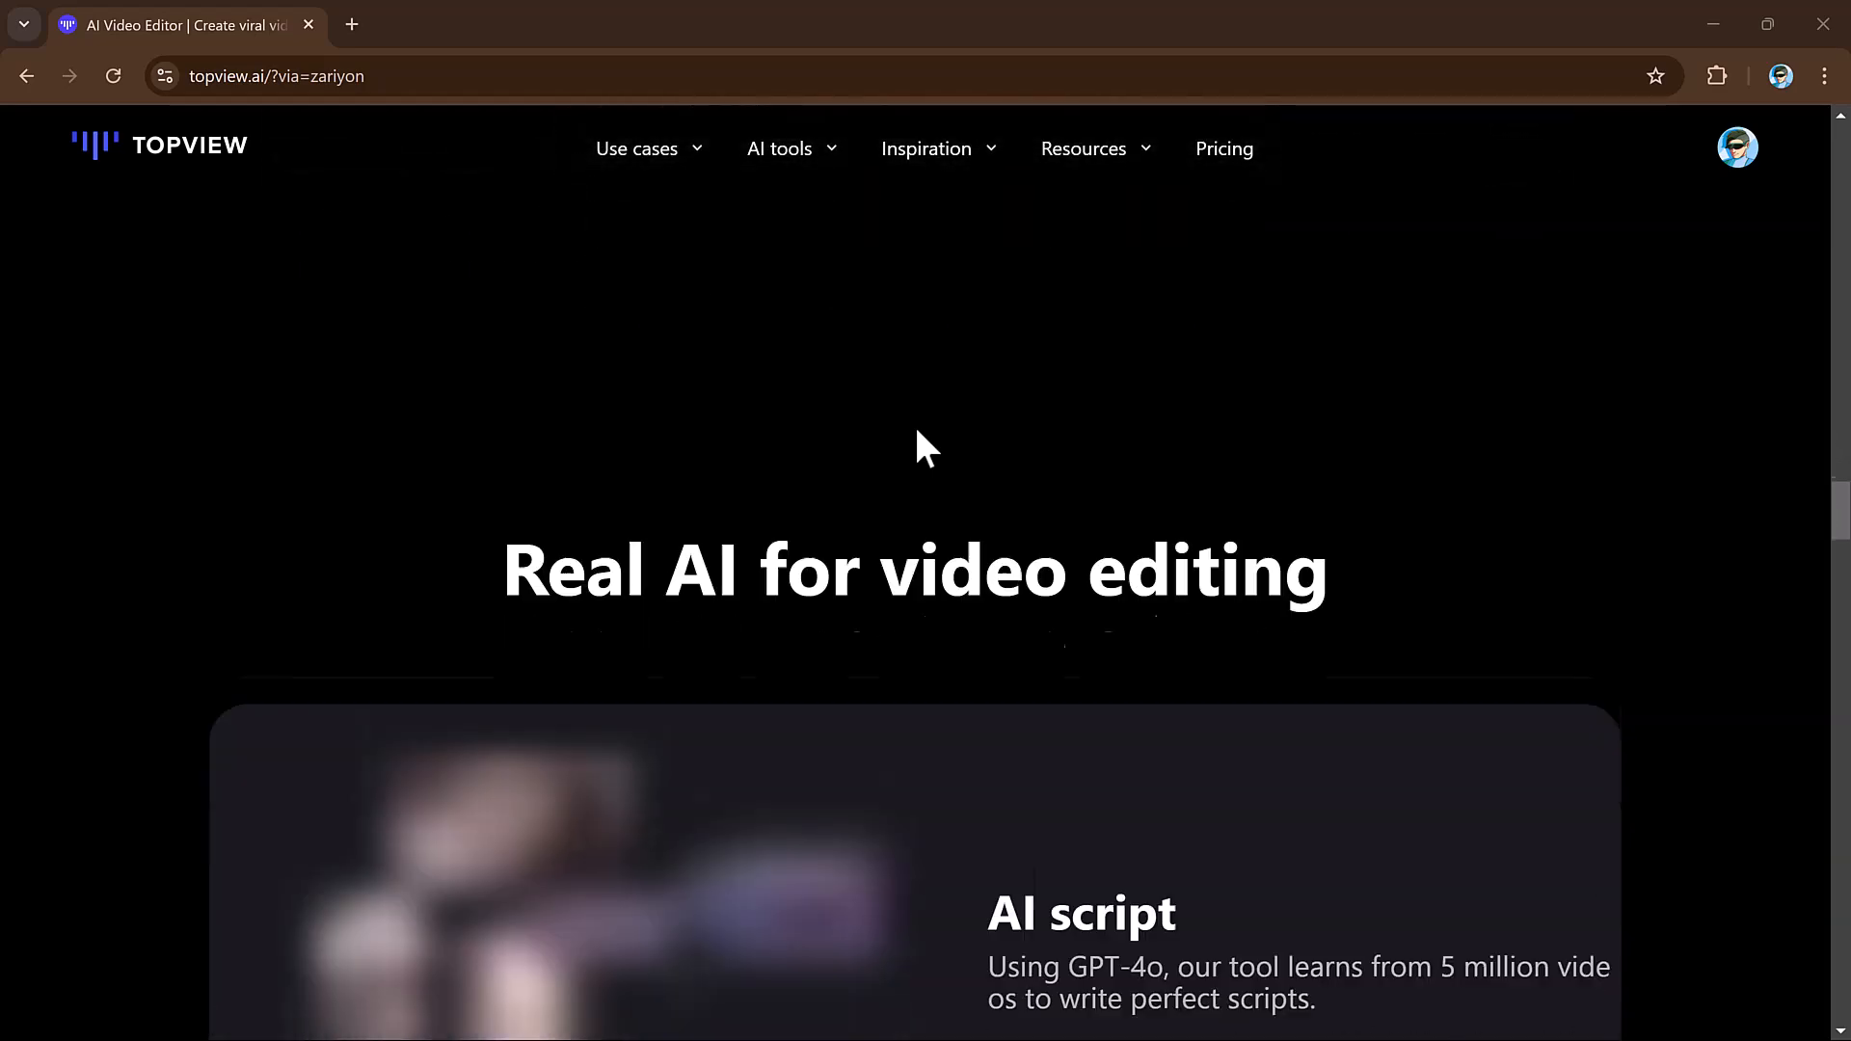
{"action": "scroll", "scroll_direction": "down", "scroll_amount": 3}
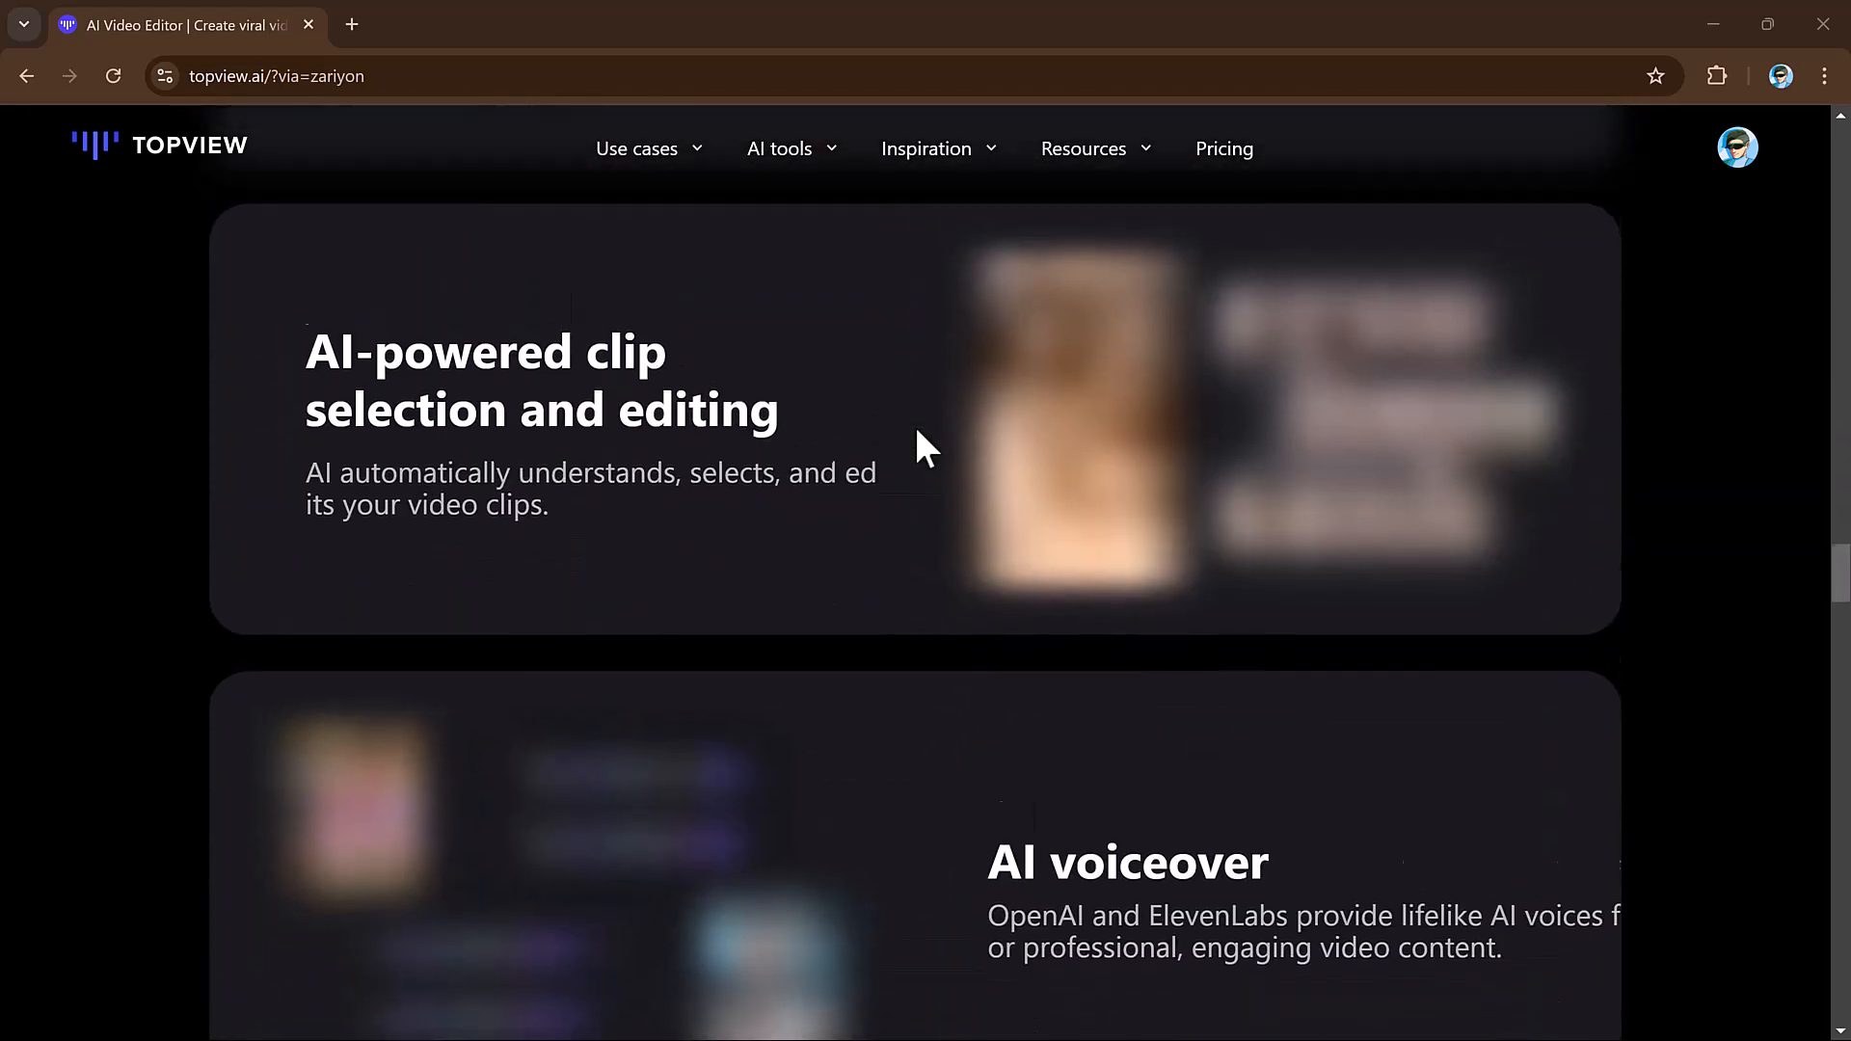
{"action": "scroll", "scroll_direction": "down", "scroll_amount": 3}
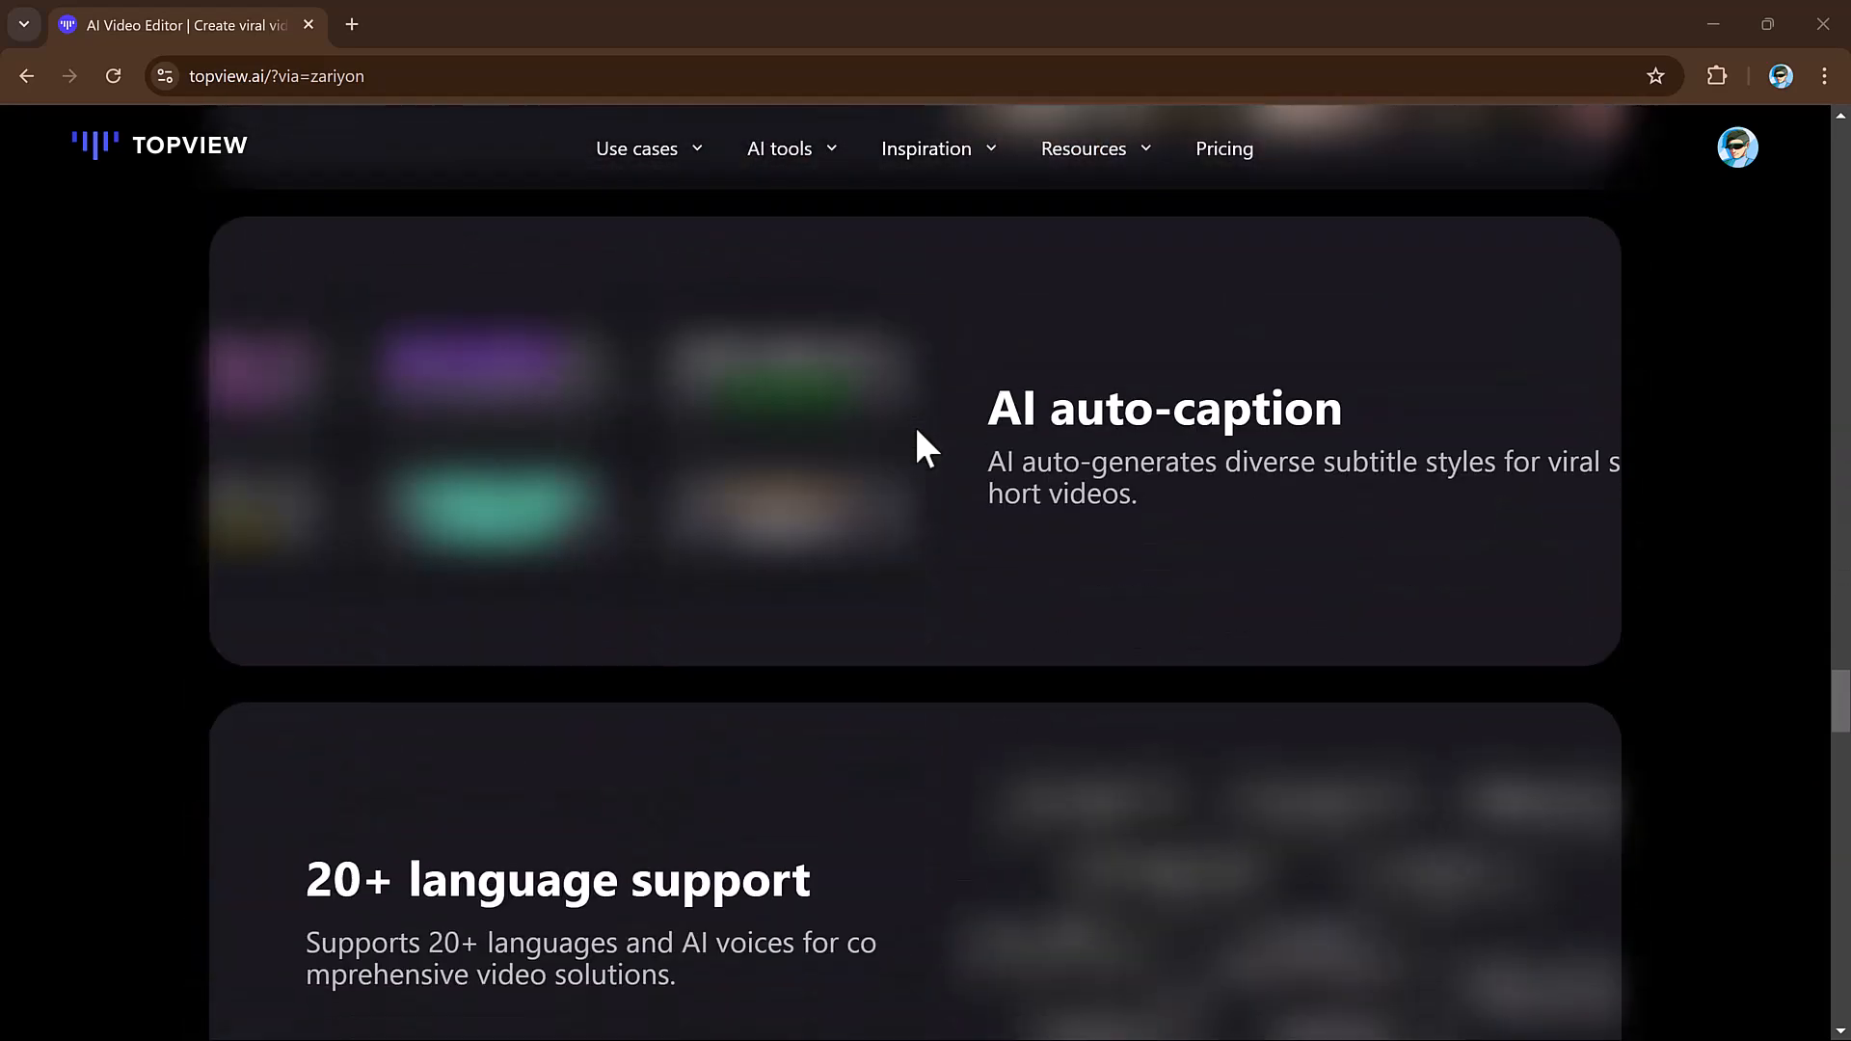
{"action": "scroll", "scroll_direction": "down", "scroll_amount": 3}
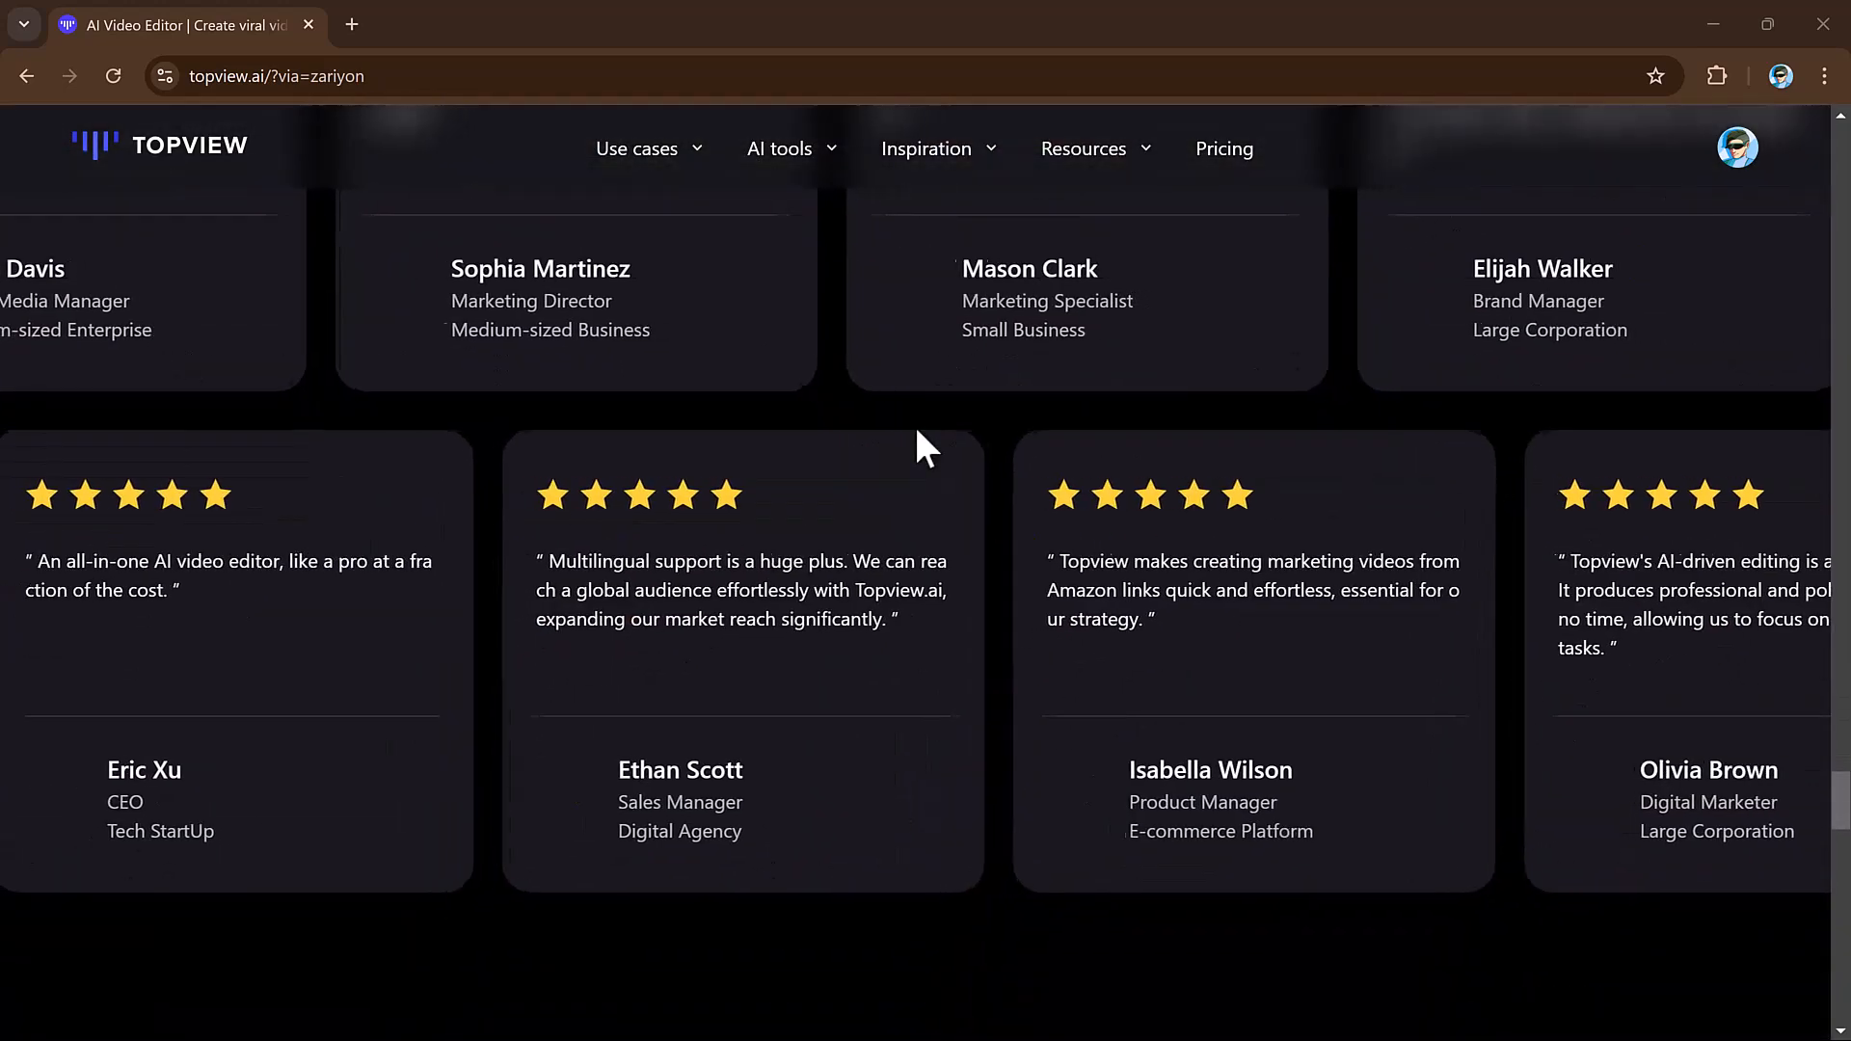
{"action": "scroll", "scroll_direction": "down", "scroll_amount": 3}
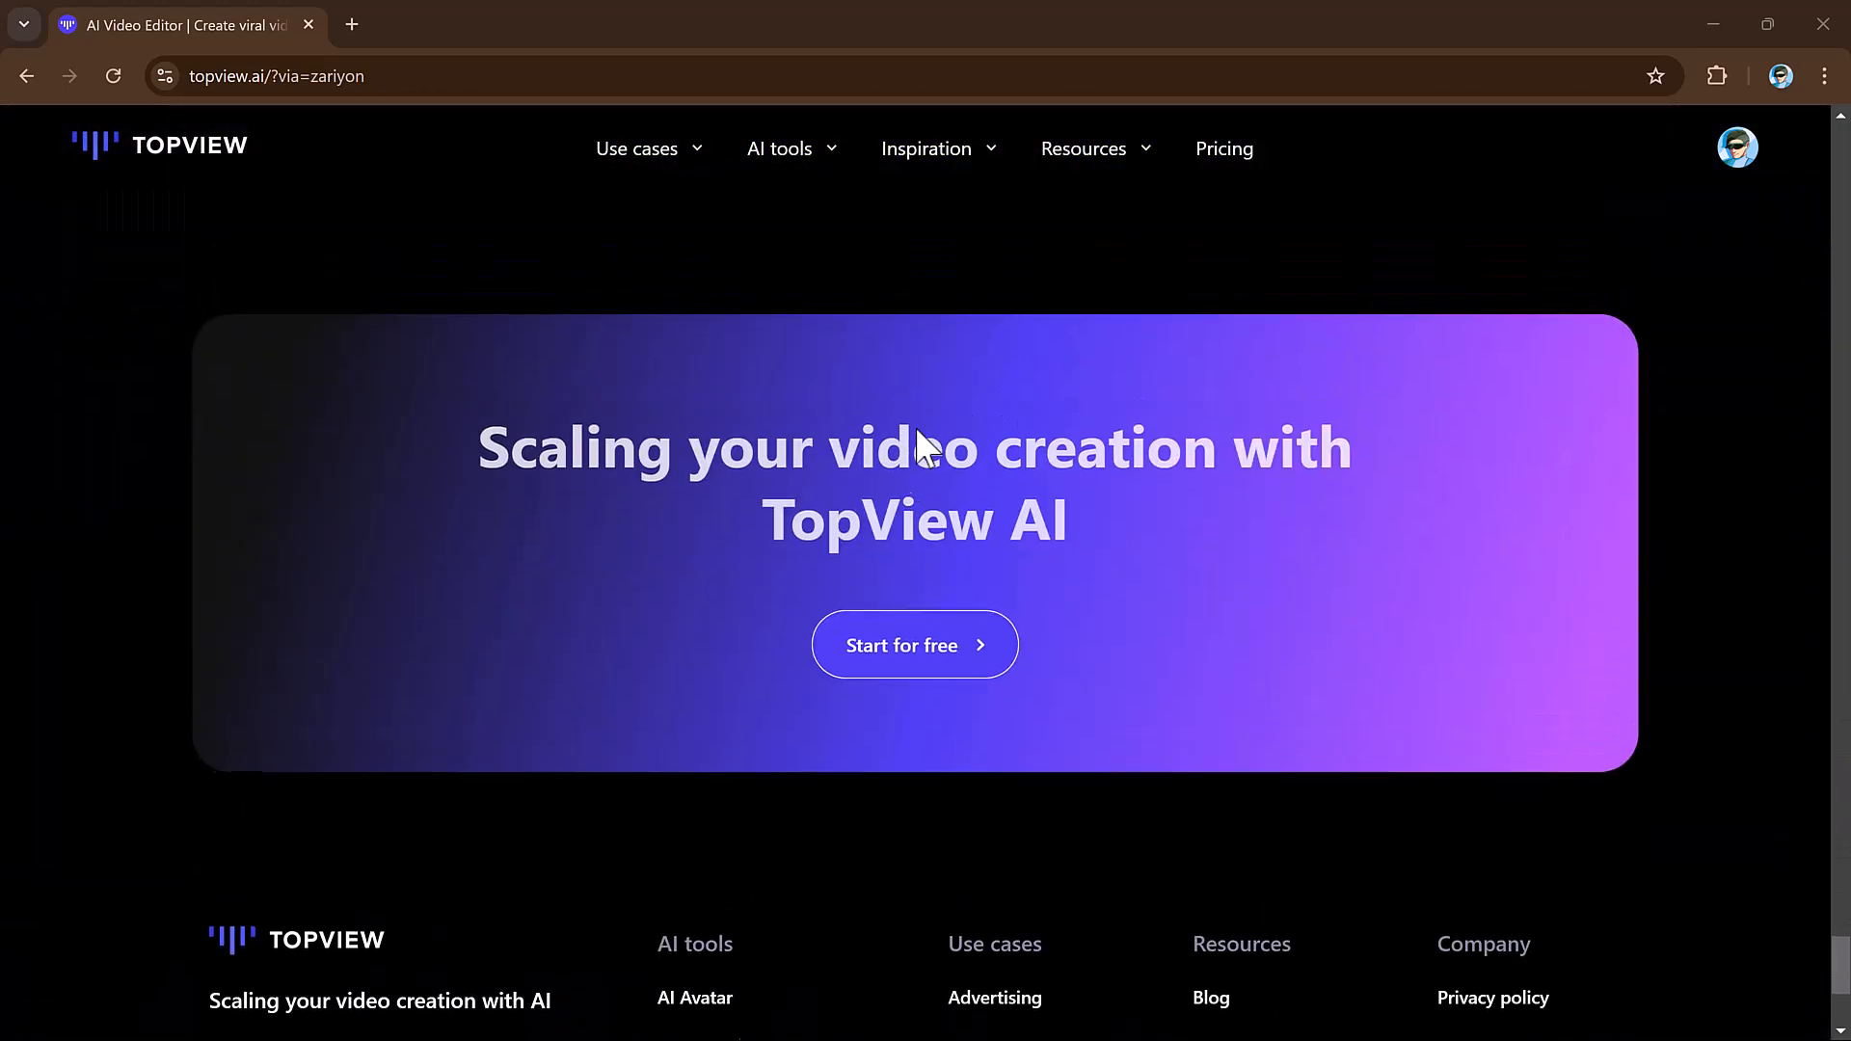
{"action": "left_click", "coordinate": [914, 644]}
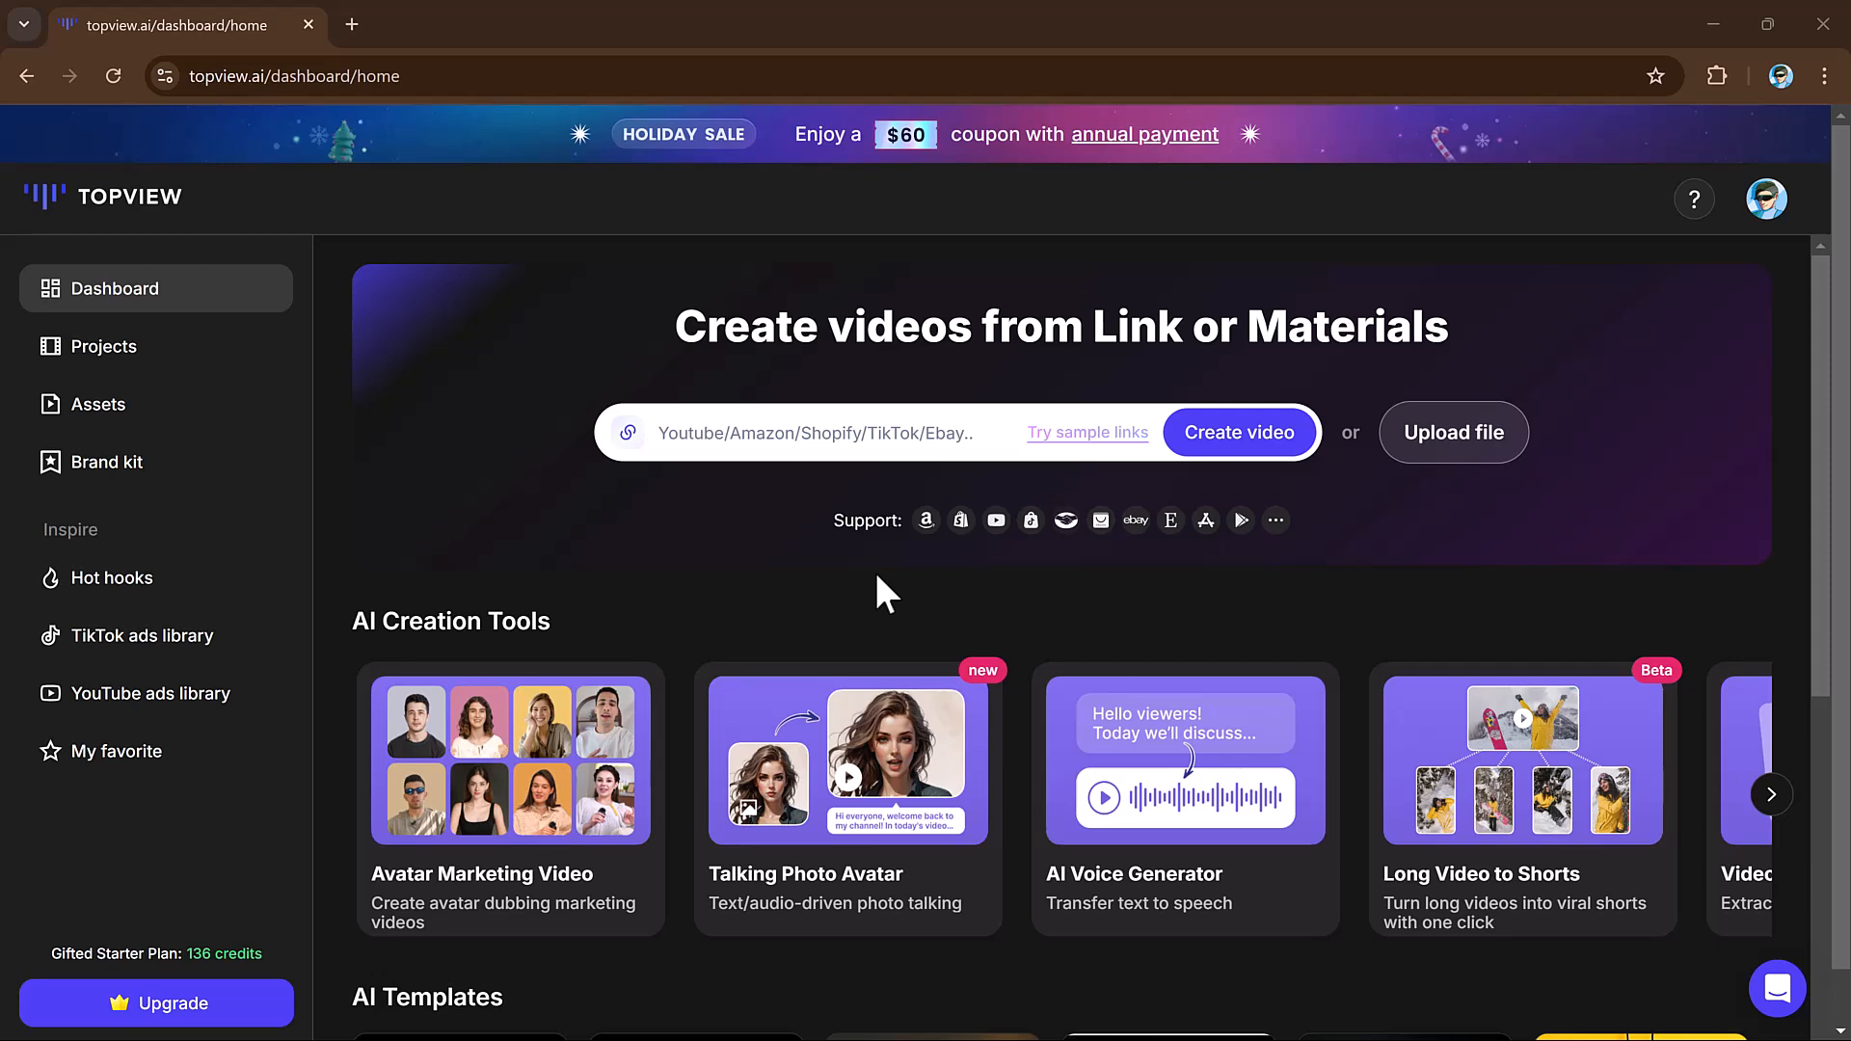
{"action": "mouse_move", "coordinate": [216, 306]}
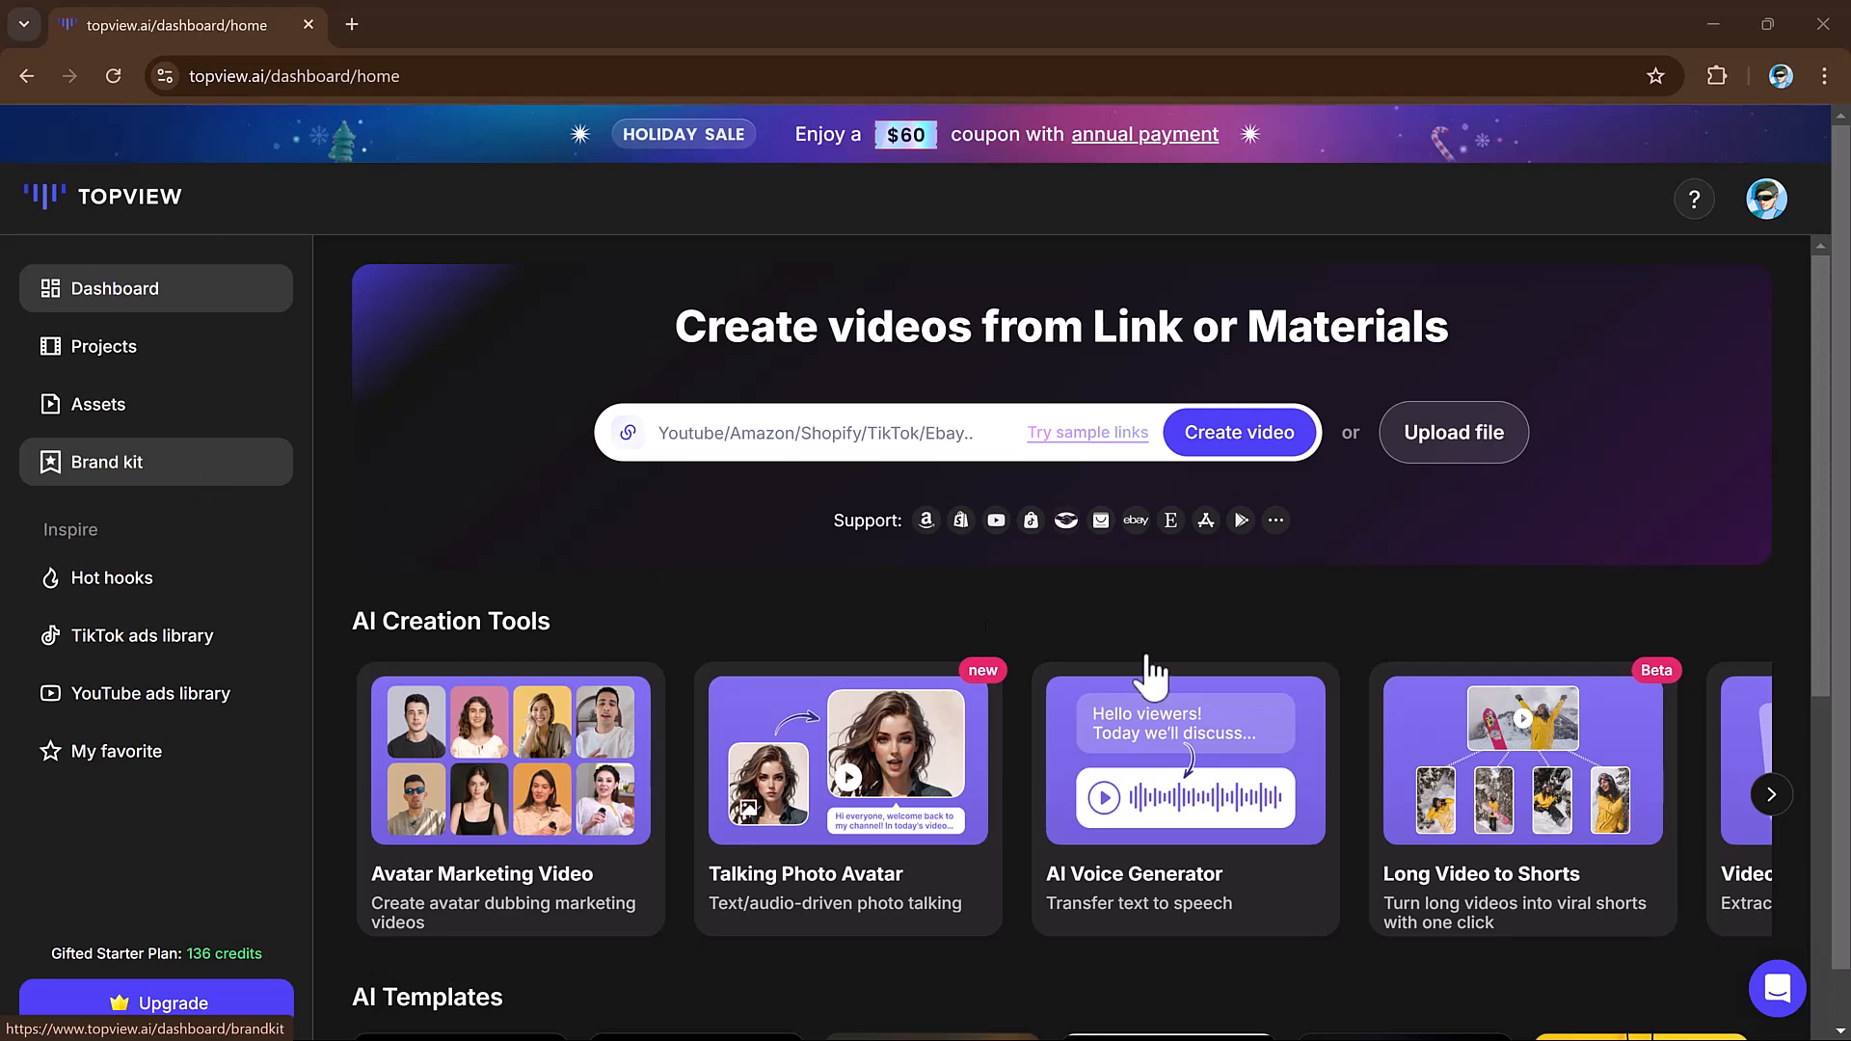
- Browse the AI Creation Tools carousel back and forth to reveal all tools
{"action": "left_click", "coordinate": [1770, 795]}
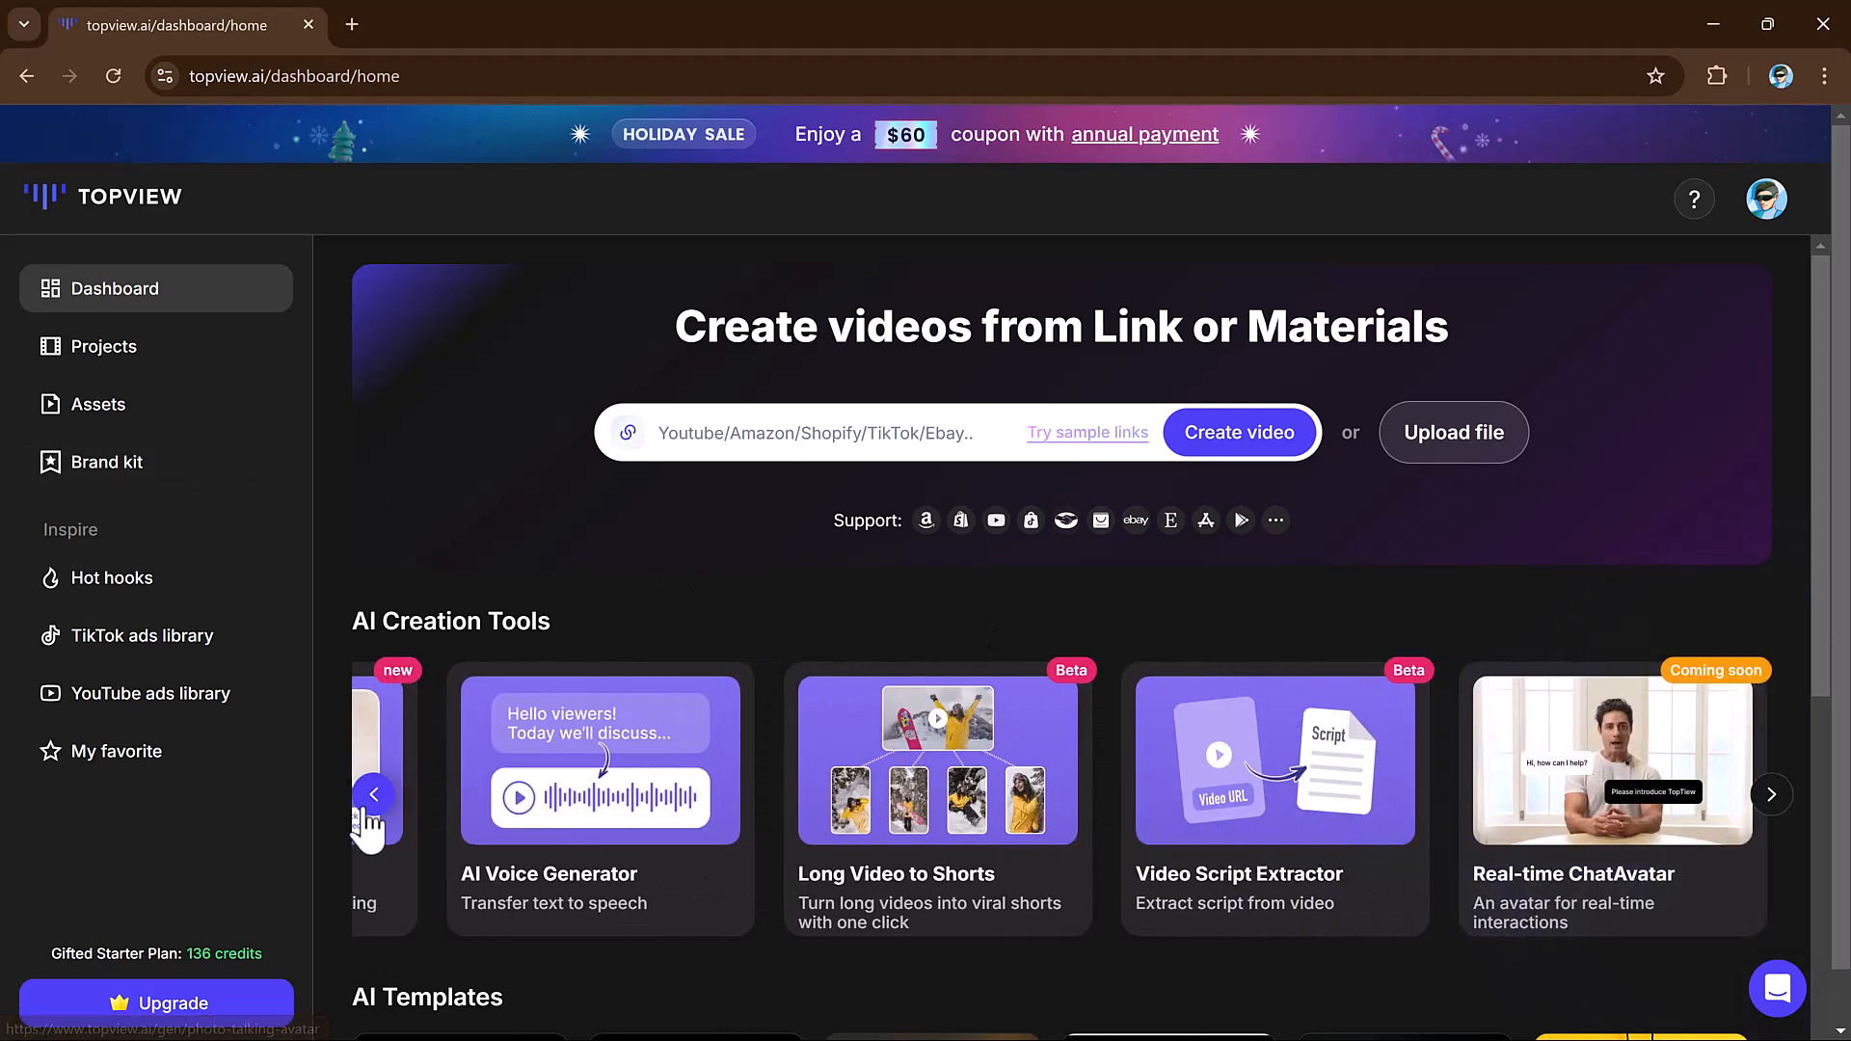
{"action": "left_click", "coordinate": [373, 792]}
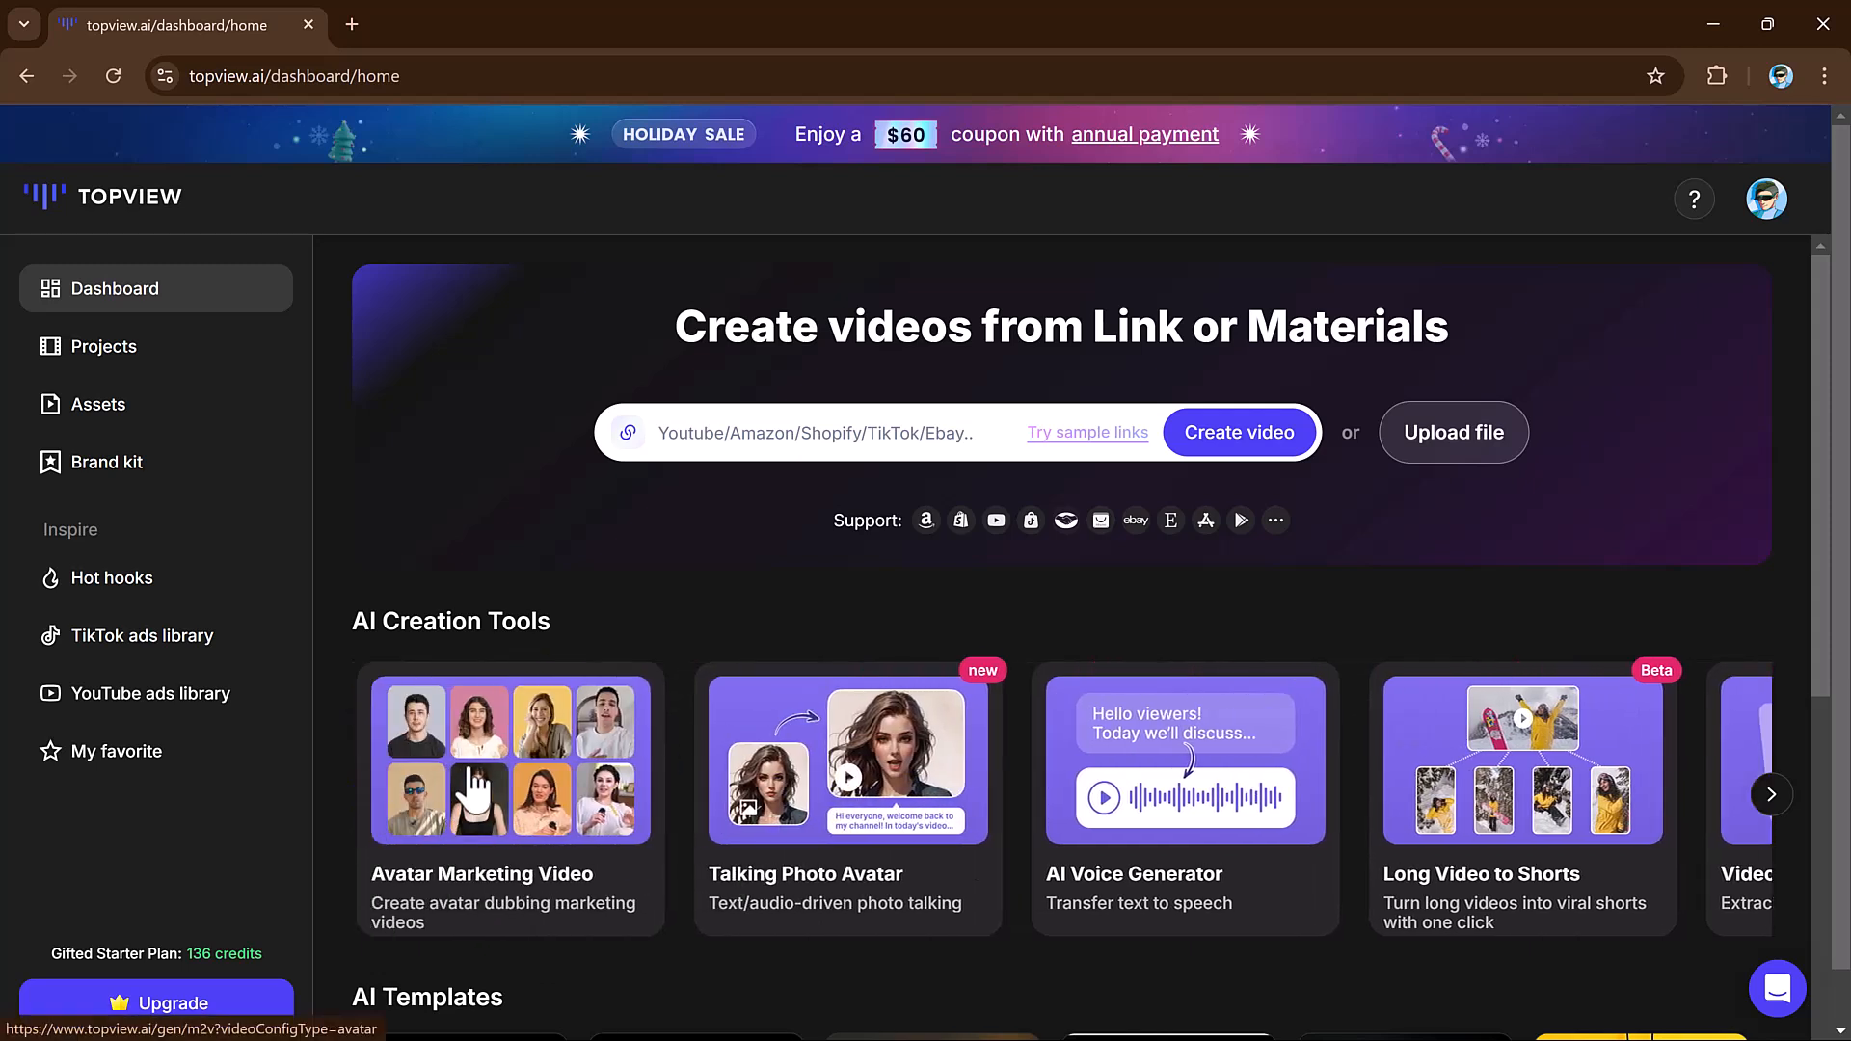
{"action": "mouse_move", "coordinate": [1180, 762]}
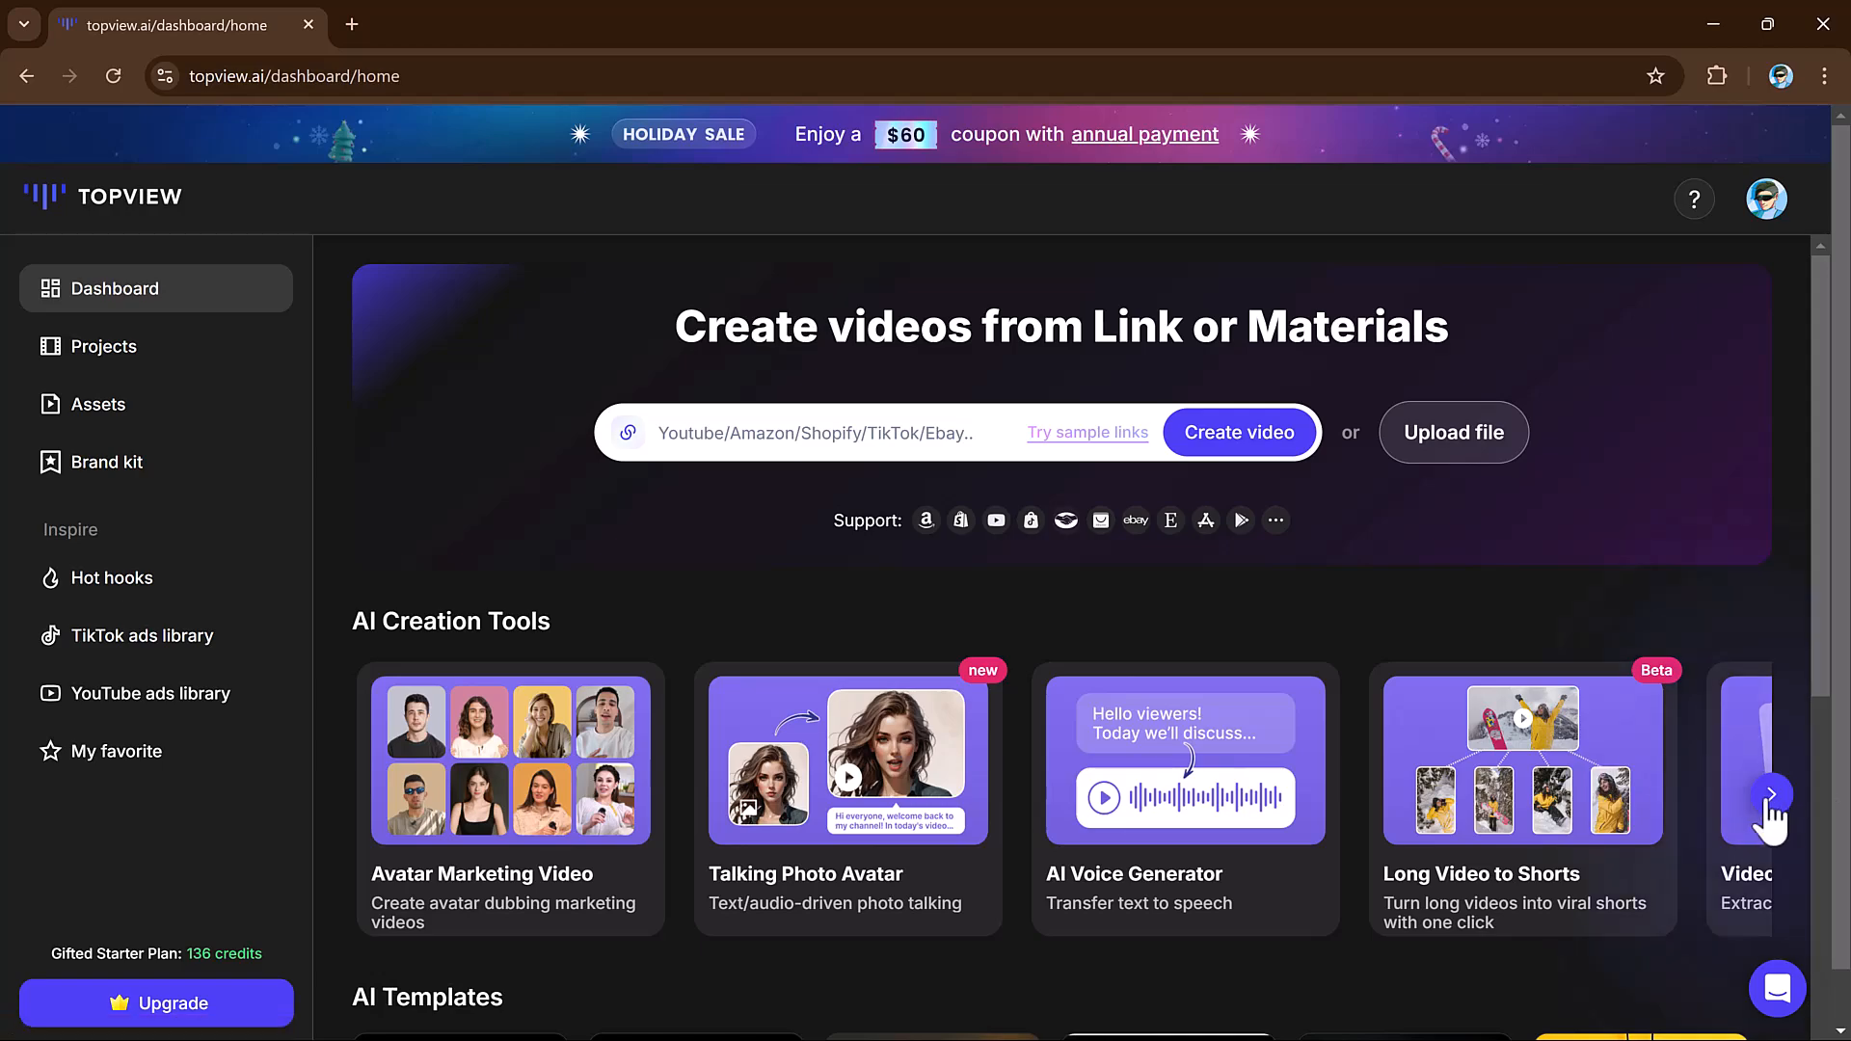
{"action": "left_click", "coordinate": [1771, 795]}
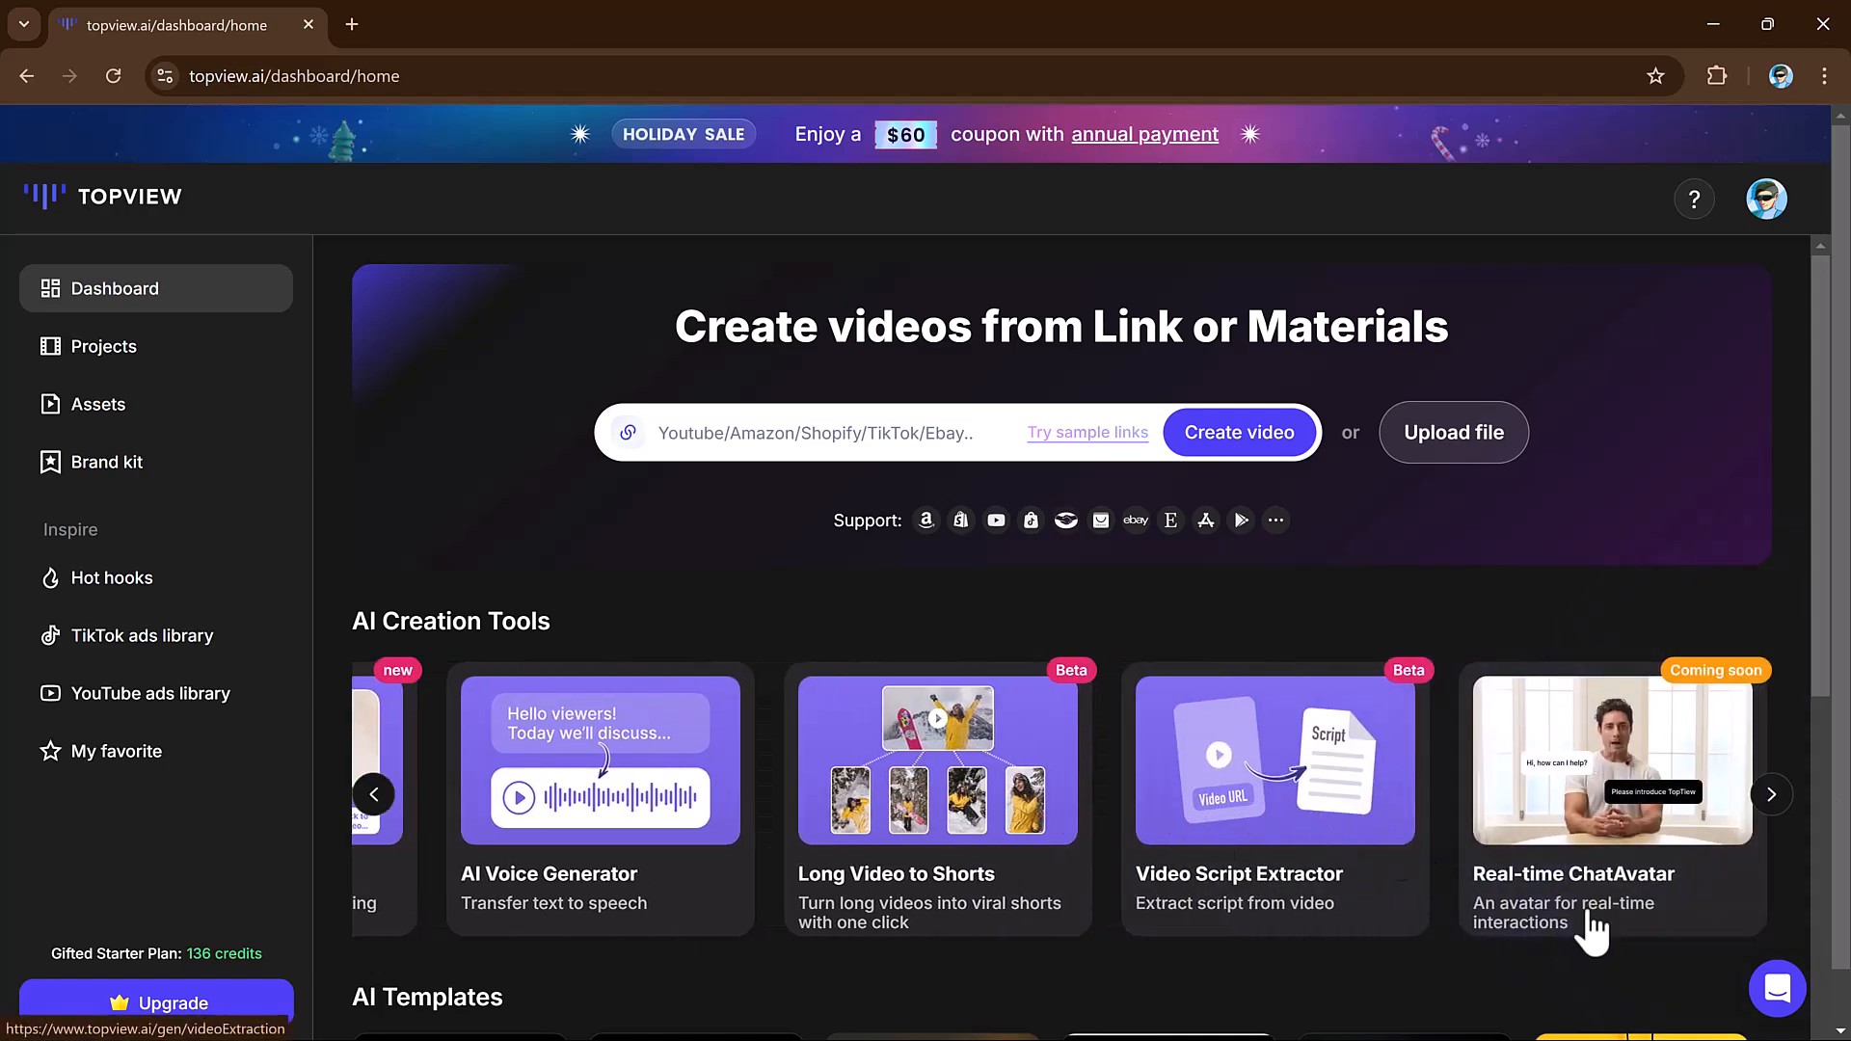
{"action": "scroll", "scroll_direction": "down", "scroll_amount": 3}
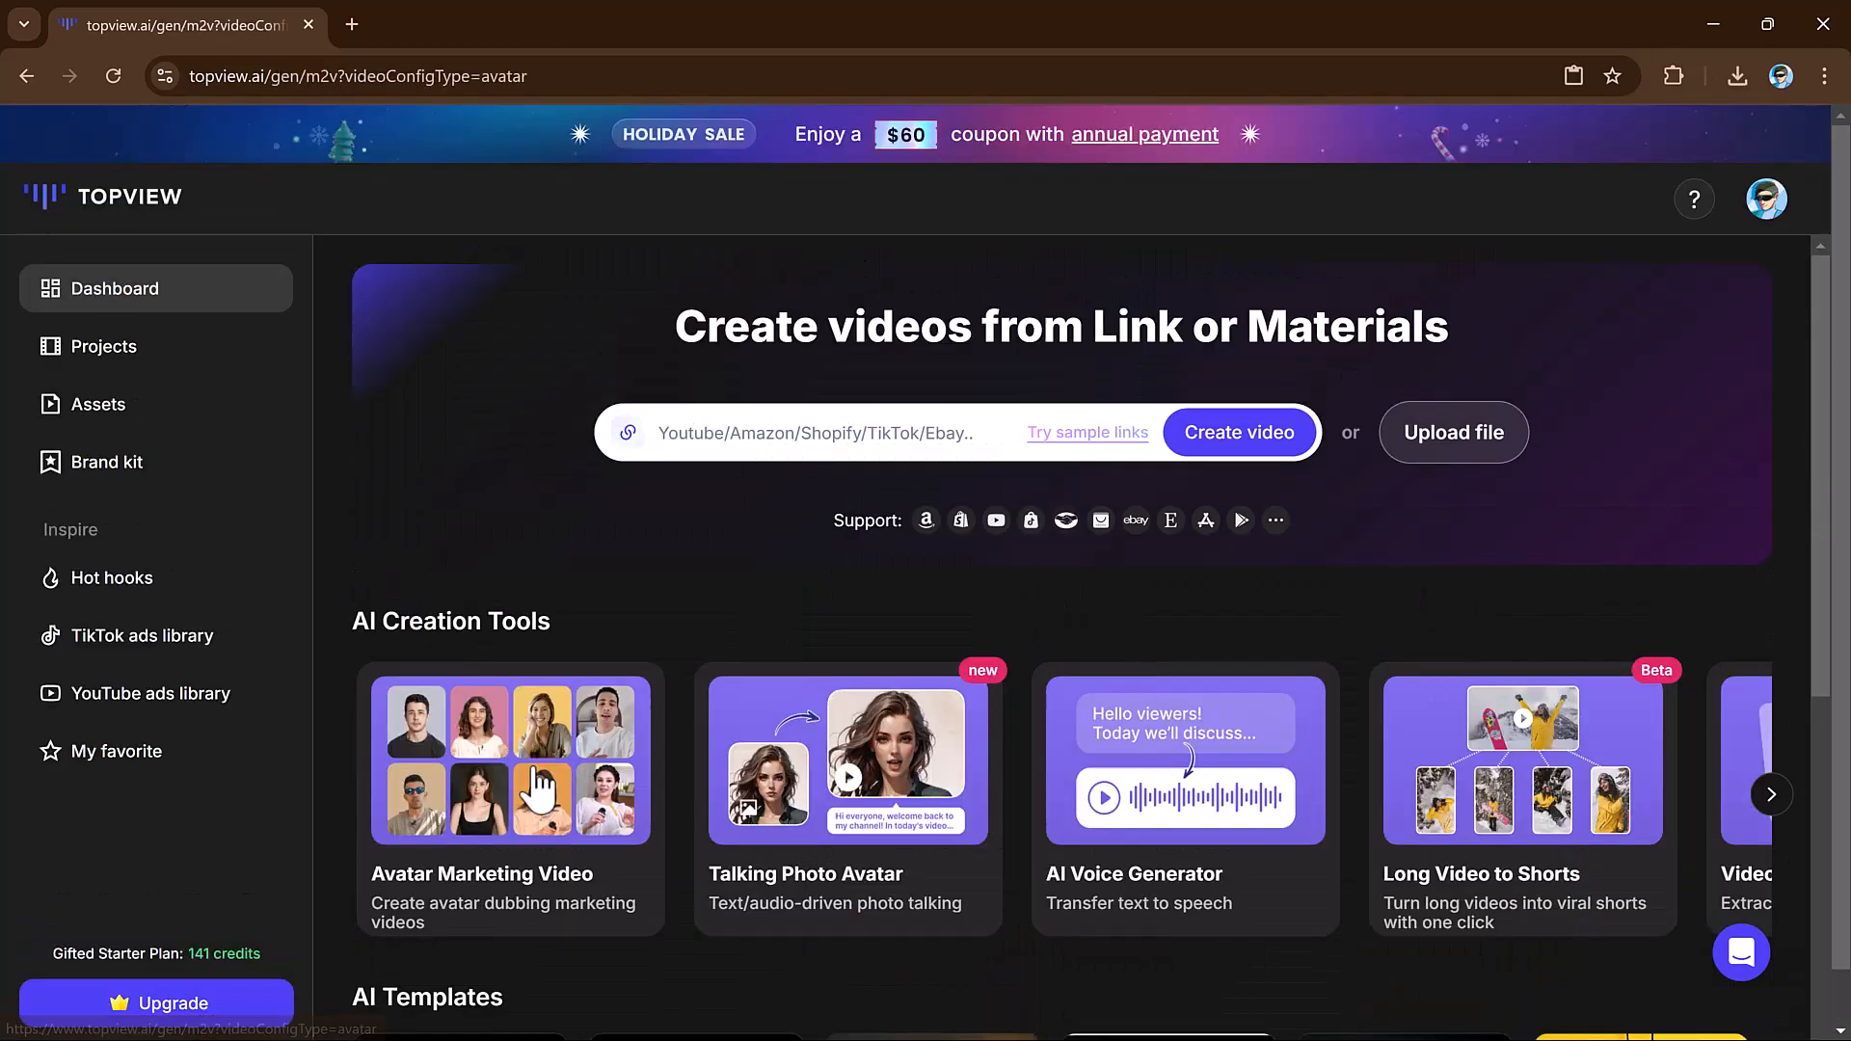
- Choose the 'Issa at home 2' avatar for the marketing video and close the picker
{"action": "left_click", "coordinate": [509, 762]}
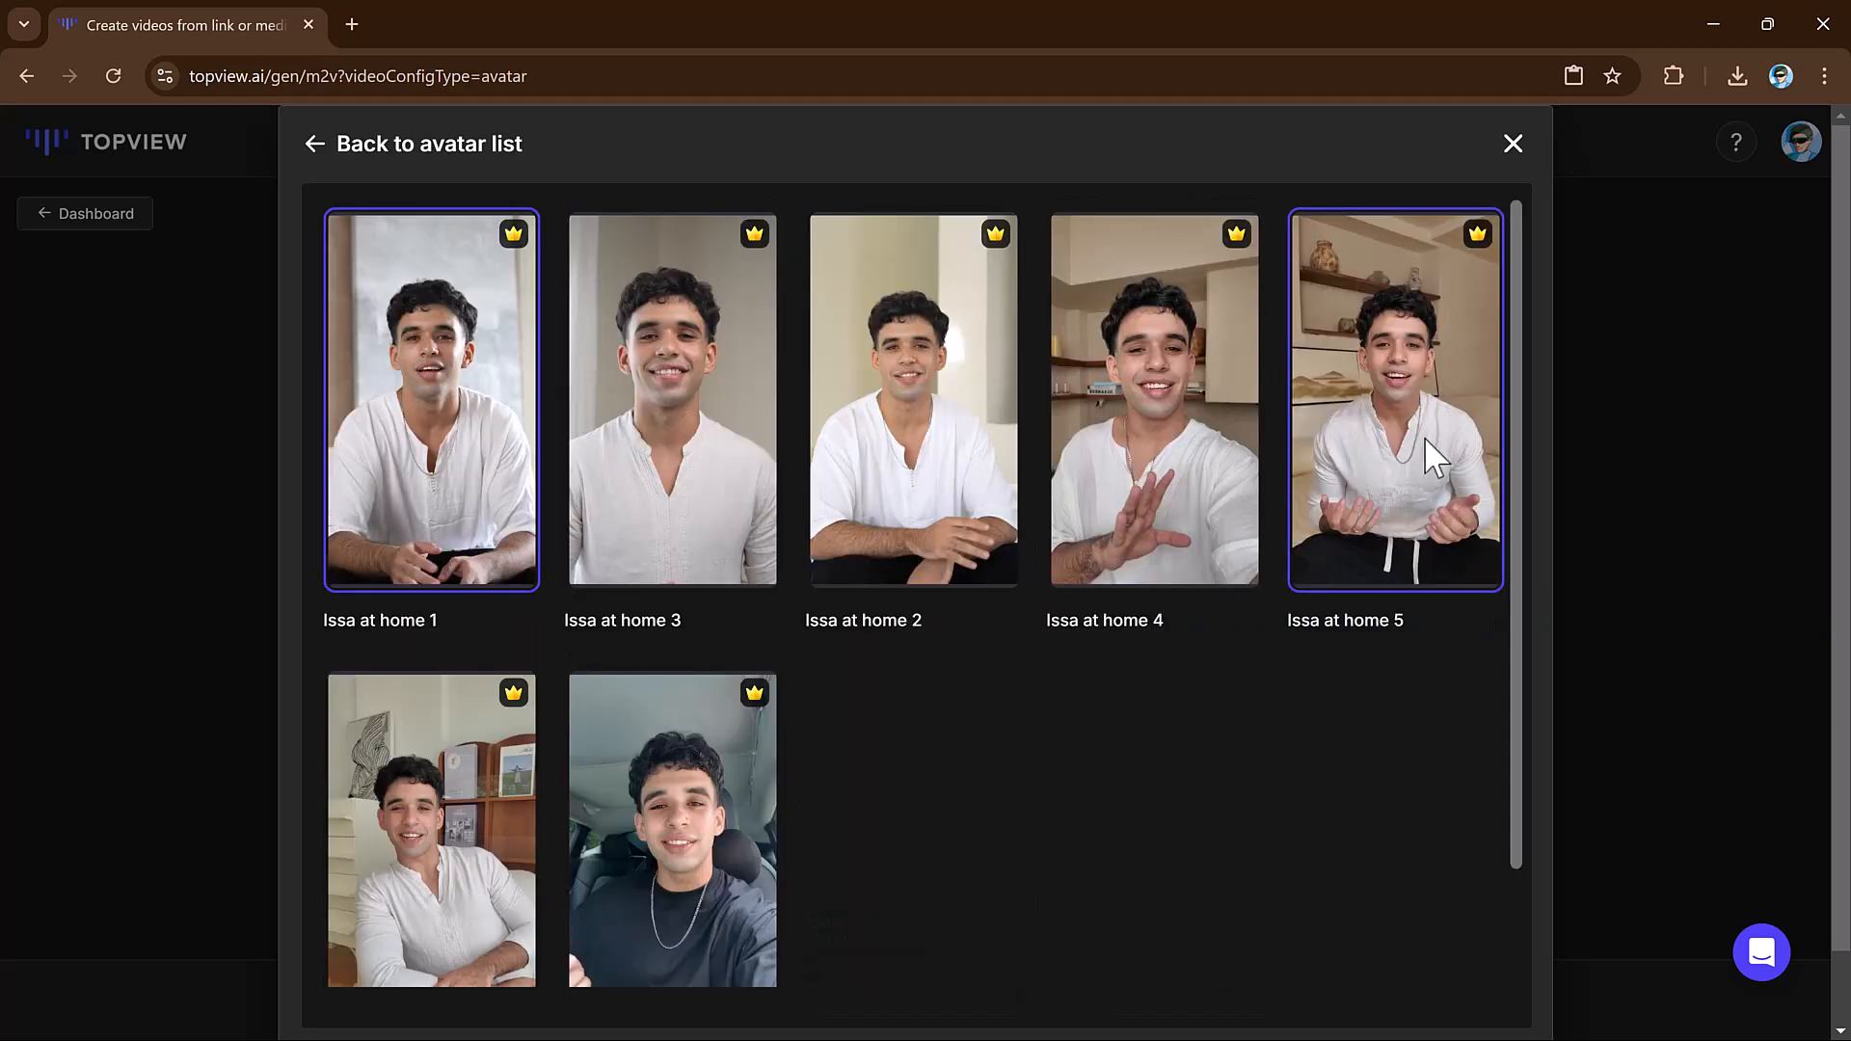
{"action": "left_click", "coordinate": [912, 400]}
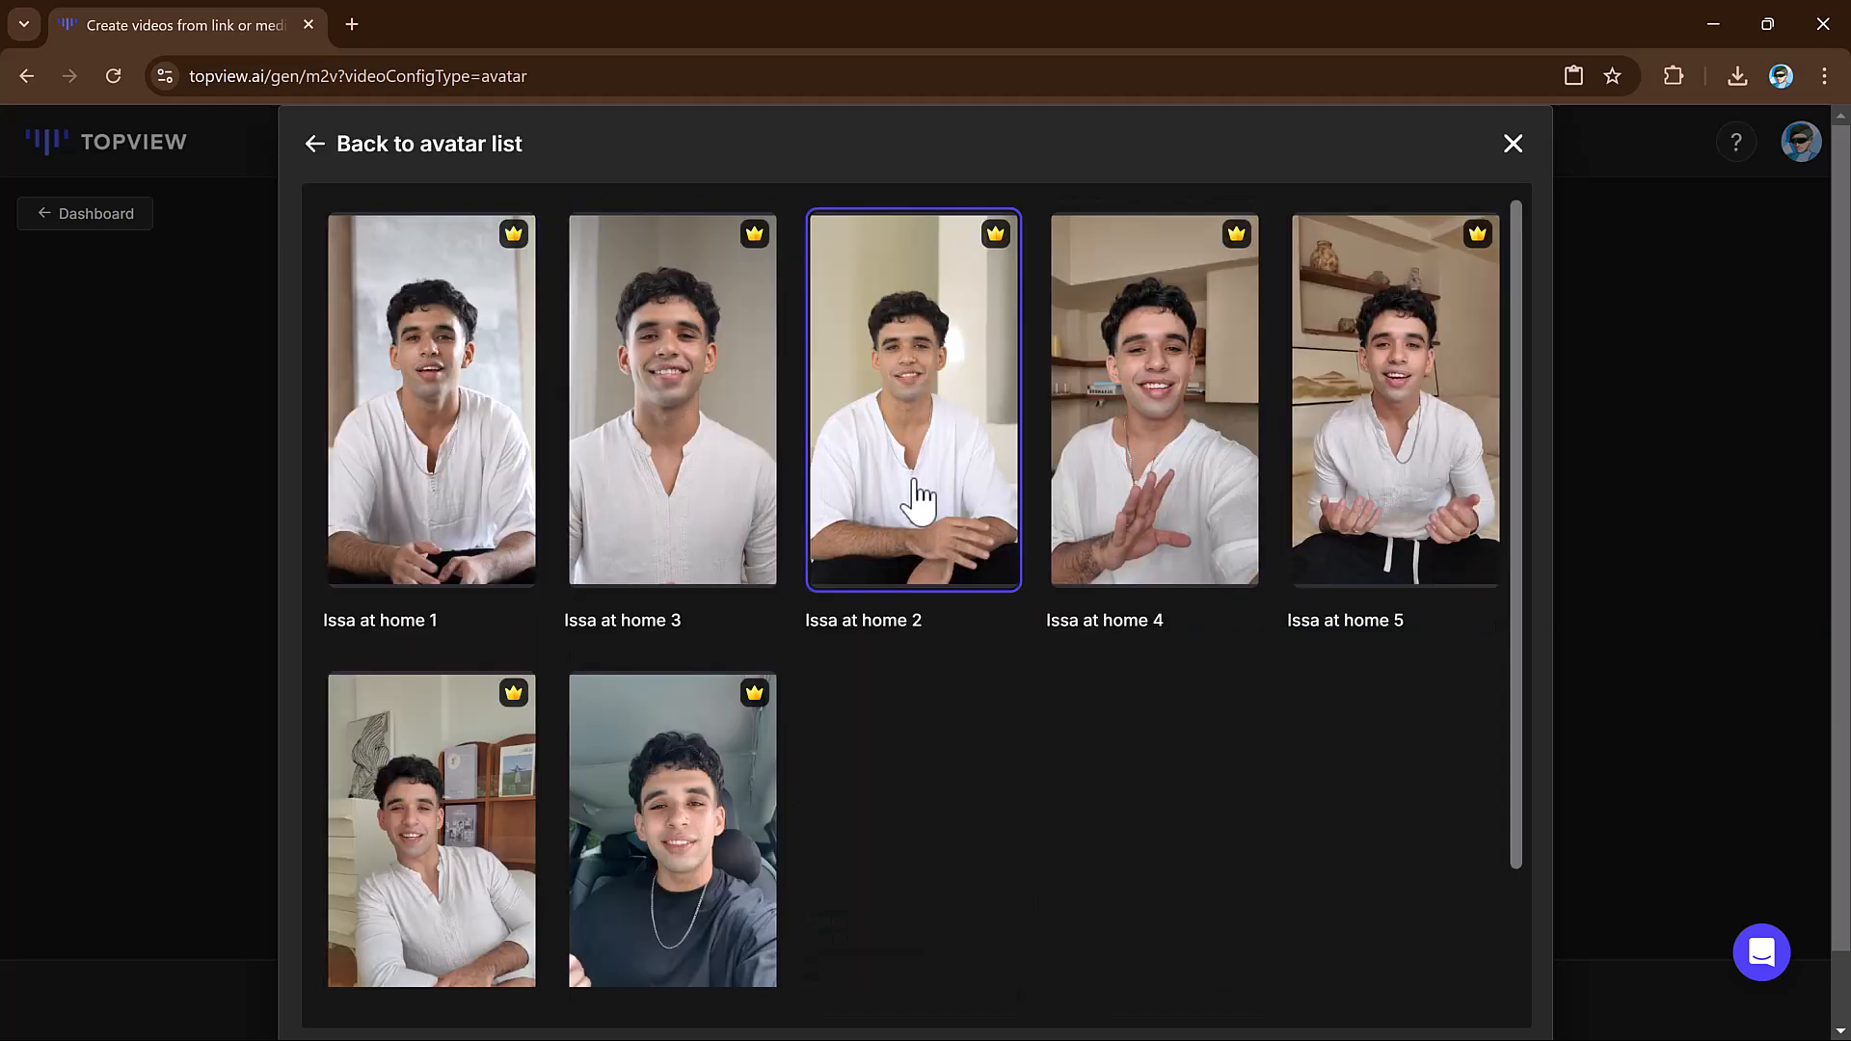
{"action": "mouse_move", "coordinate": [1512, 154]}
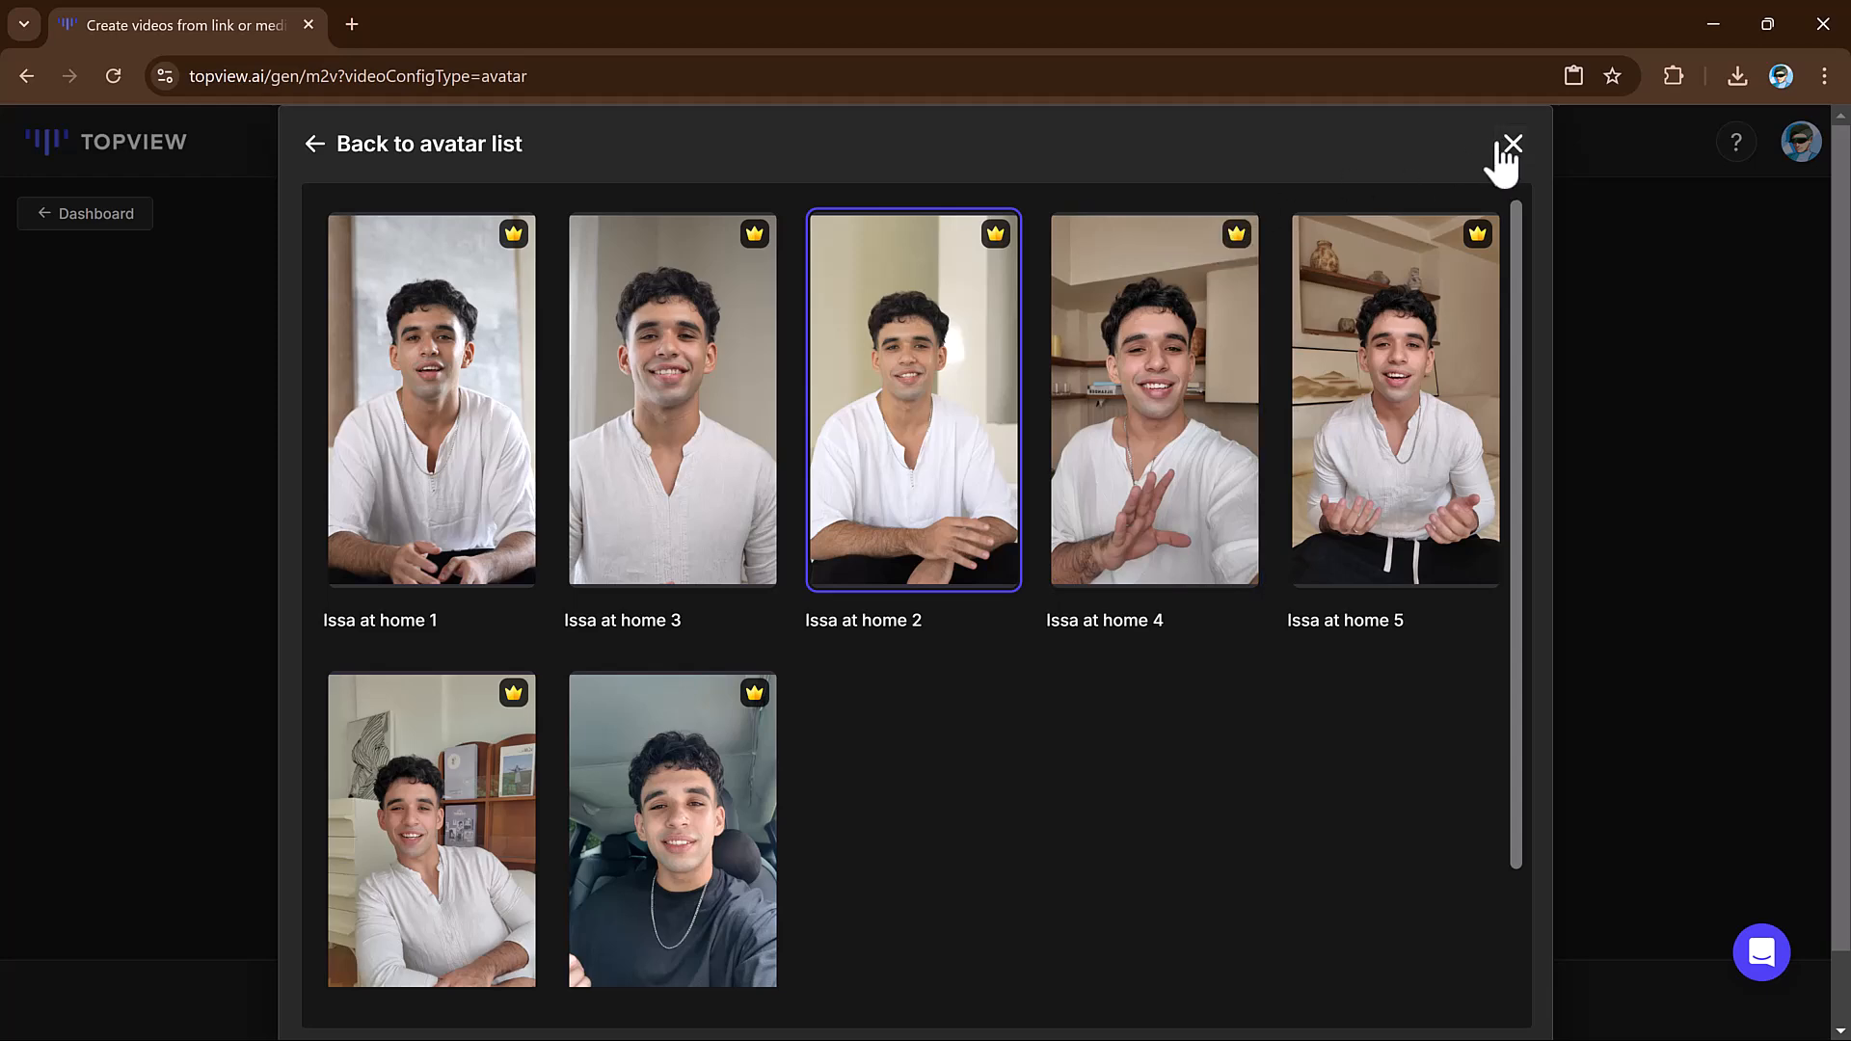
{"action": "left_click", "coordinate": [1512, 143]}
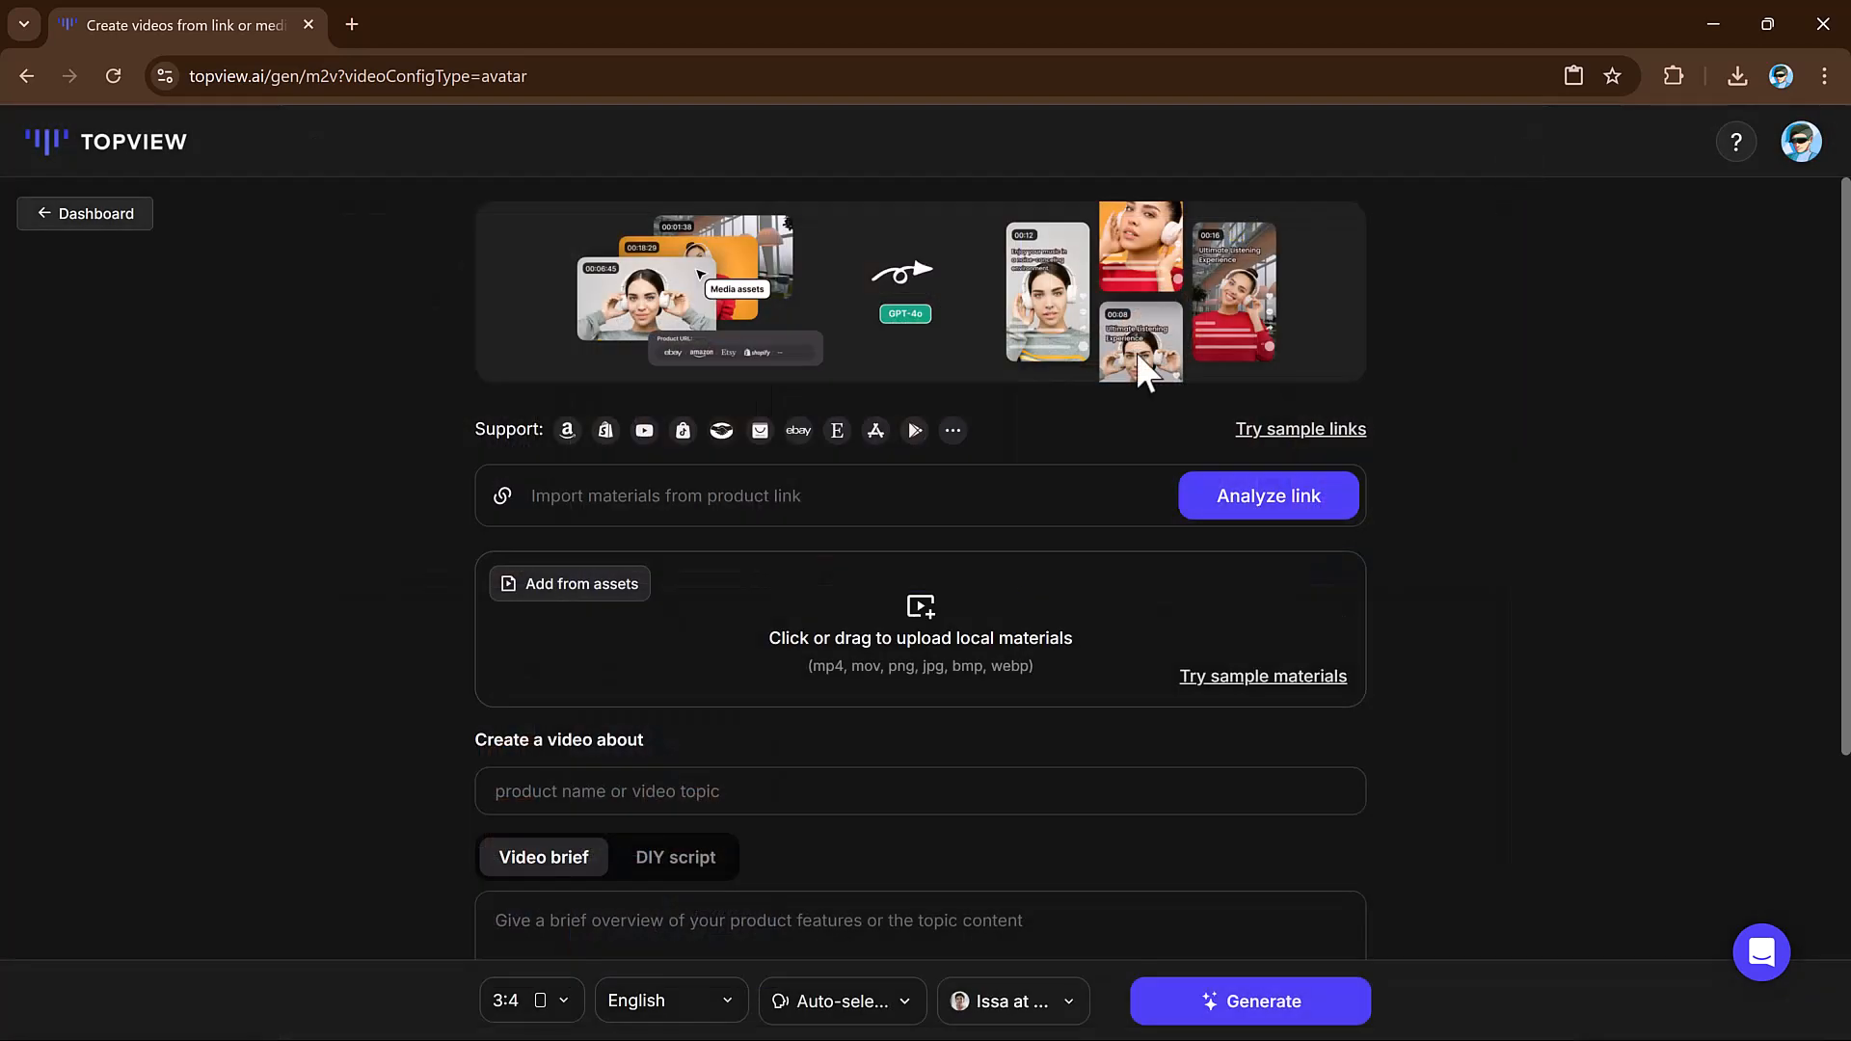
- Paste the YouTube product video URL into the product link field
{"action": "right_click", "coordinate": [738, 496]}
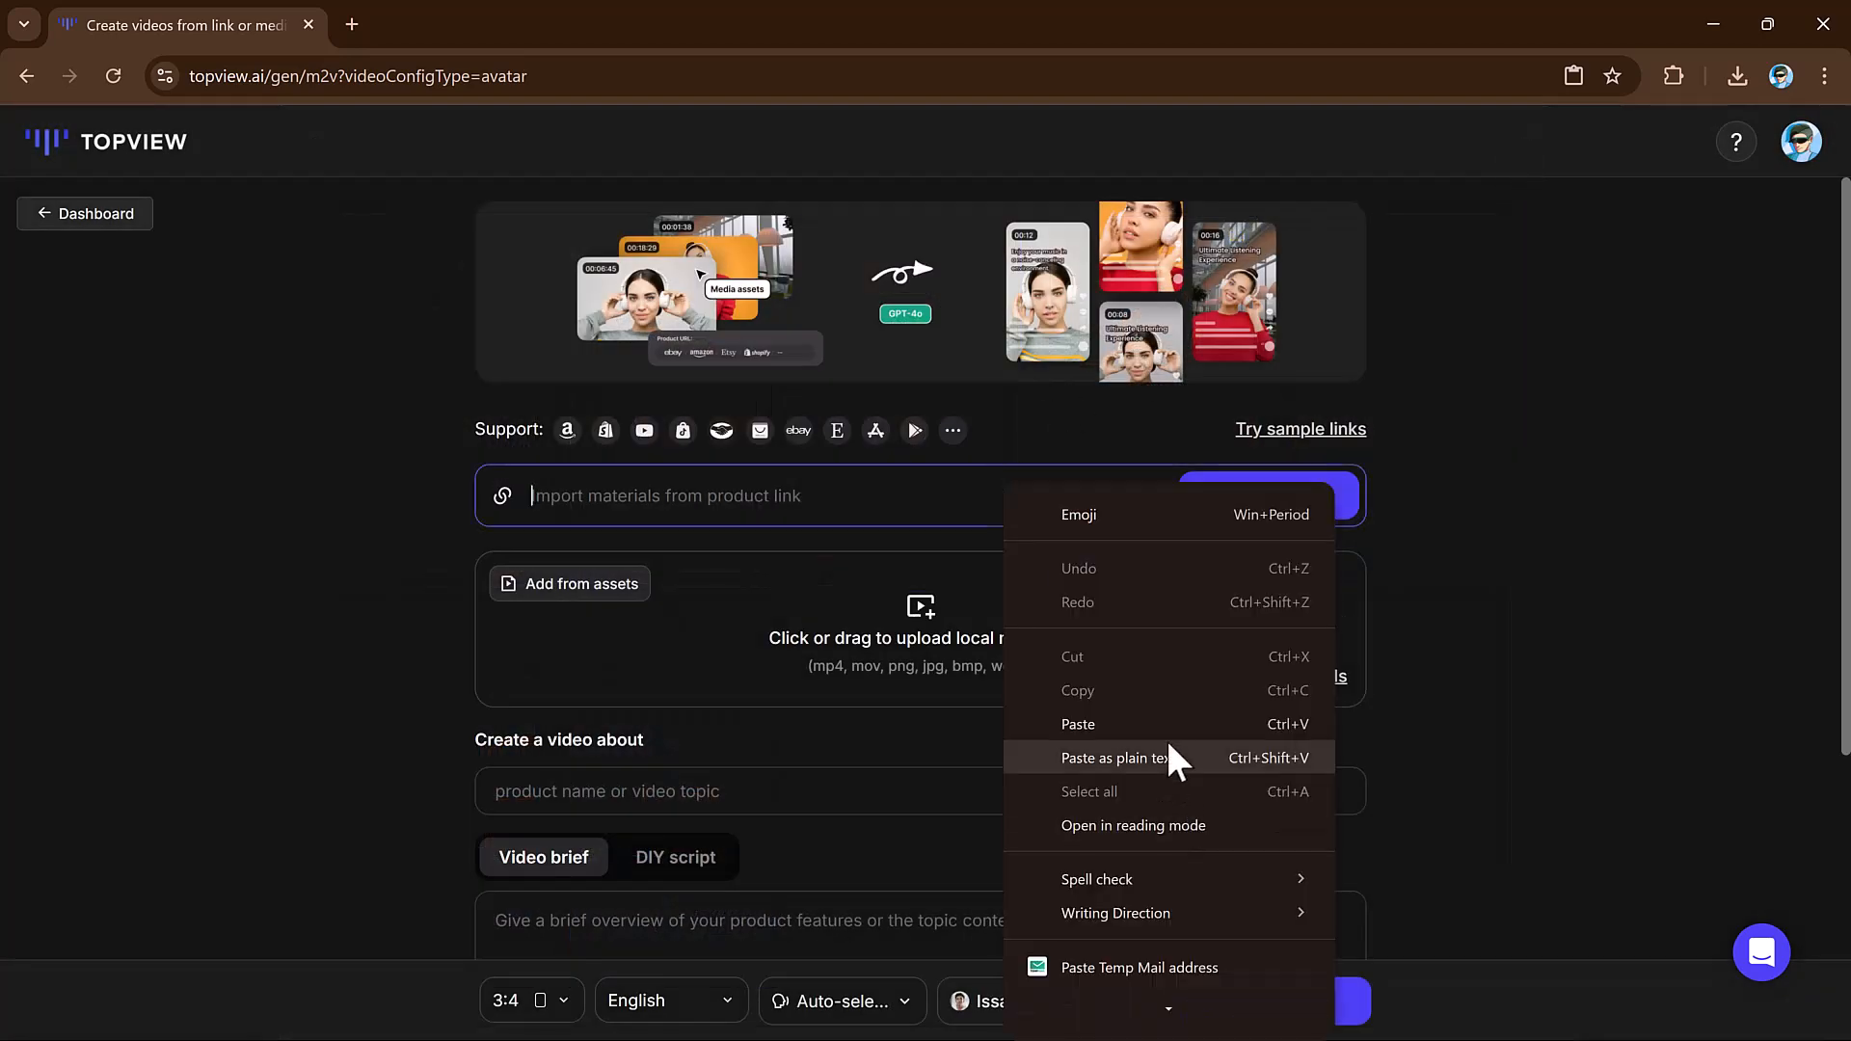
{"action": "left_click", "coordinate": [1076, 723]}
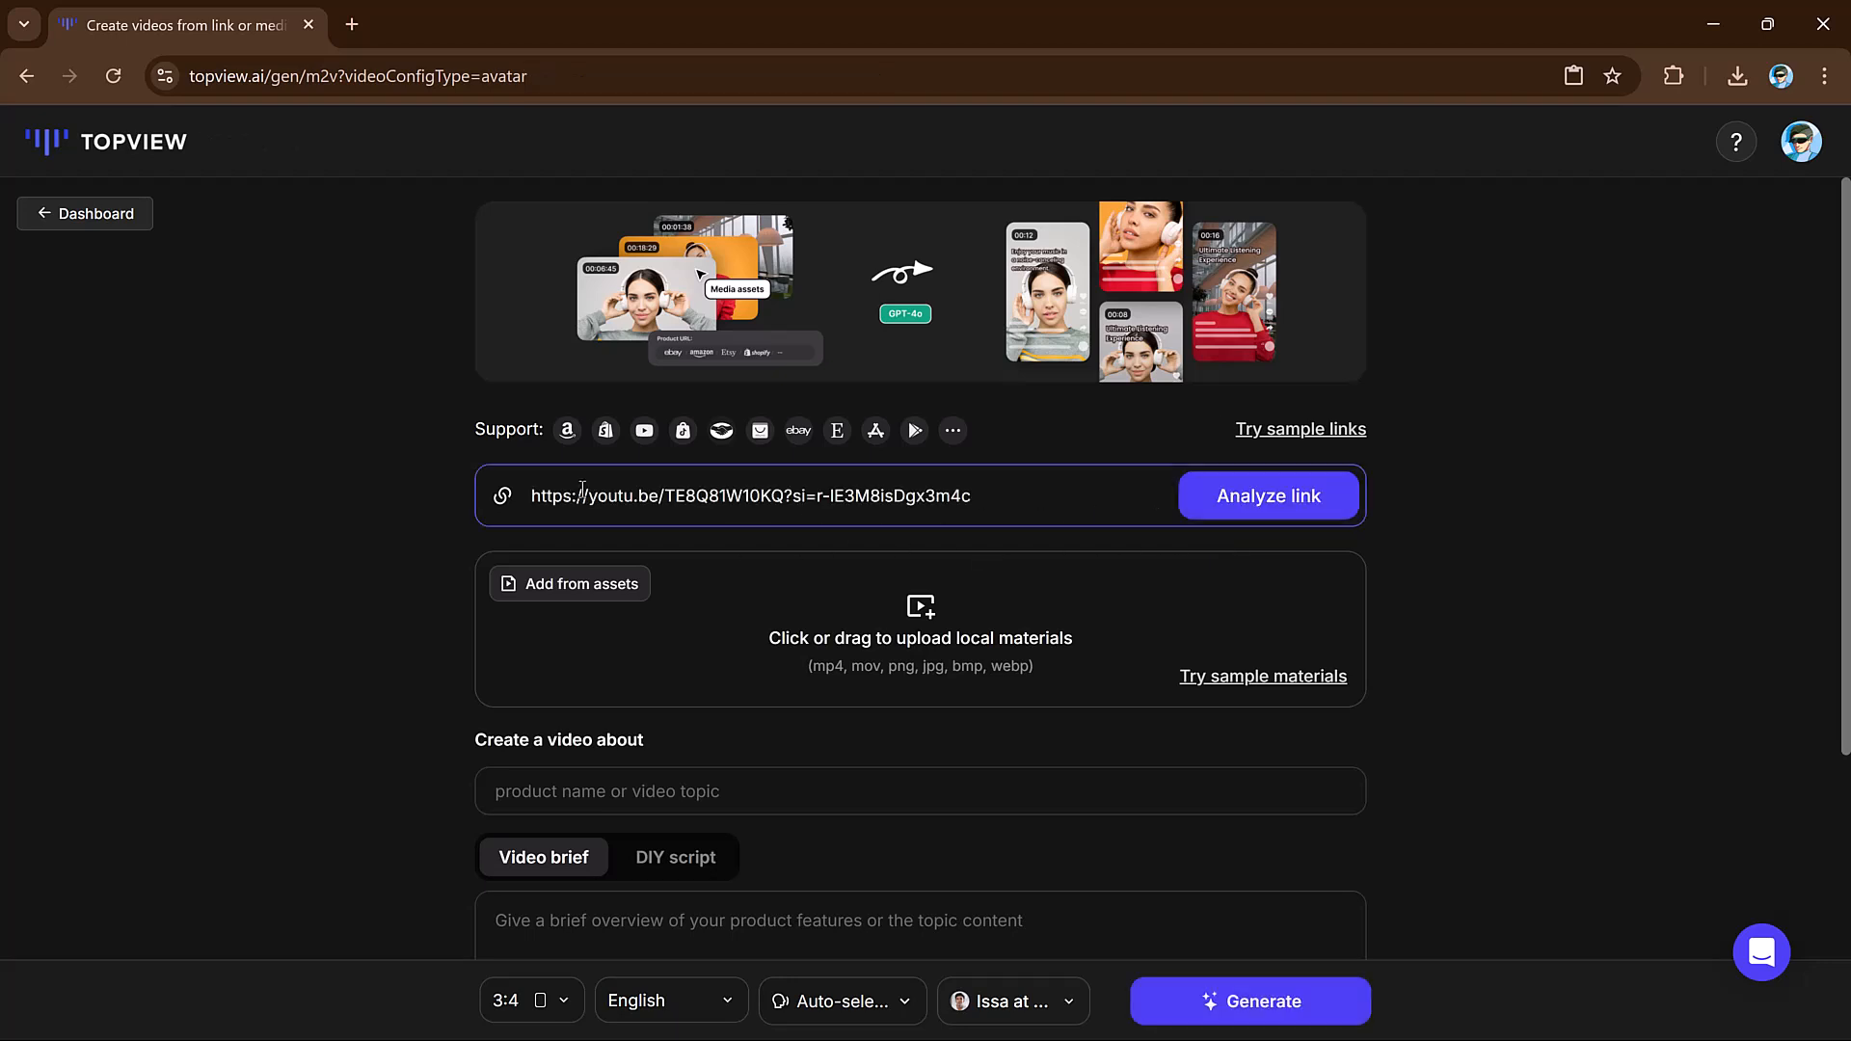
{"action": "mouse_move", "coordinate": [683, 430]}
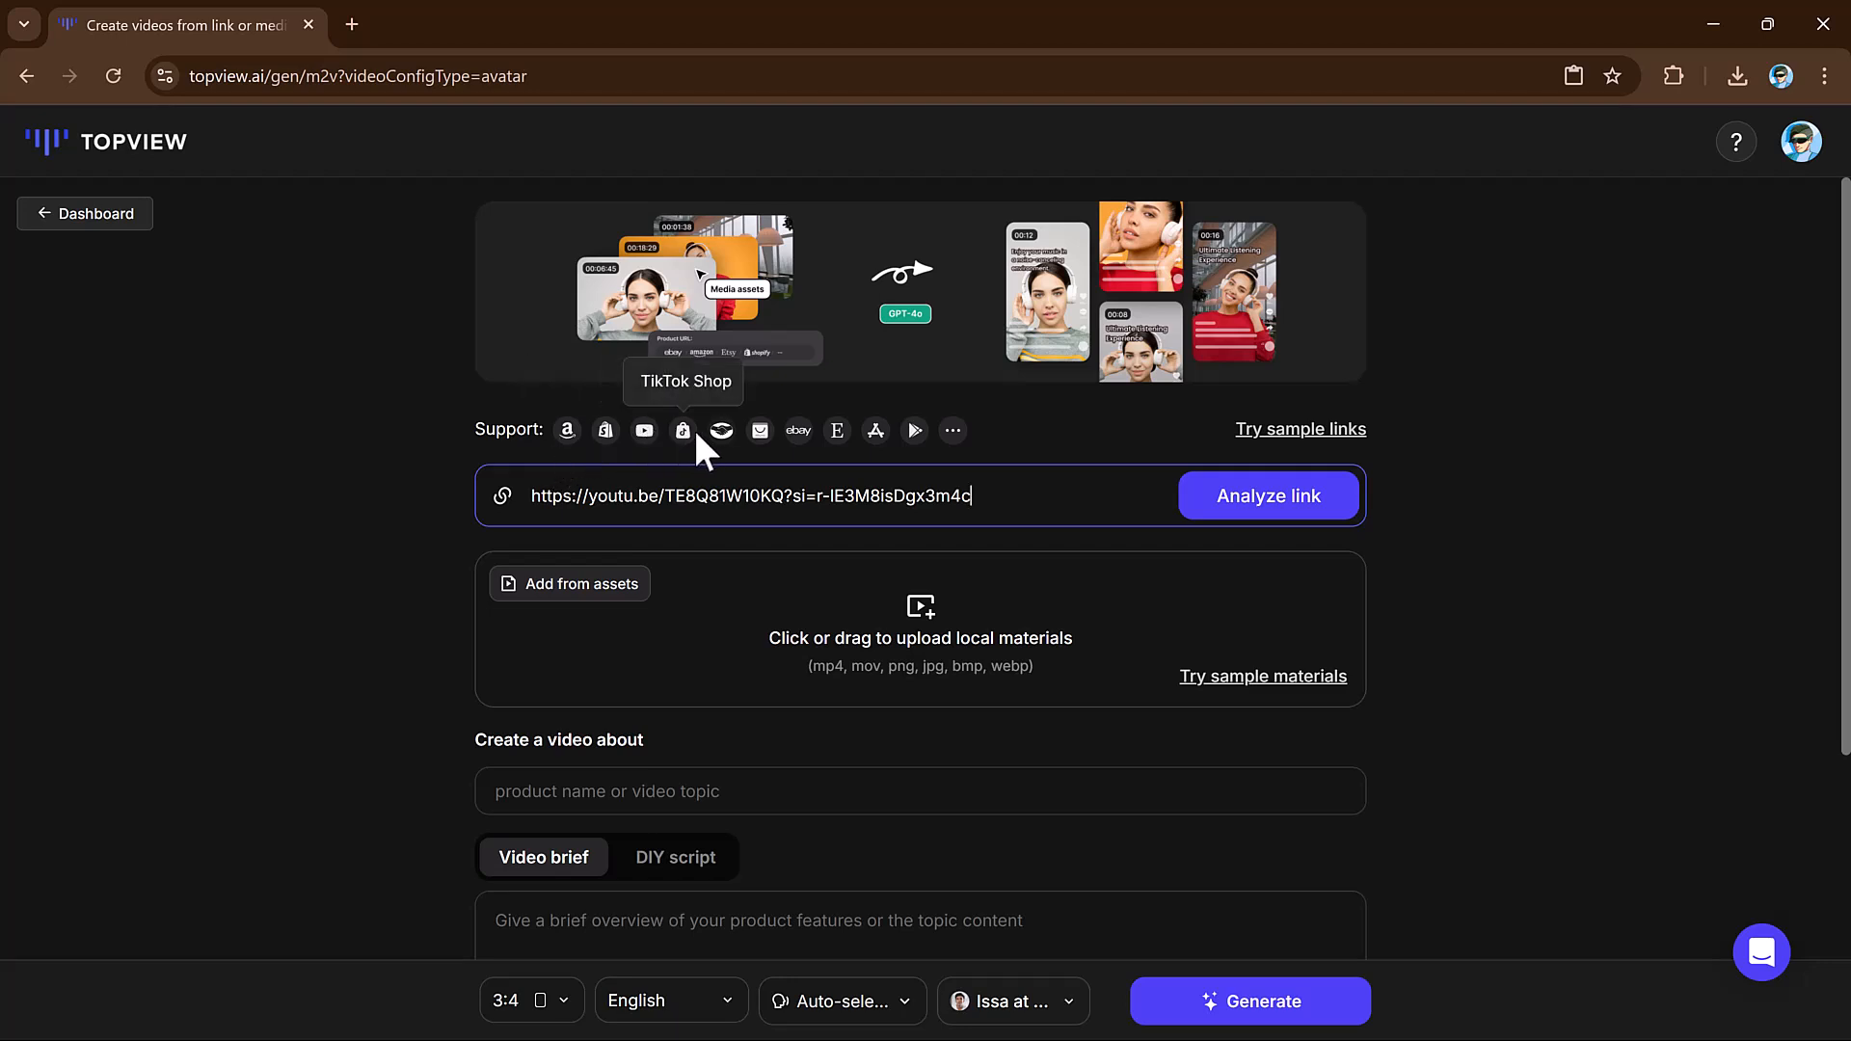
{"action": "mouse_move", "coordinate": [837, 430]}
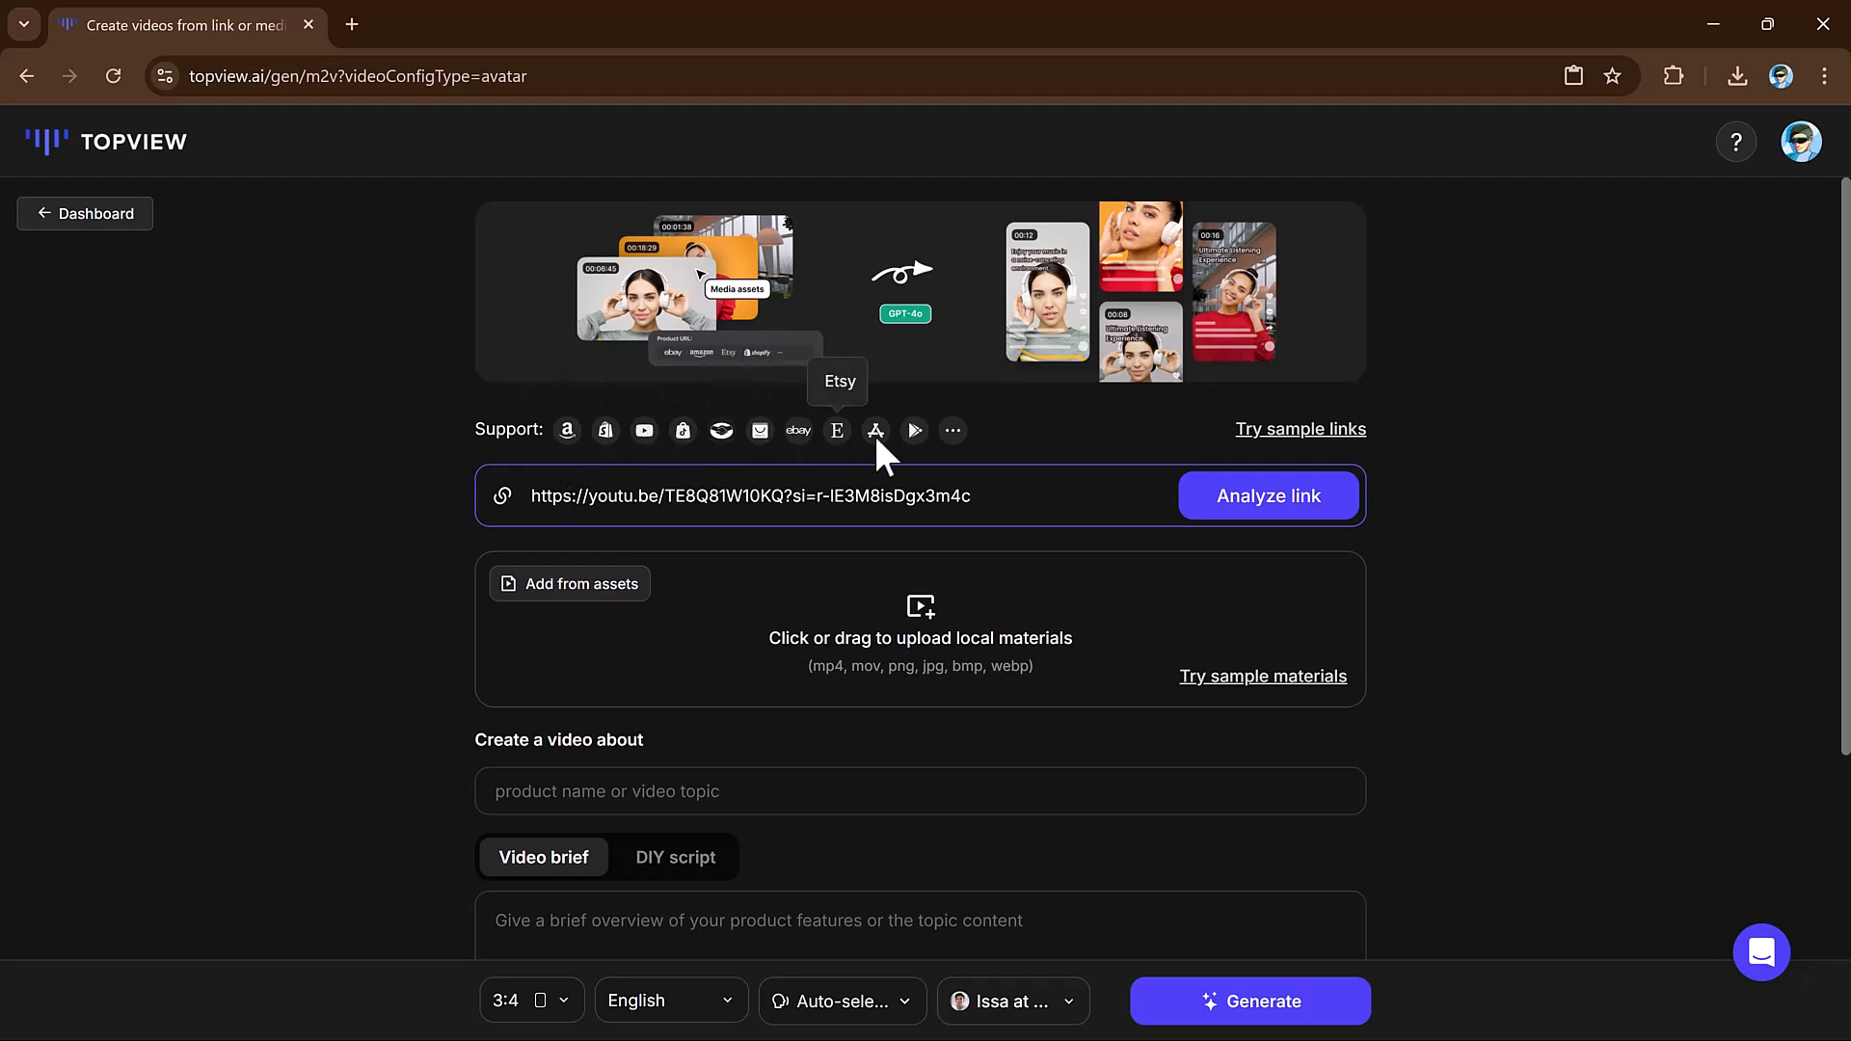
{"action": "mouse_move", "coordinate": [835, 745]}
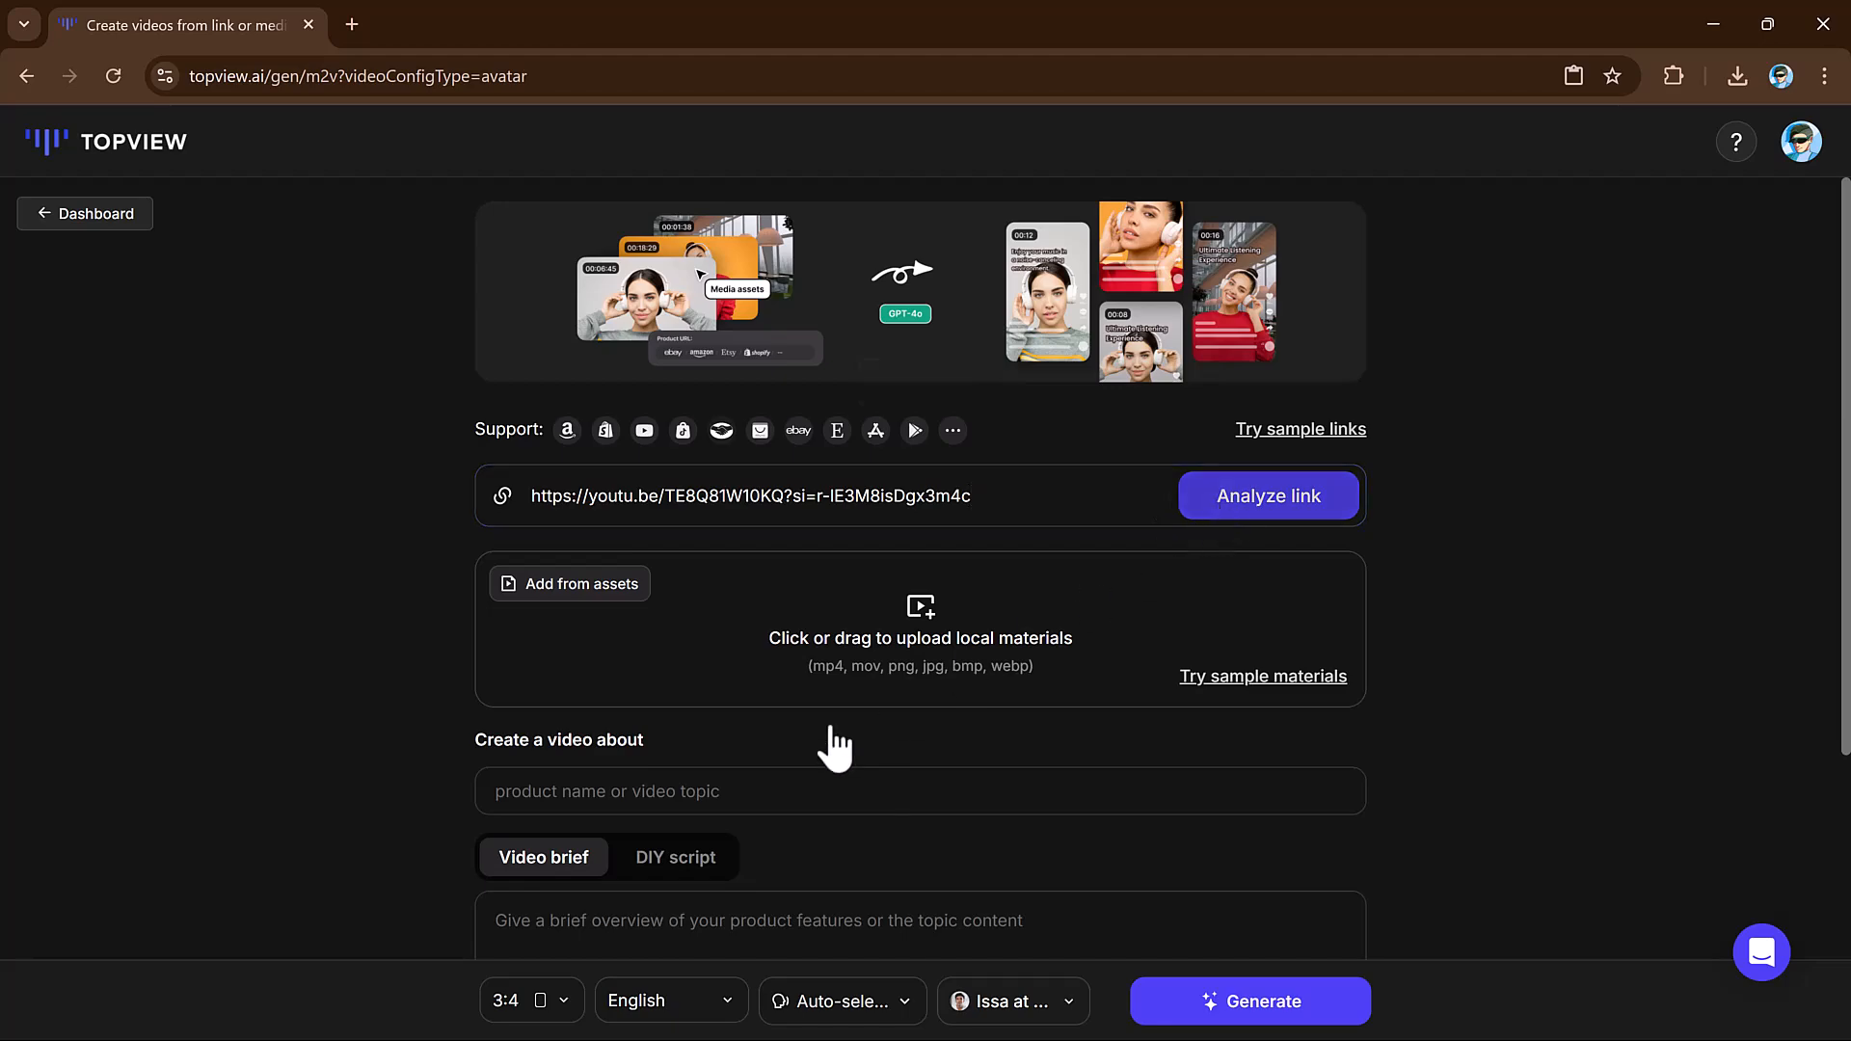
- Select the Nicolas male English voice as the cat cave video's voiceover
{"action": "left_click", "coordinate": [1267, 496]}
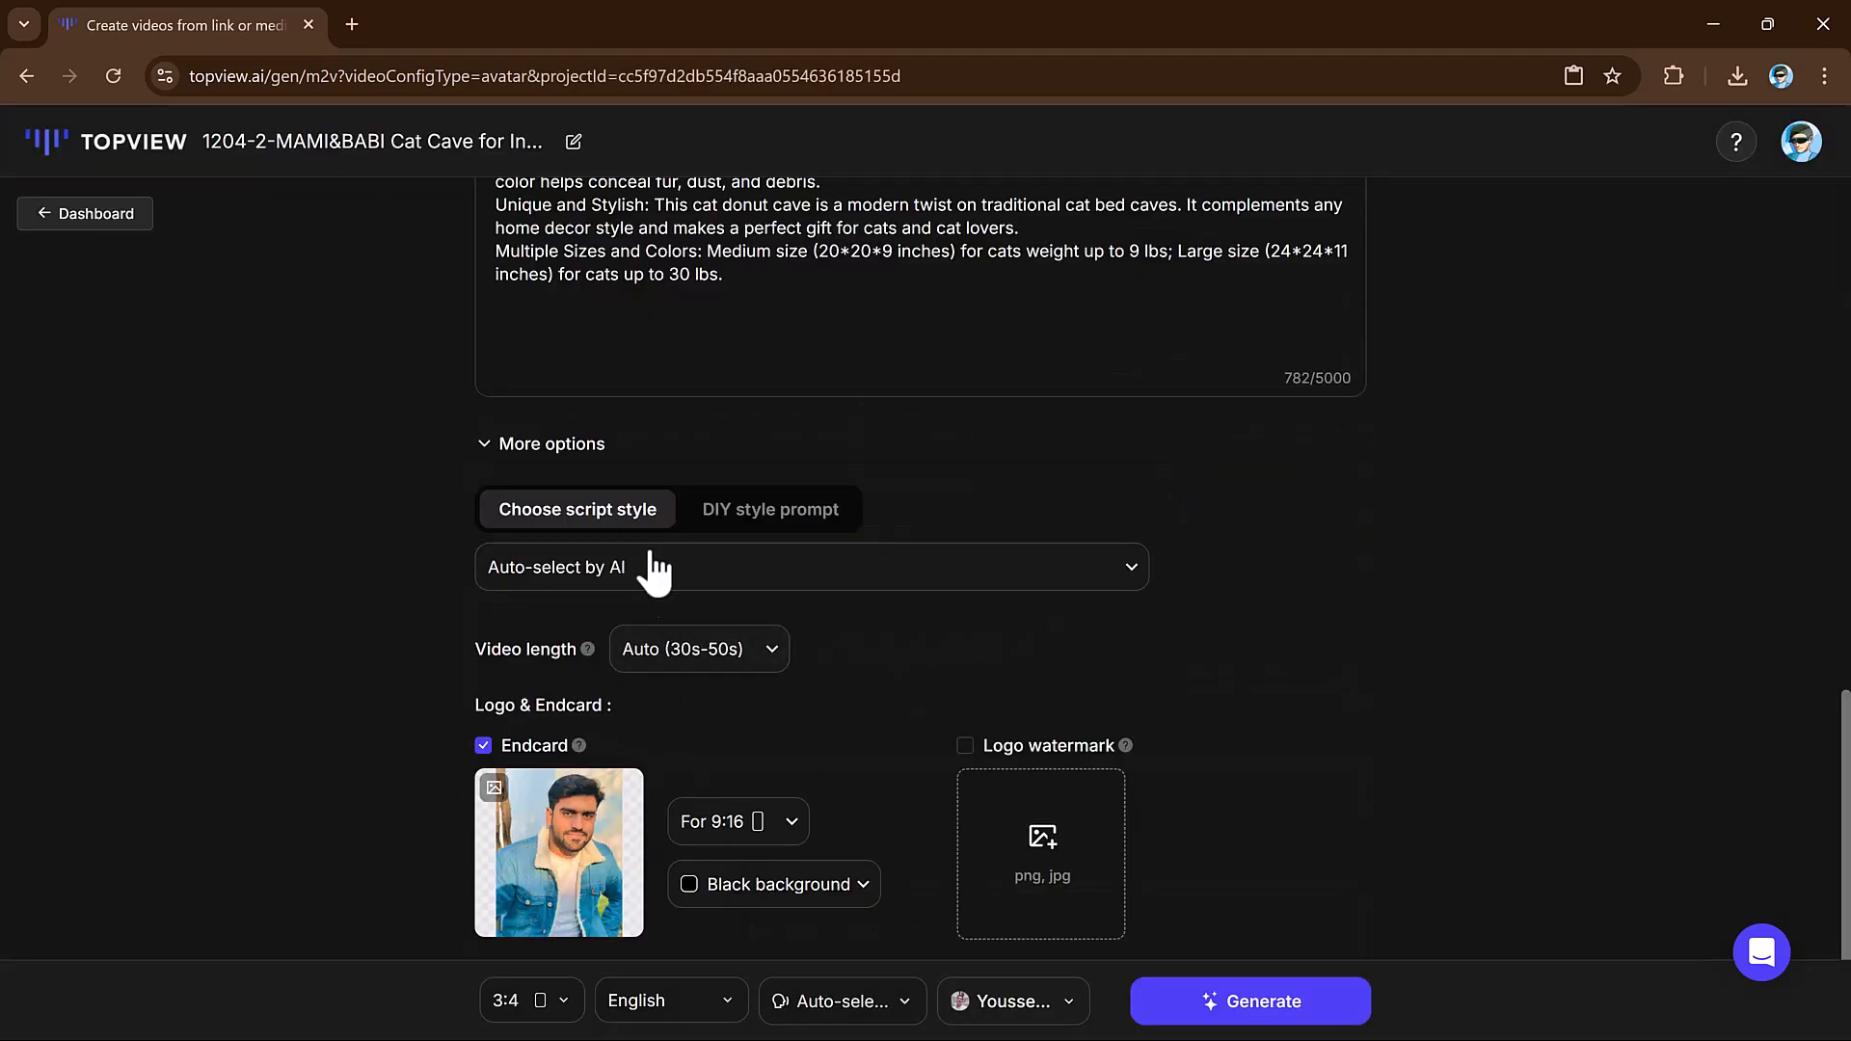
{"action": "mouse_move", "coordinate": [699, 648]}
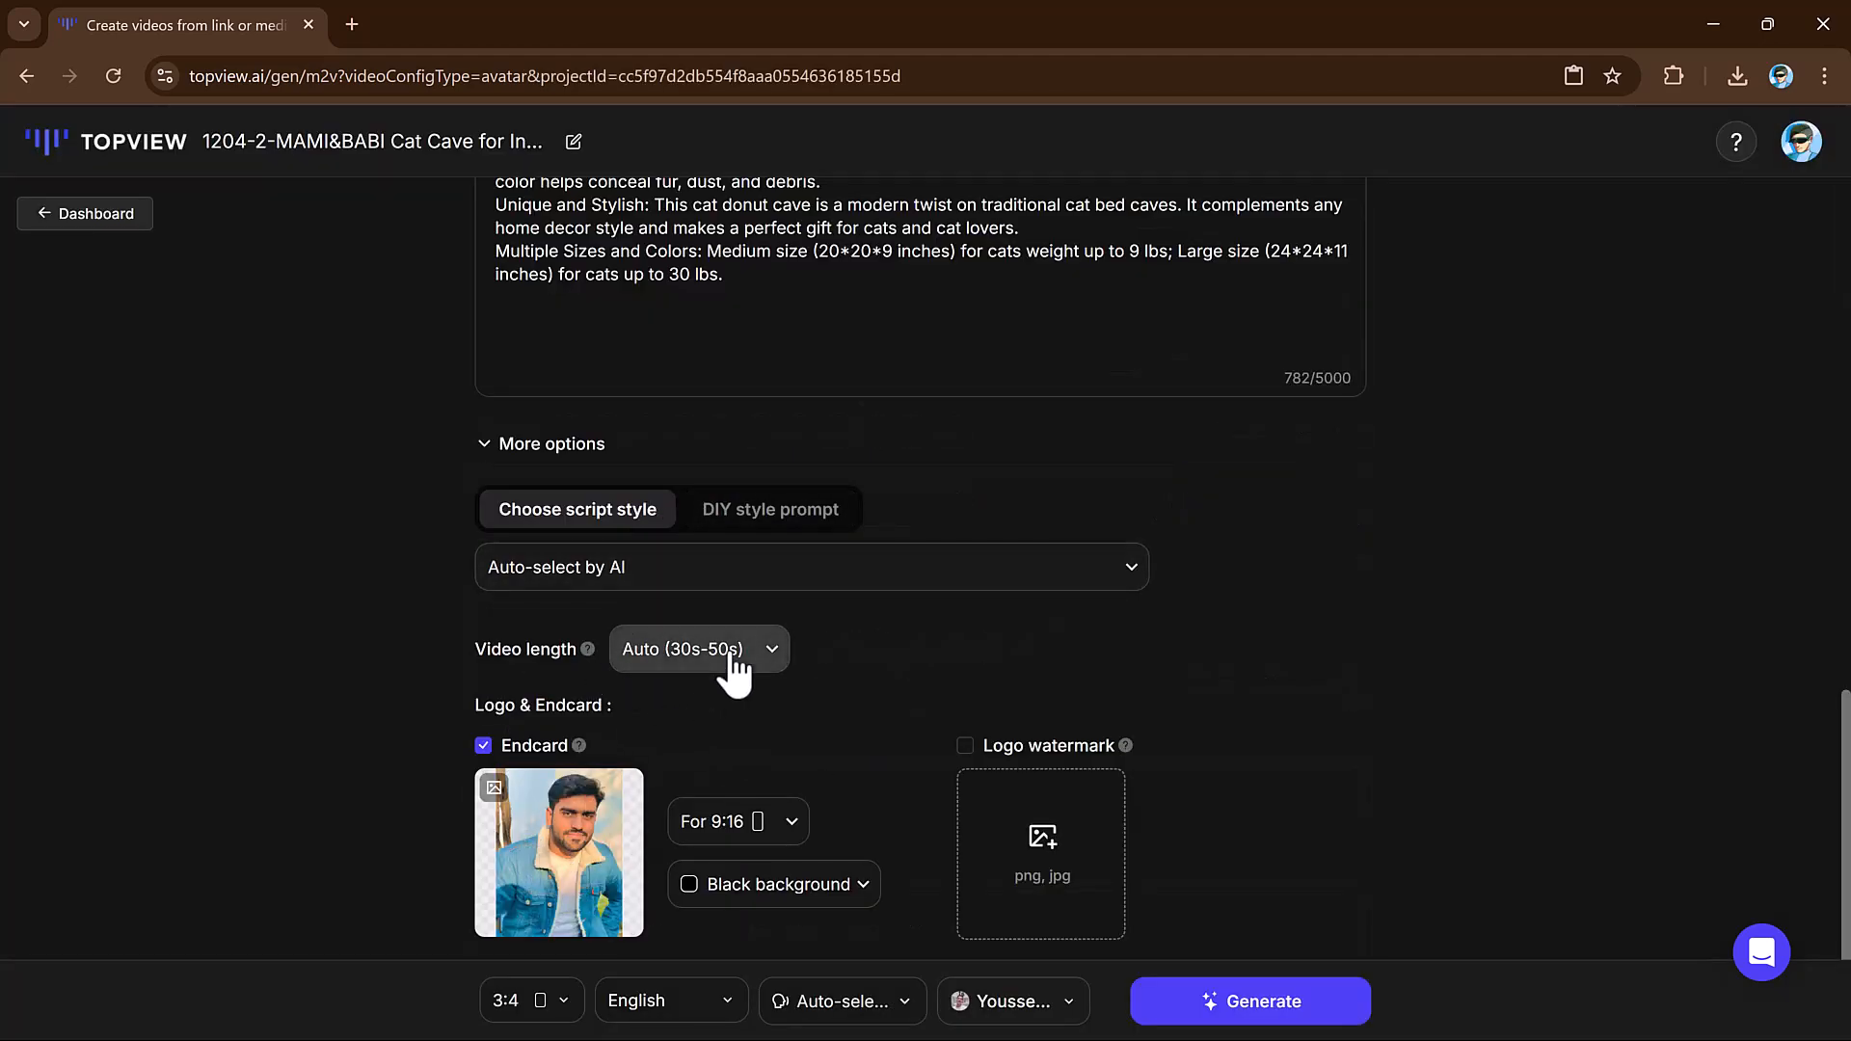
{"action": "left_click", "coordinate": [698, 648]}
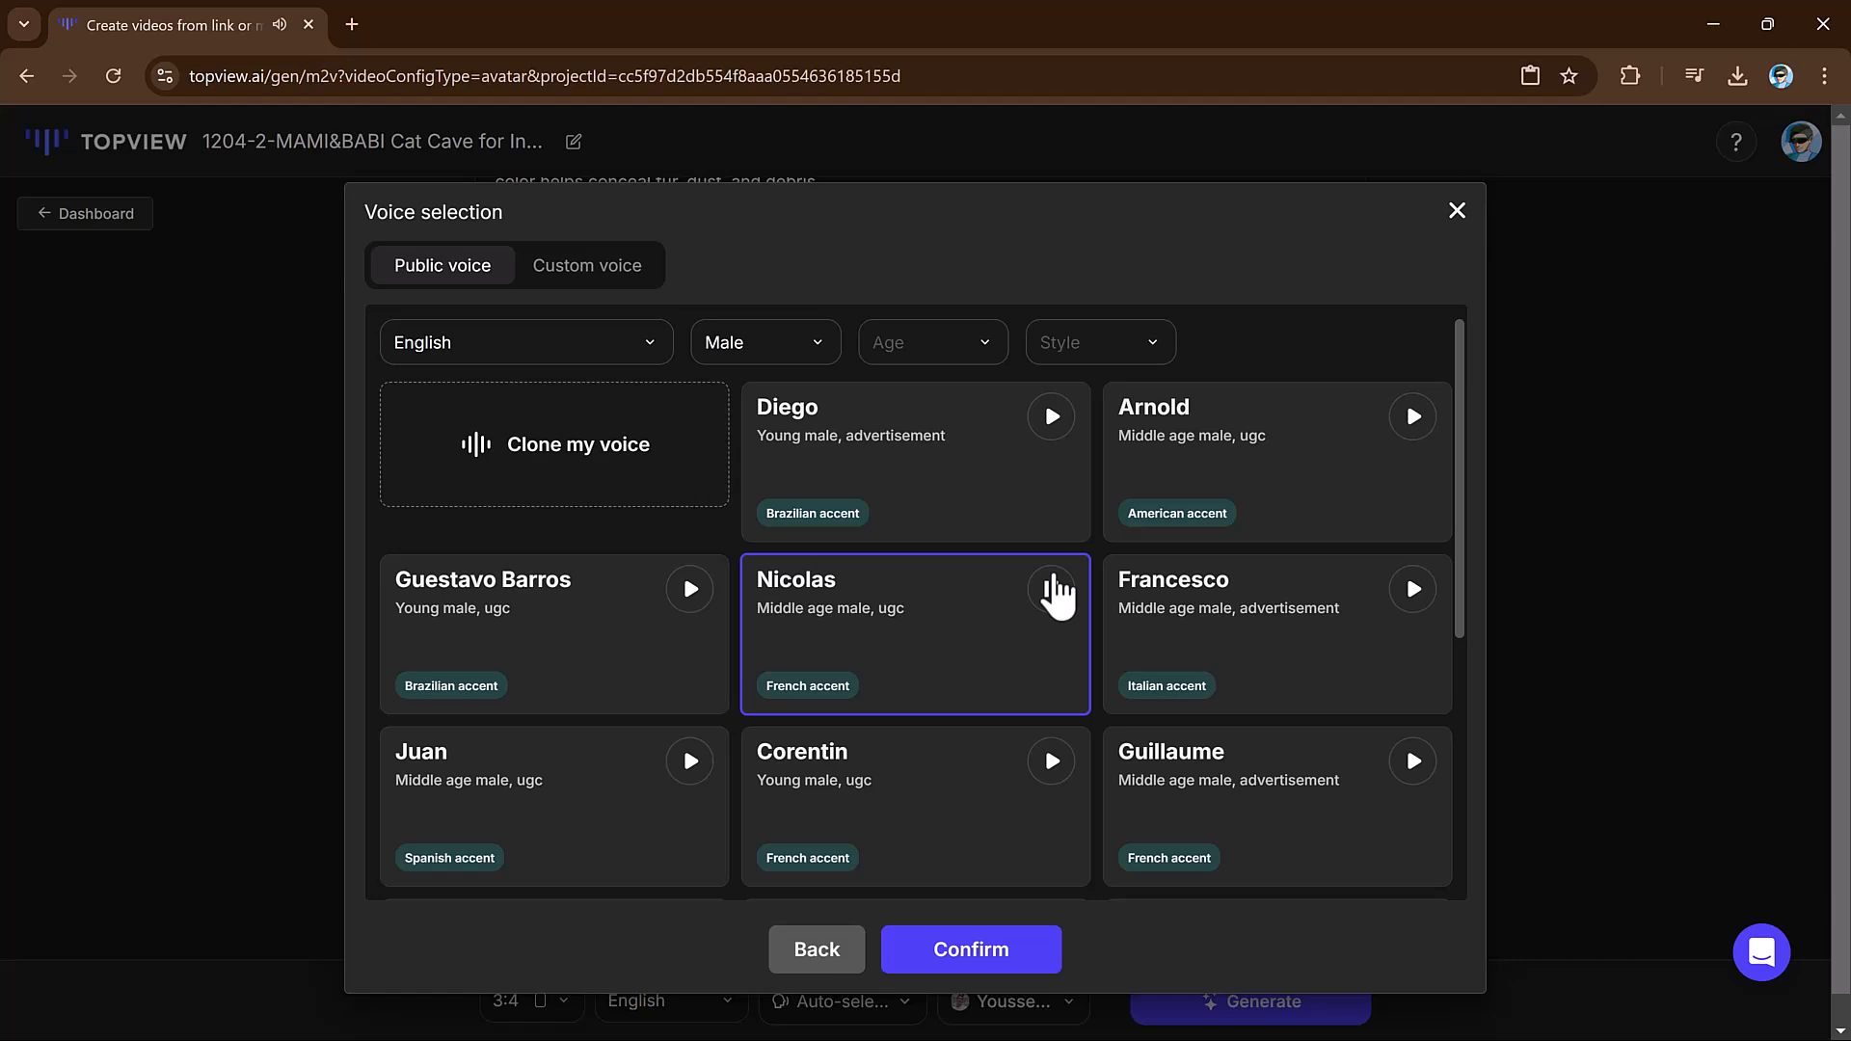
{"action": "left_click", "coordinate": [1049, 590]}
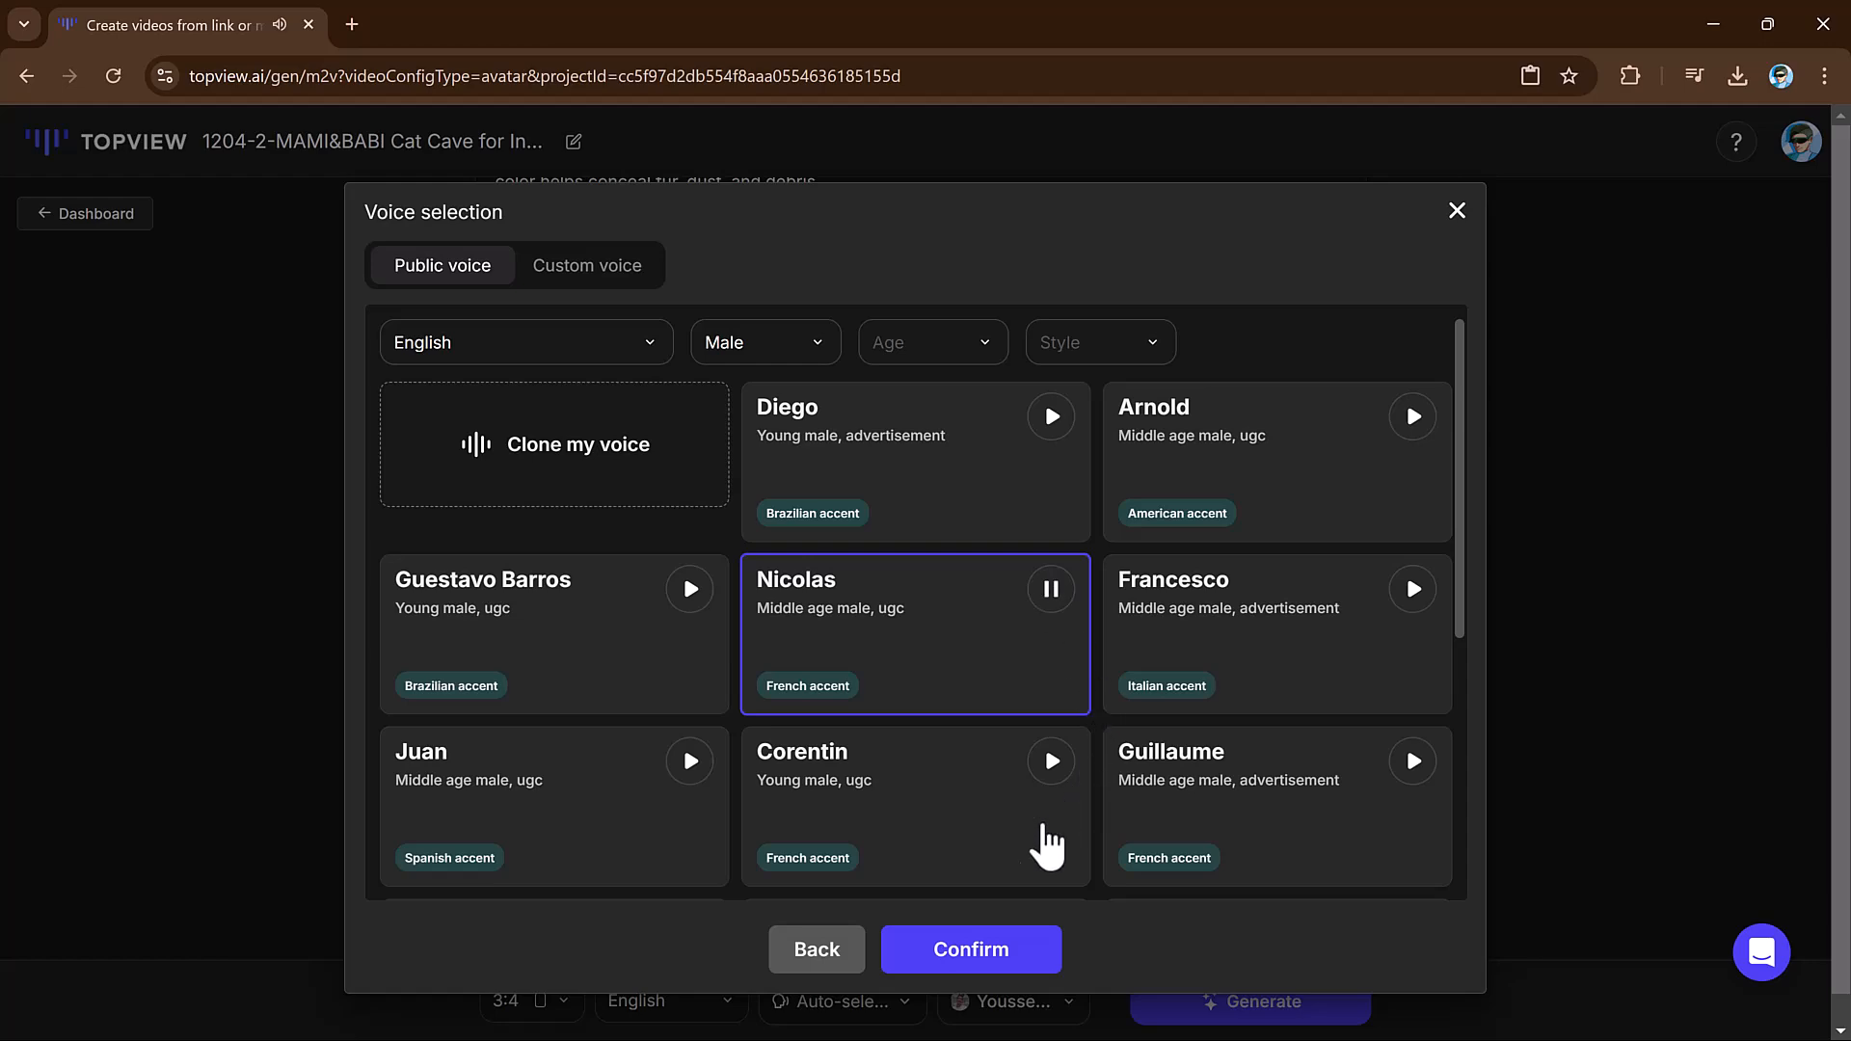
{"action": "left_click", "coordinate": [970, 949]}
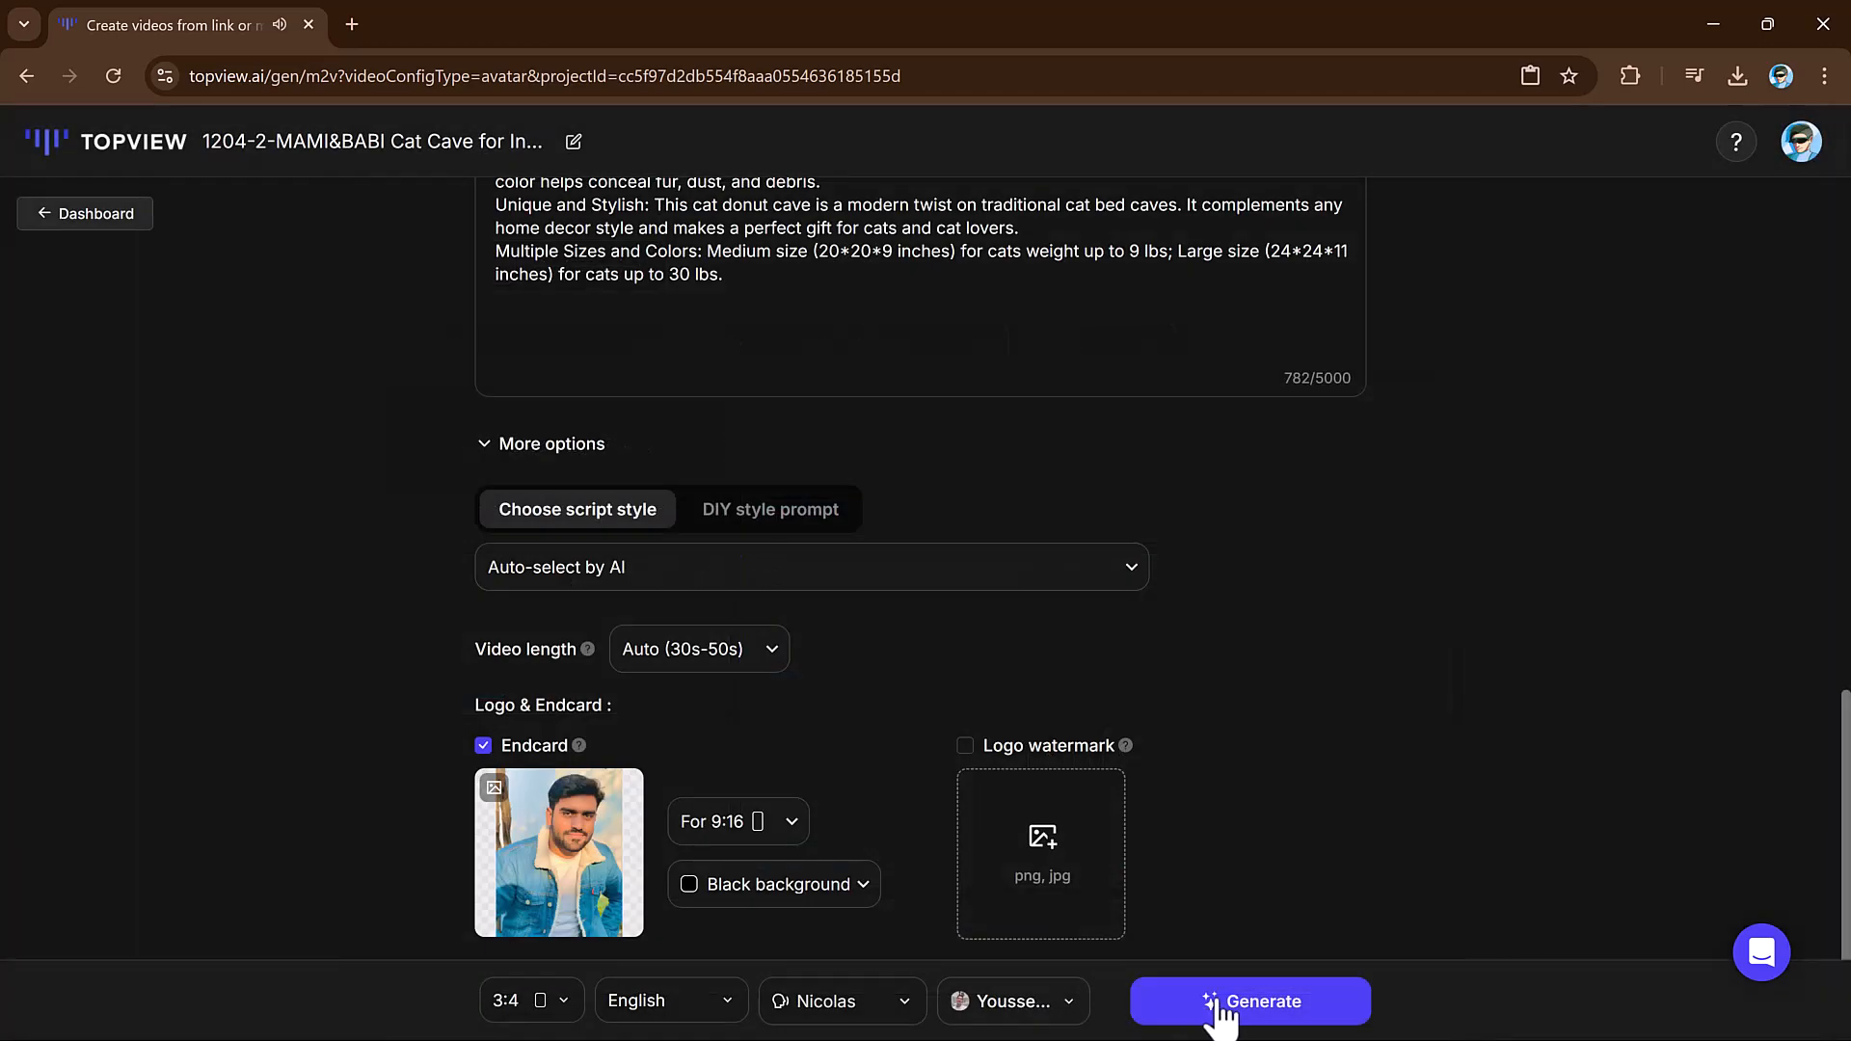
- Generate the cat cave script voiced by Nicolas and start exporting the video
{"action": "left_click", "coordinate": [1250, 1001]}
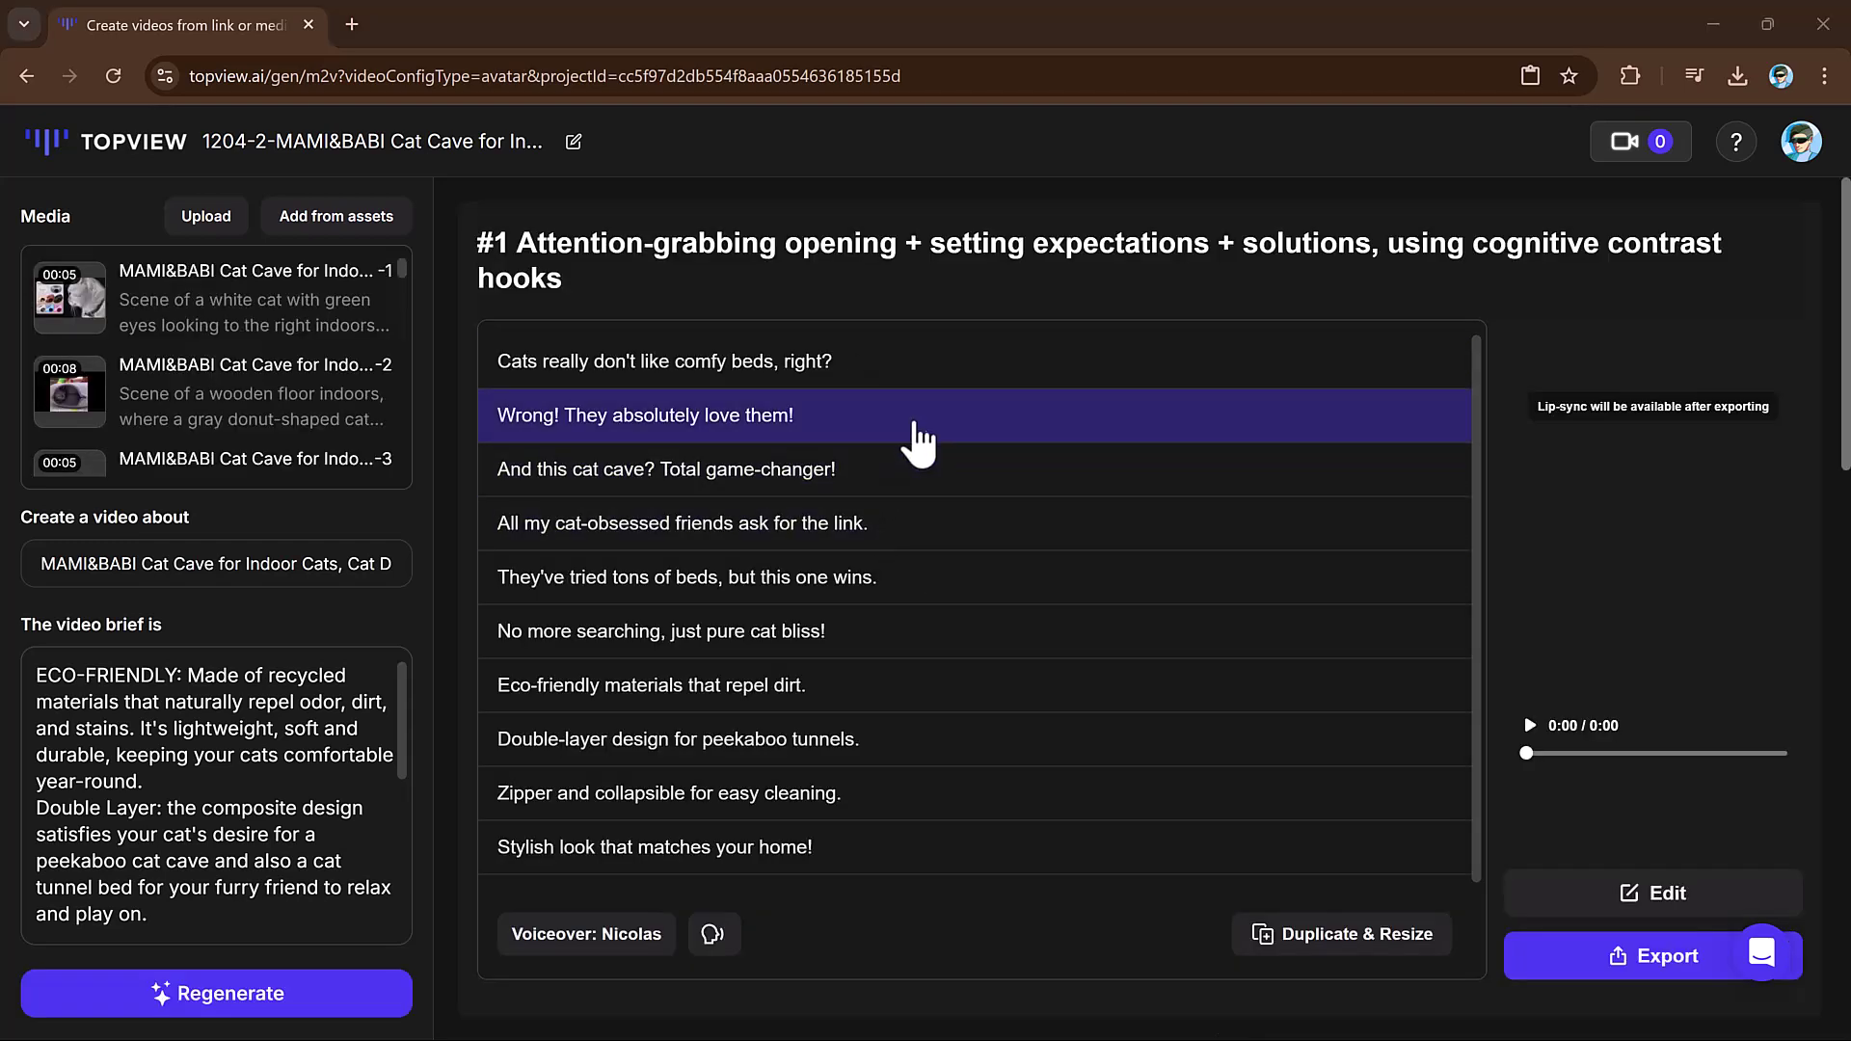
{"action": "mouse_move", "coordinate": [1500, 617]}
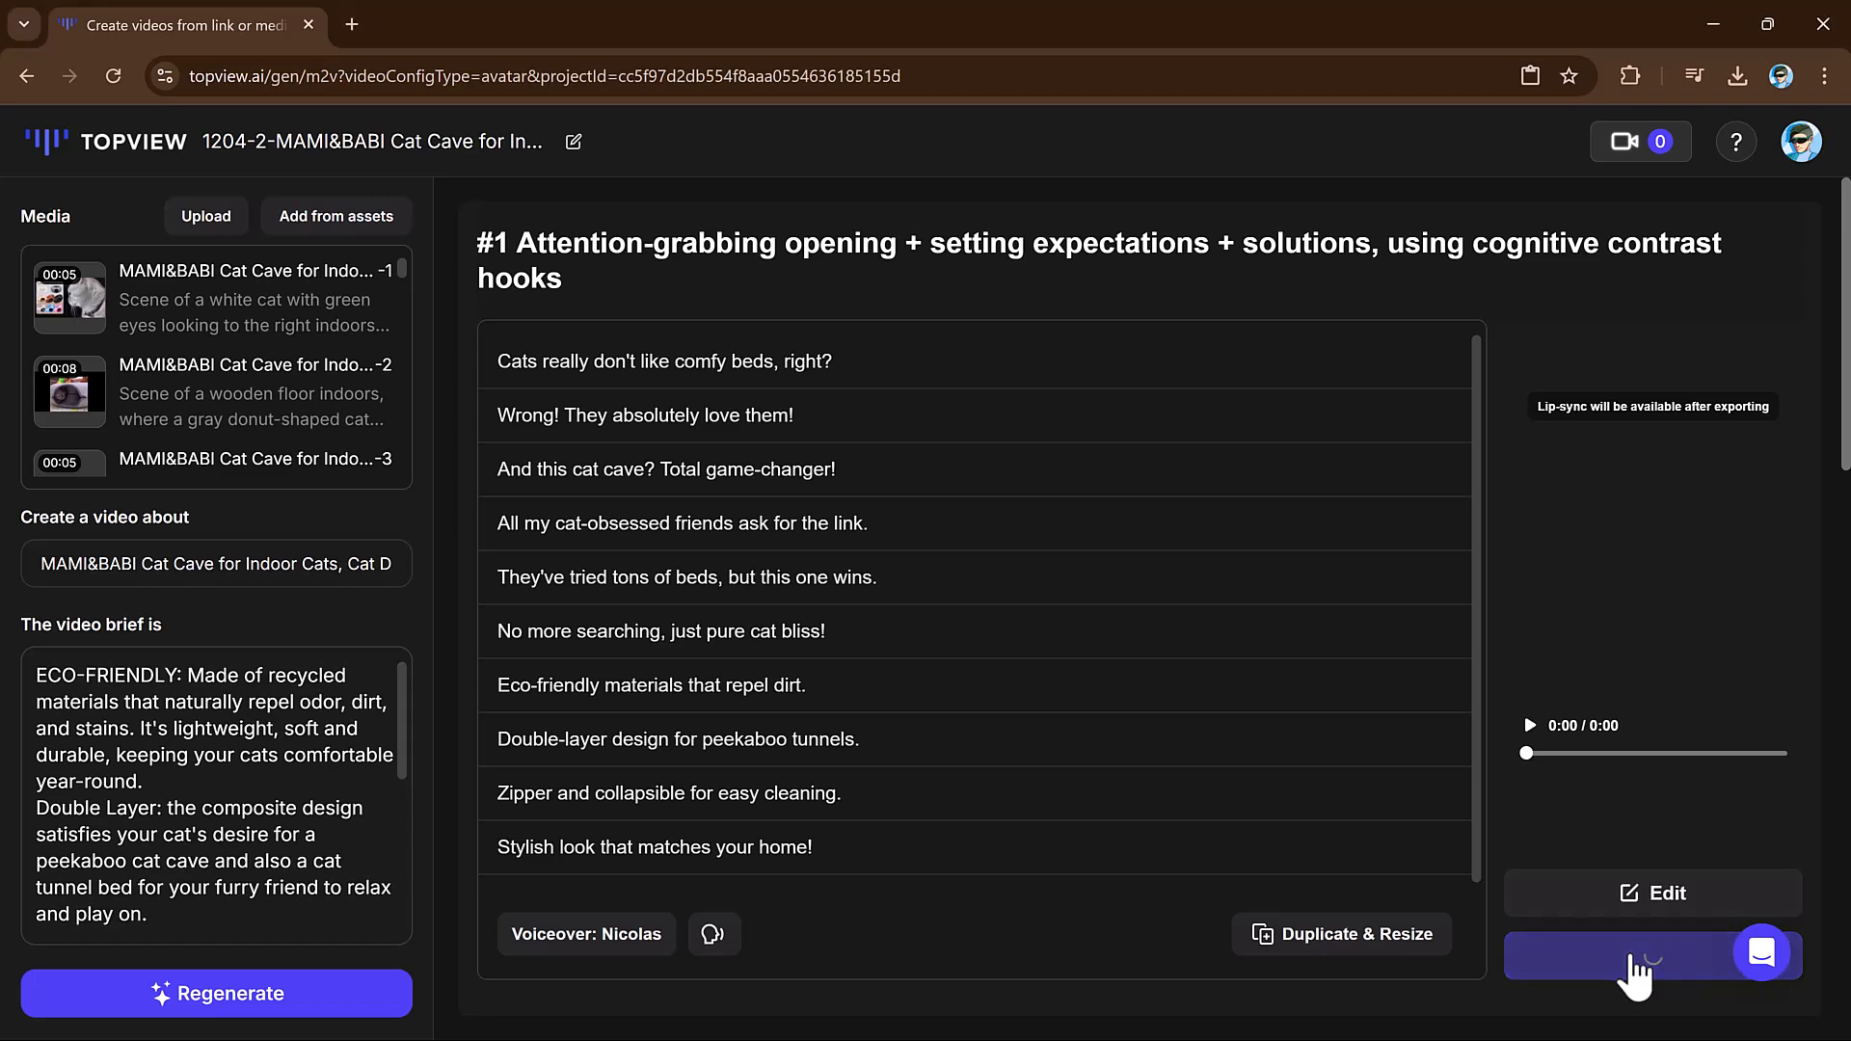
{"action": "left_click", "coordinate": [1652, 954]}
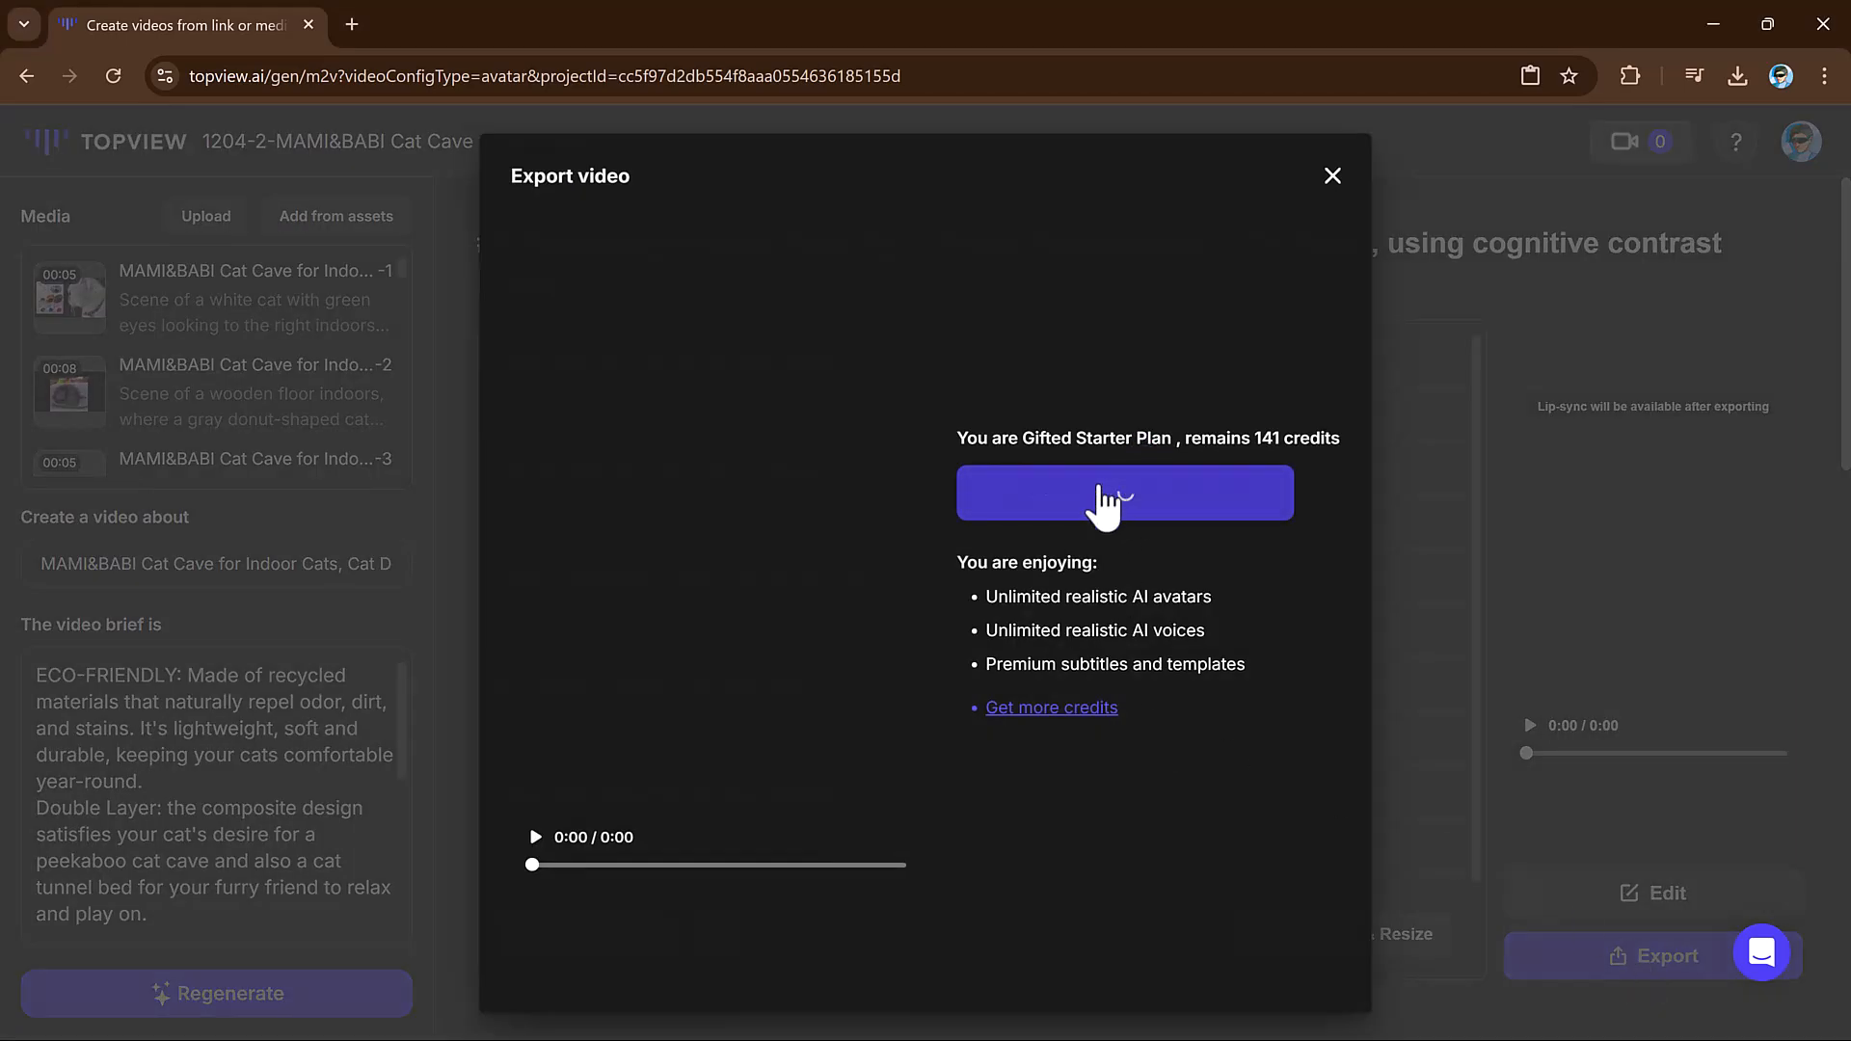
- Confirm the cat cave video export and return to the dashboard home
{"action": "left_click", "coordinate": [1123, 492]}
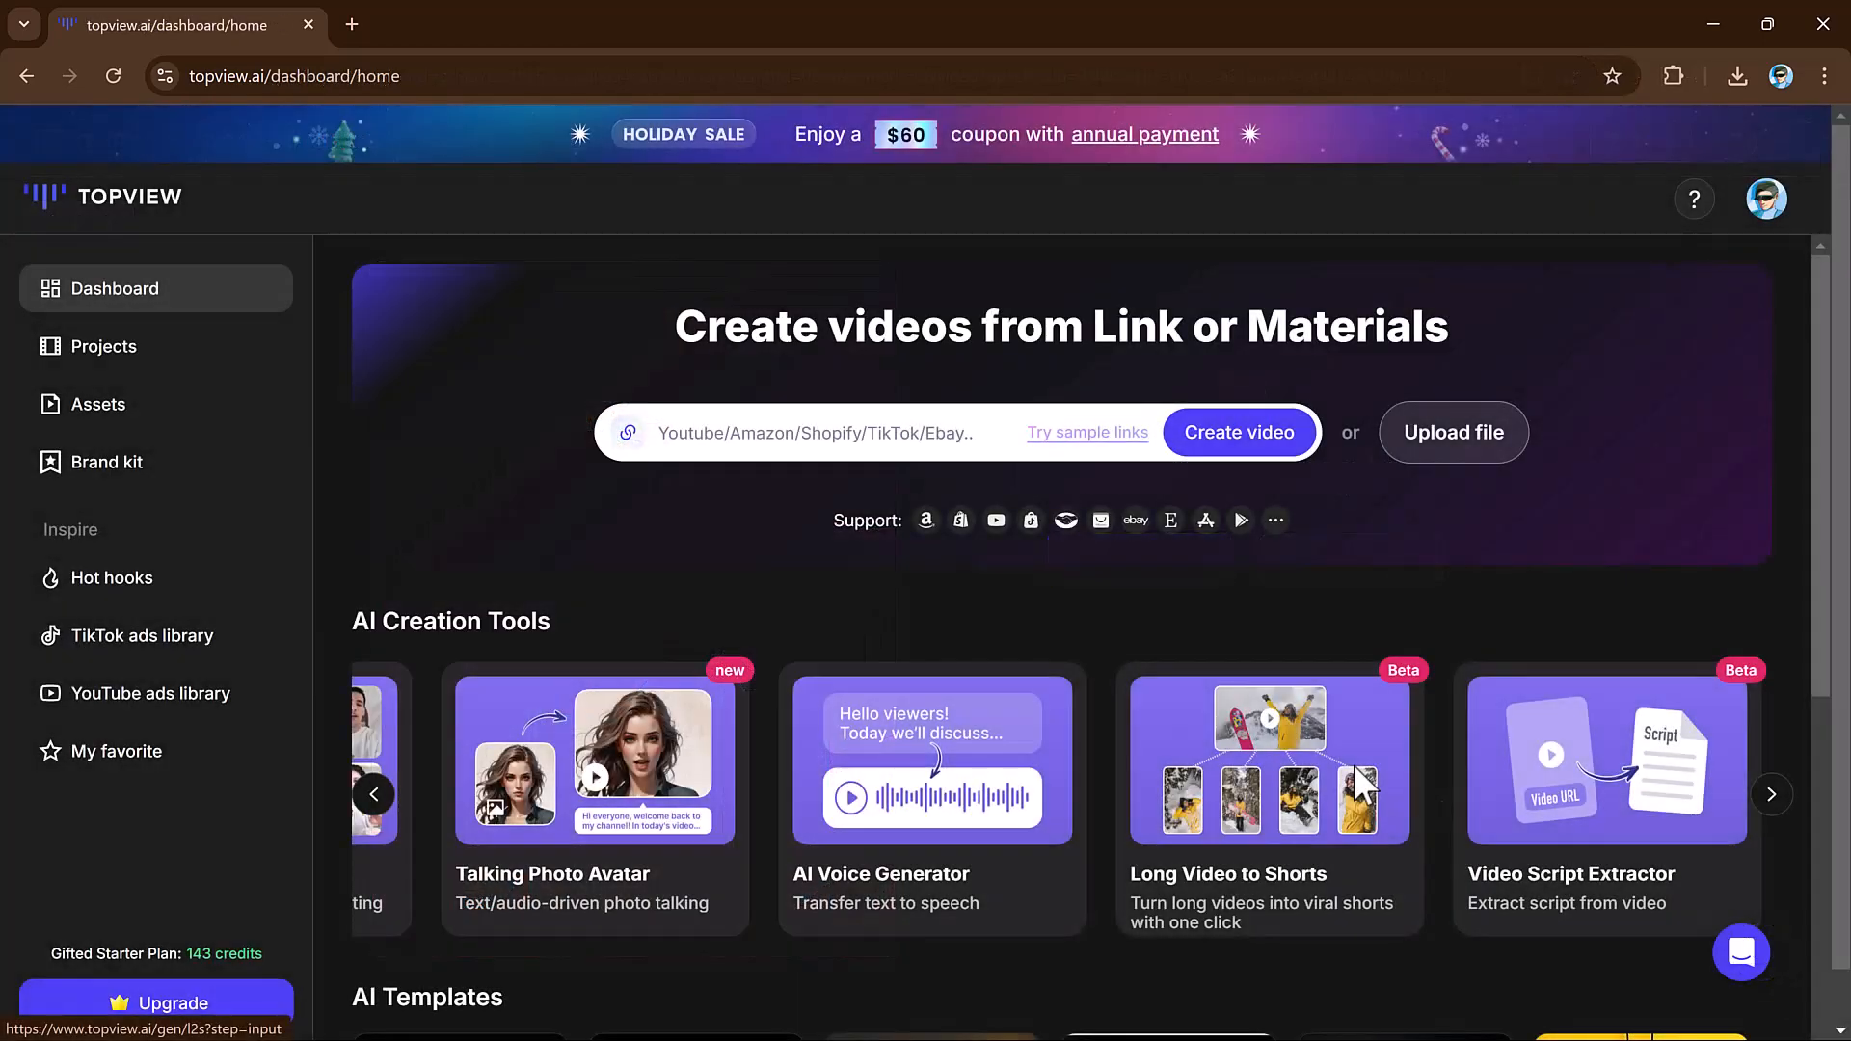
{"action": "mouse_move", "coordinate": [1386, 727]}
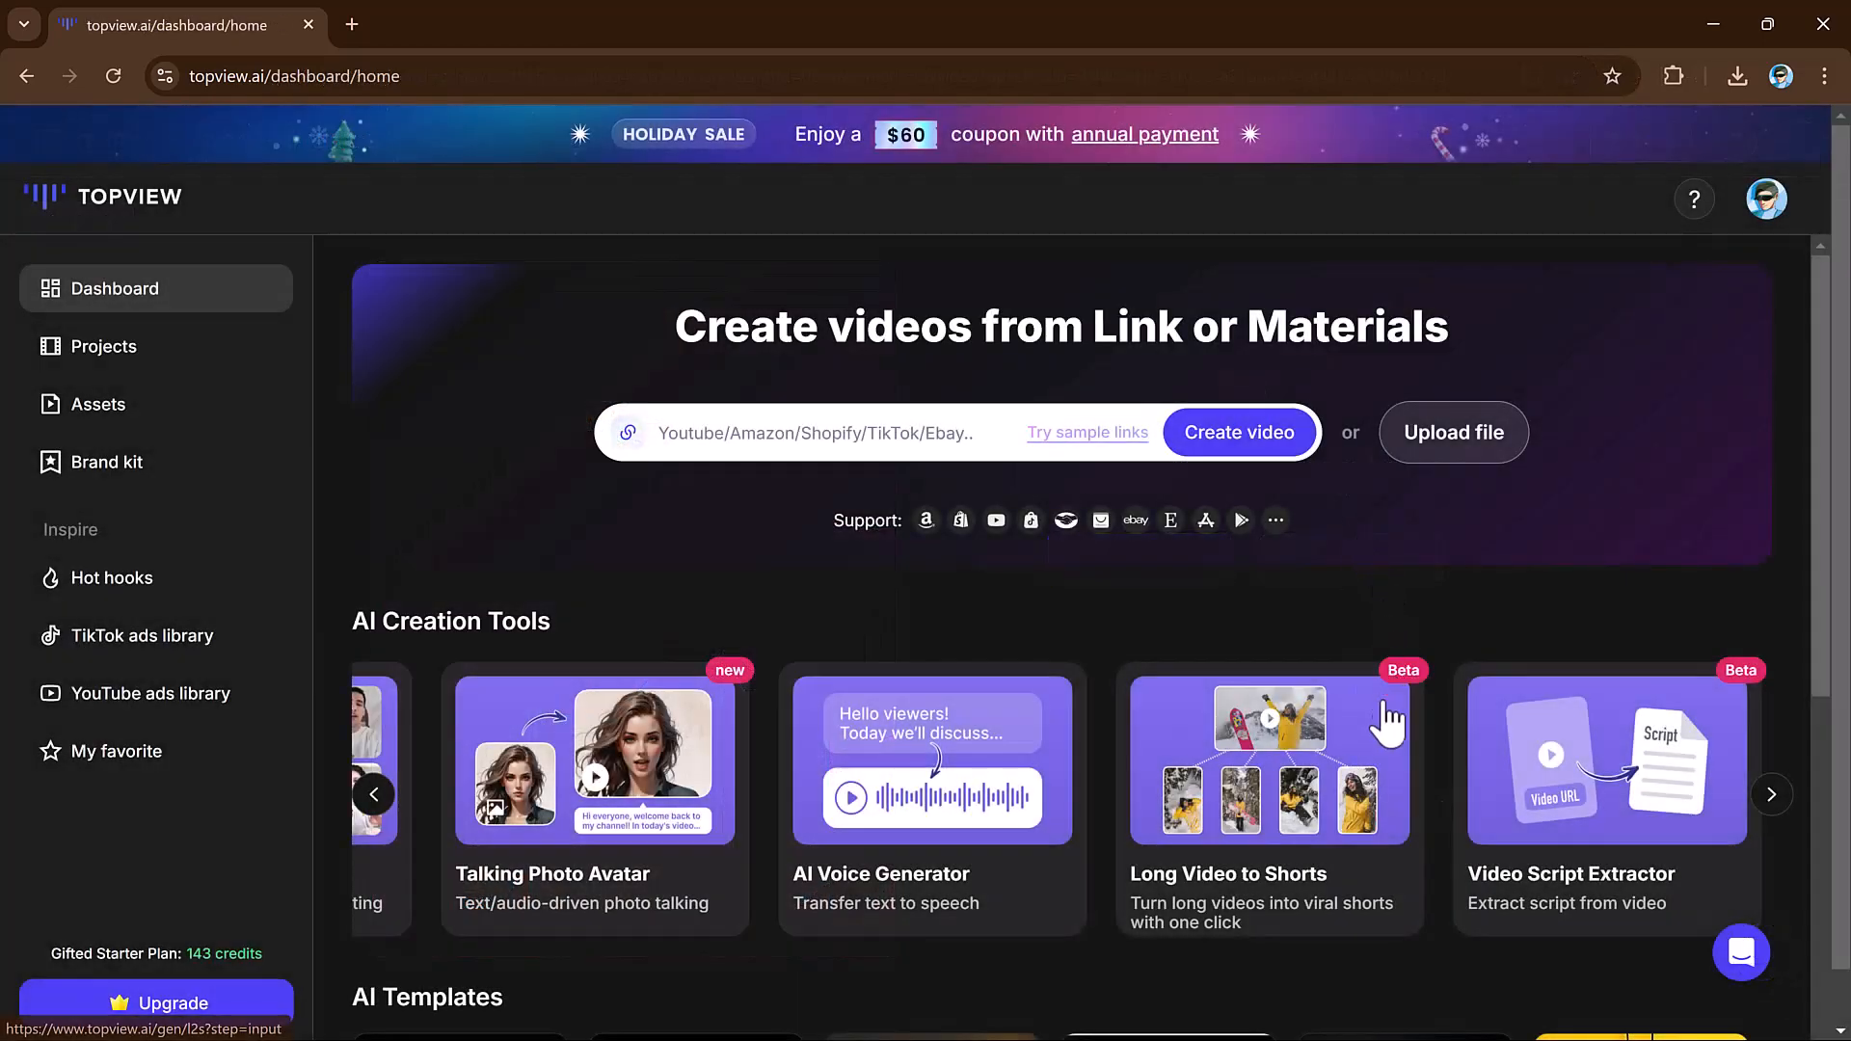
{"action": "mouse_move", "coordinate": [1298, 803]}
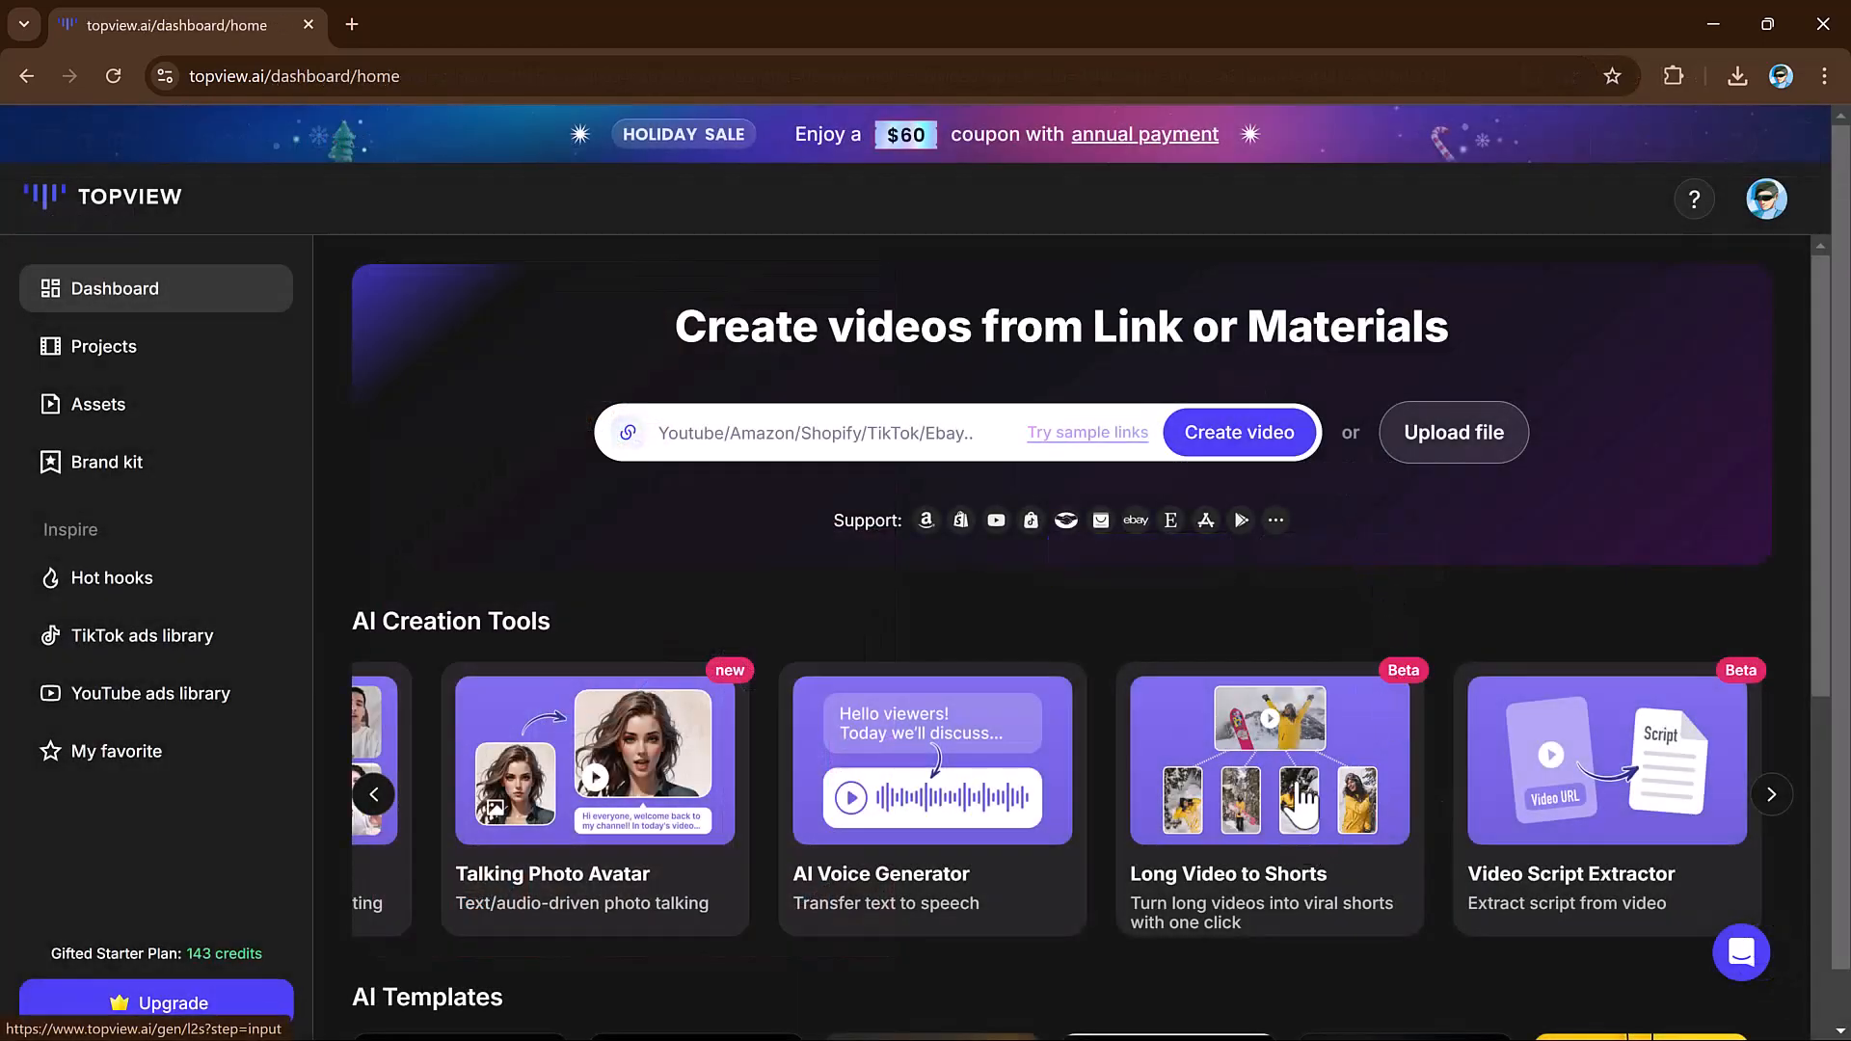
{"action": "mouse_move", "coordinate": [1296, 773]}
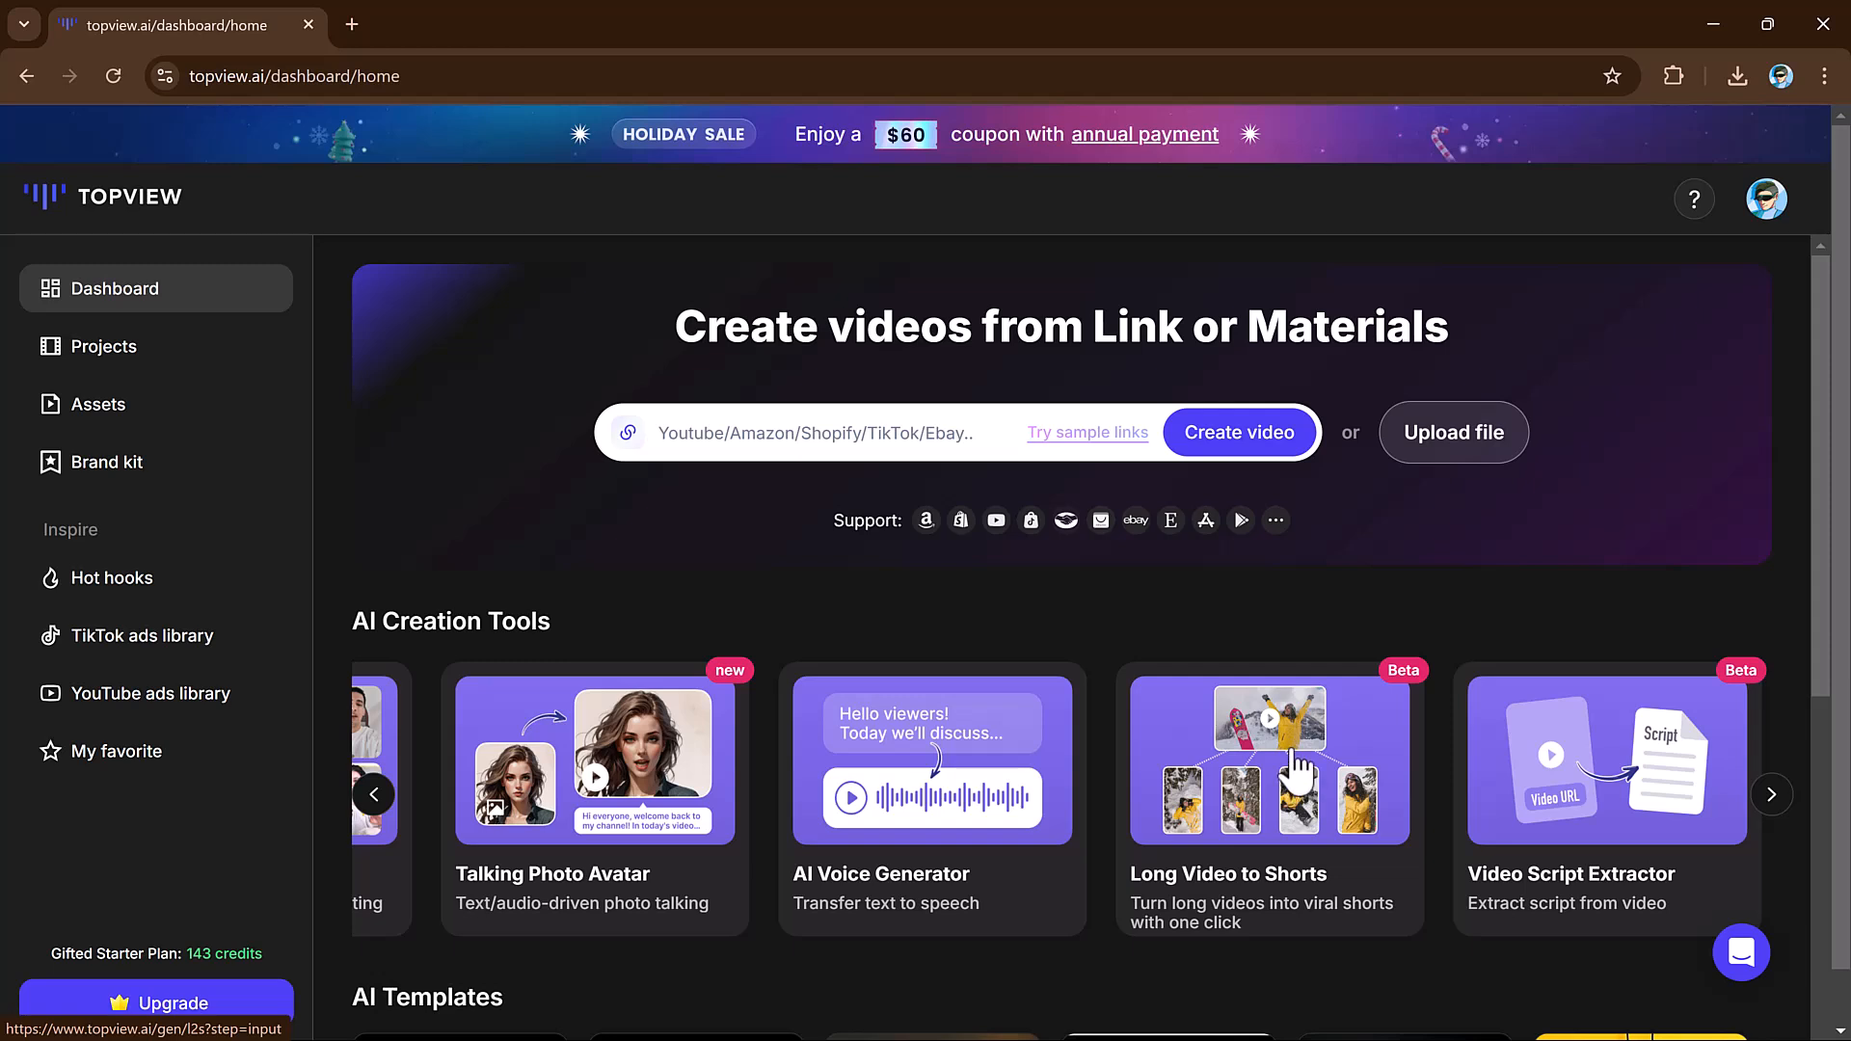
- Load the AUTO1111 AI art video URL into Long Video to Shorts and extract it
{"action": "left_click", "coordinate": [1269, 760]}
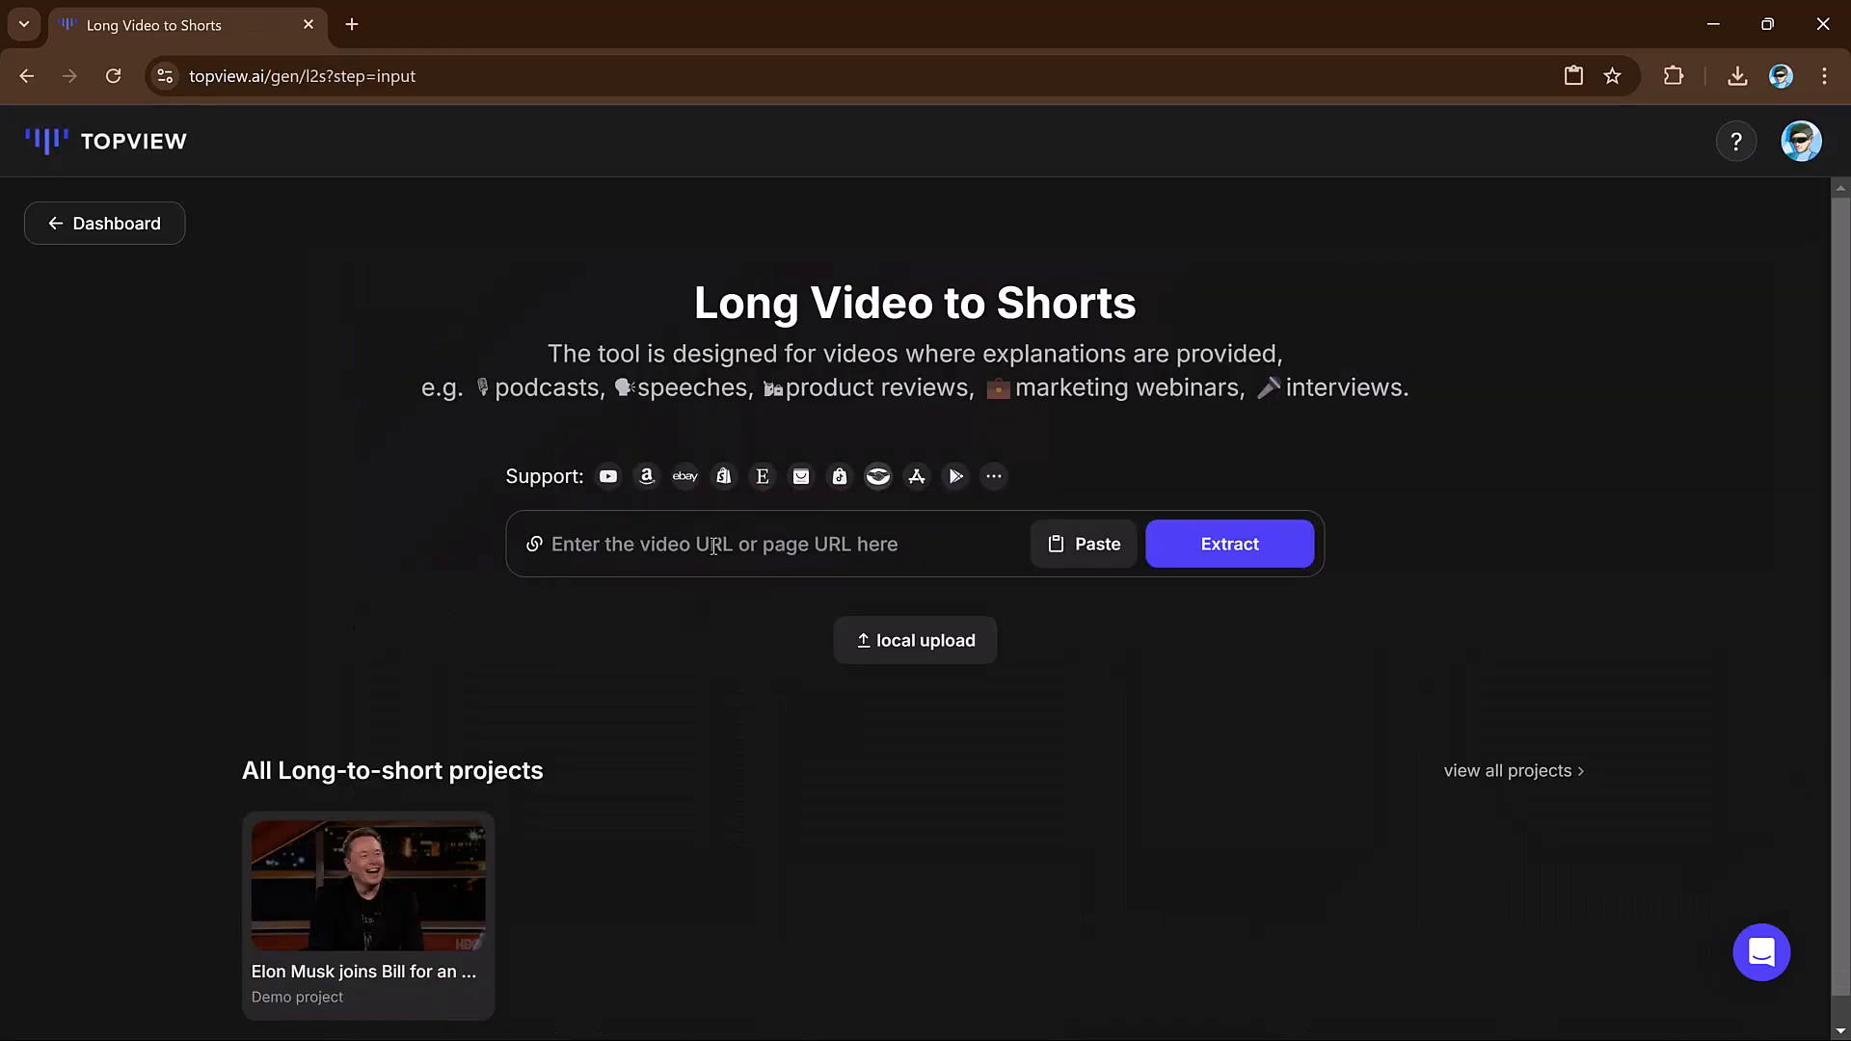
{"action": "mouse_move", "coordinate": [656, 218]}
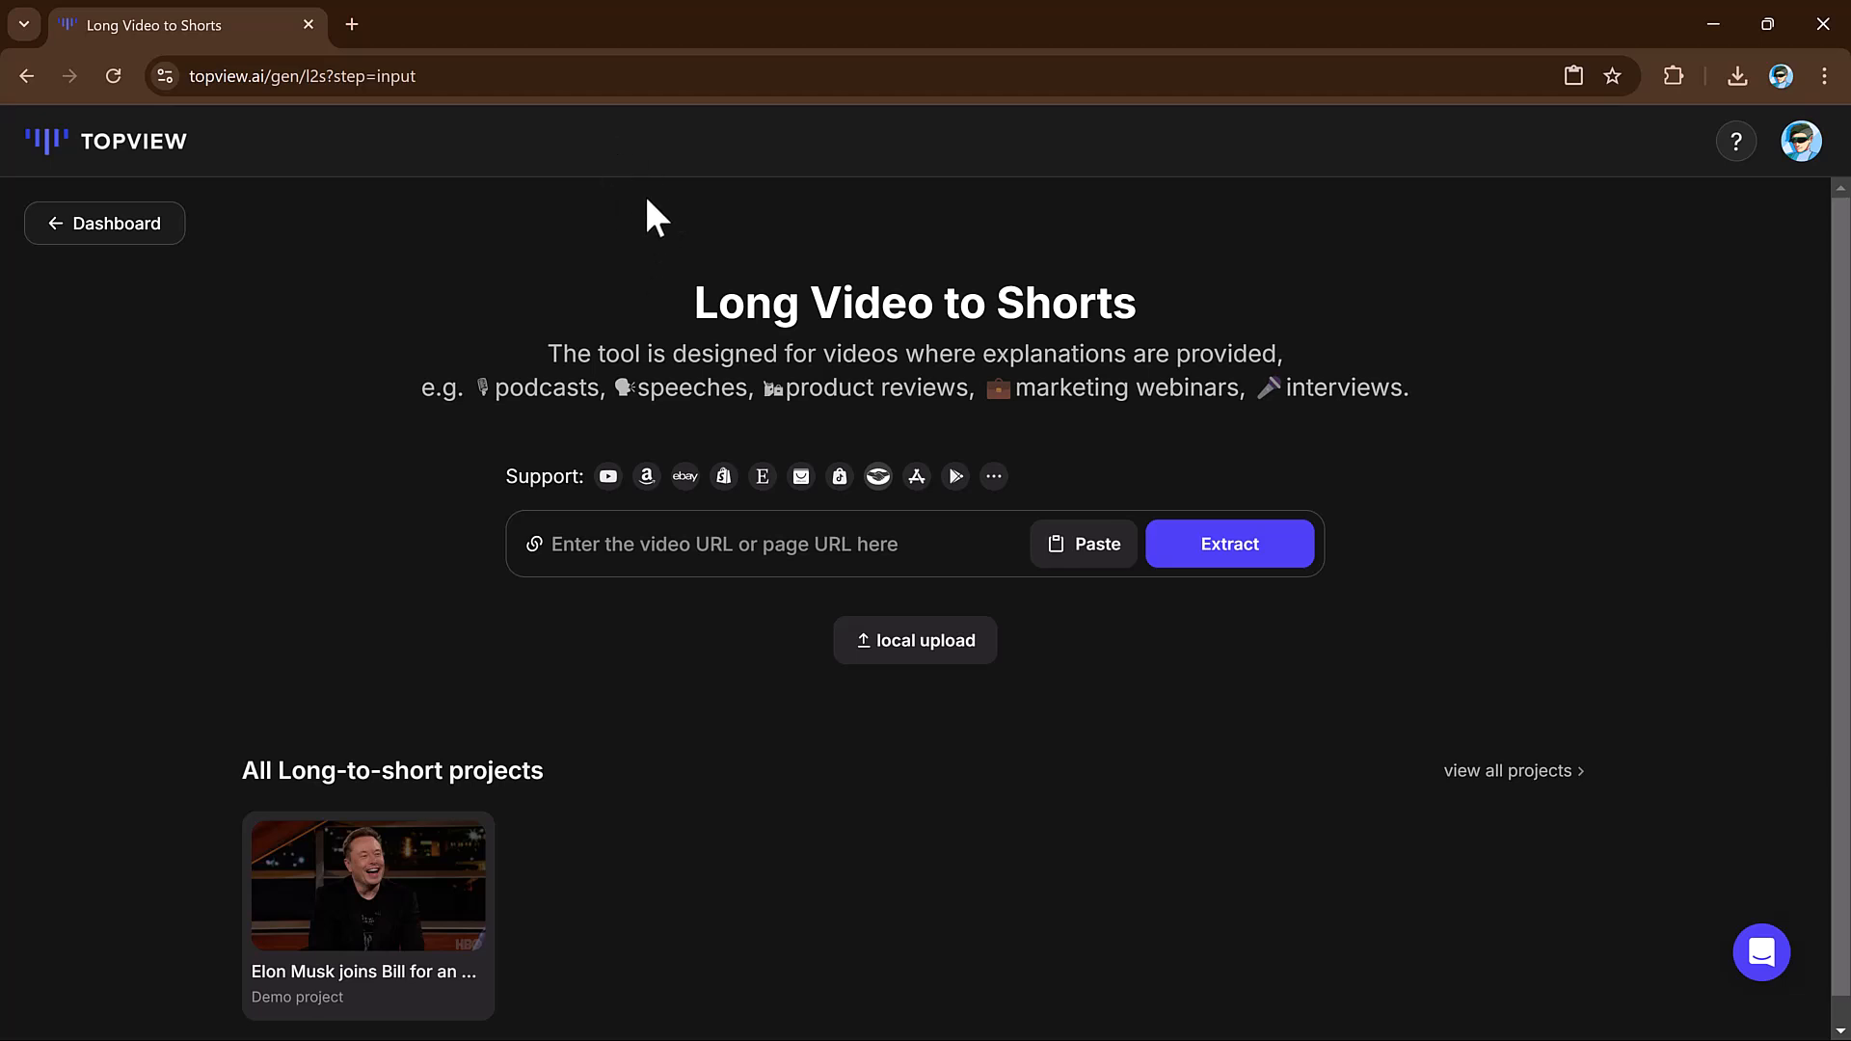
{"action": "left_click", "coordinate": [1082, 544]}
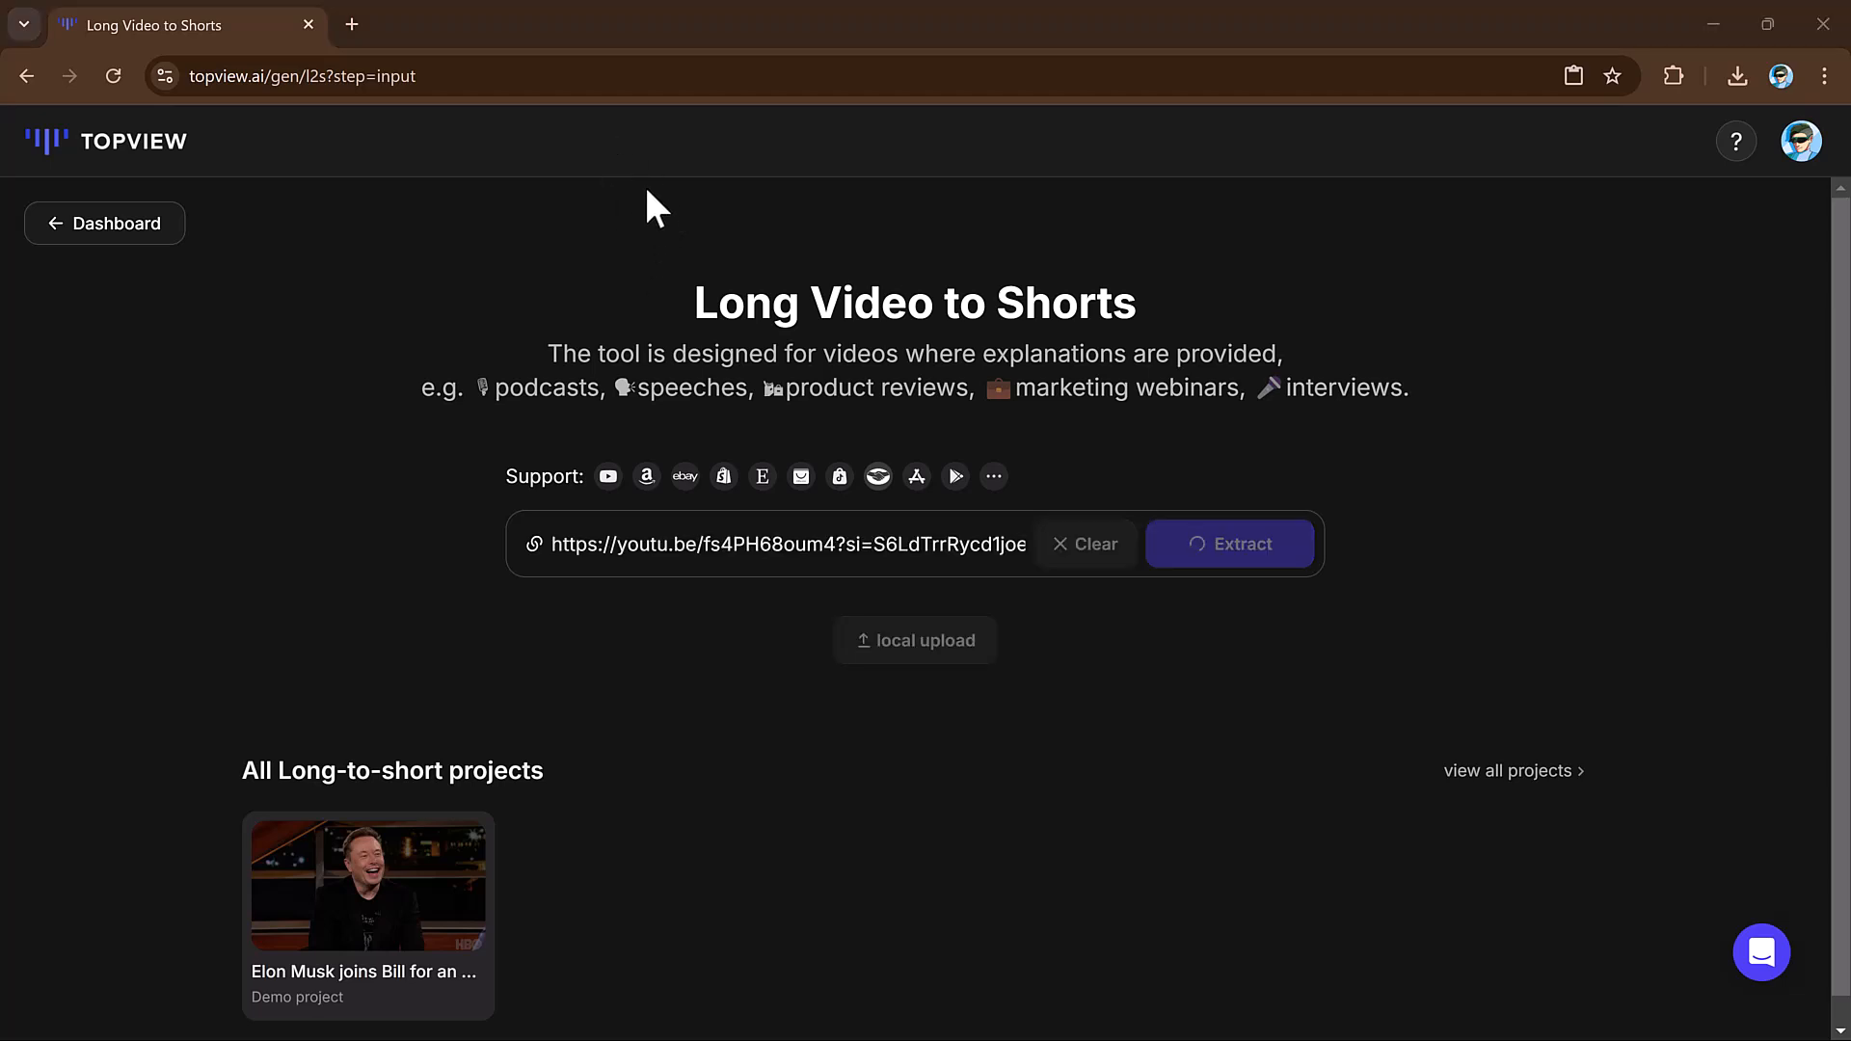
{"action": "left_click", "coordinate": [1229, 543]}
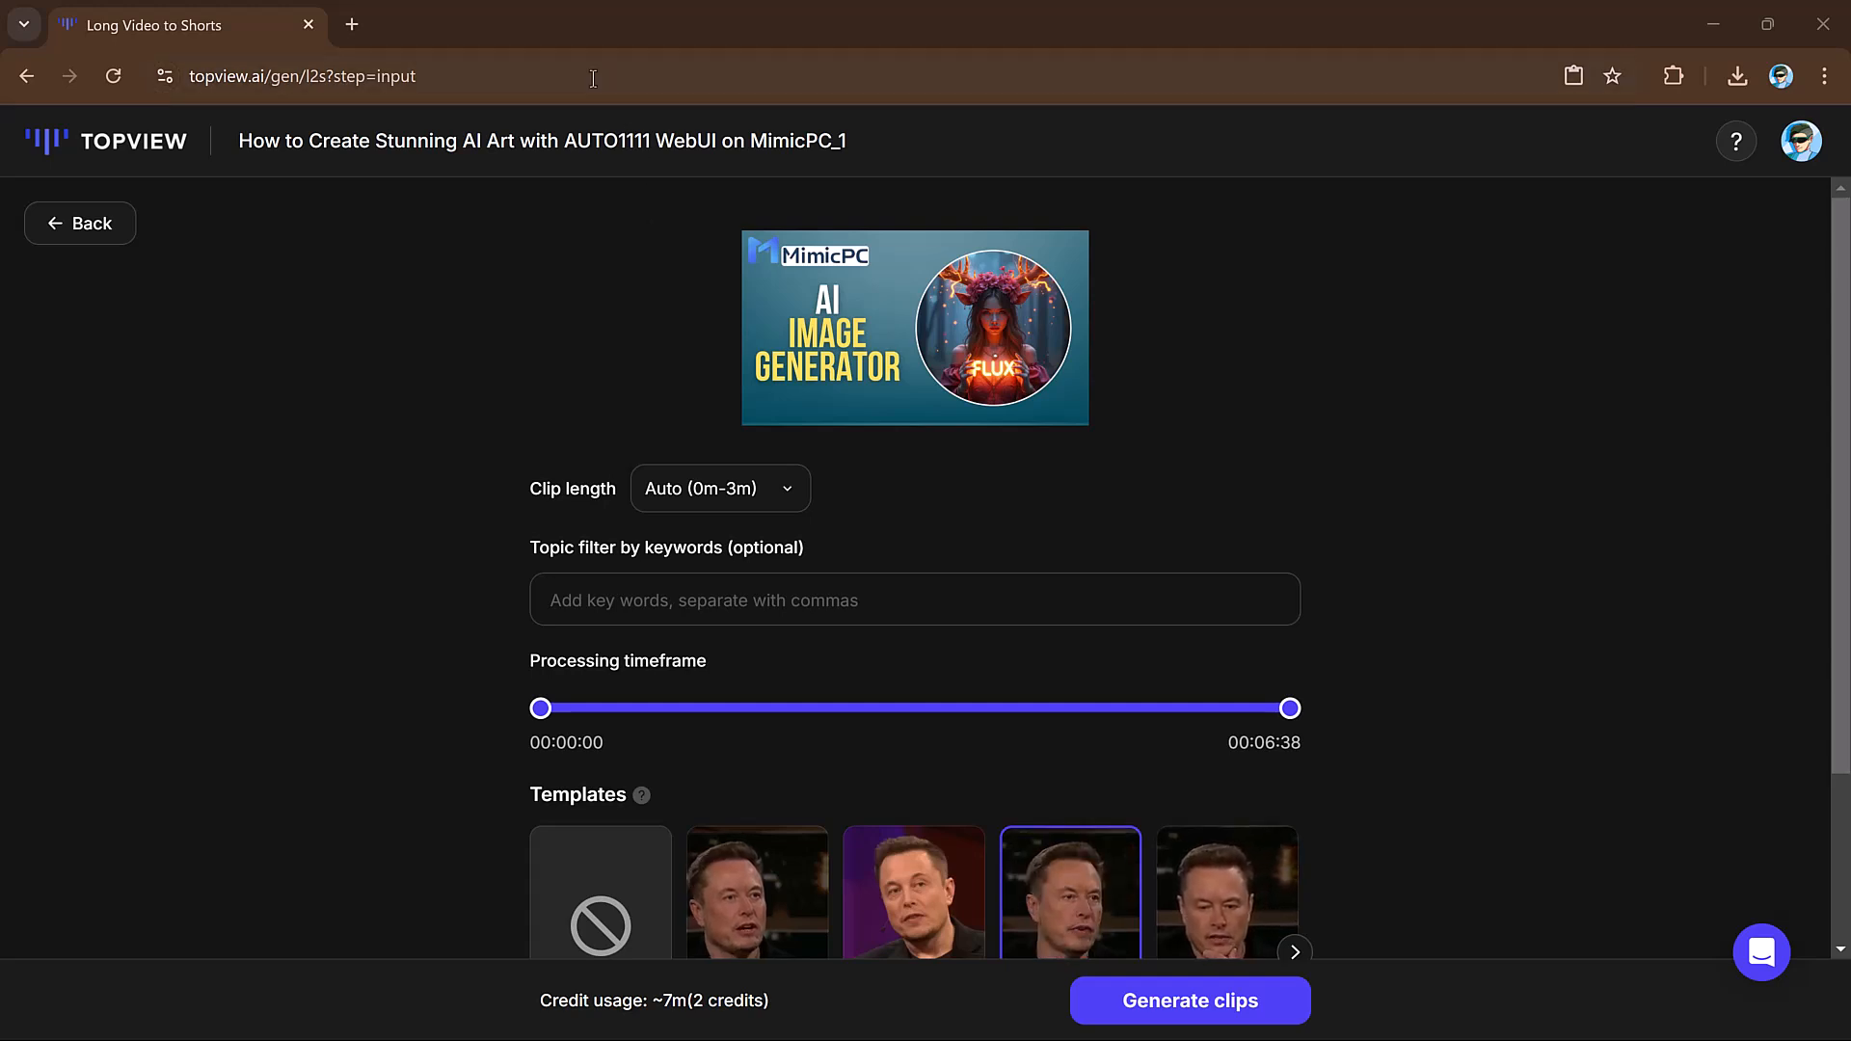
{"action": "mouse_move", "coordinate": [903, 838]}
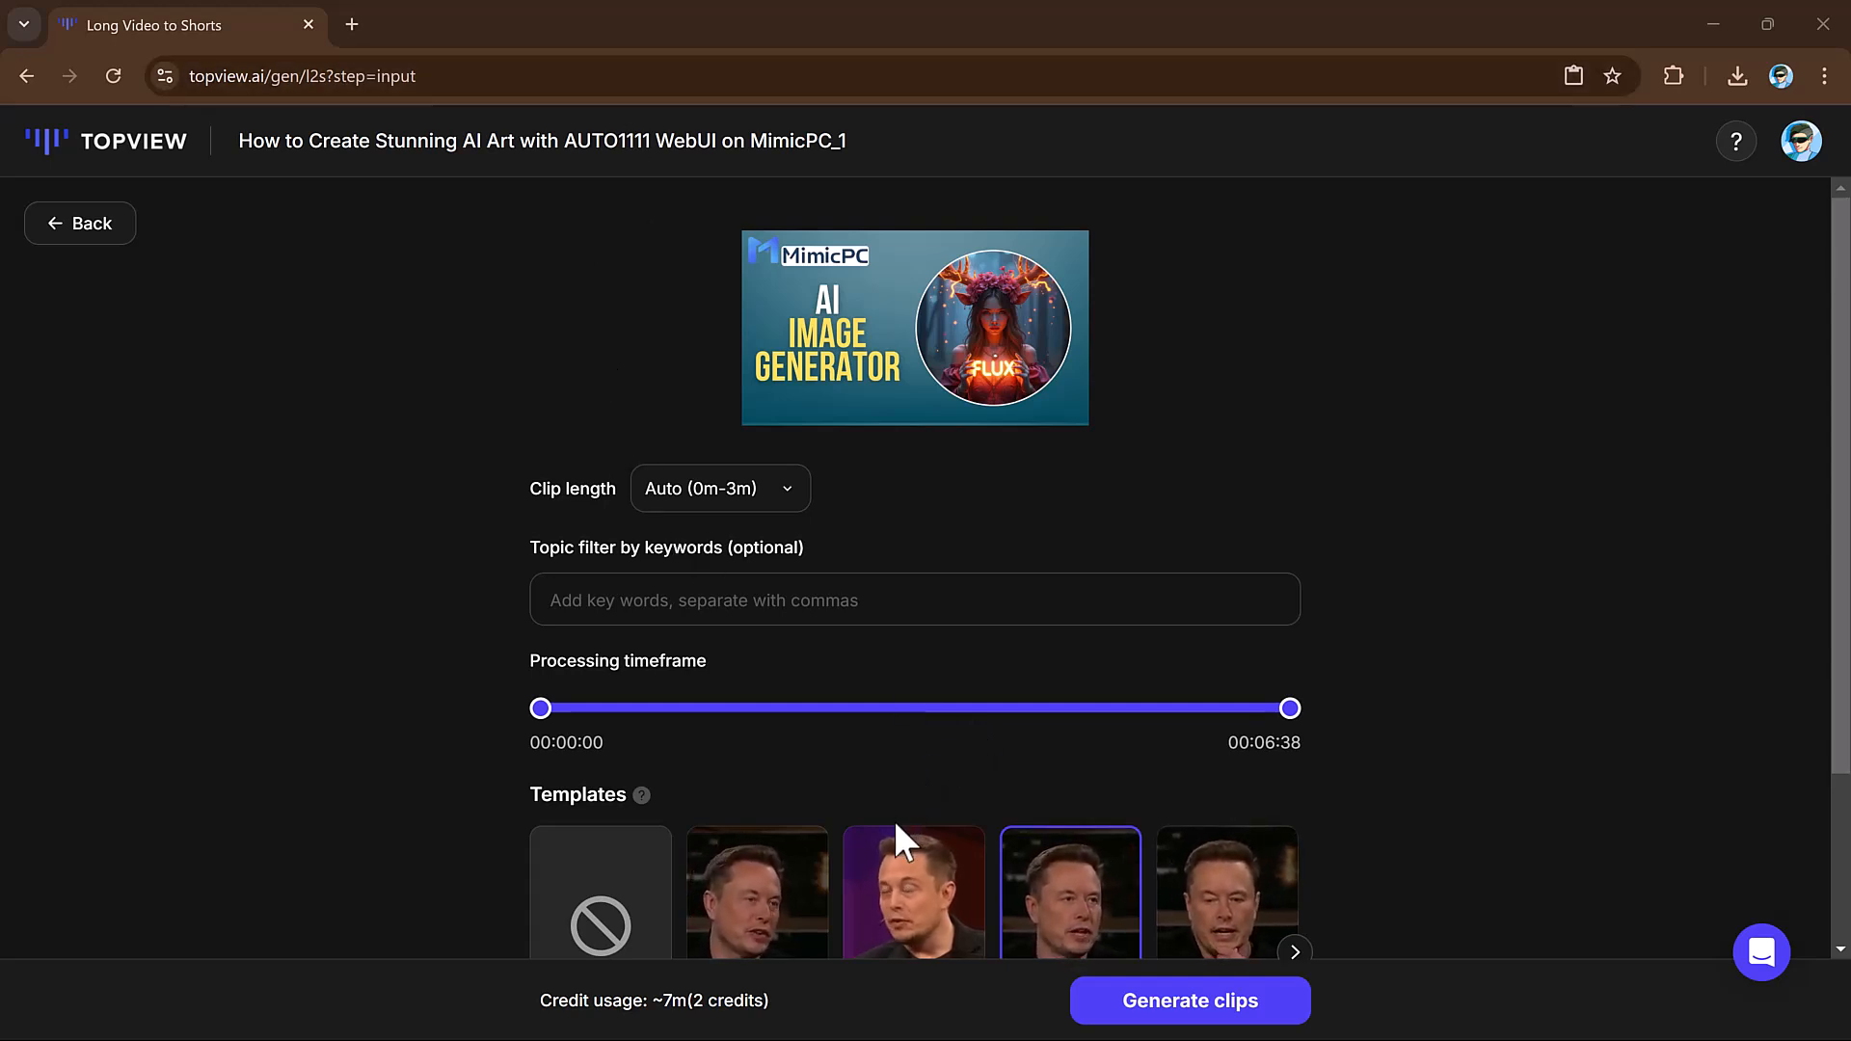
- Pick a captioned template and start generating short clips
{"action": "scroll", "scroll_direction": "down", "scroll_amount": 3}
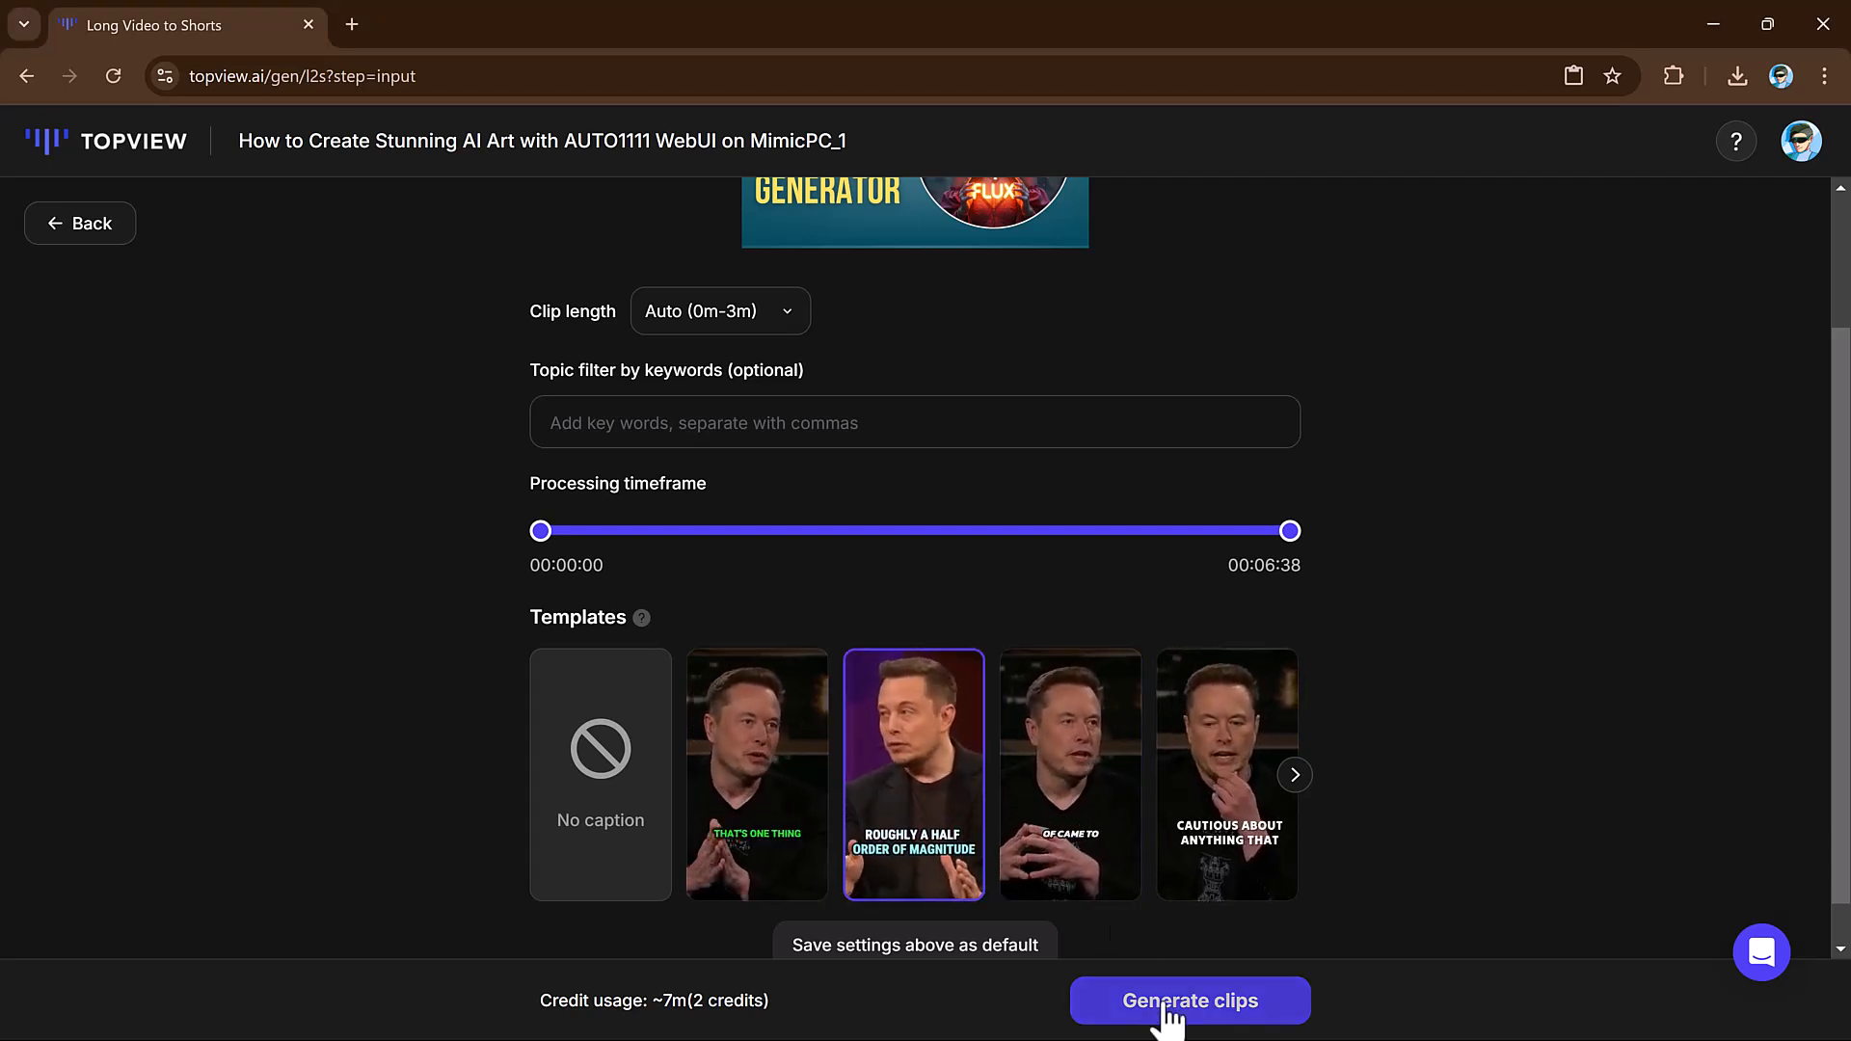
{"action": "left_click", "coordinate": [1188, 1001]}
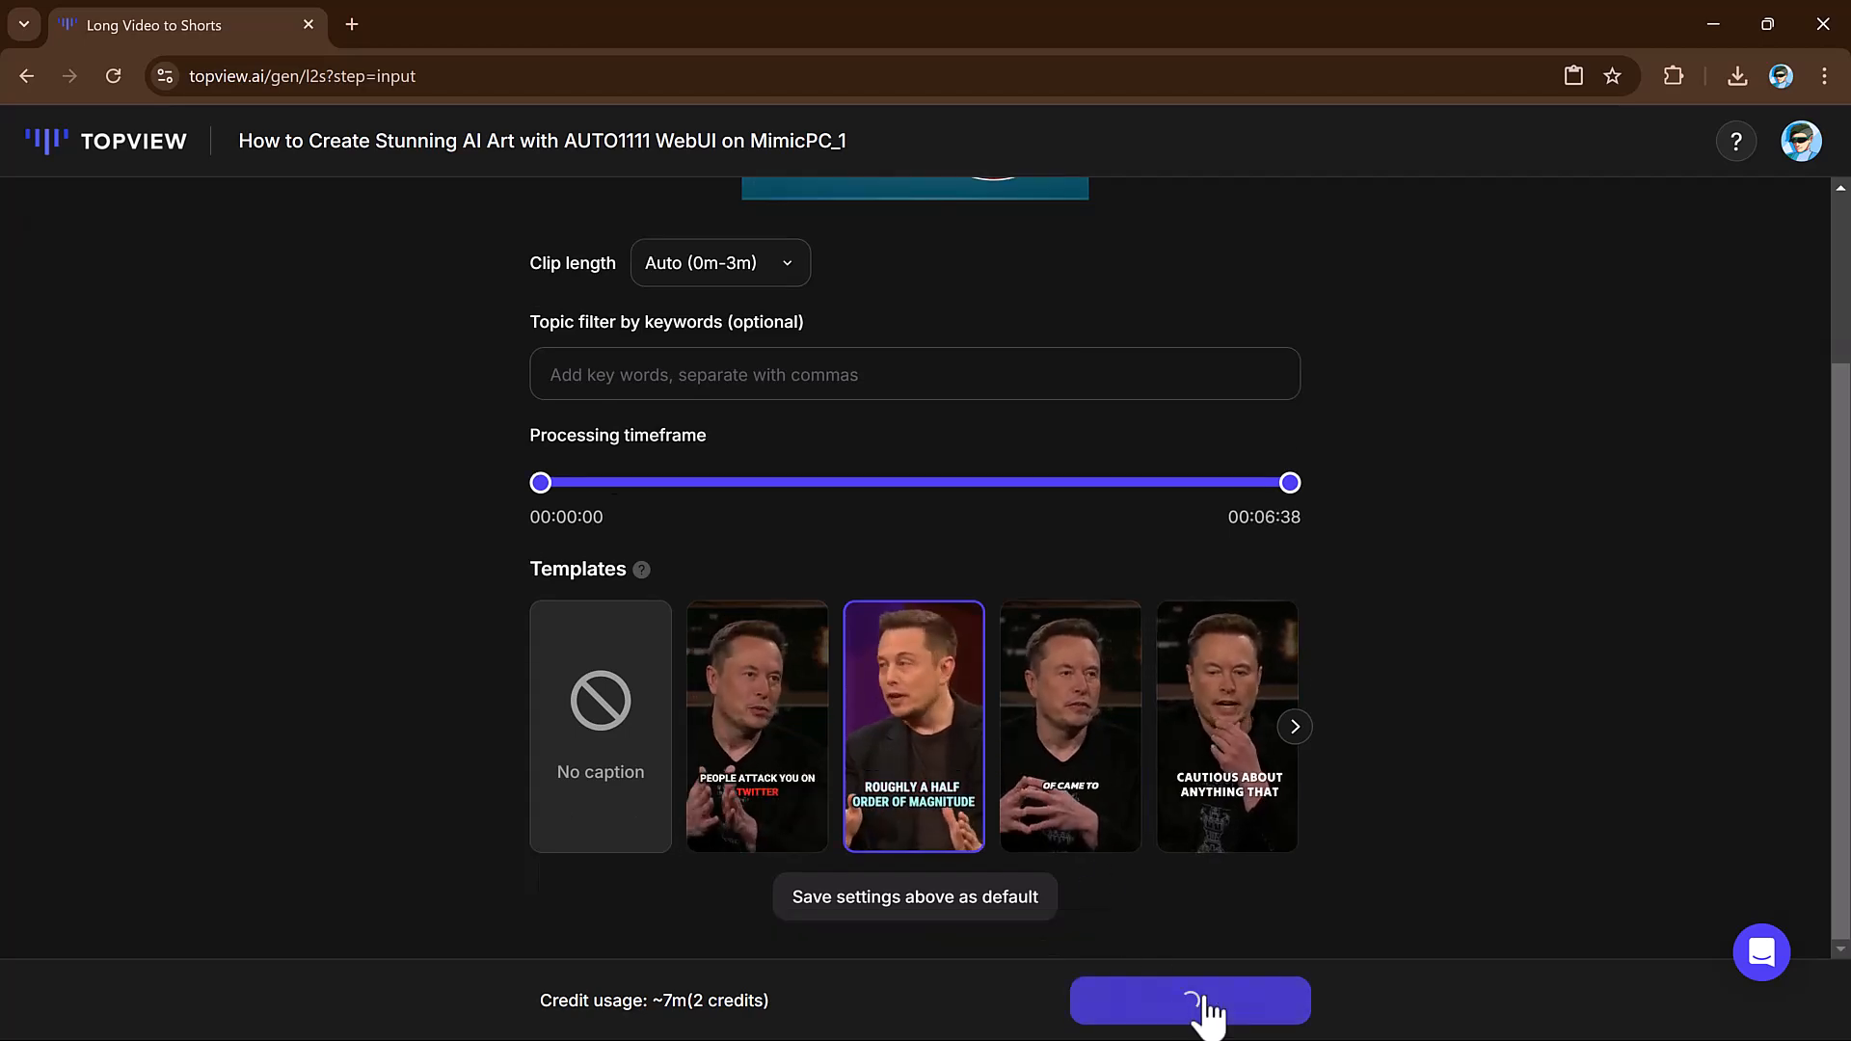
{"action": "left_click", "coordinate": [1189, 1001]}
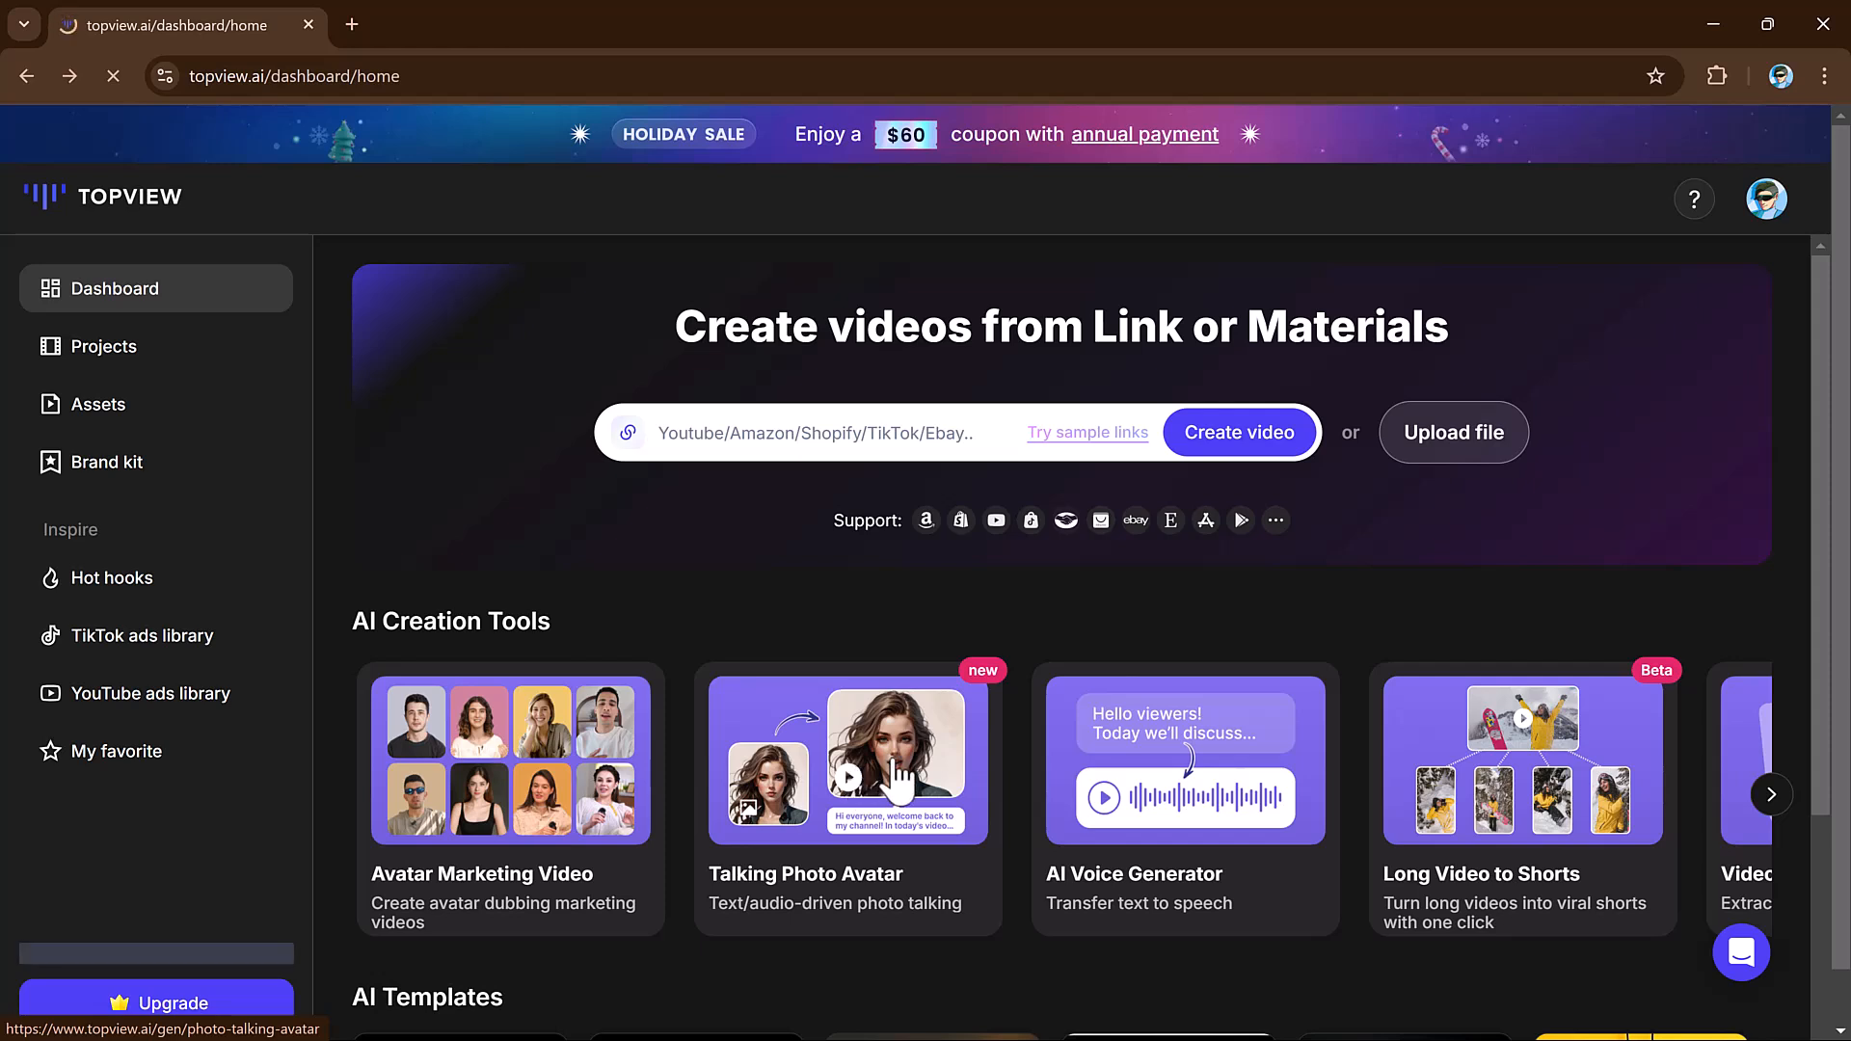
- Enter the 'Discover [brand/product]! Elevate your game...' script in Talking Photo Avatar
{"action": "left_click", "coordinate": [847, 760]}
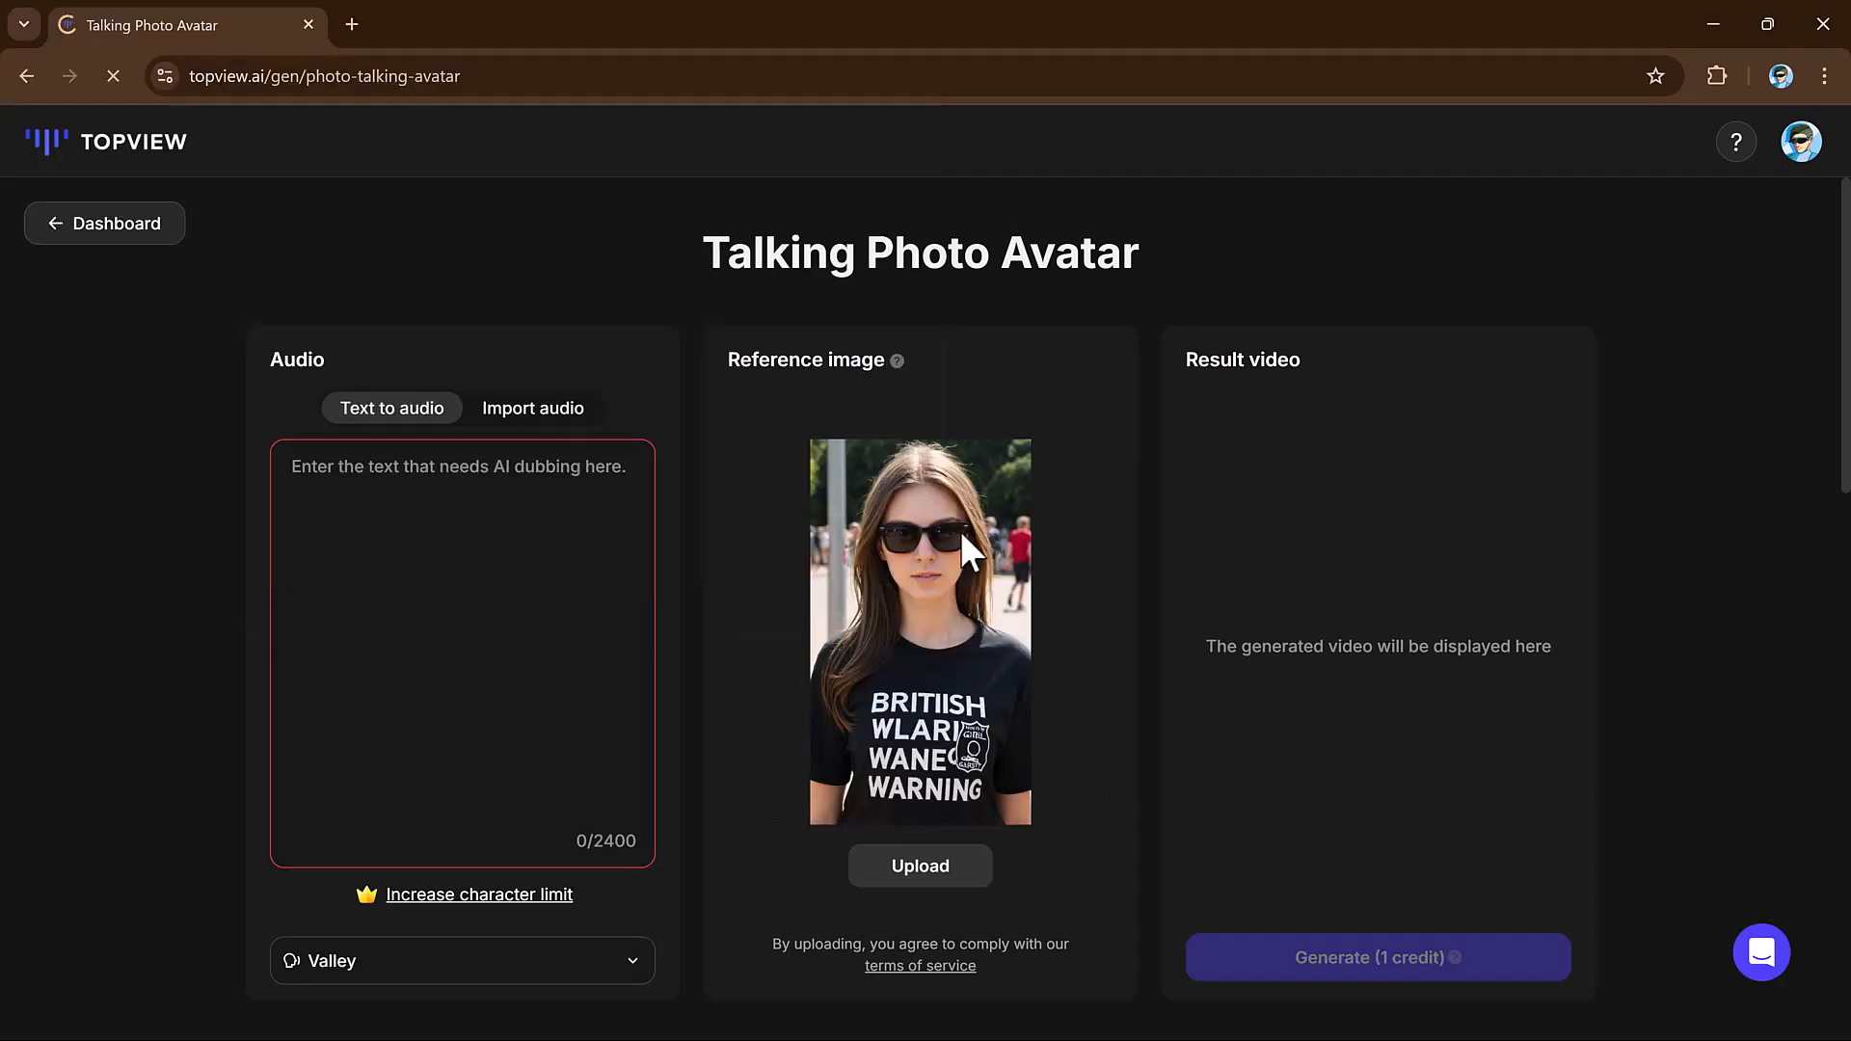
{"action": "type", "text": "\"Discover [brand/product]! Elevate your game with innovative features, unmatched quality, and unbeatable prices. Visit [website/link] now to experience the difference. Don't wait—unlock your potential today!\""}
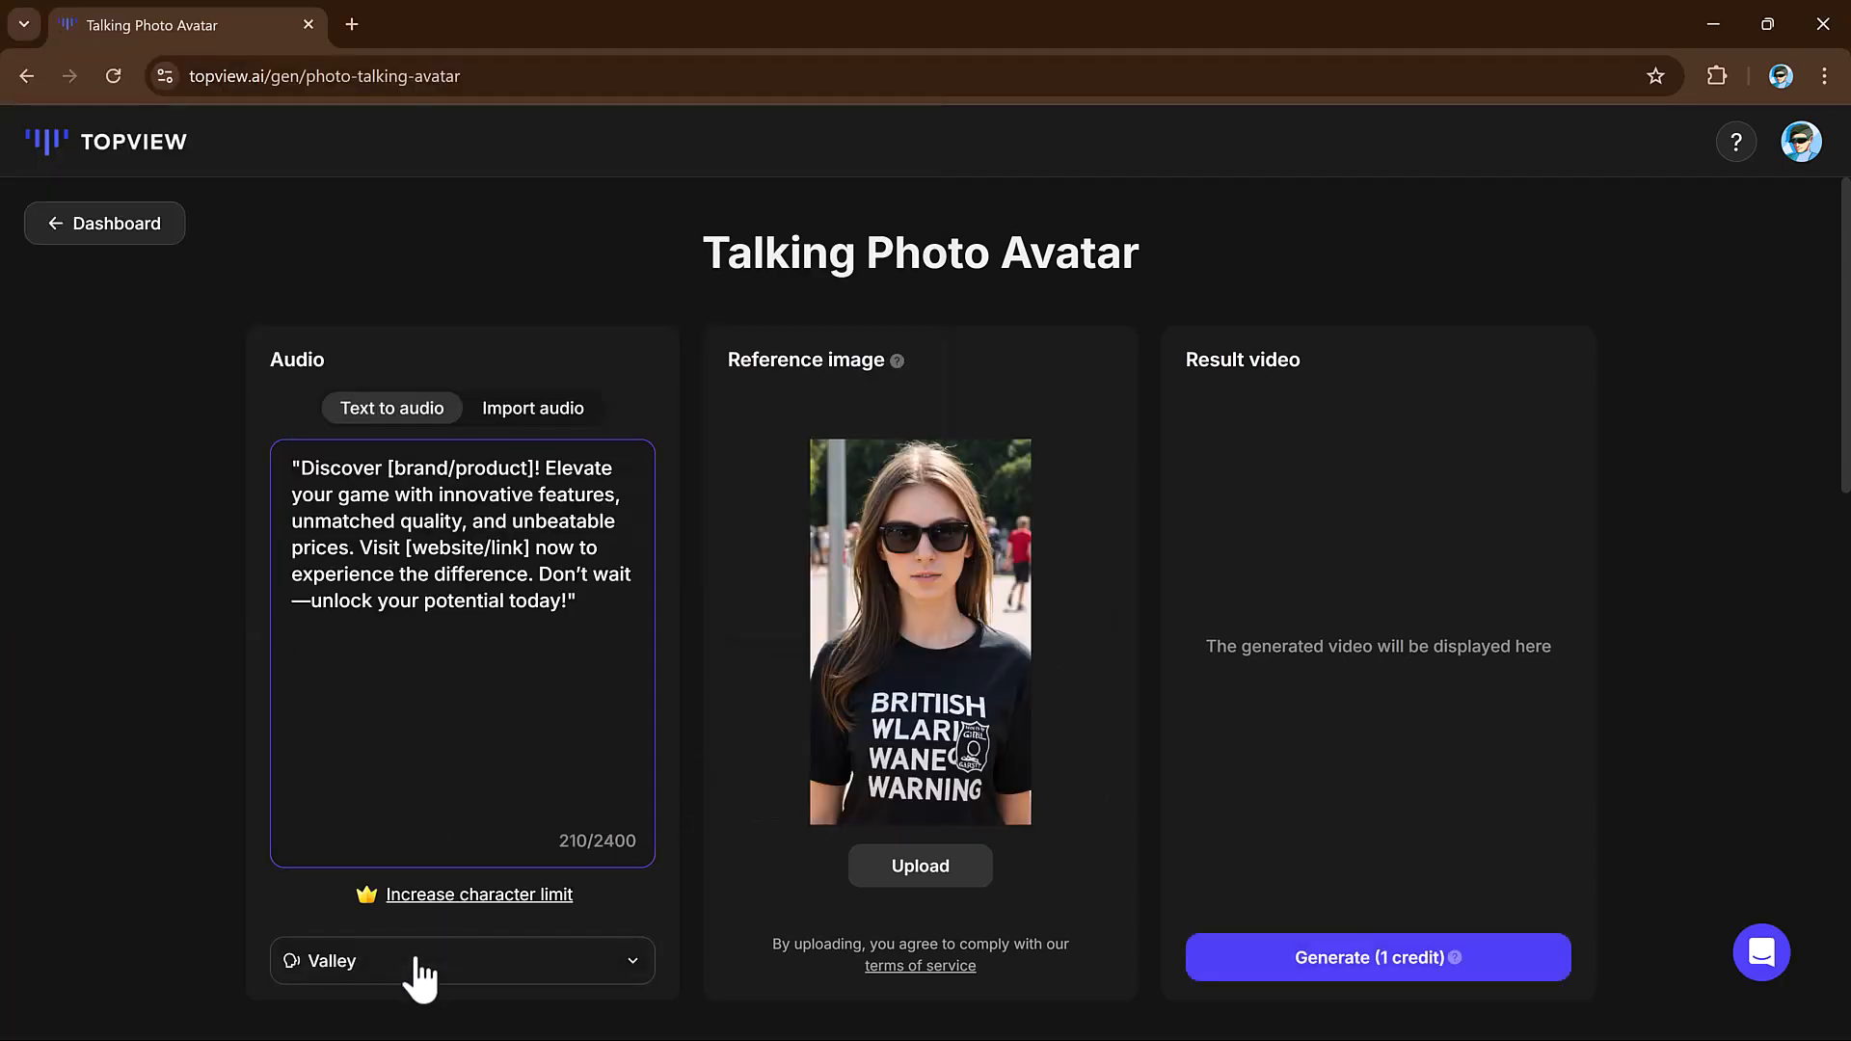
- Select the Linda Fiore voice for the talking photo narration
{"action": "left_click", "coordinate": [461, 960]}
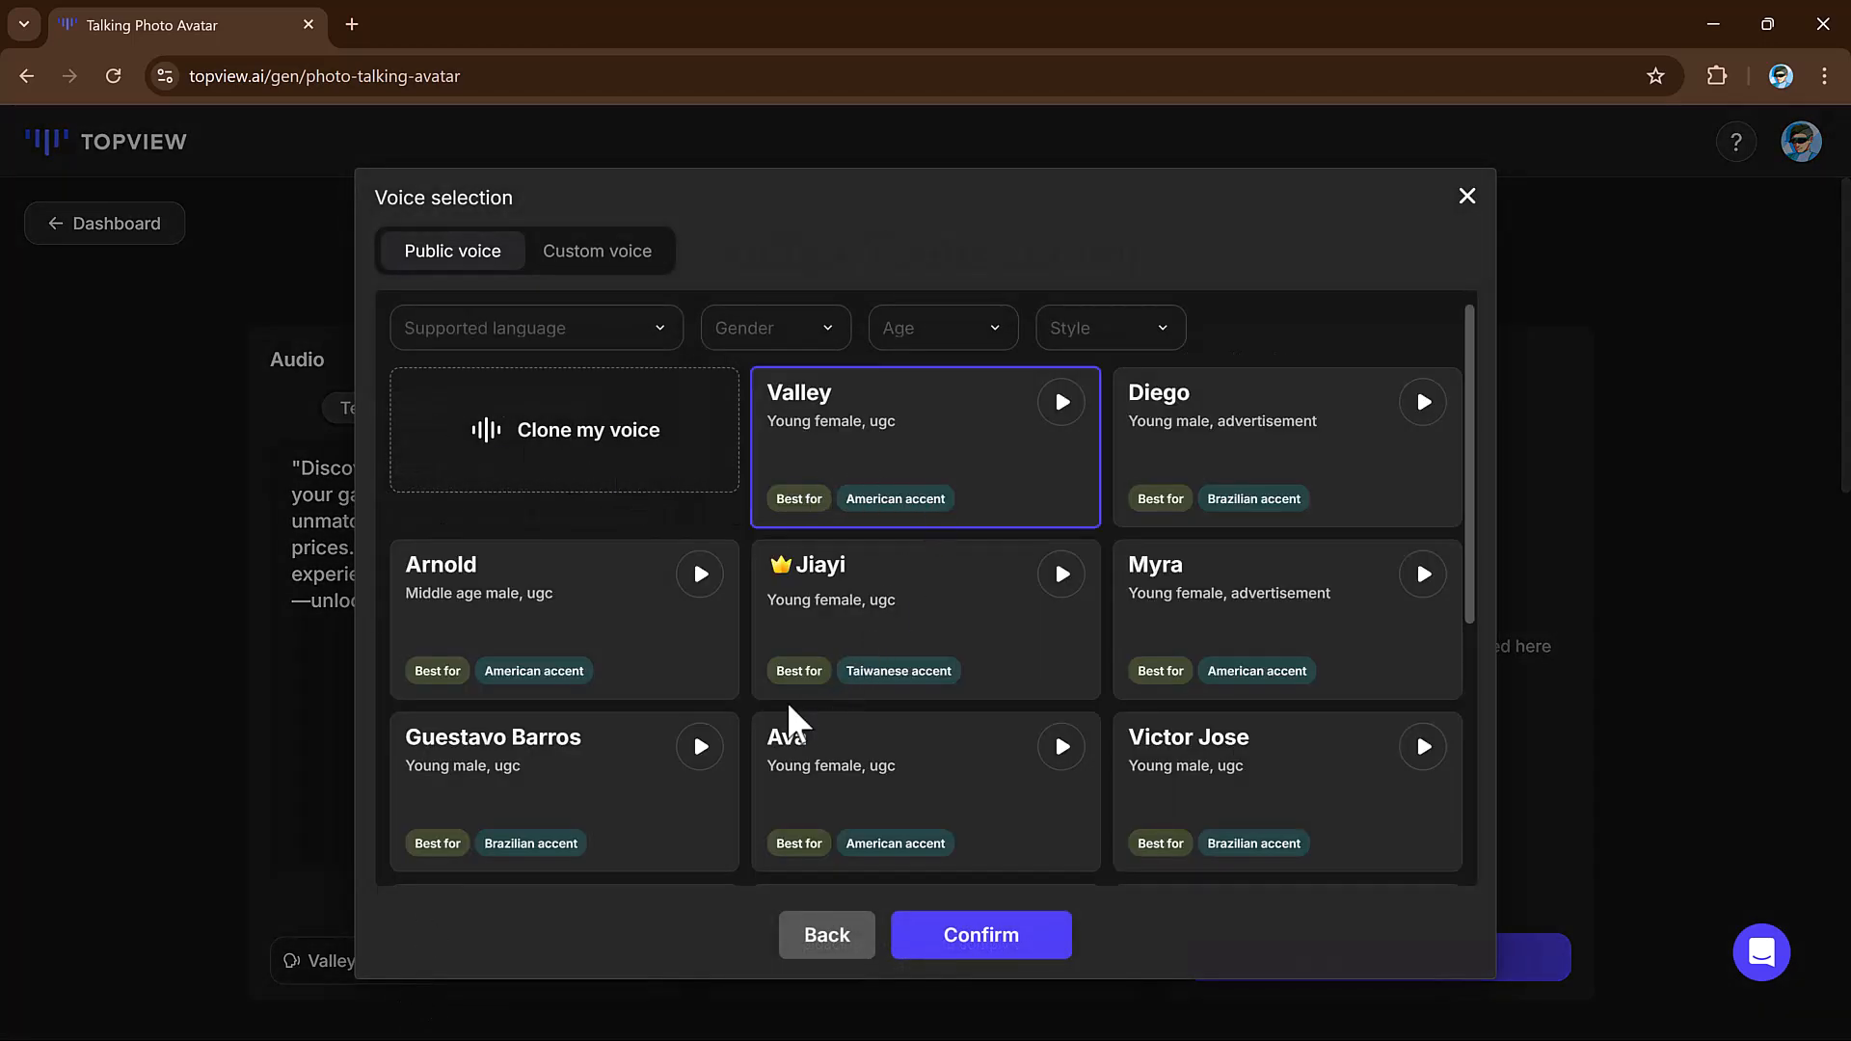
{"action": "scroll", "scroll_direction": "down", "scroll_amount": 3}
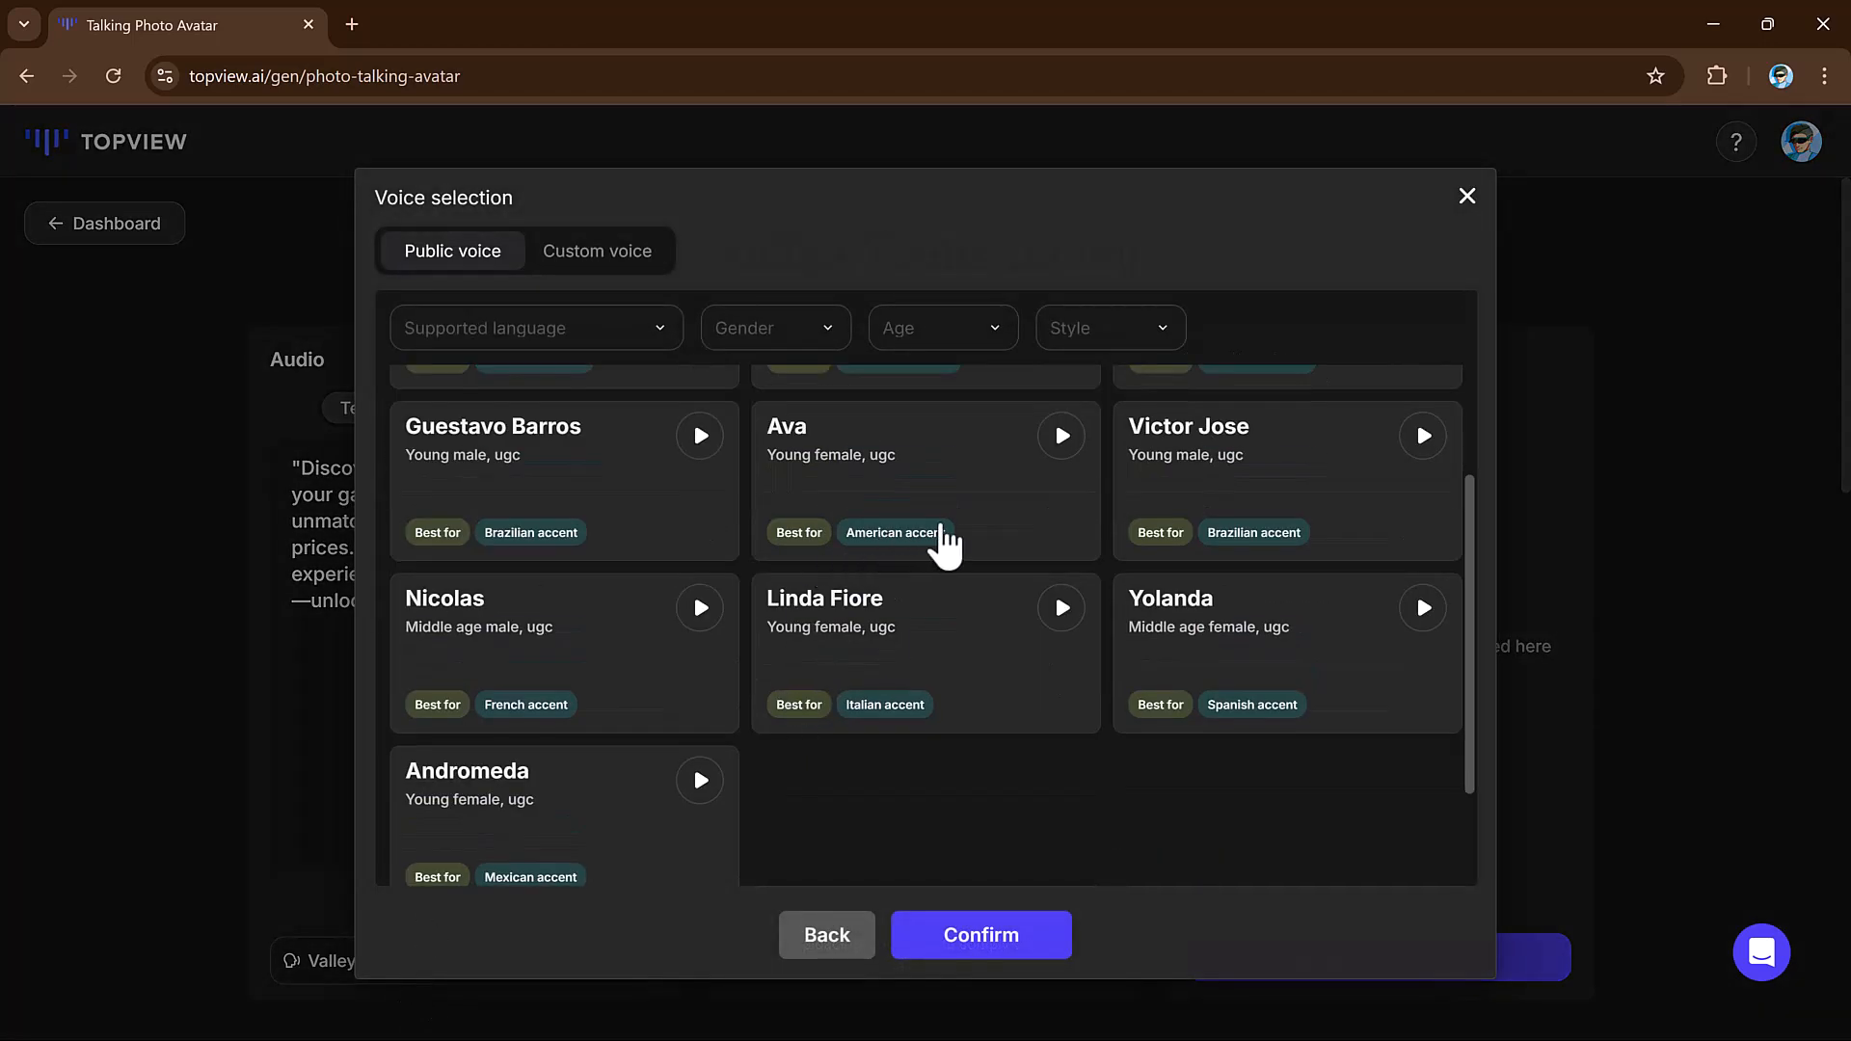
{"action": "left_click", "coordinate": [924, 654]}
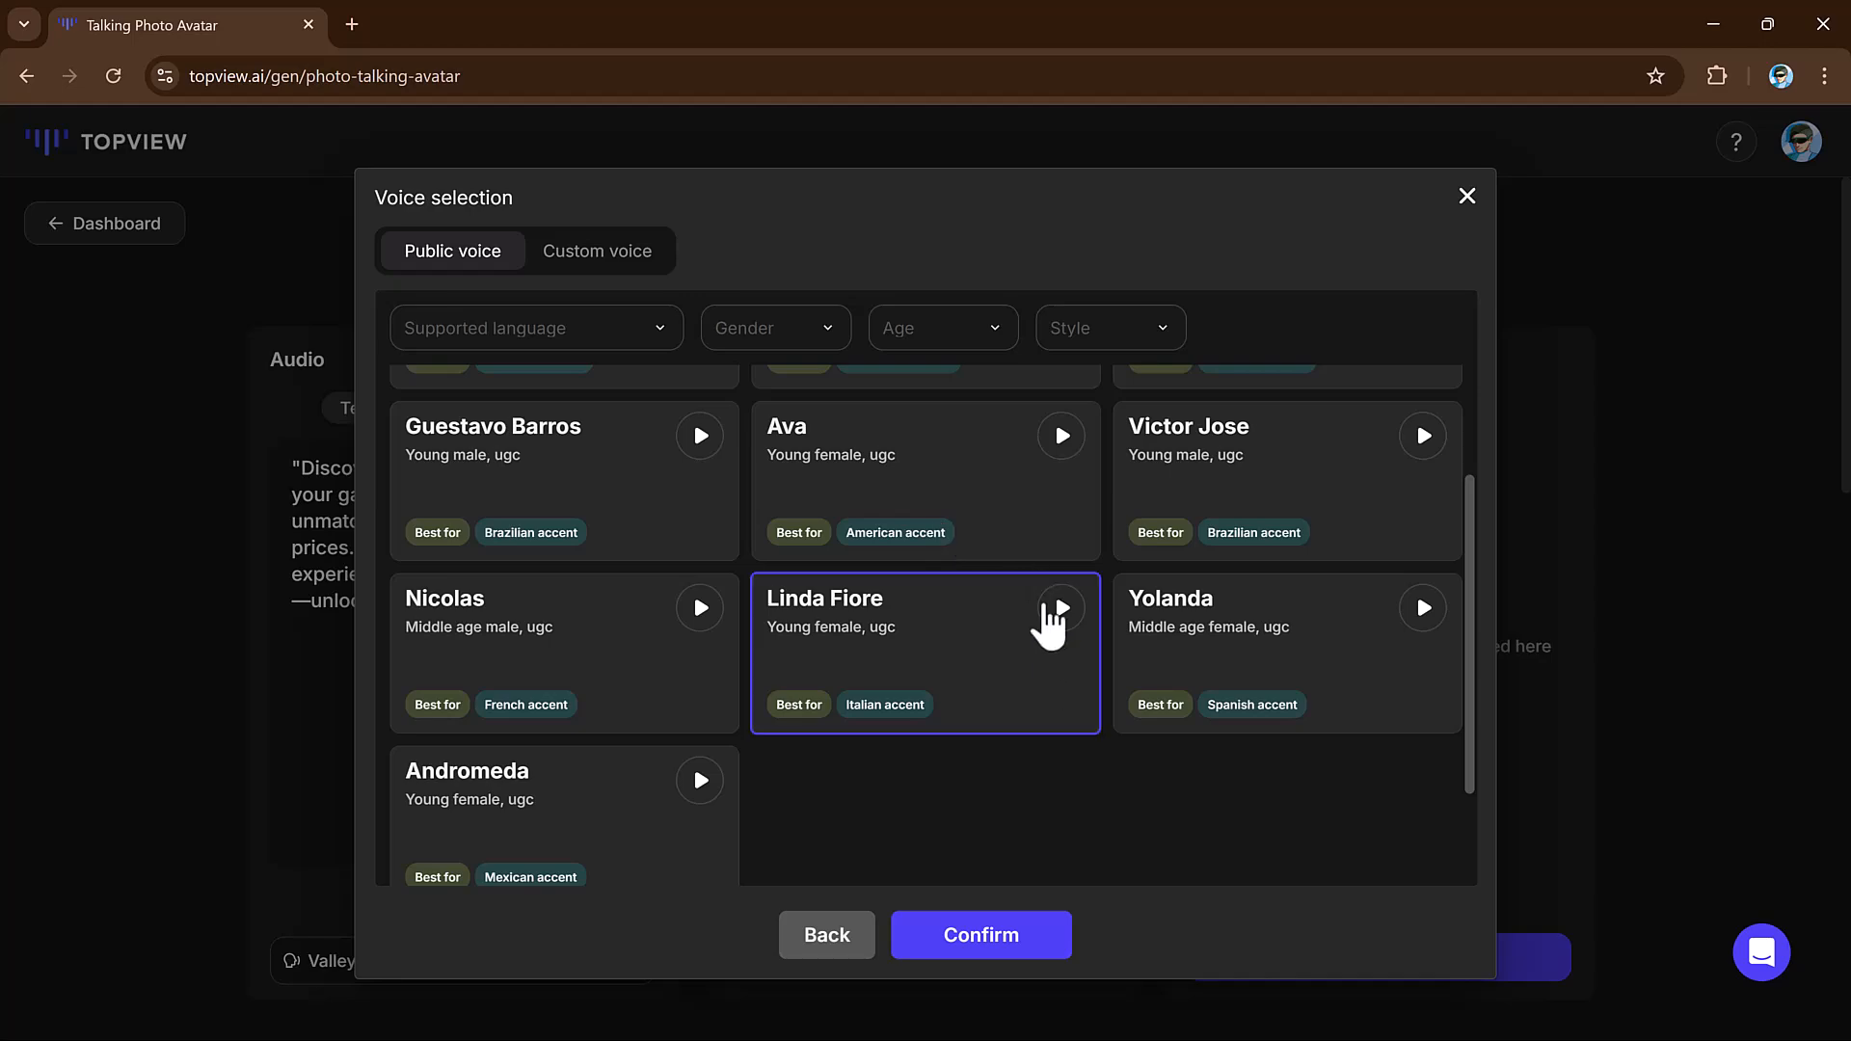
{"action": "left_click", "coordinate": [980, 934]}
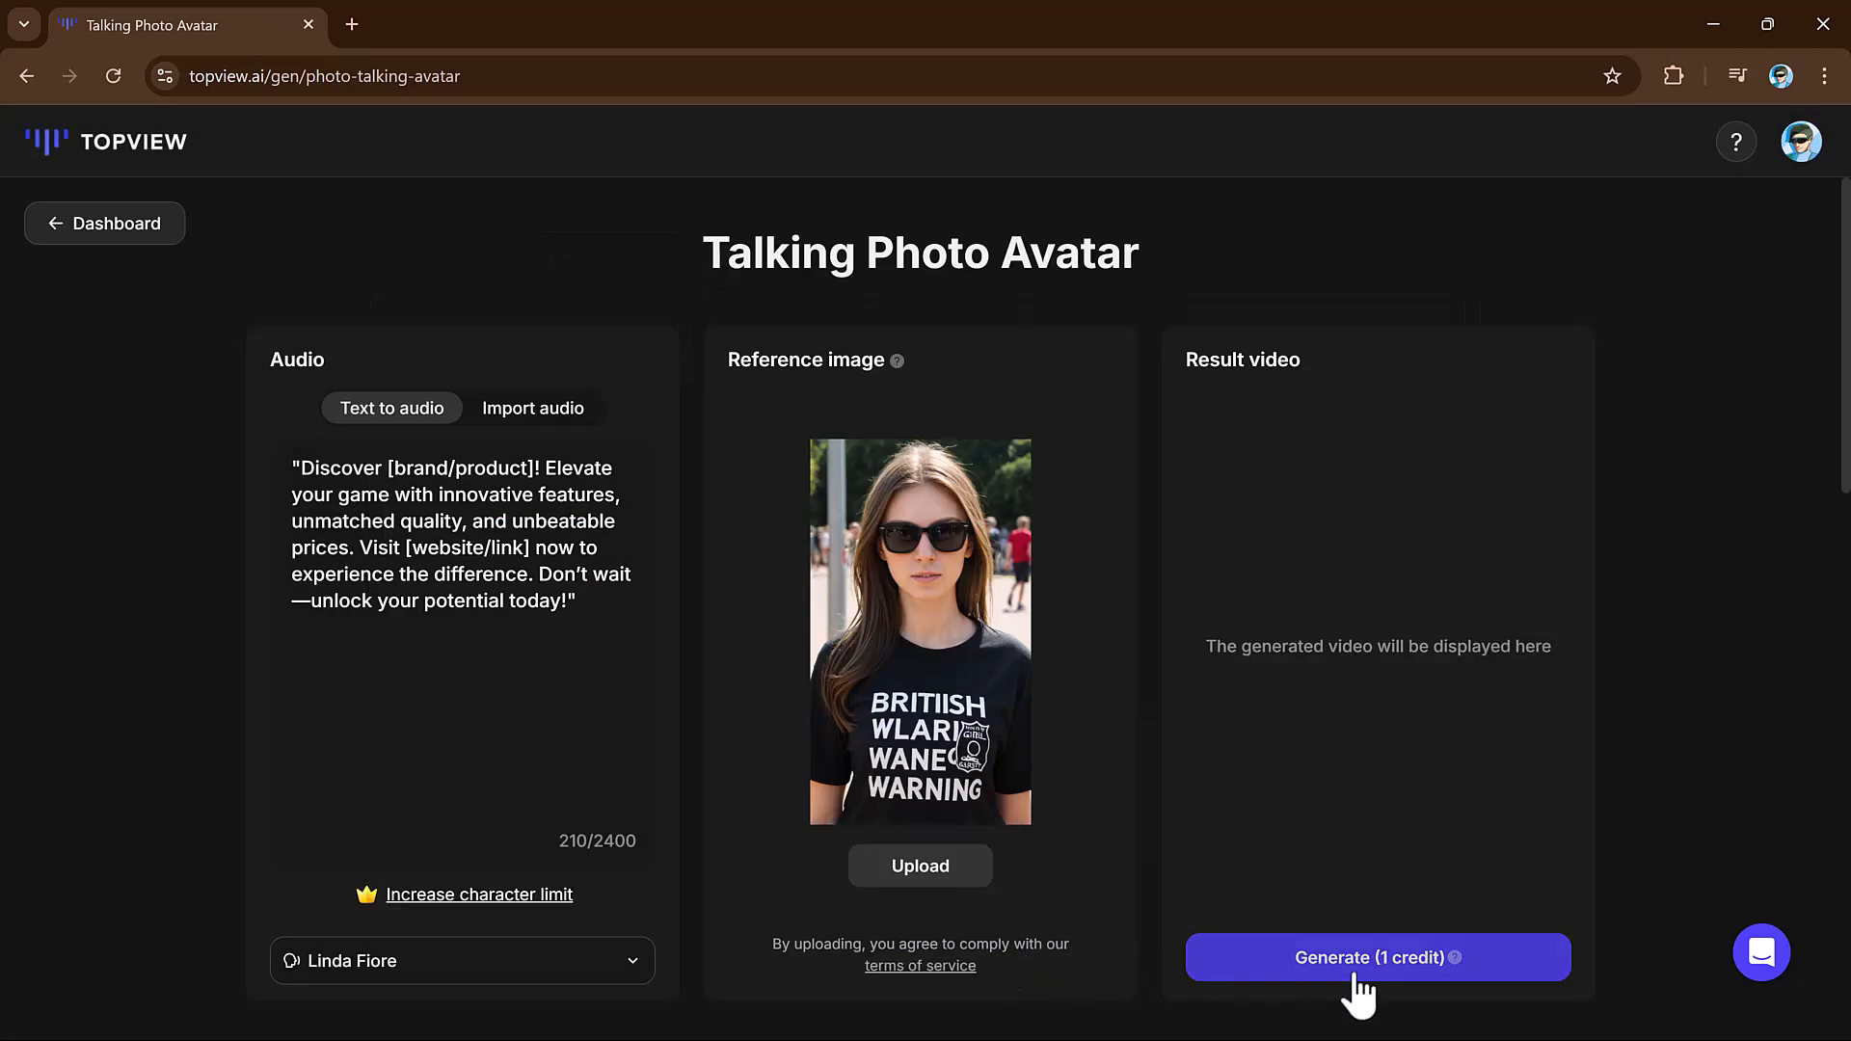
- Generate the talking video of the sunglasses photo and play the result
{"action": "left_click", "coordinate": [1377, 959]}
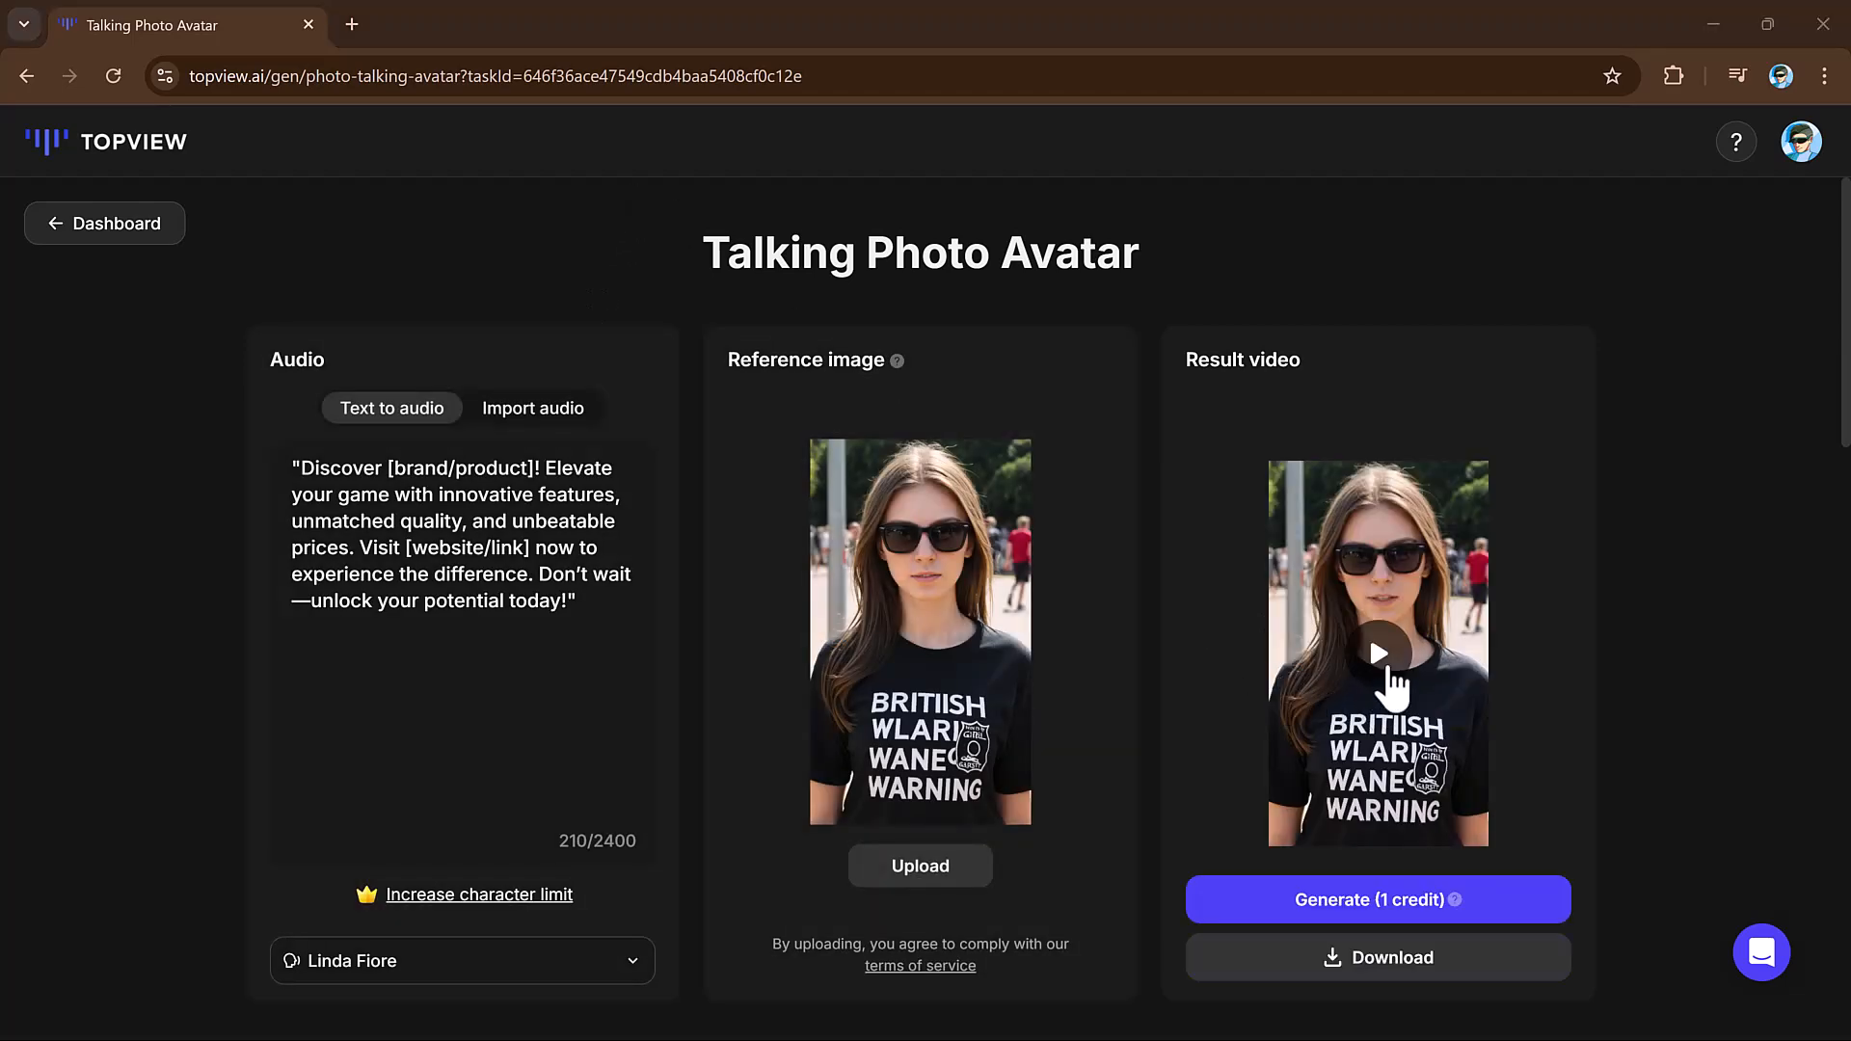
{"action": "left_click", "coordinate": [1377, 651]}
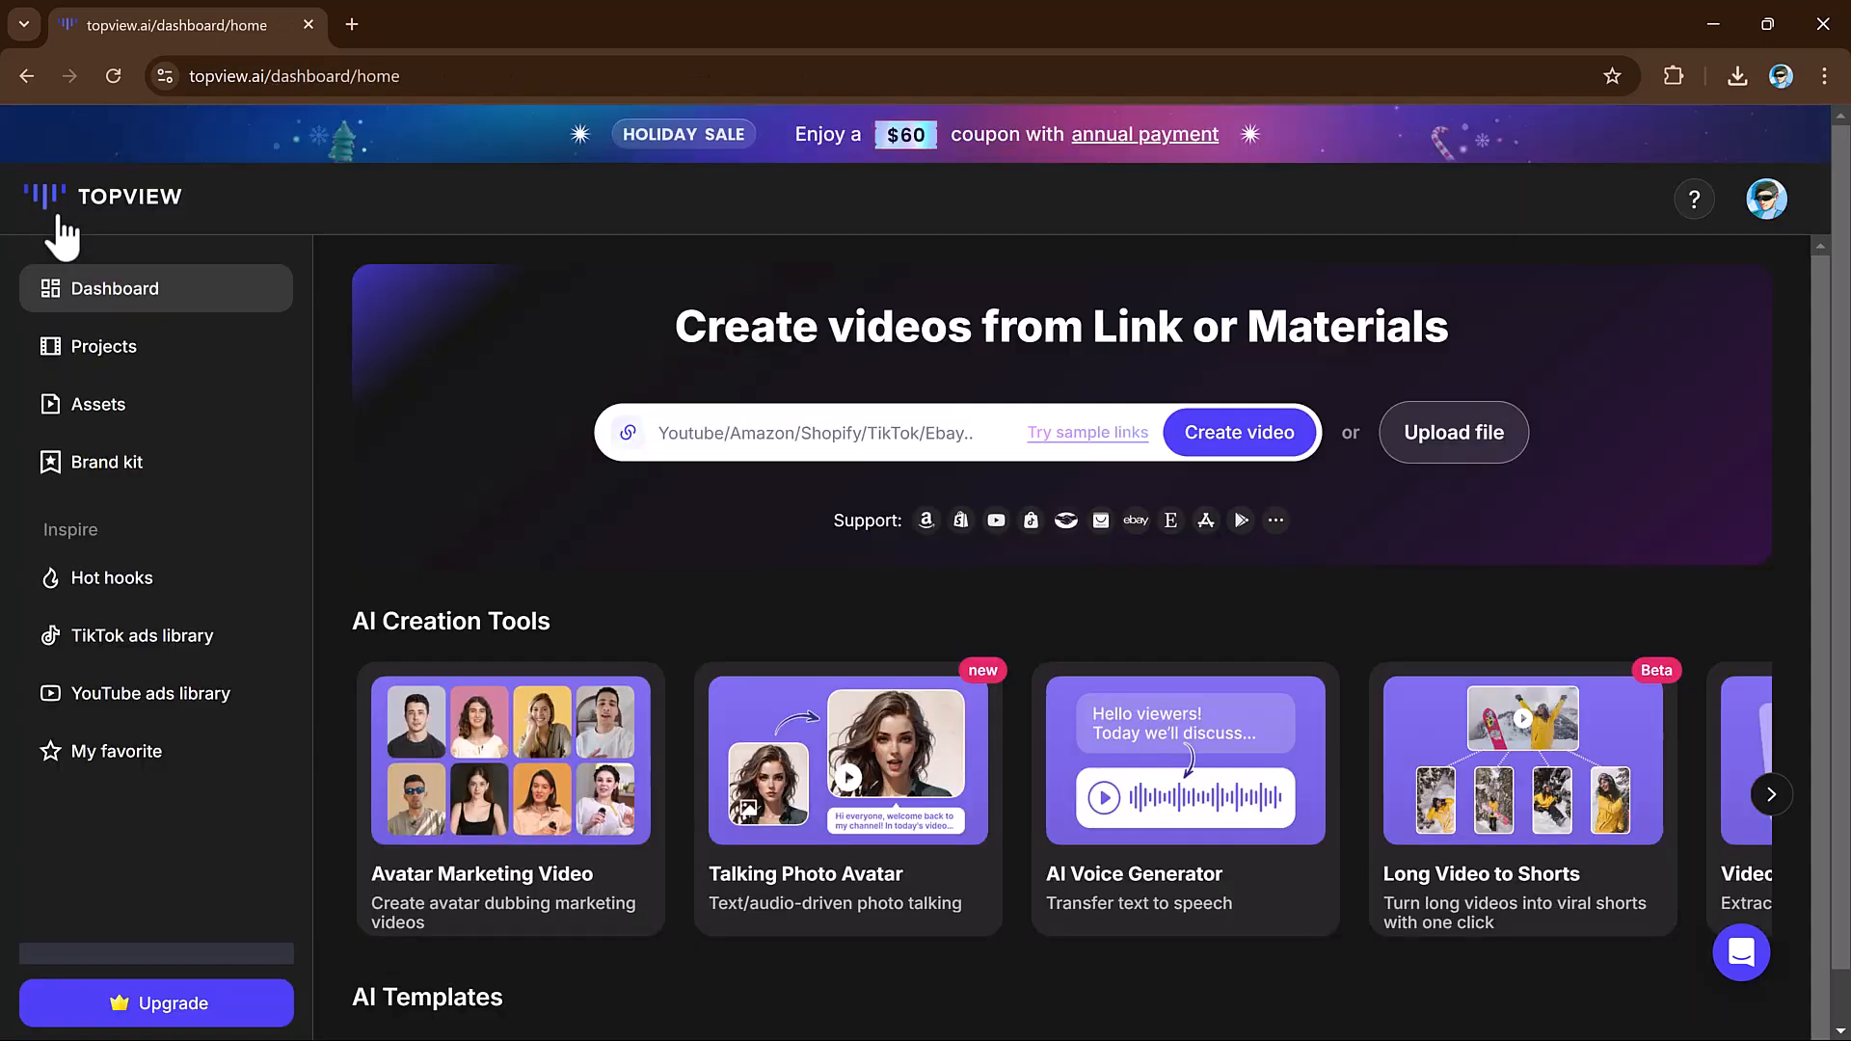
{"action": "mouse_move", "coordinate": [885, 673]}
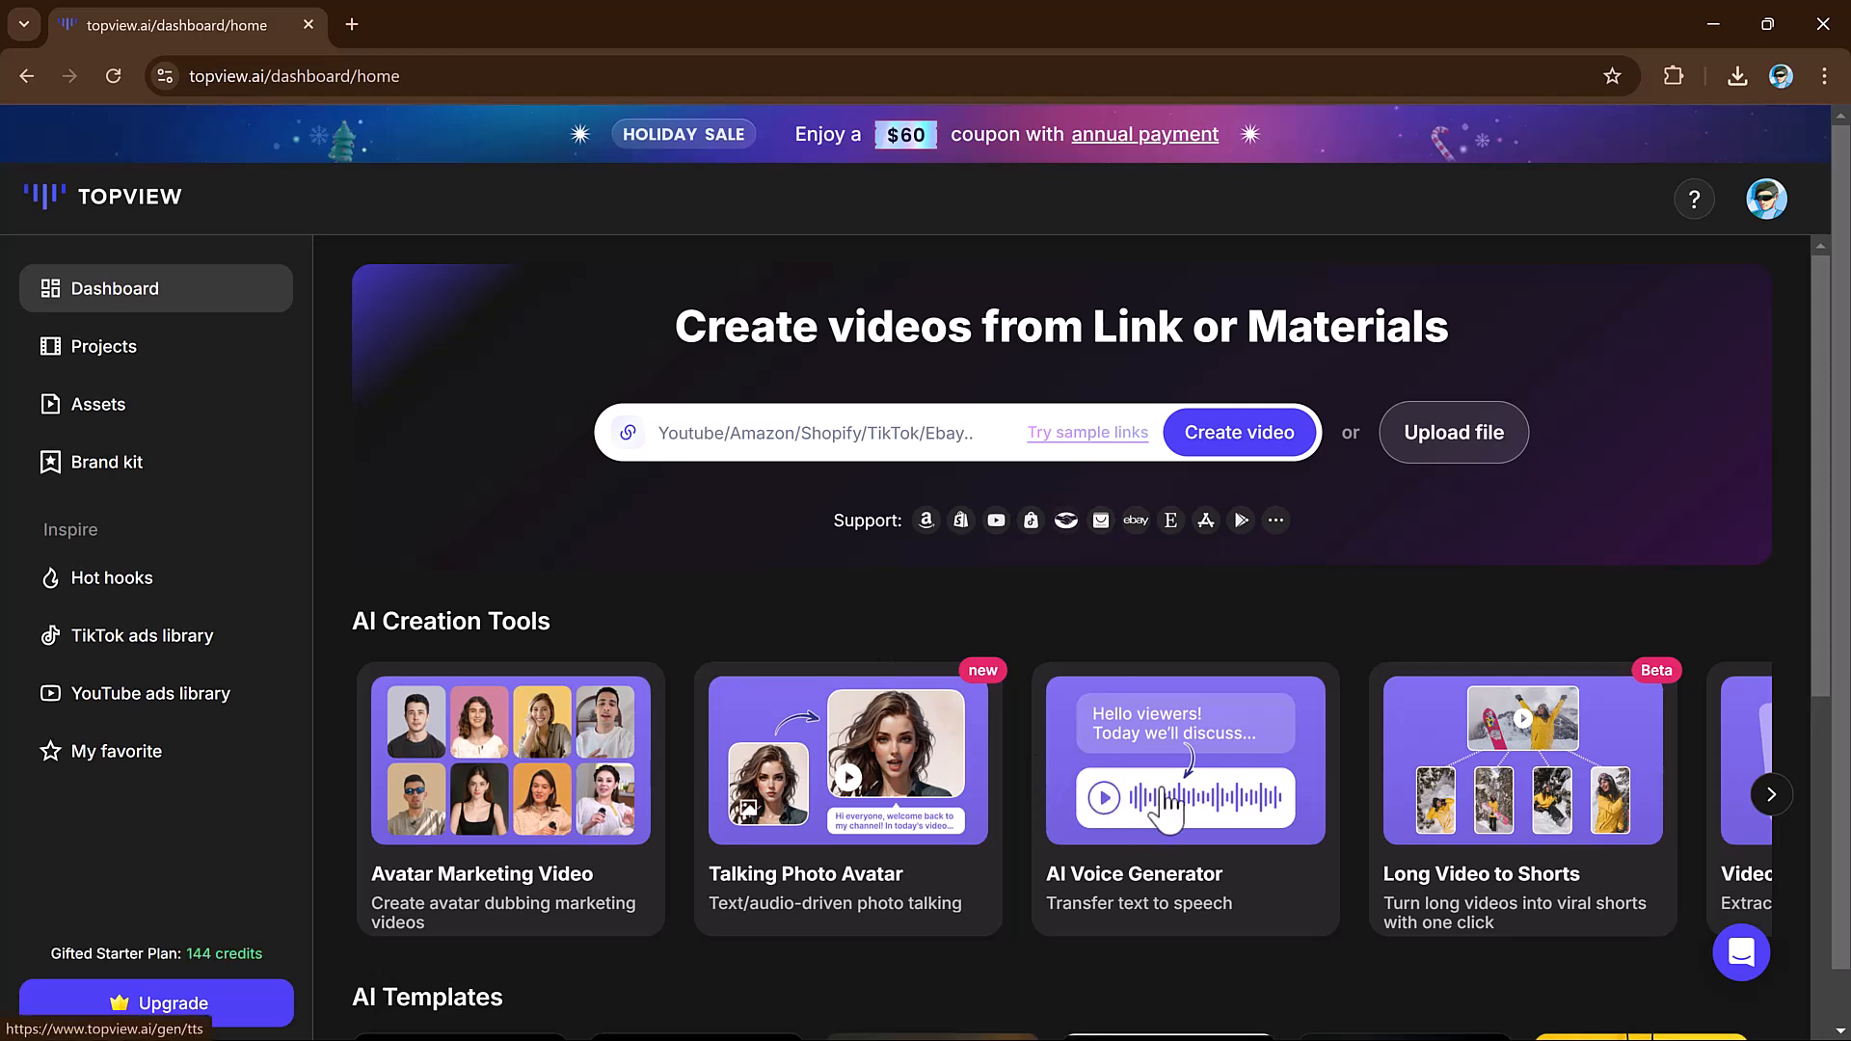
- In AI Voice Generator, select the Jiayi Taiwanese-accent voice for the promotional script
{"action": "left_click", "coordinate": [1184, 760]}
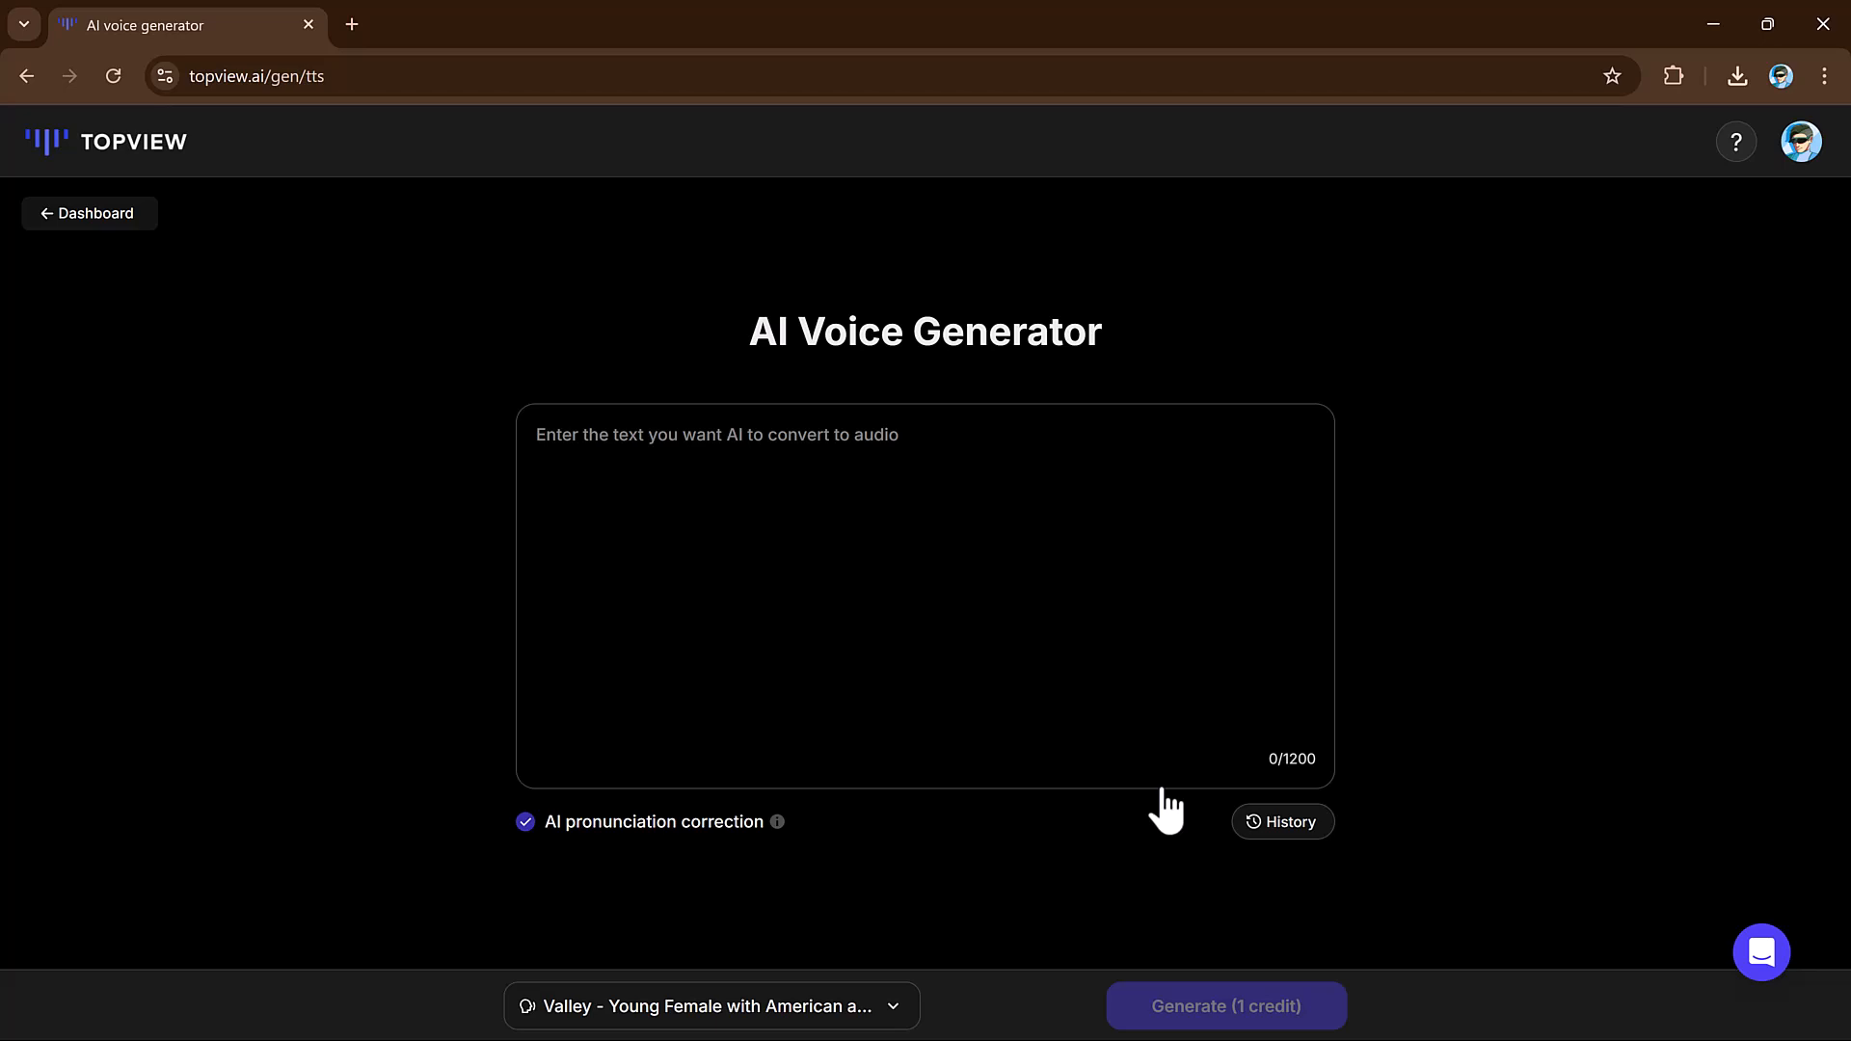
{"action": "left_click", "coordinate": [710, 1007]}
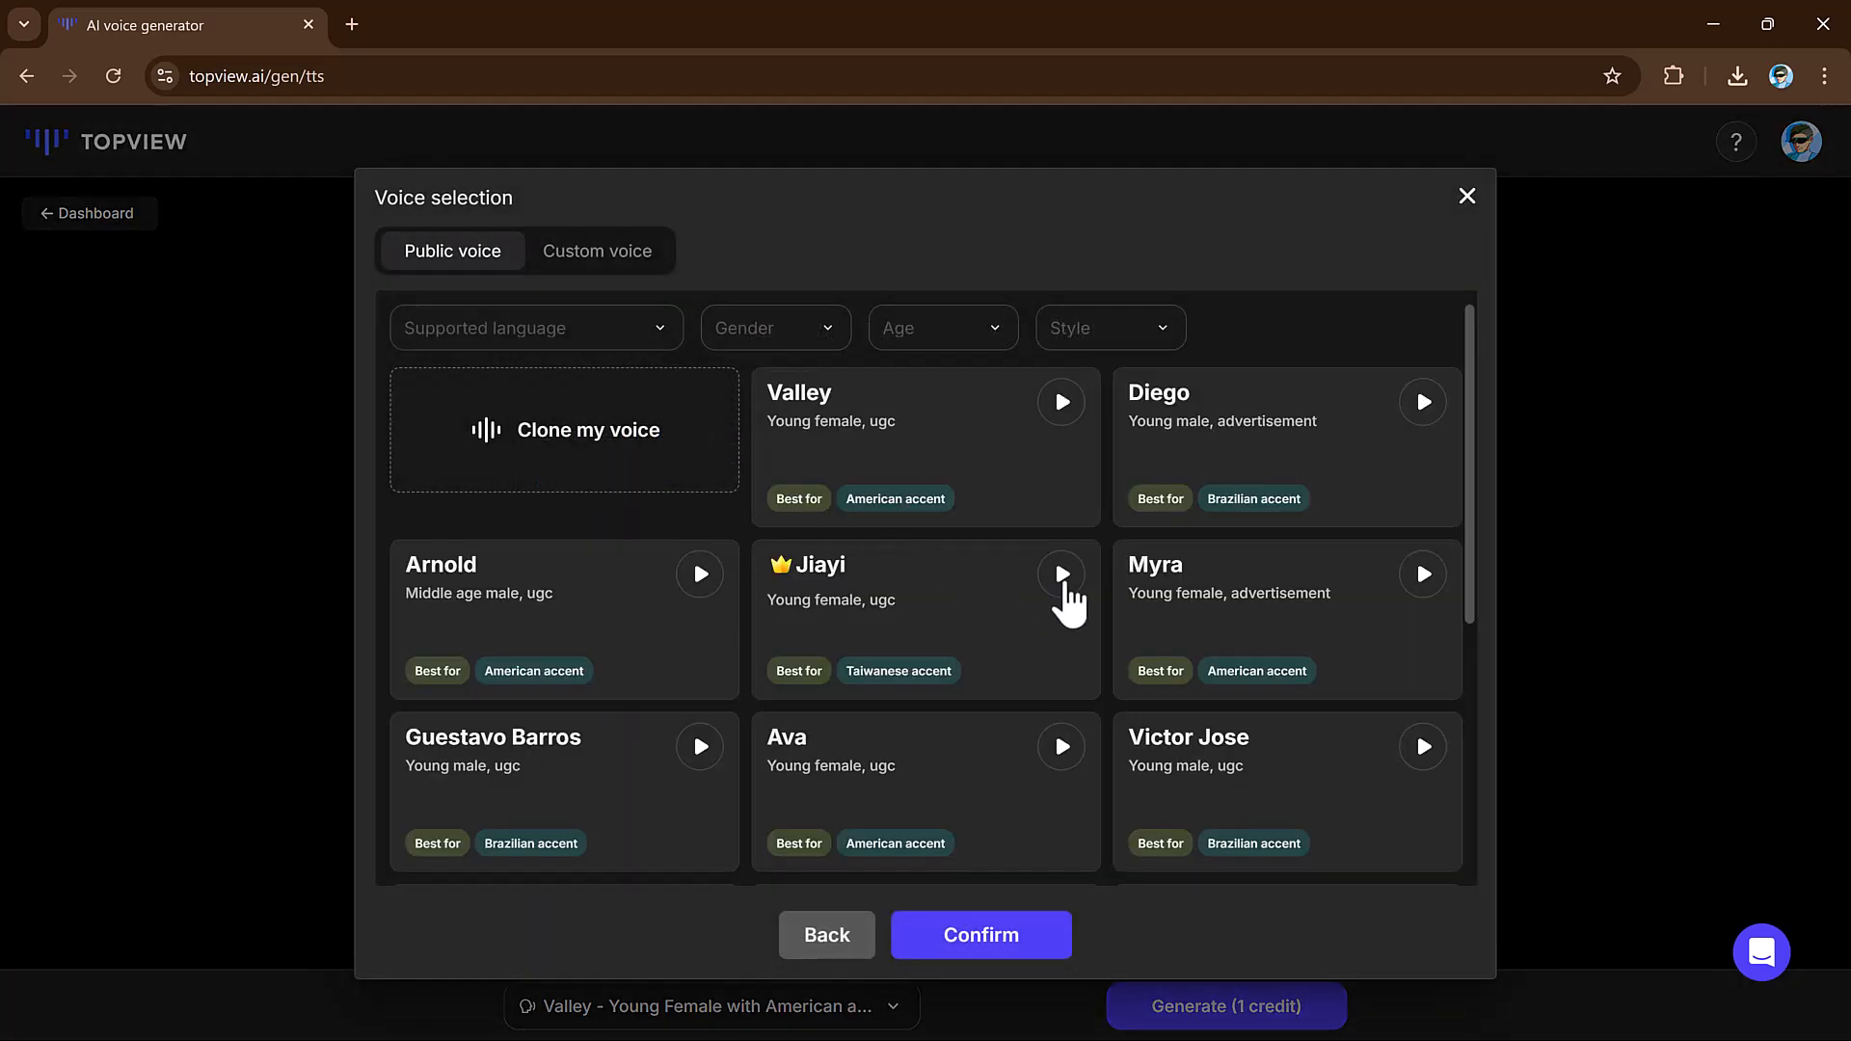
{"action": "mouse_move", "coordinate": [1080, 579]}
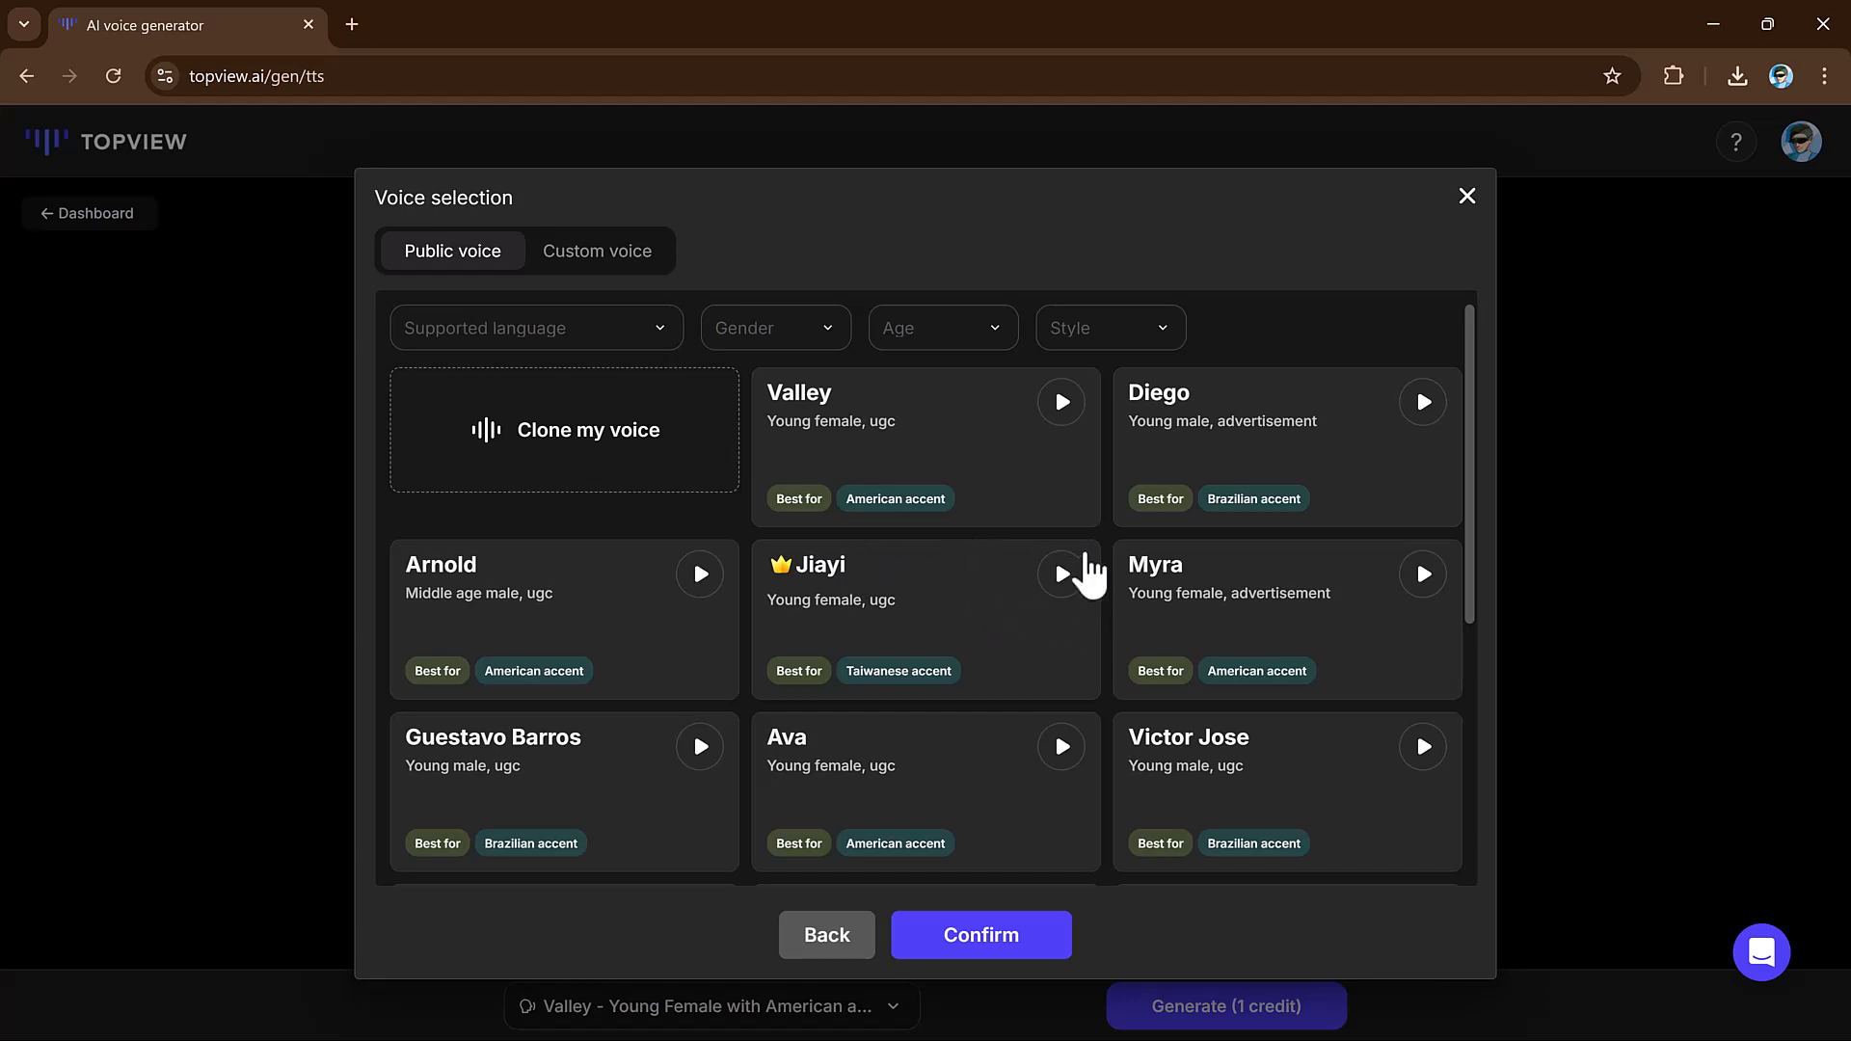
{"action": "left_click", "coordinate": [1058, 574]}
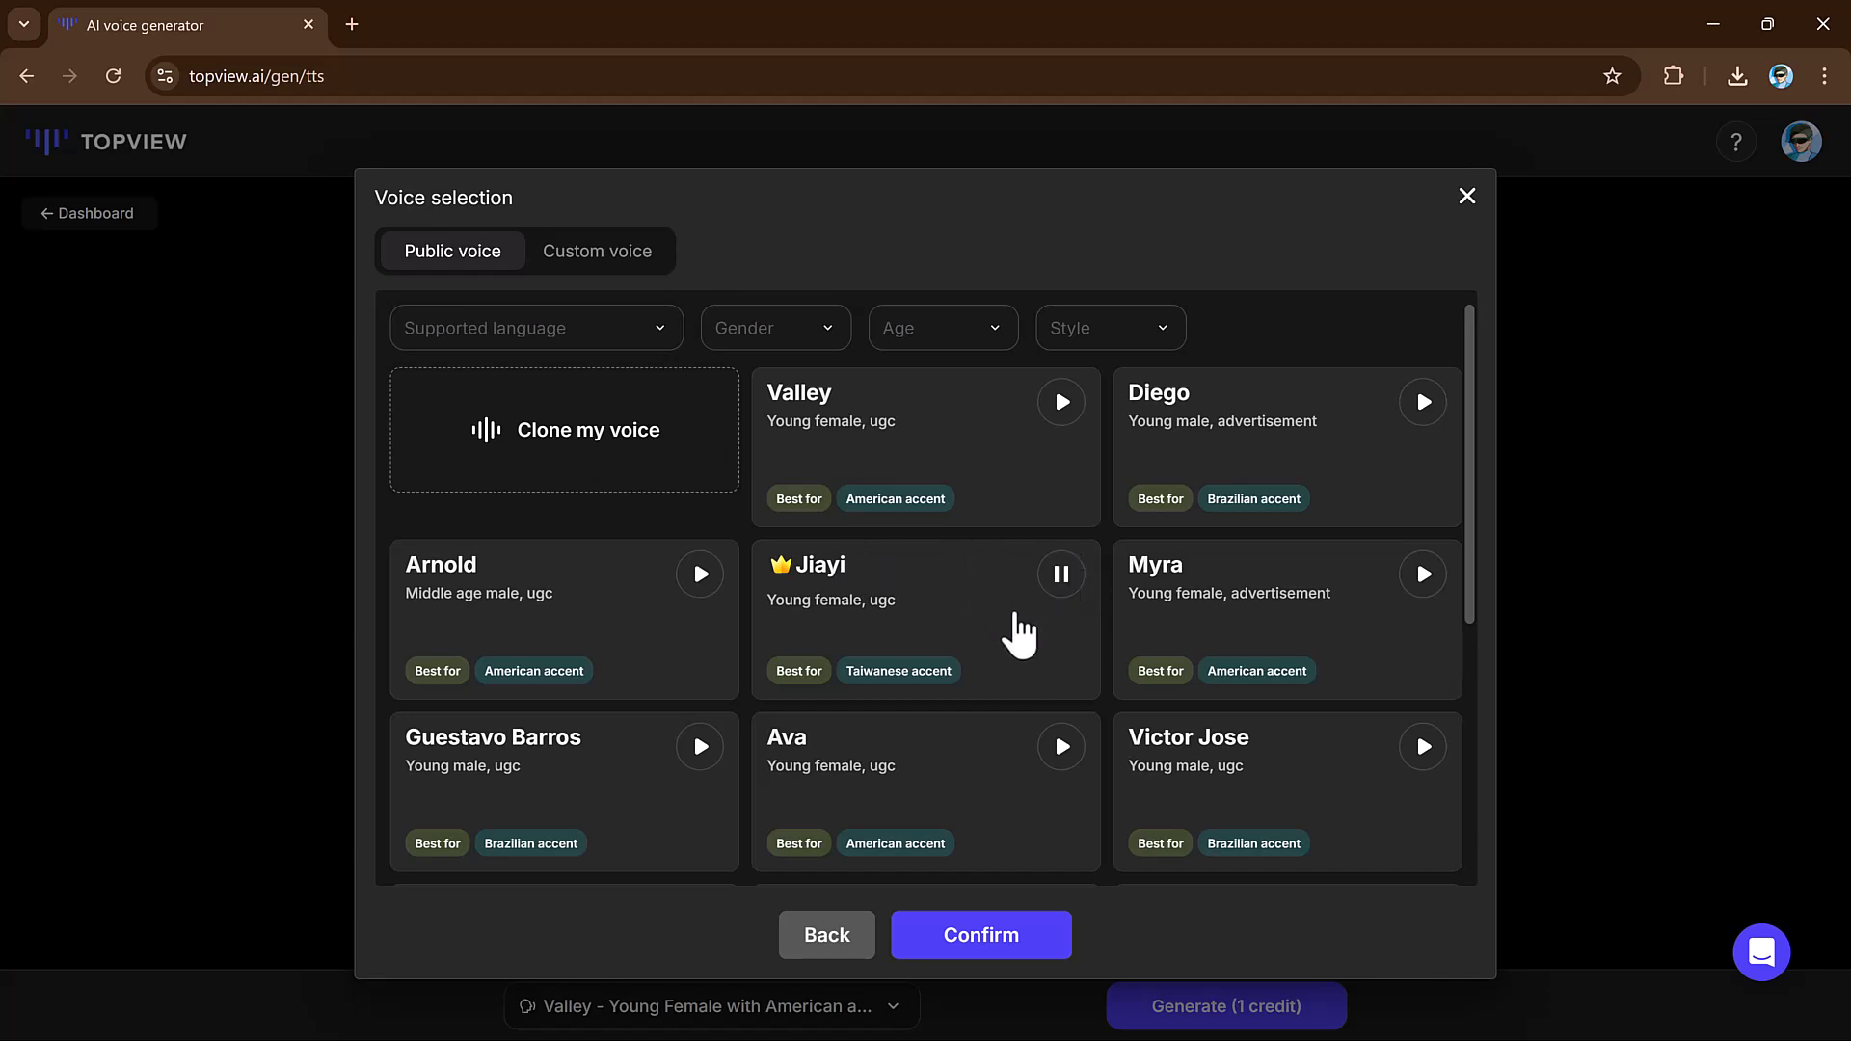
{"action": "left_click", "coordinate": [924, 619]}
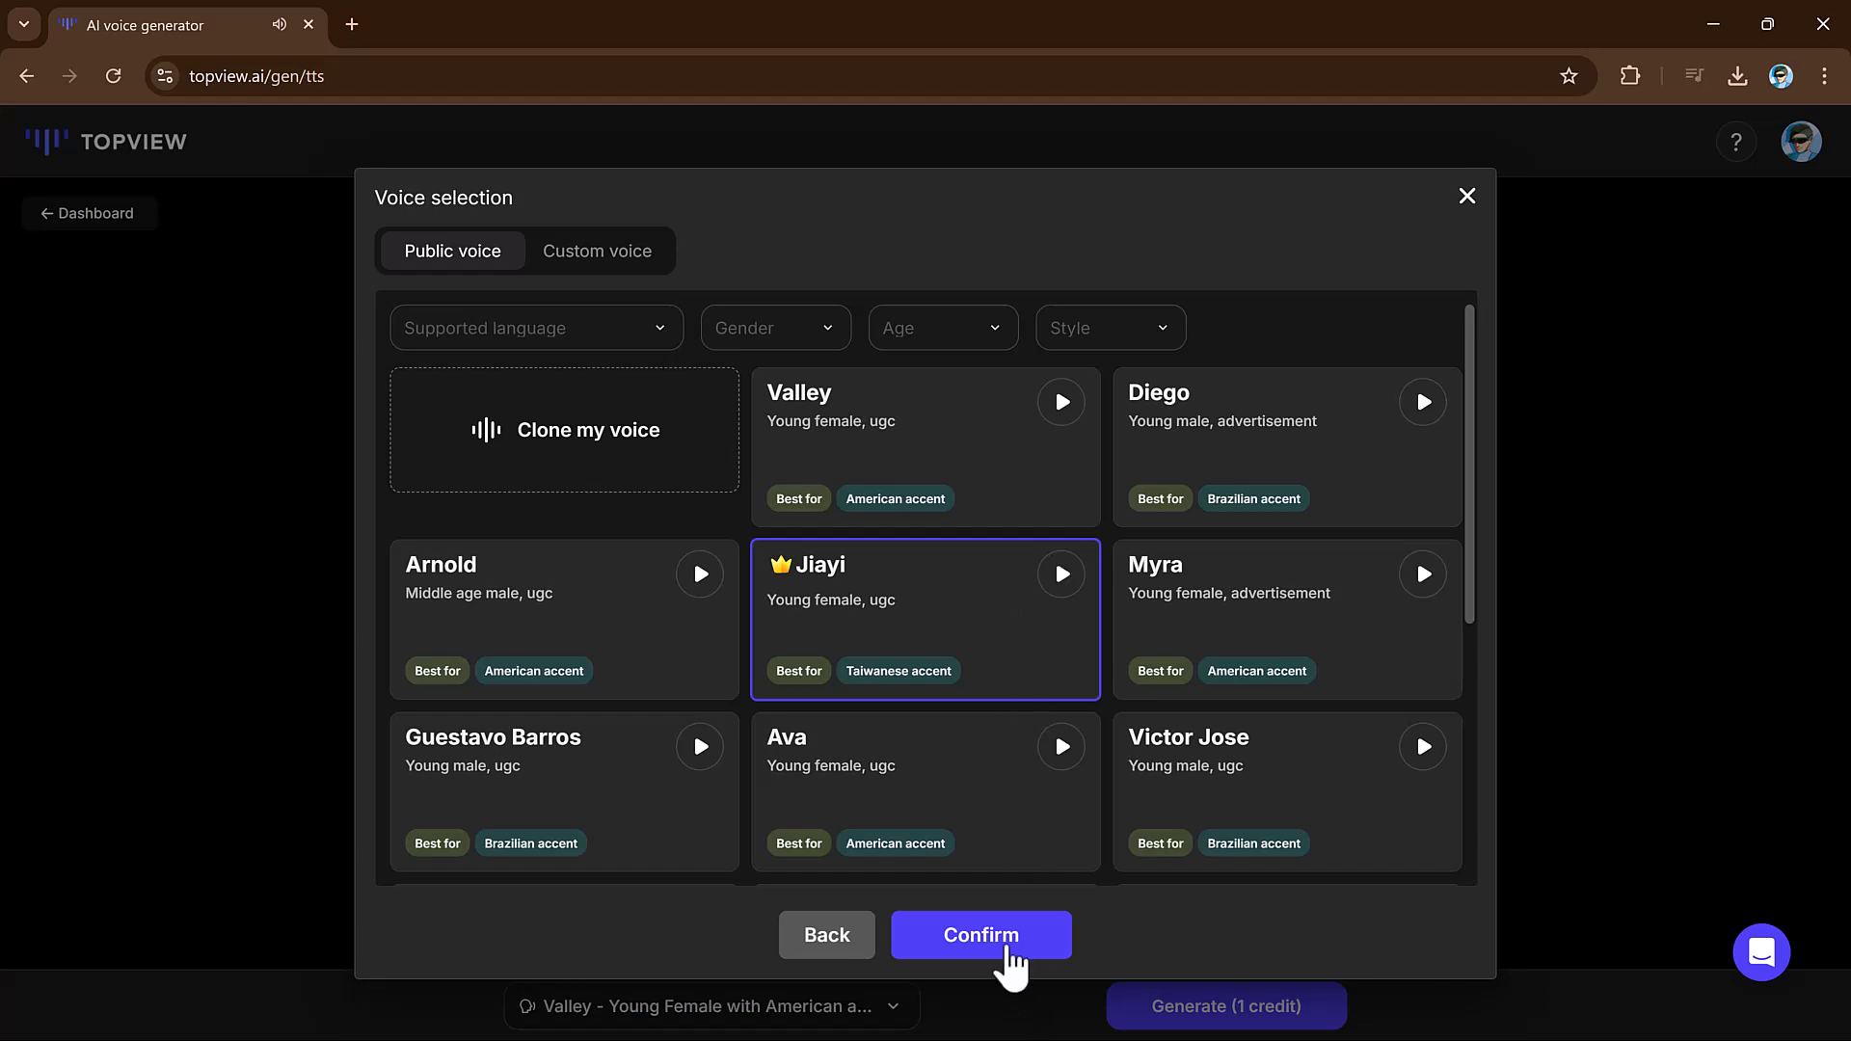
{"action": "left_click", "coordinate": [980, 934]}
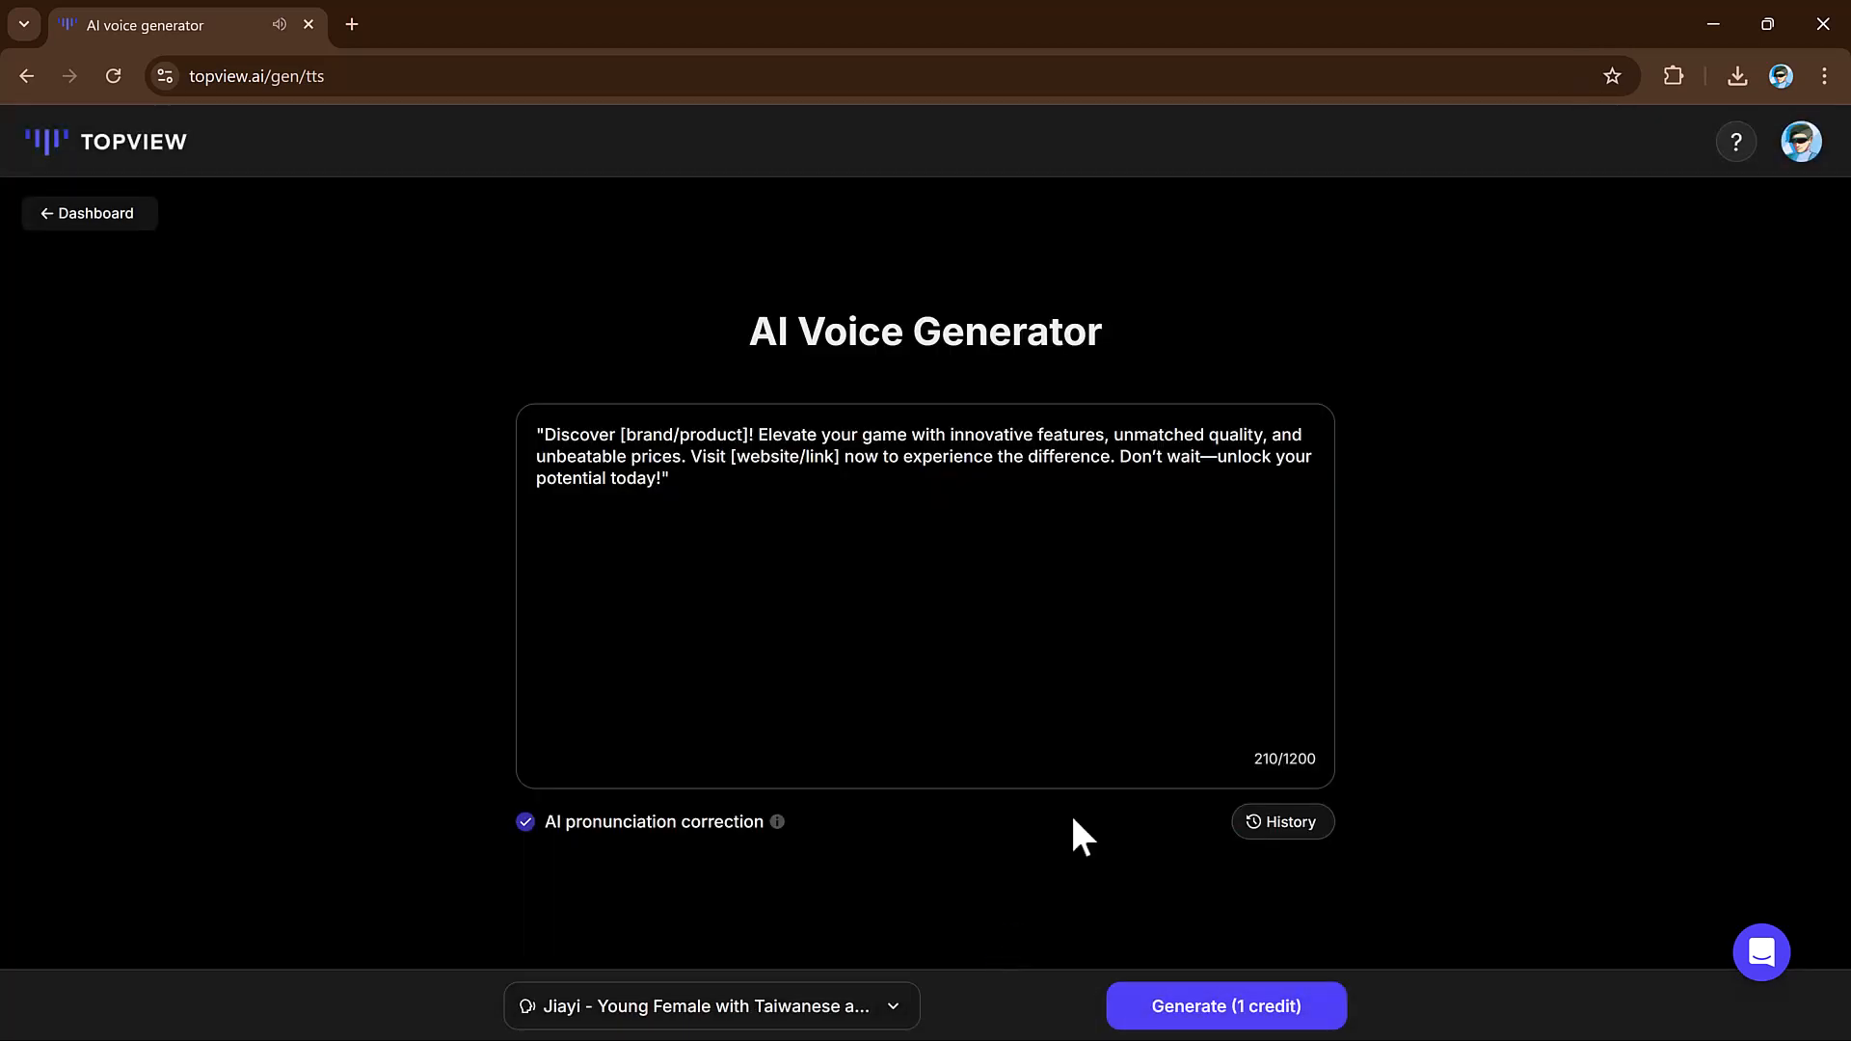
- Start speech generation for the Jiayi script and move to the Video to Text extractor
{"action": "left_click", "coordinate": [1225, 1007]}
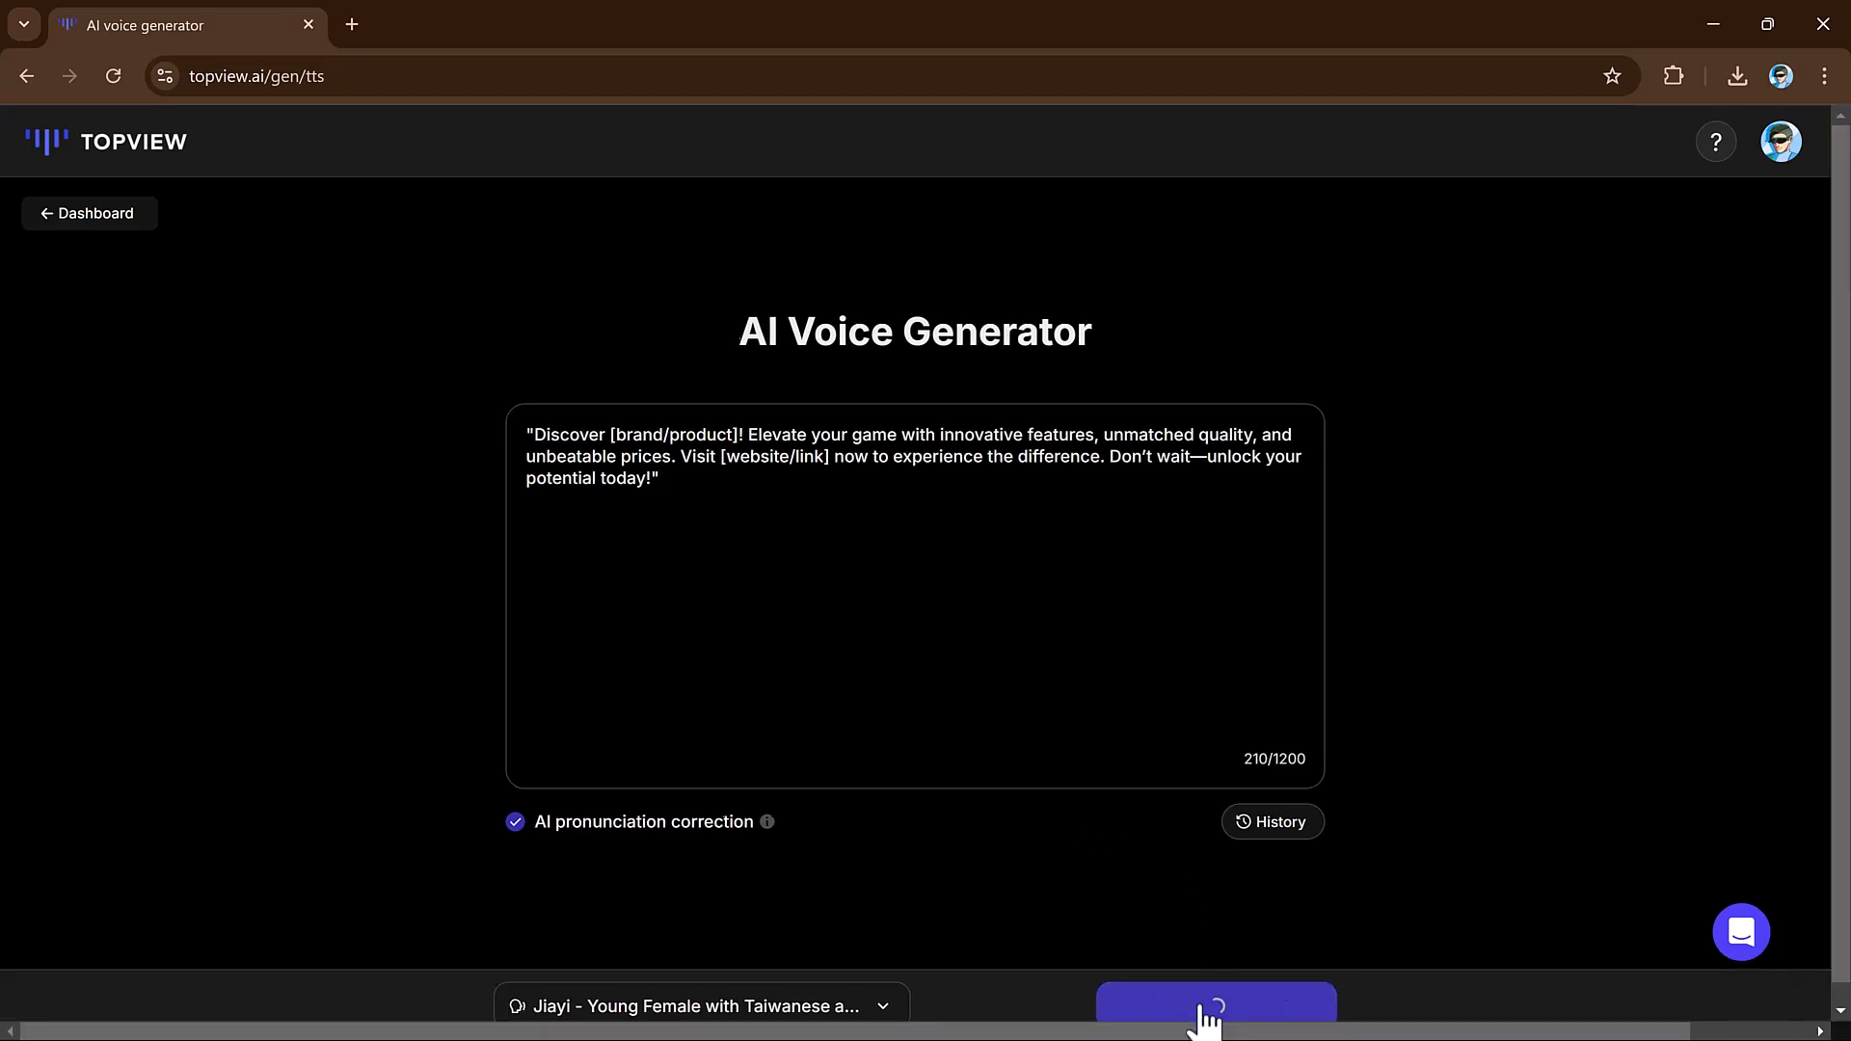
{"action": "left_click", "coordinate": [87, 214]}
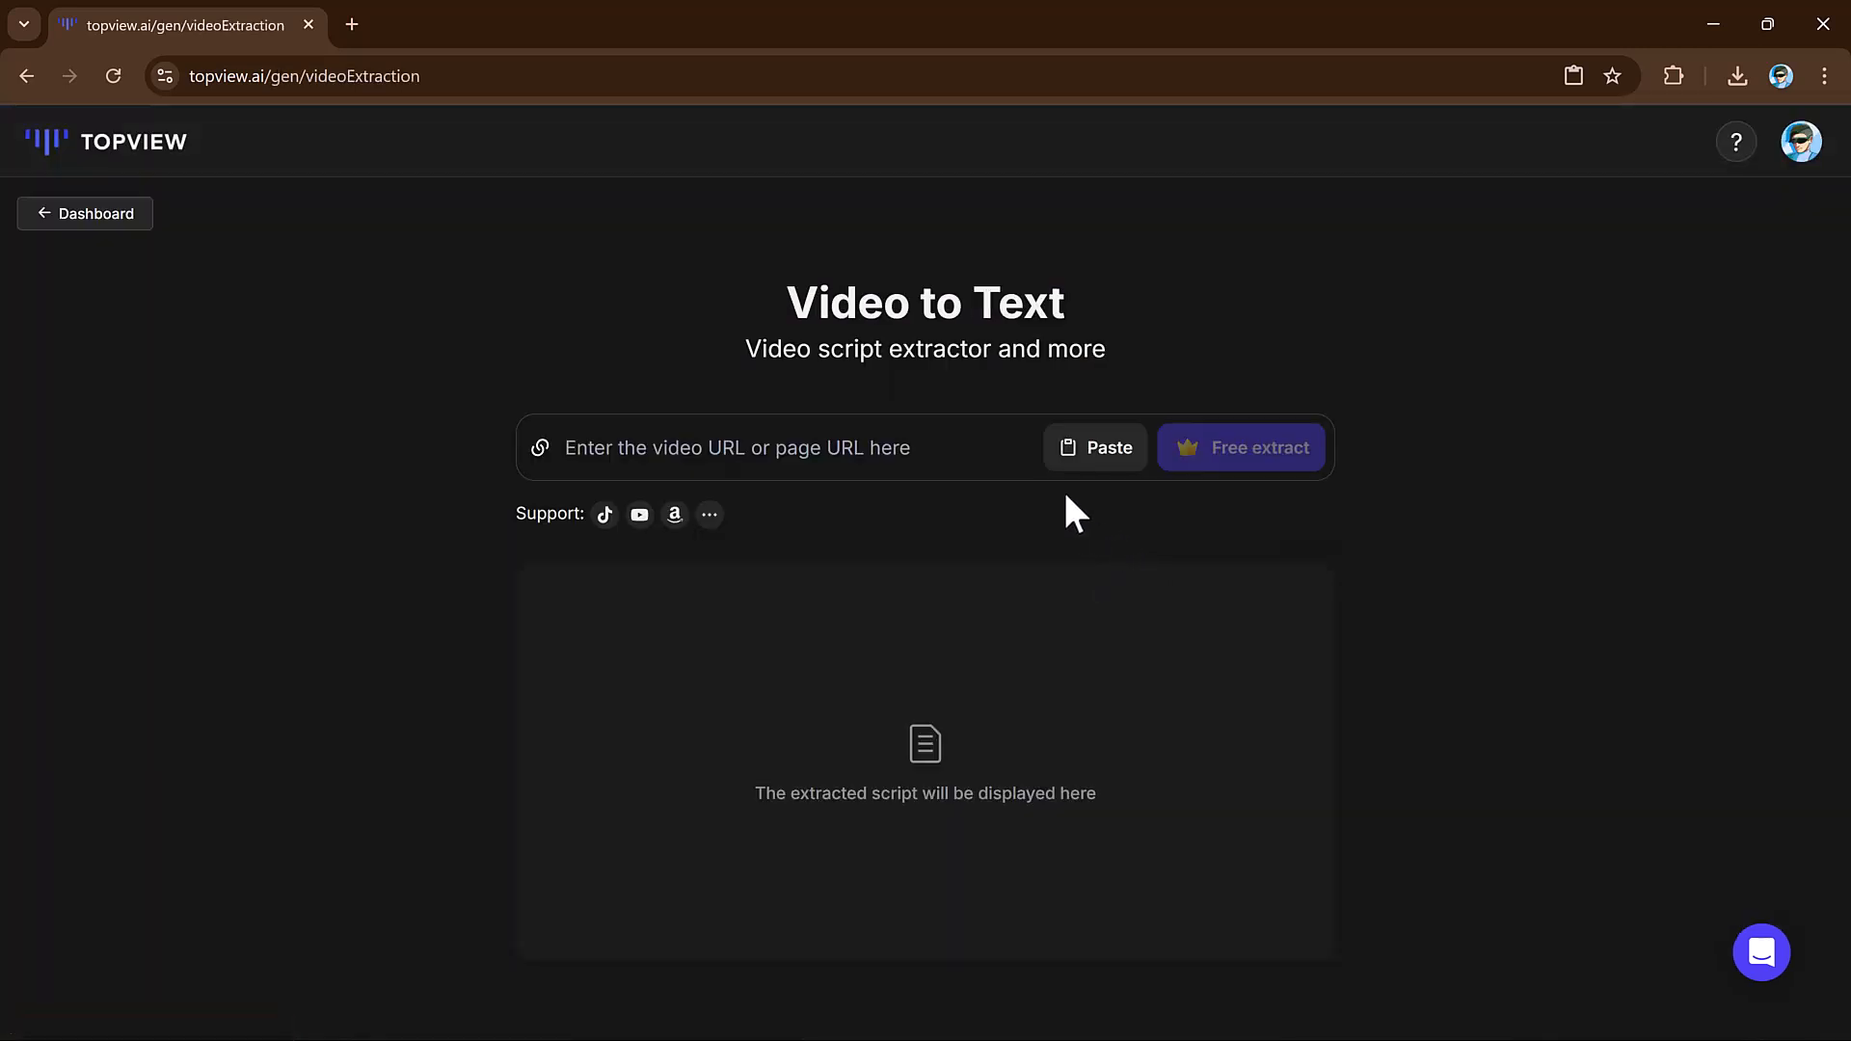
- Paste the YouTube link into the extractor and start free script extraction
{"action": "left_click", "coordinate": [1093, 448]}
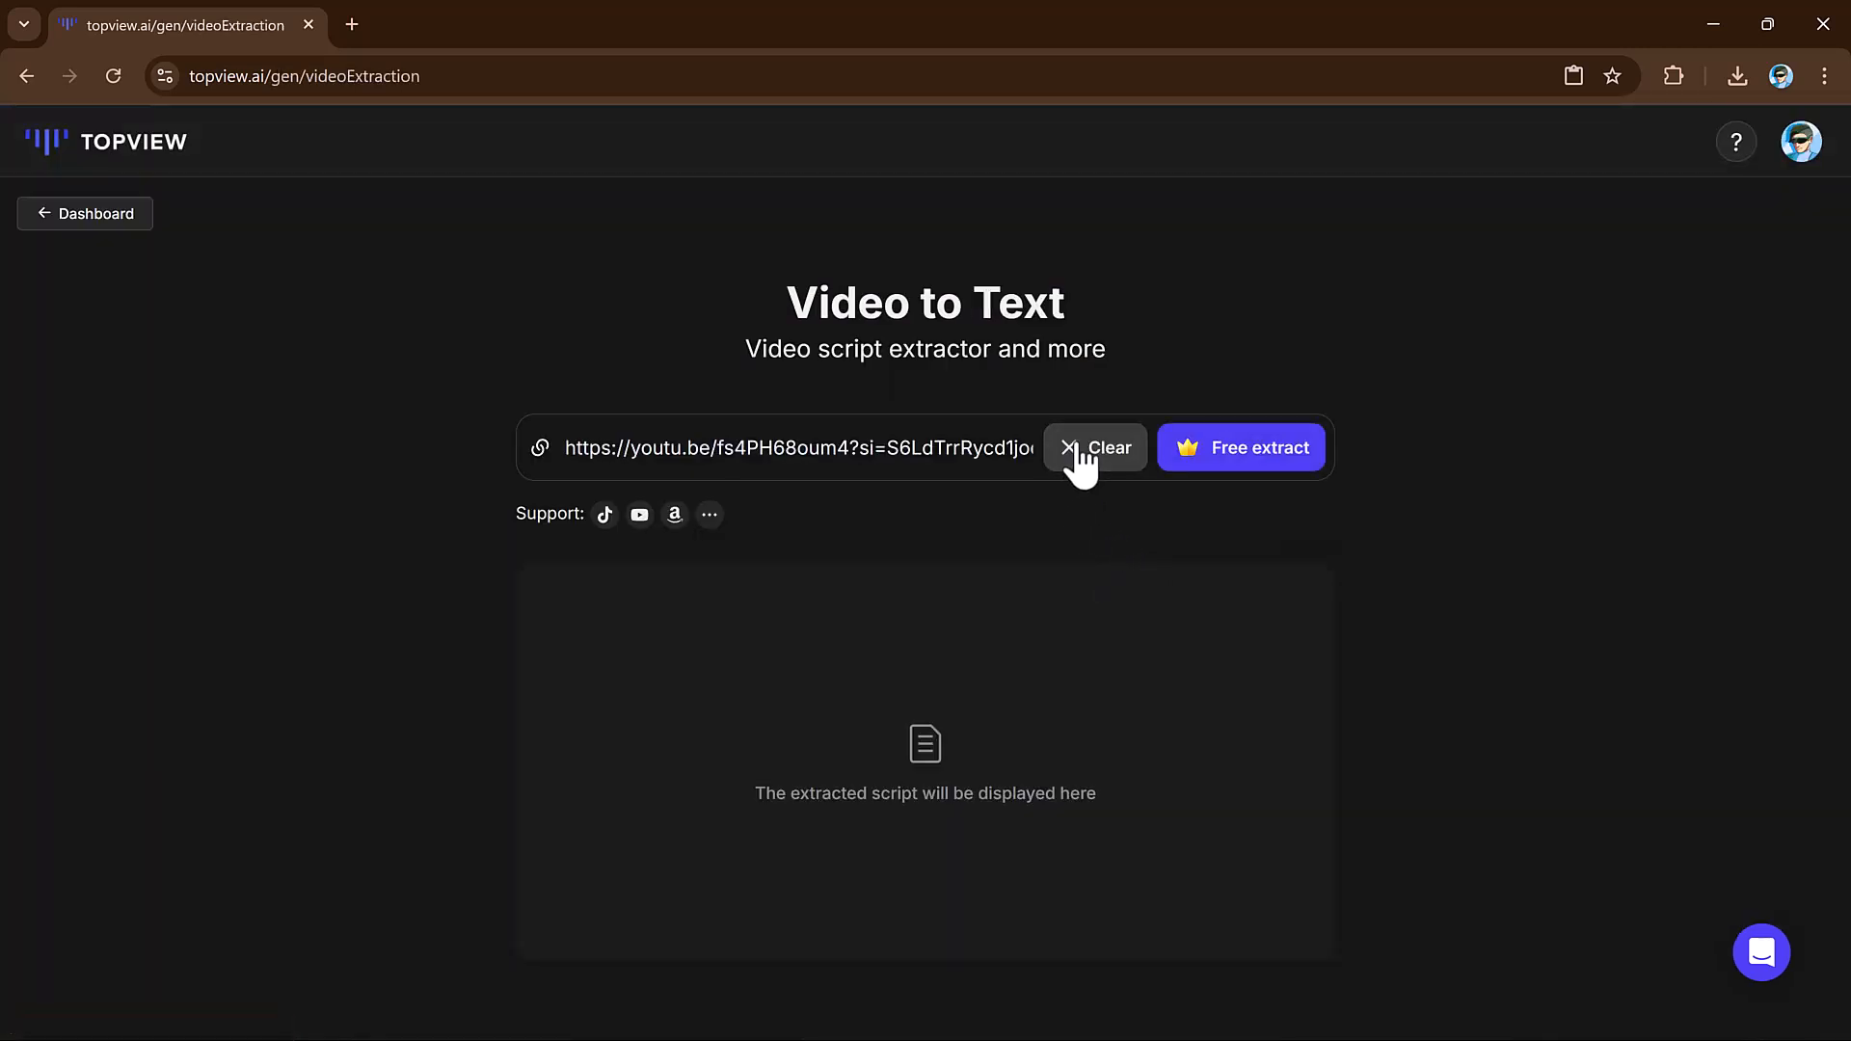
{"action": "mouse_move", "coordinate": [635, 555]}
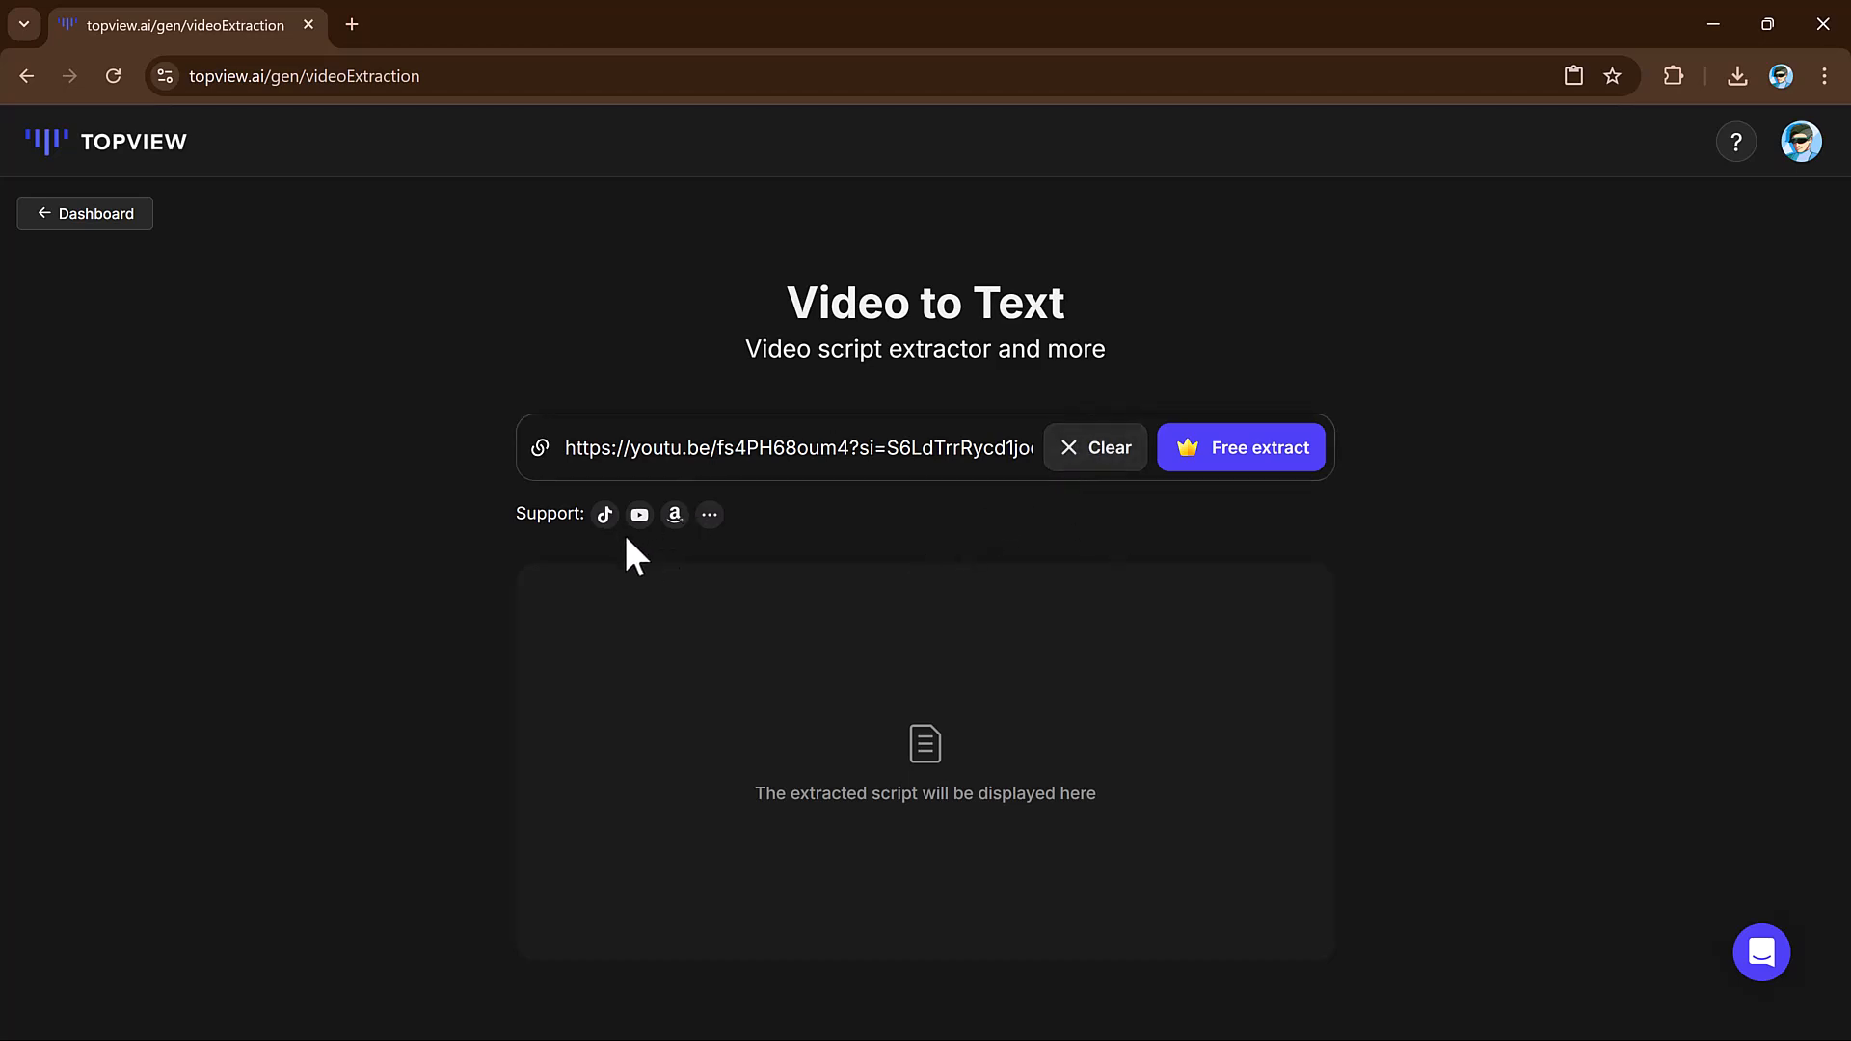
{"action": "mouse_move", "coordinate": [638, 515]}
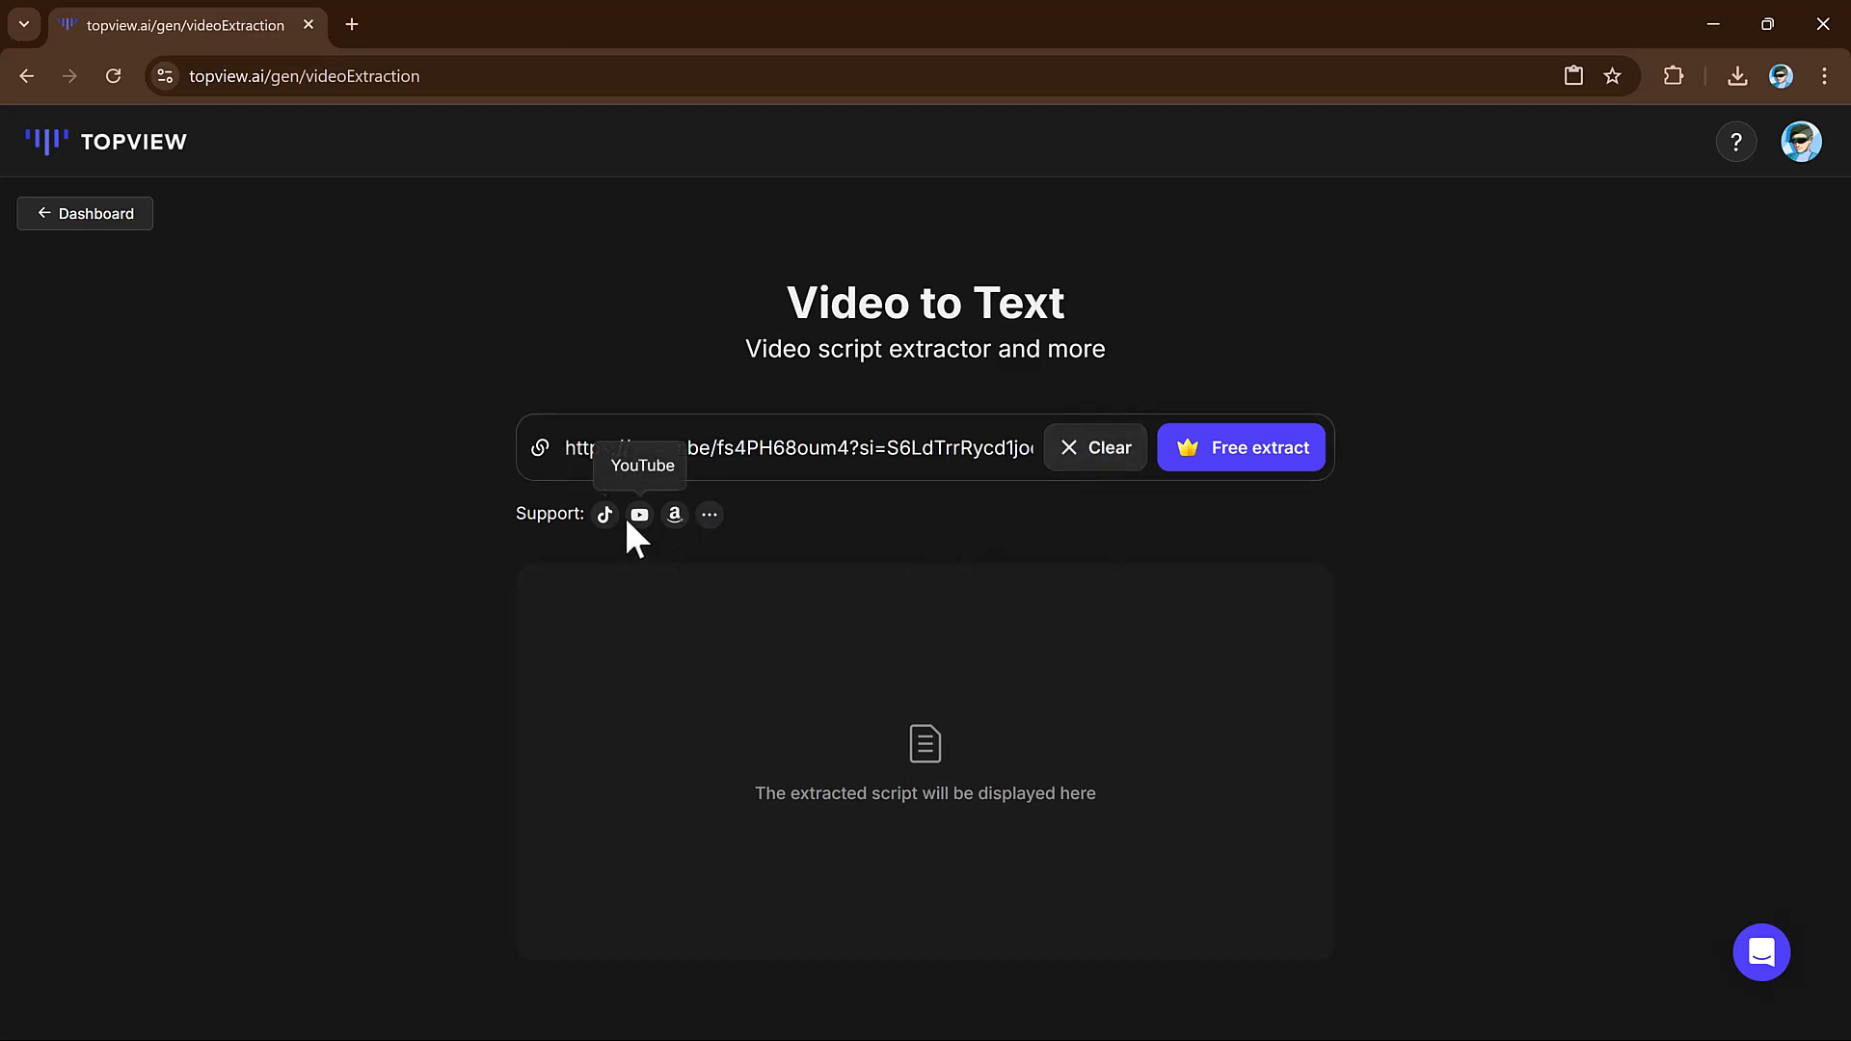
{"action": "mouse_move", "coordinate": [1049, 534]}
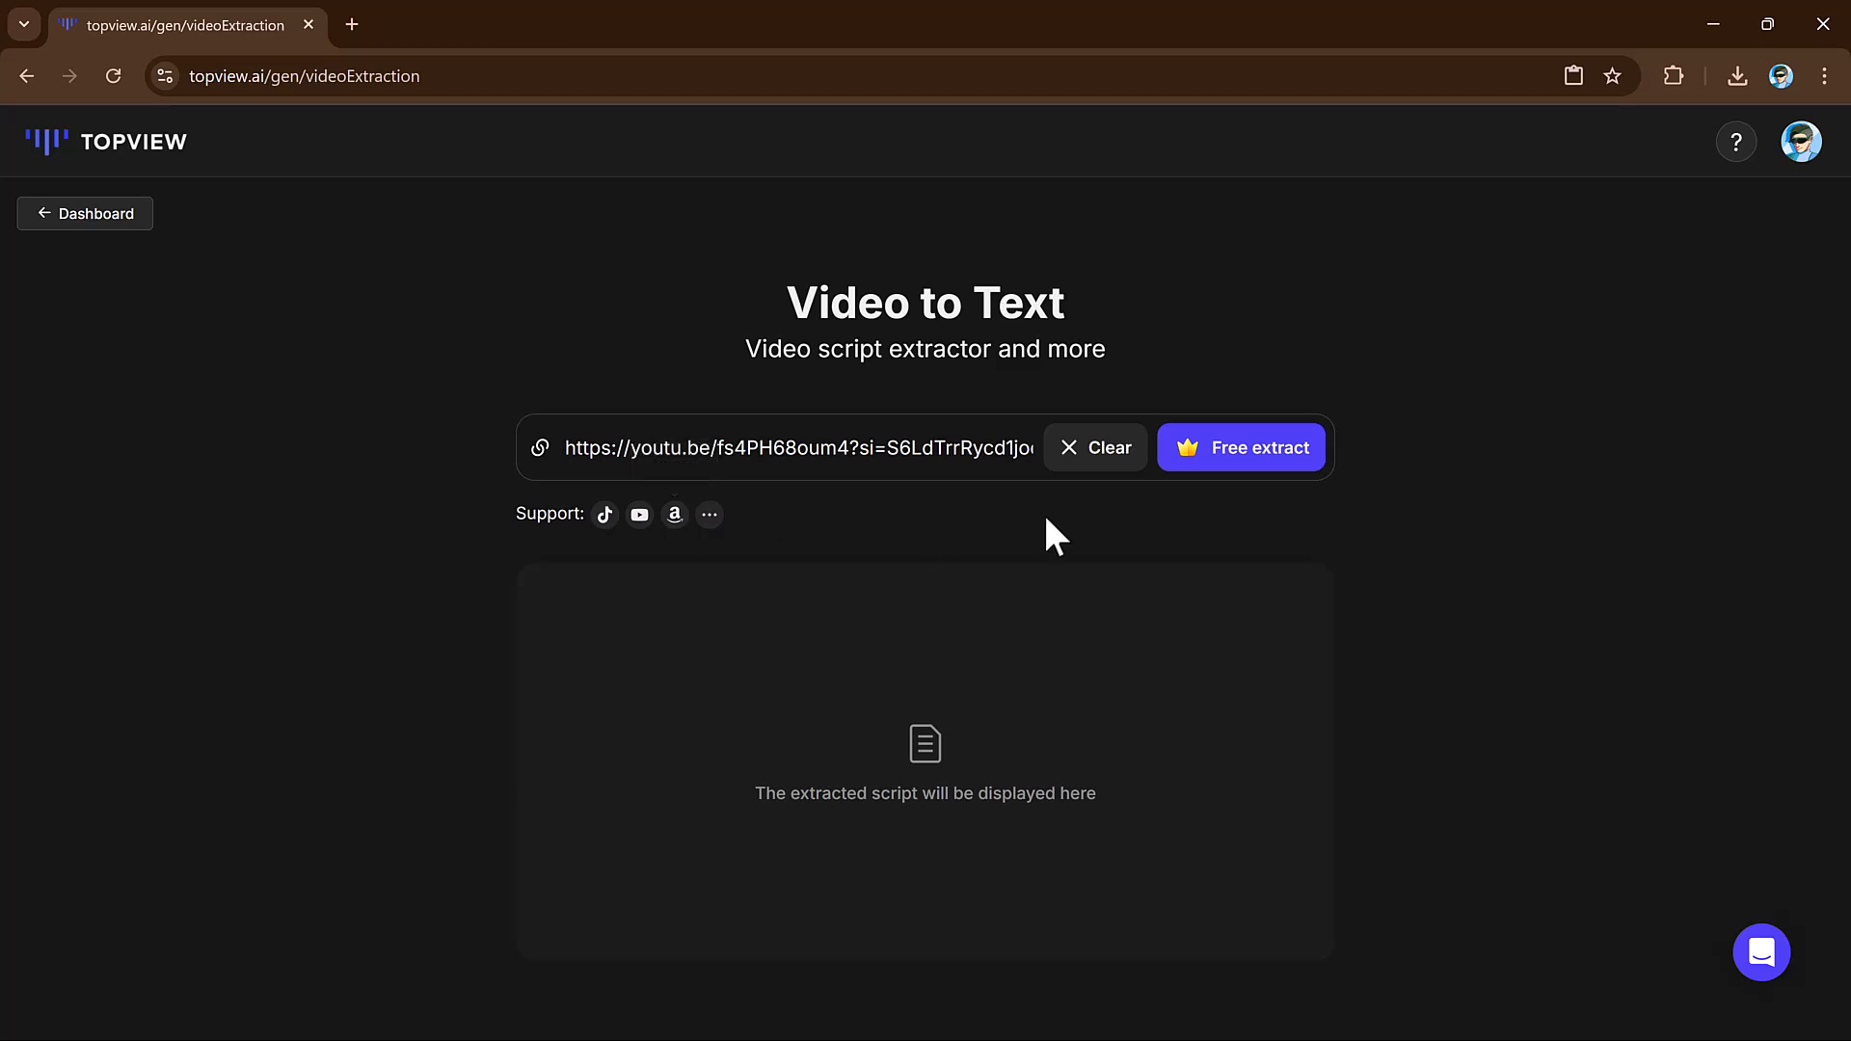
{"action": "left_click", "coordinate": [1240, 447]}
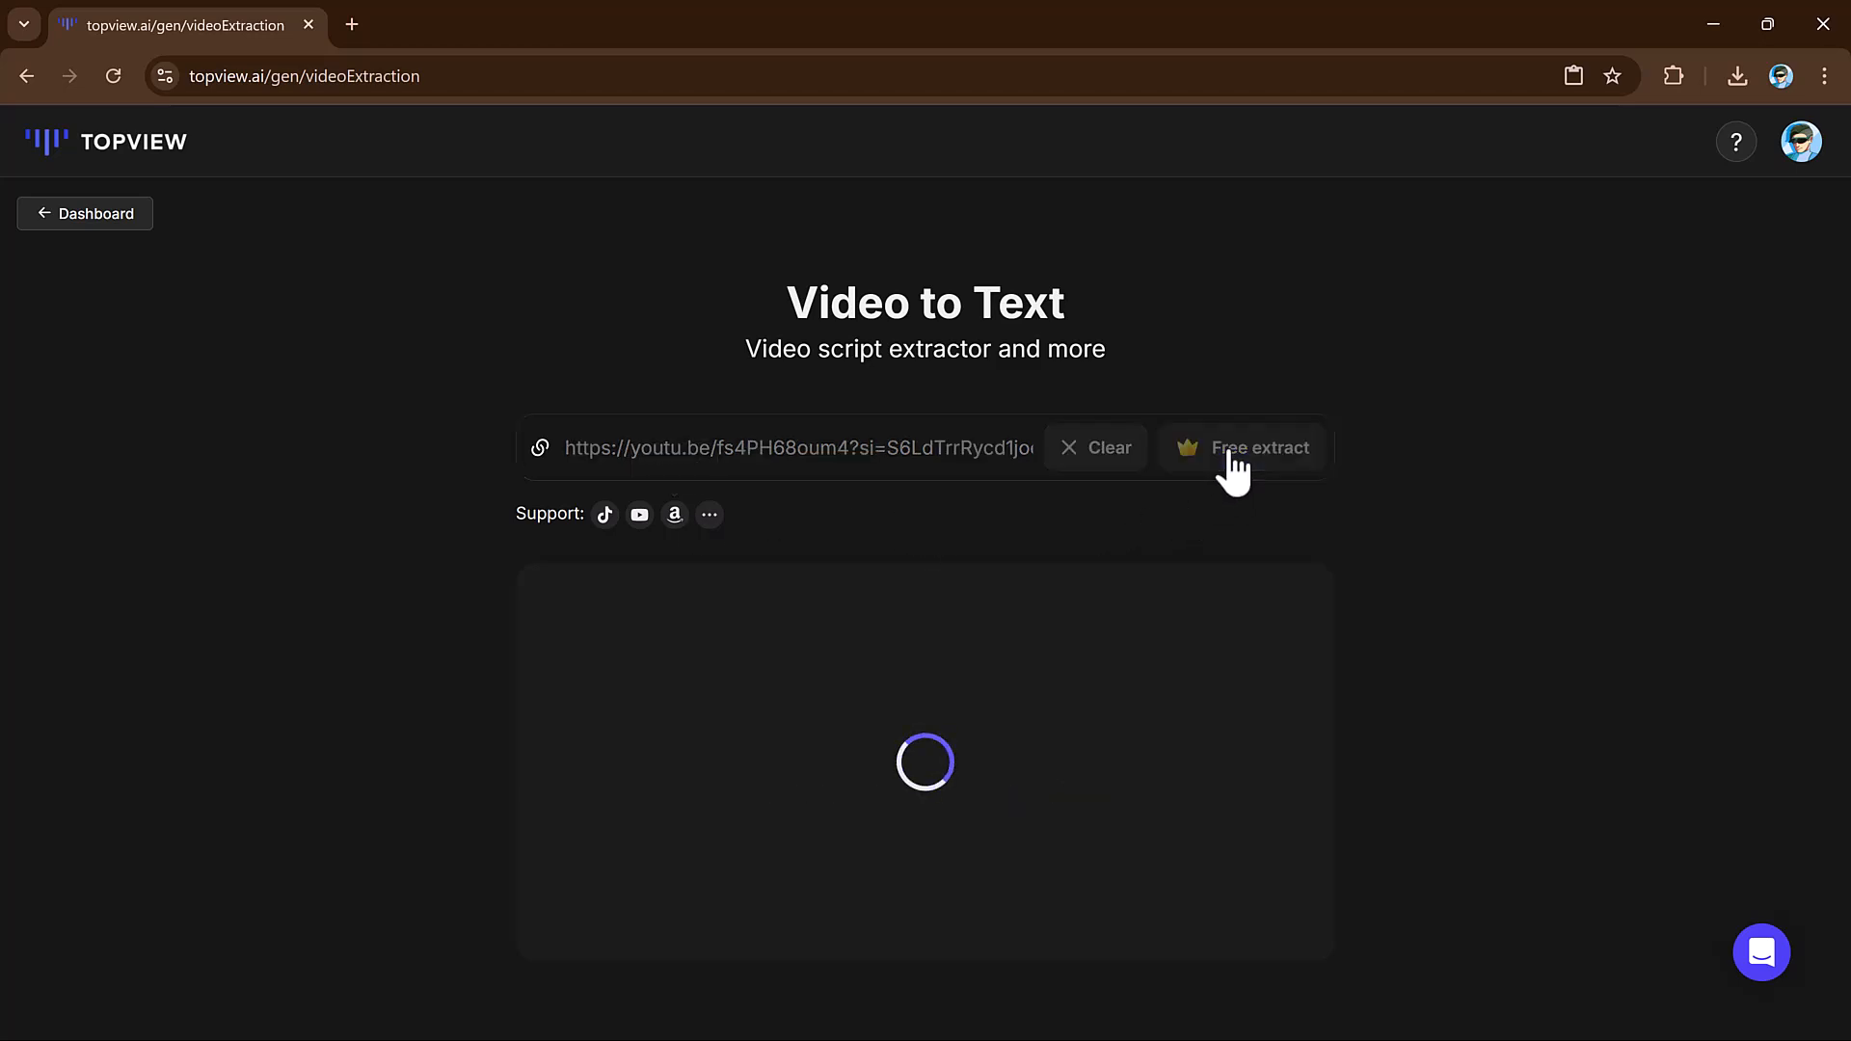
{"action": "left_click", "coordinate": [83, 214]}
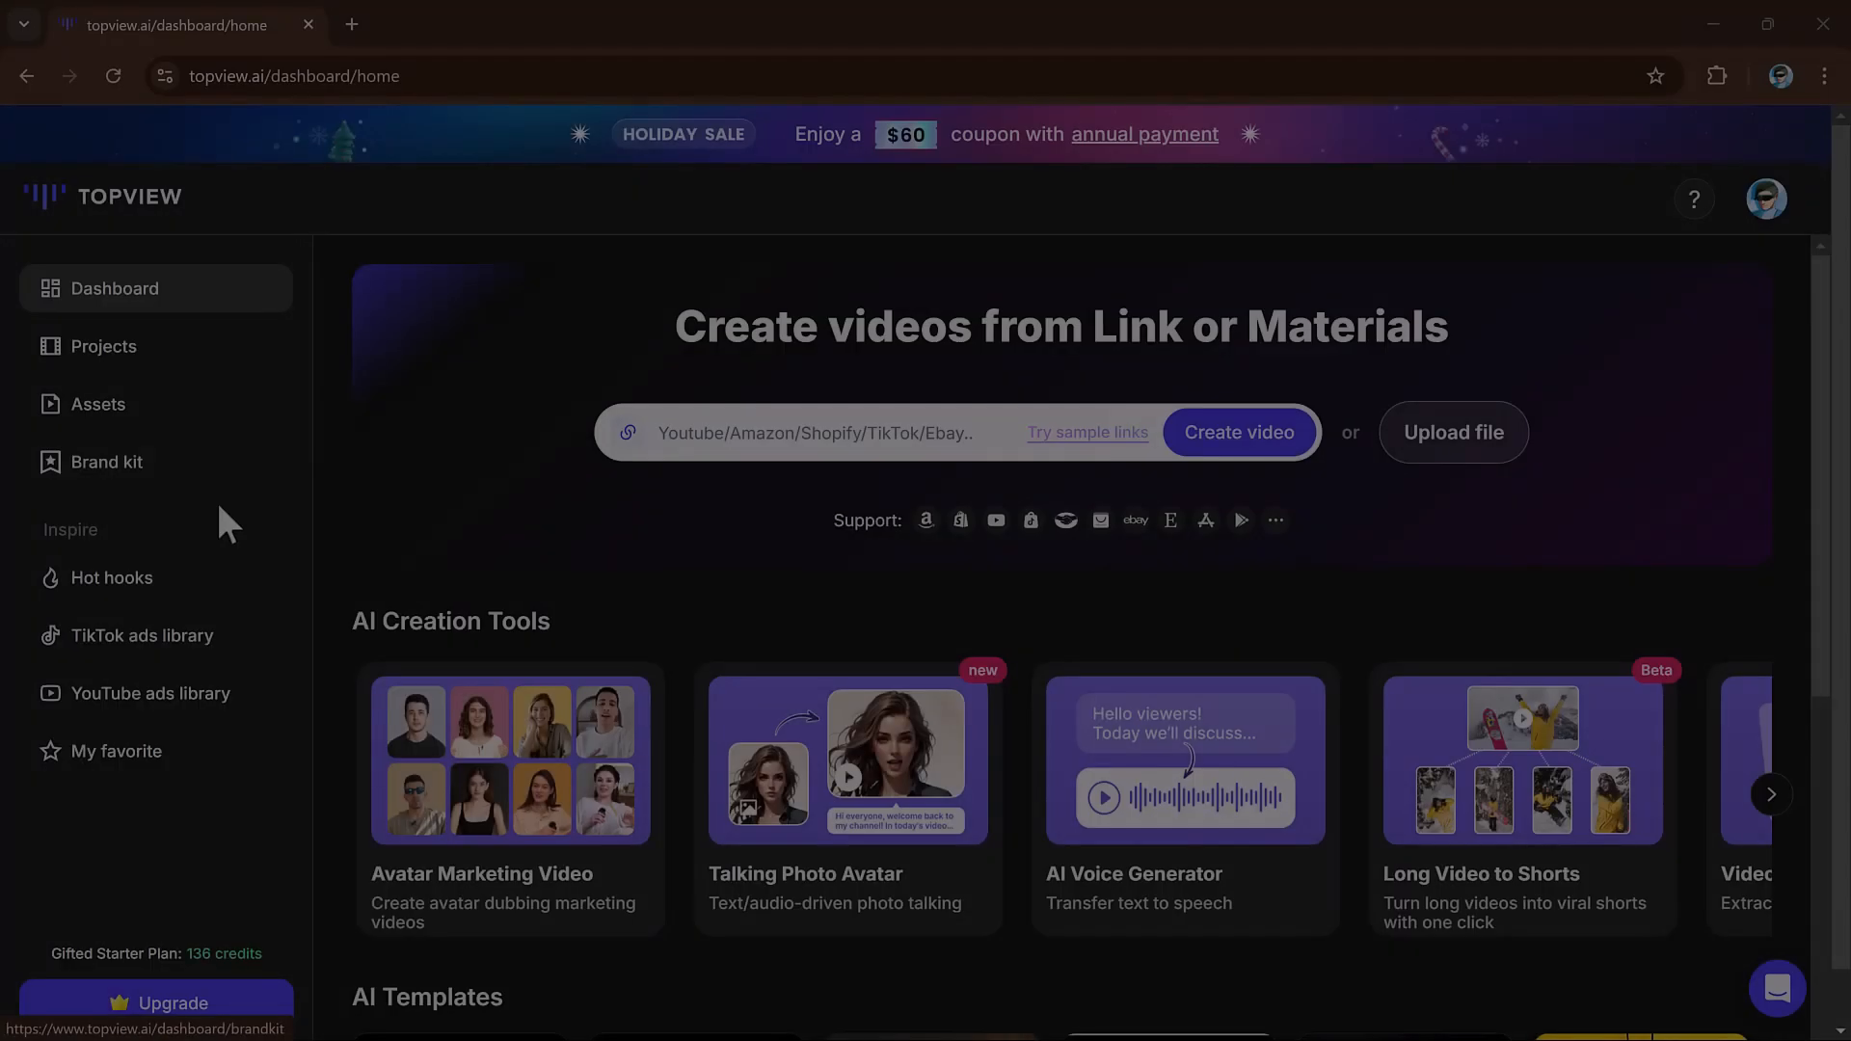
{"action": "mouse_move", "coordinate": [141, 634]}
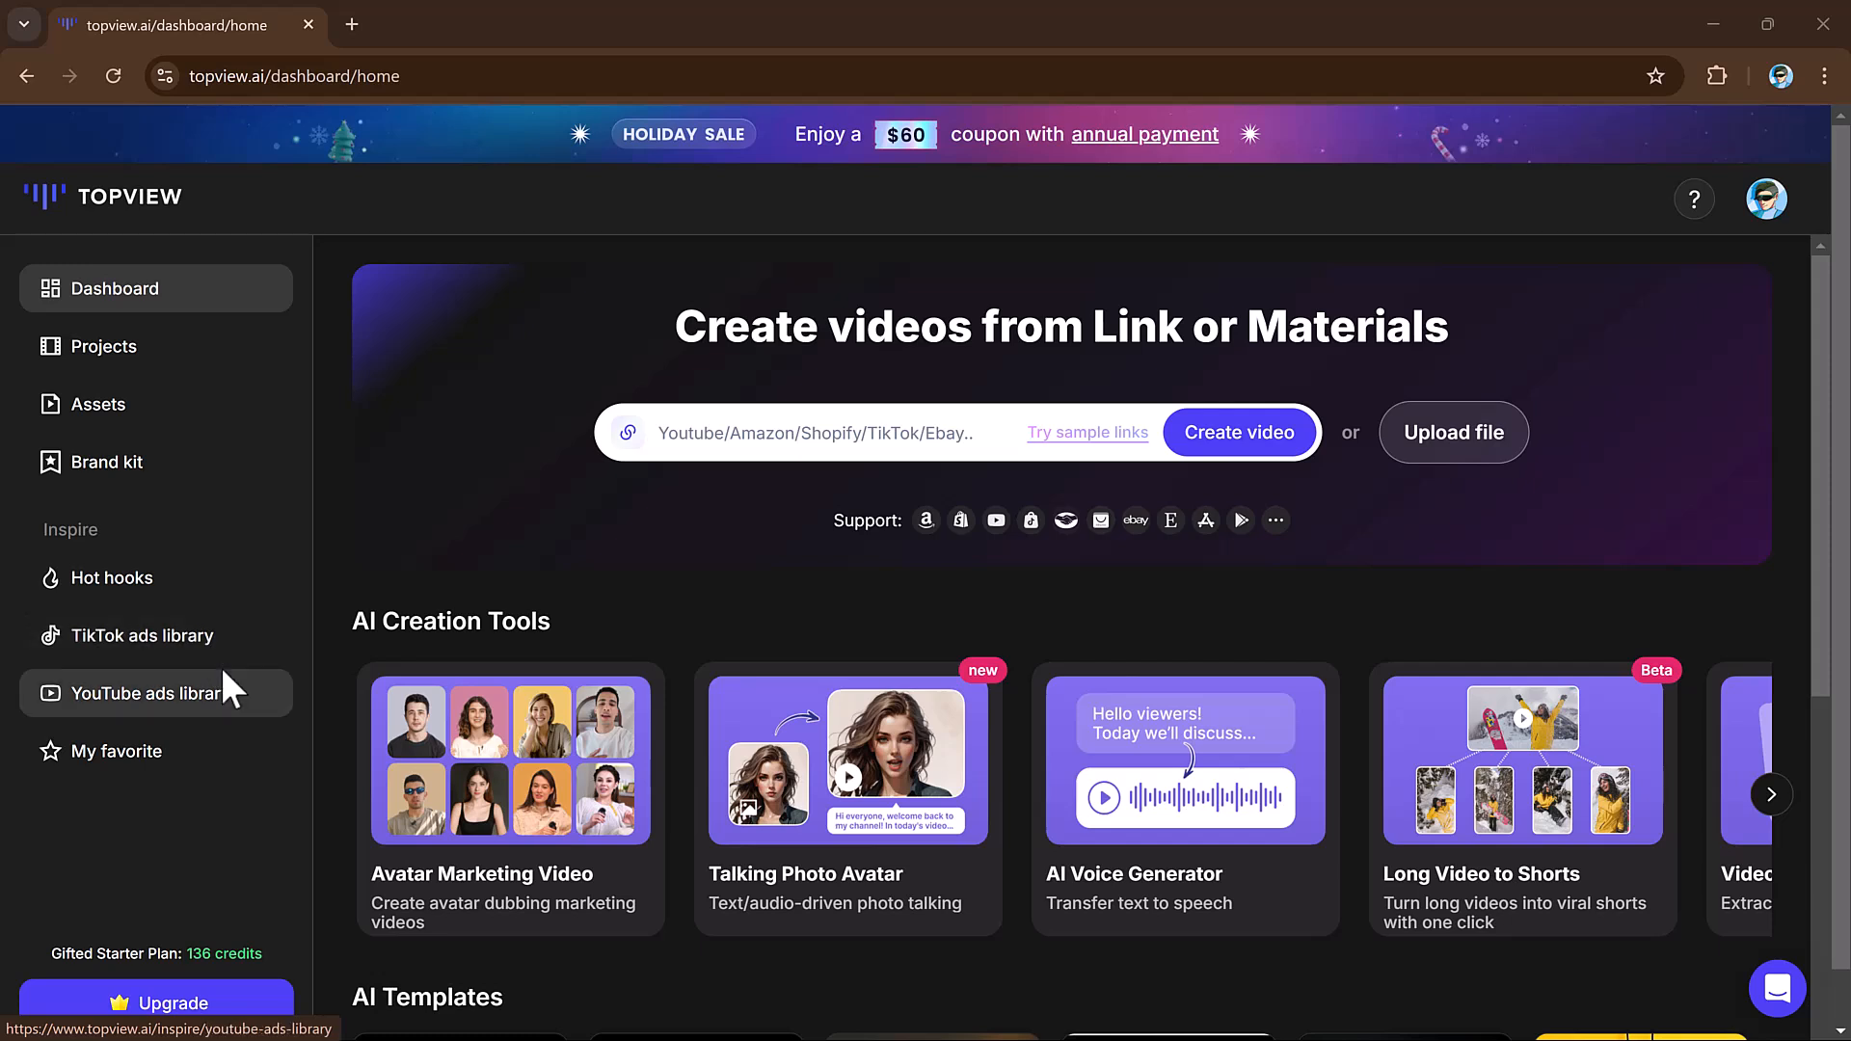
{"action": "mouse_move", "coordinate": [256, 367]}
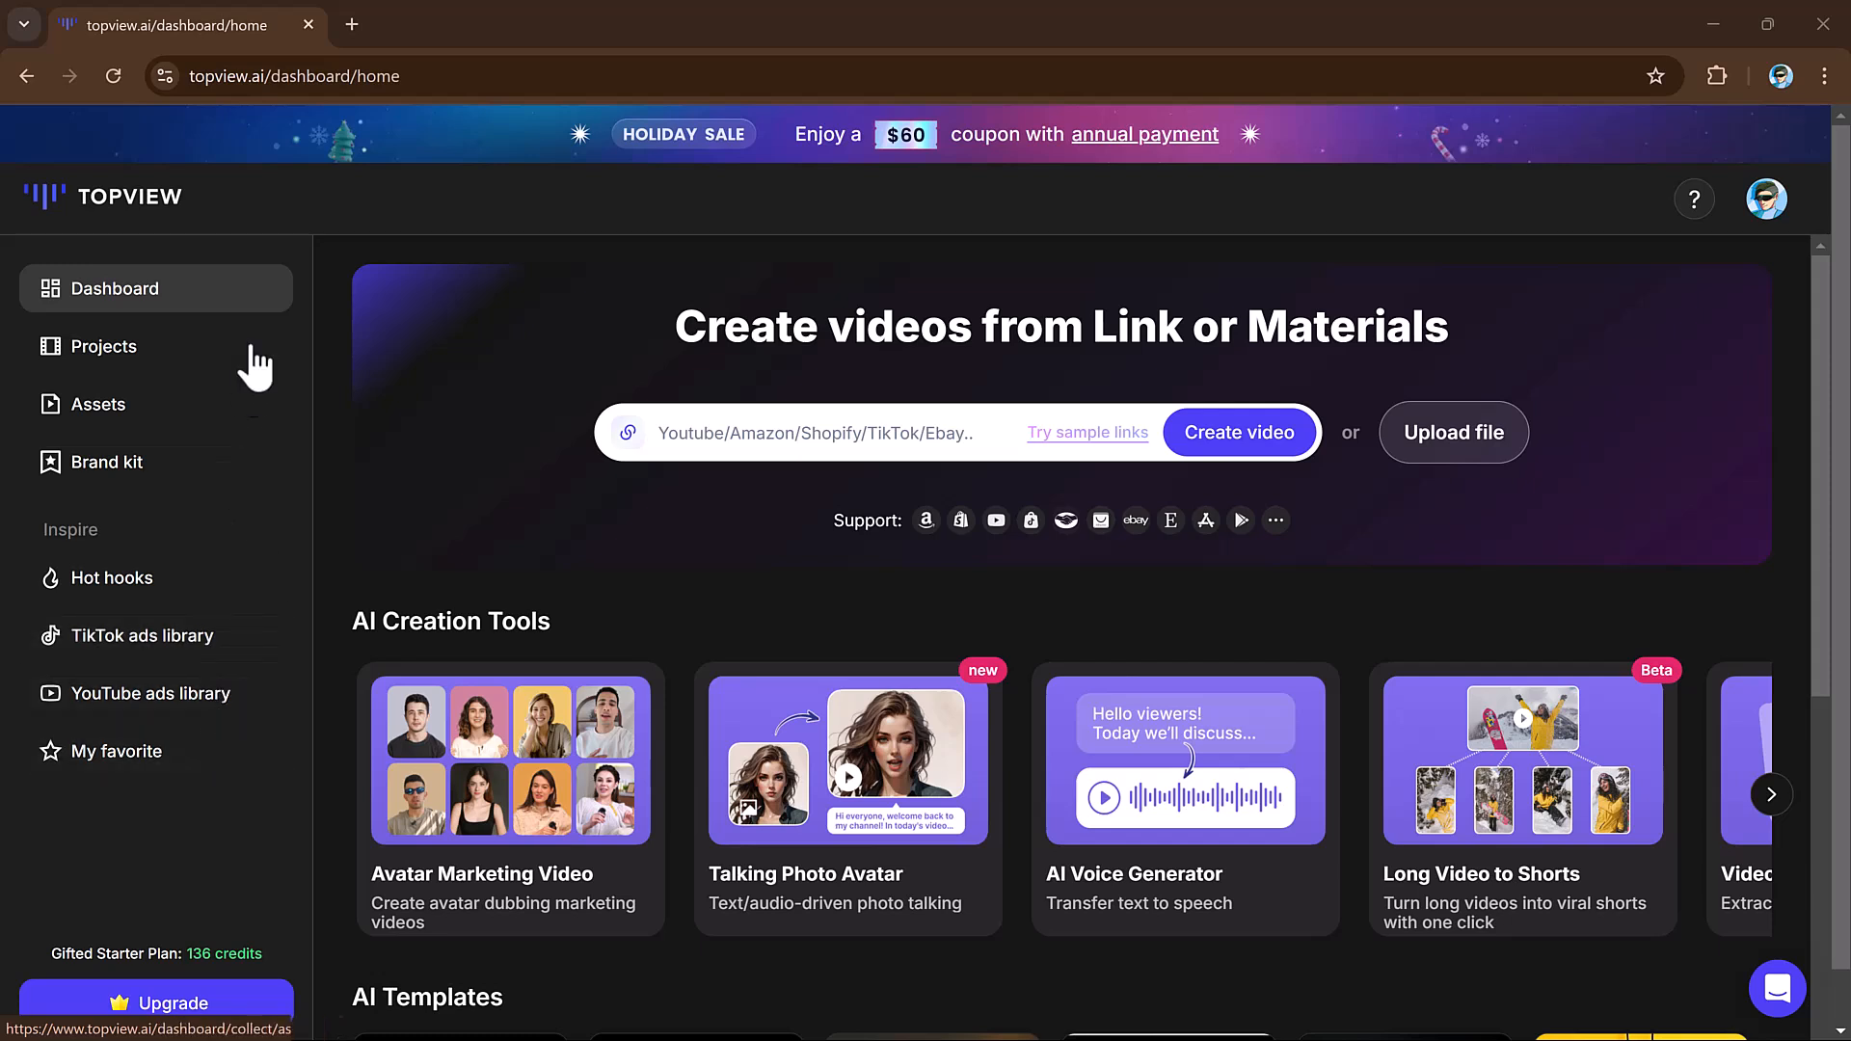
{"action": "mouse_move", "coordinate": [257, 768]}
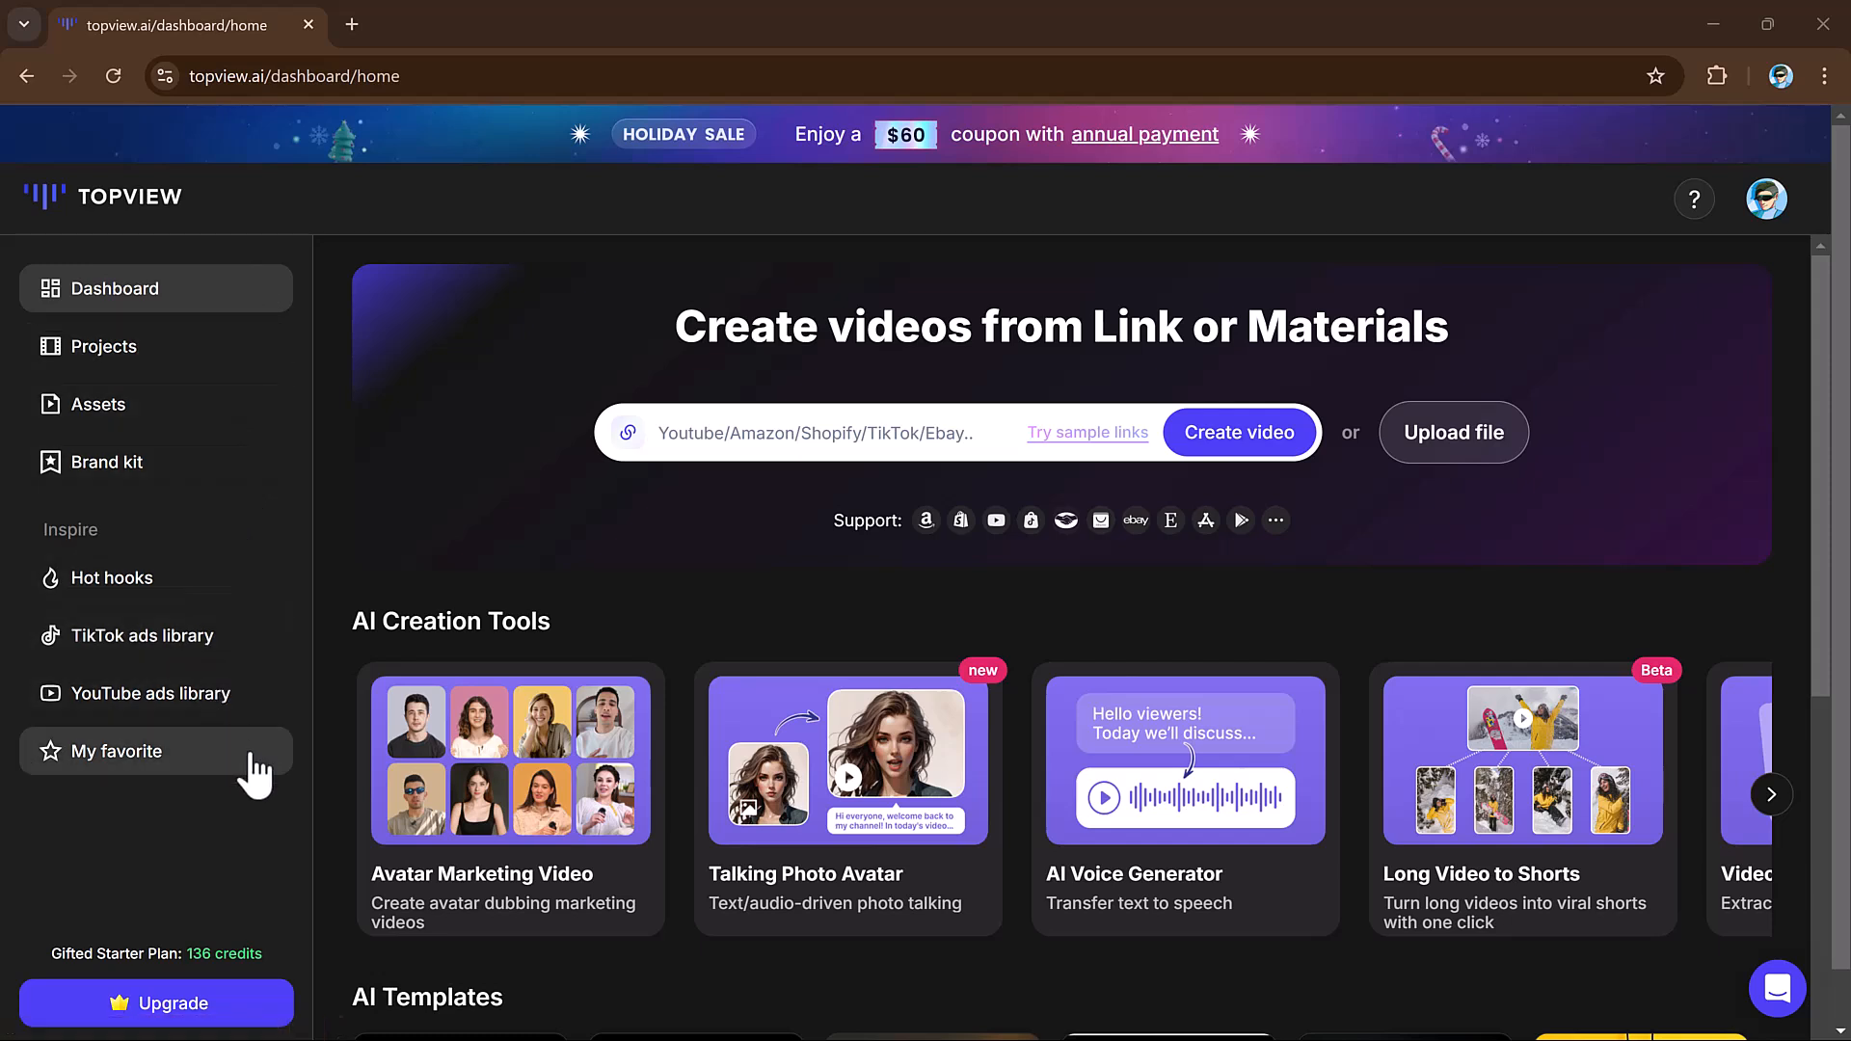
{"action": "mouse_move", "coordinate": [885, 594]}
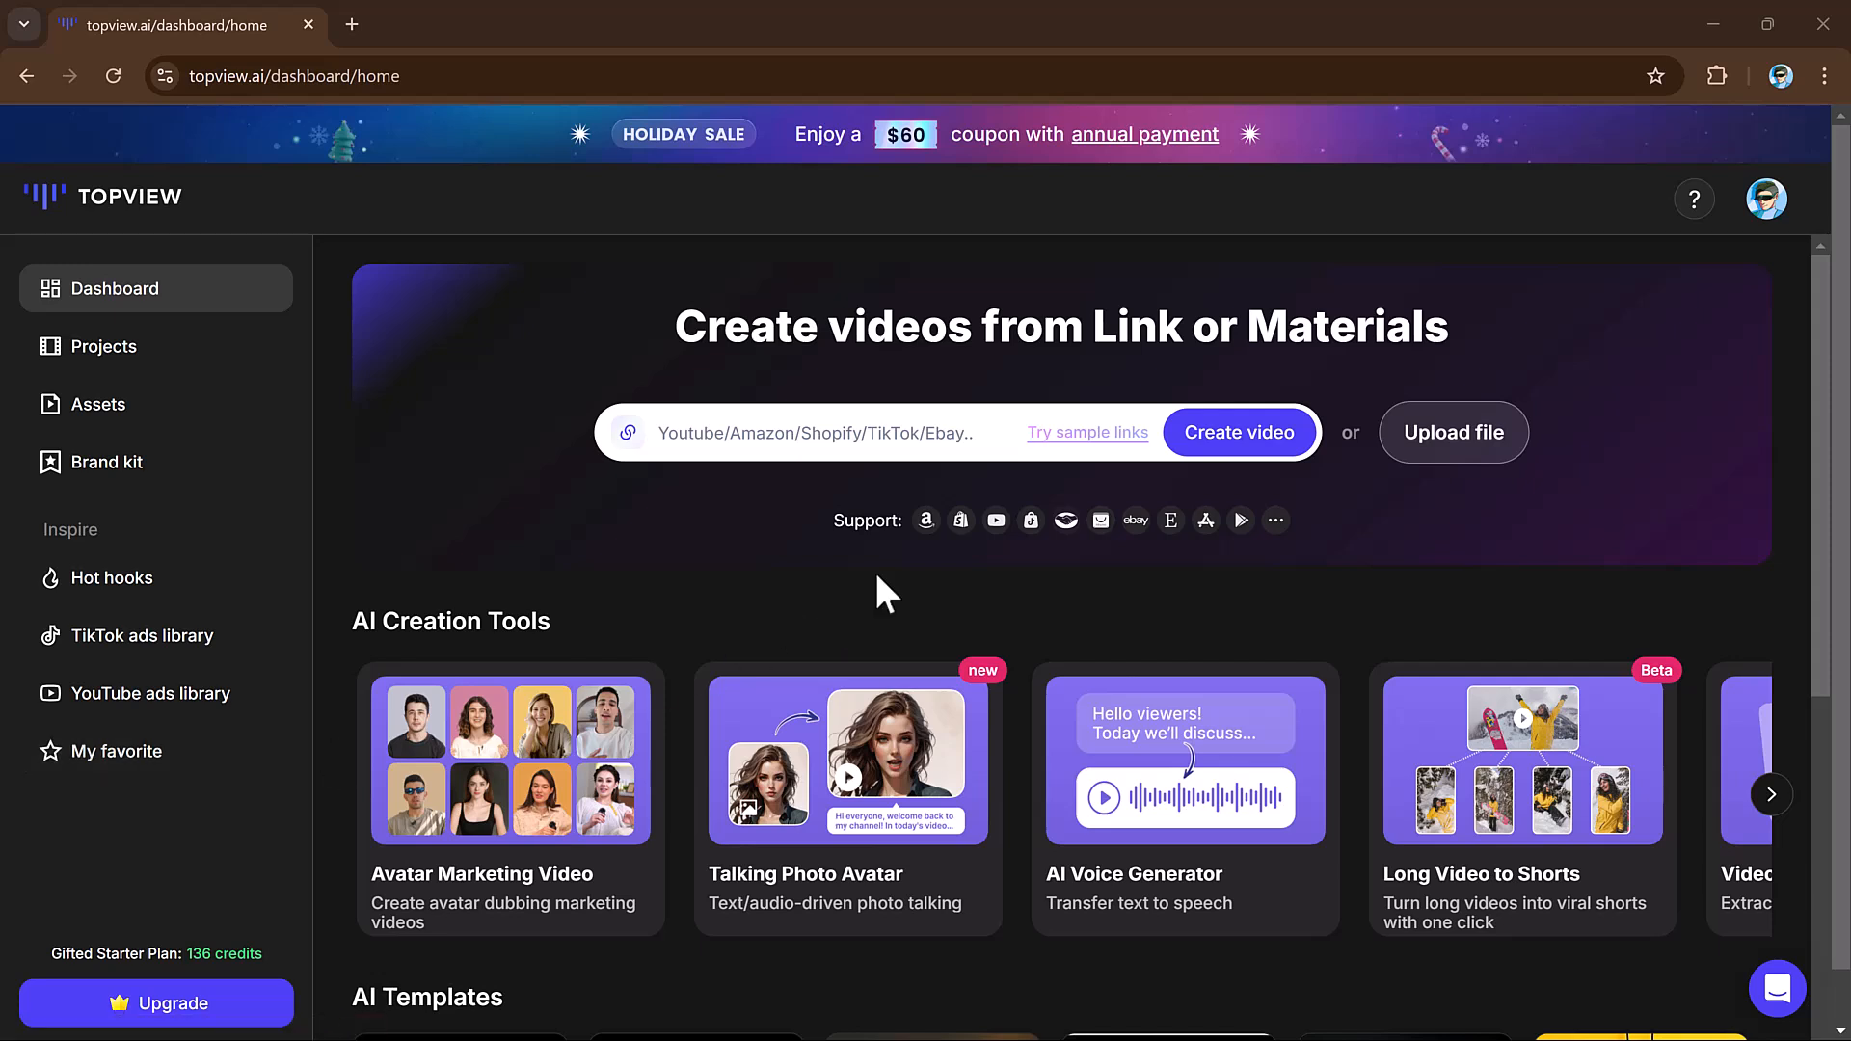